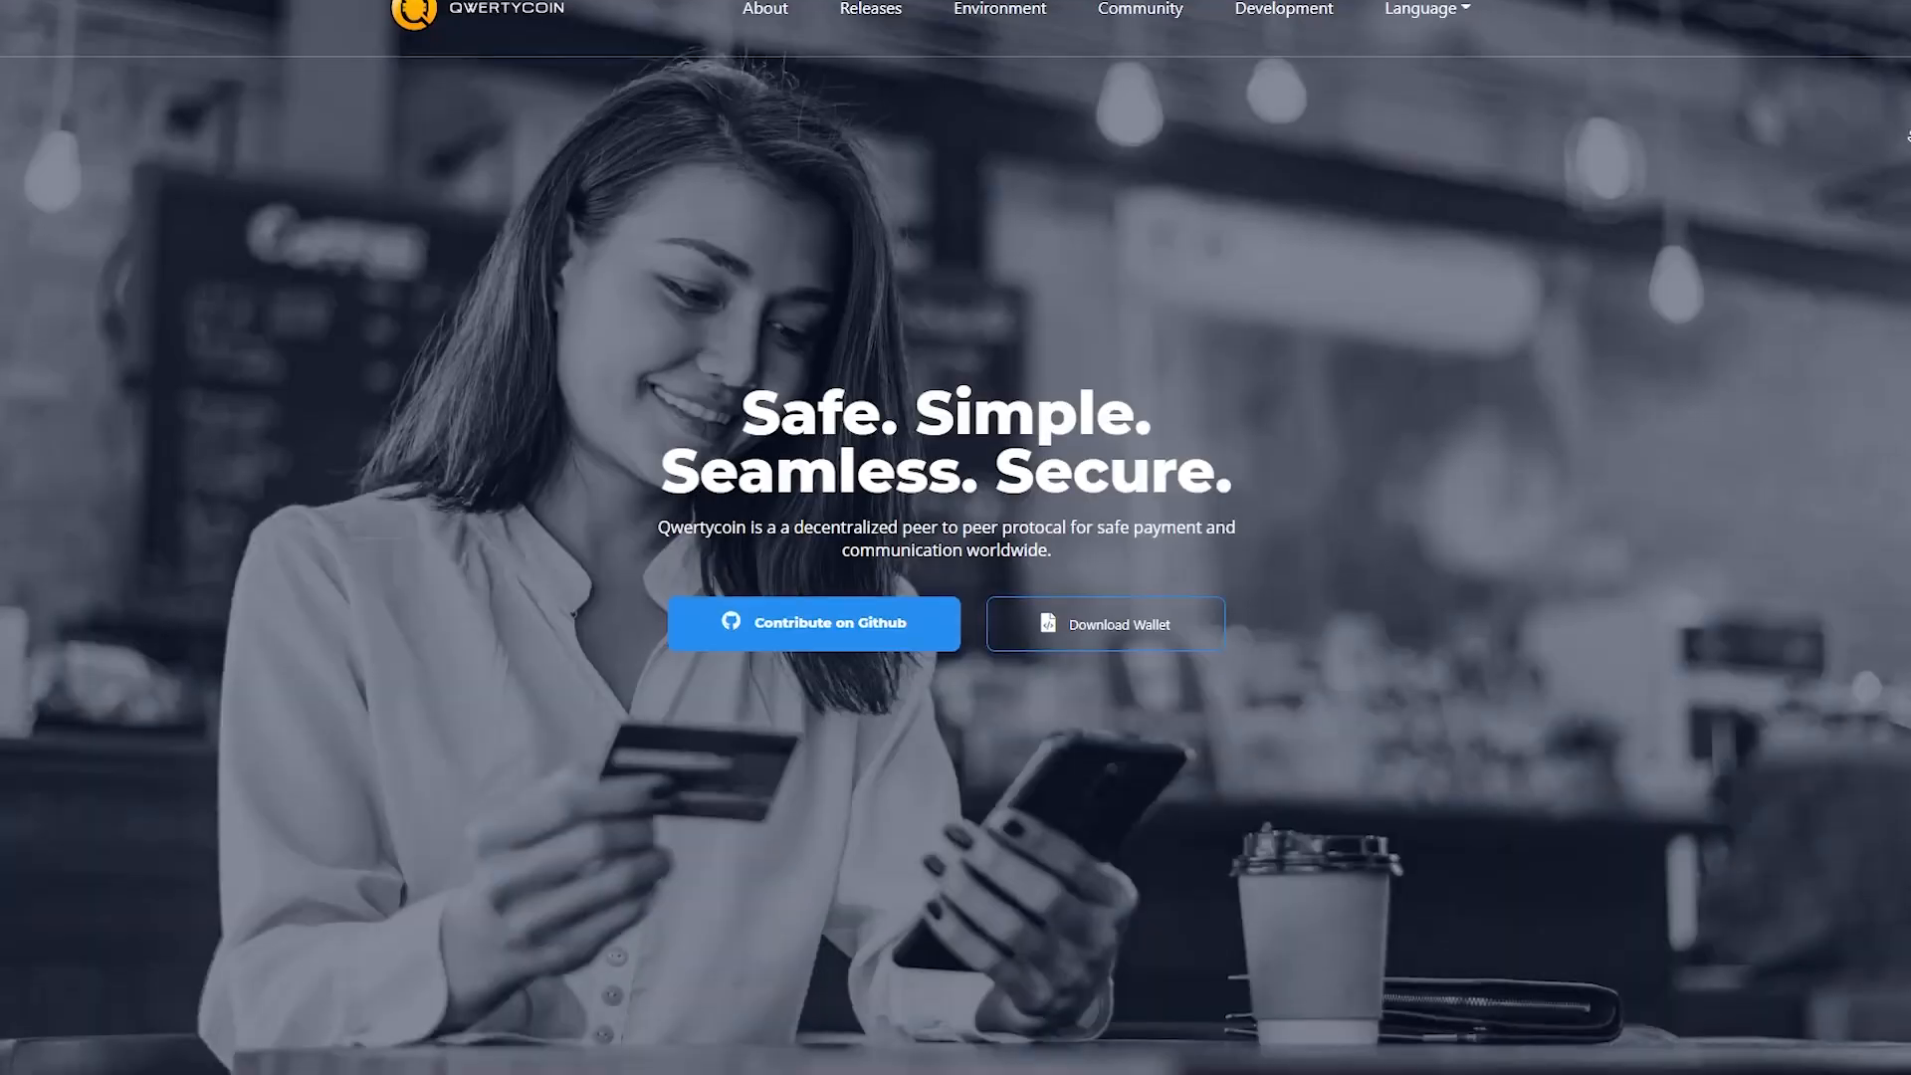
- Scroll the homepage past the hero banner to the About Qwertycoin feature cards
{"action": "scroll", "scroll_direction": "down", "scroll_amount": 3}
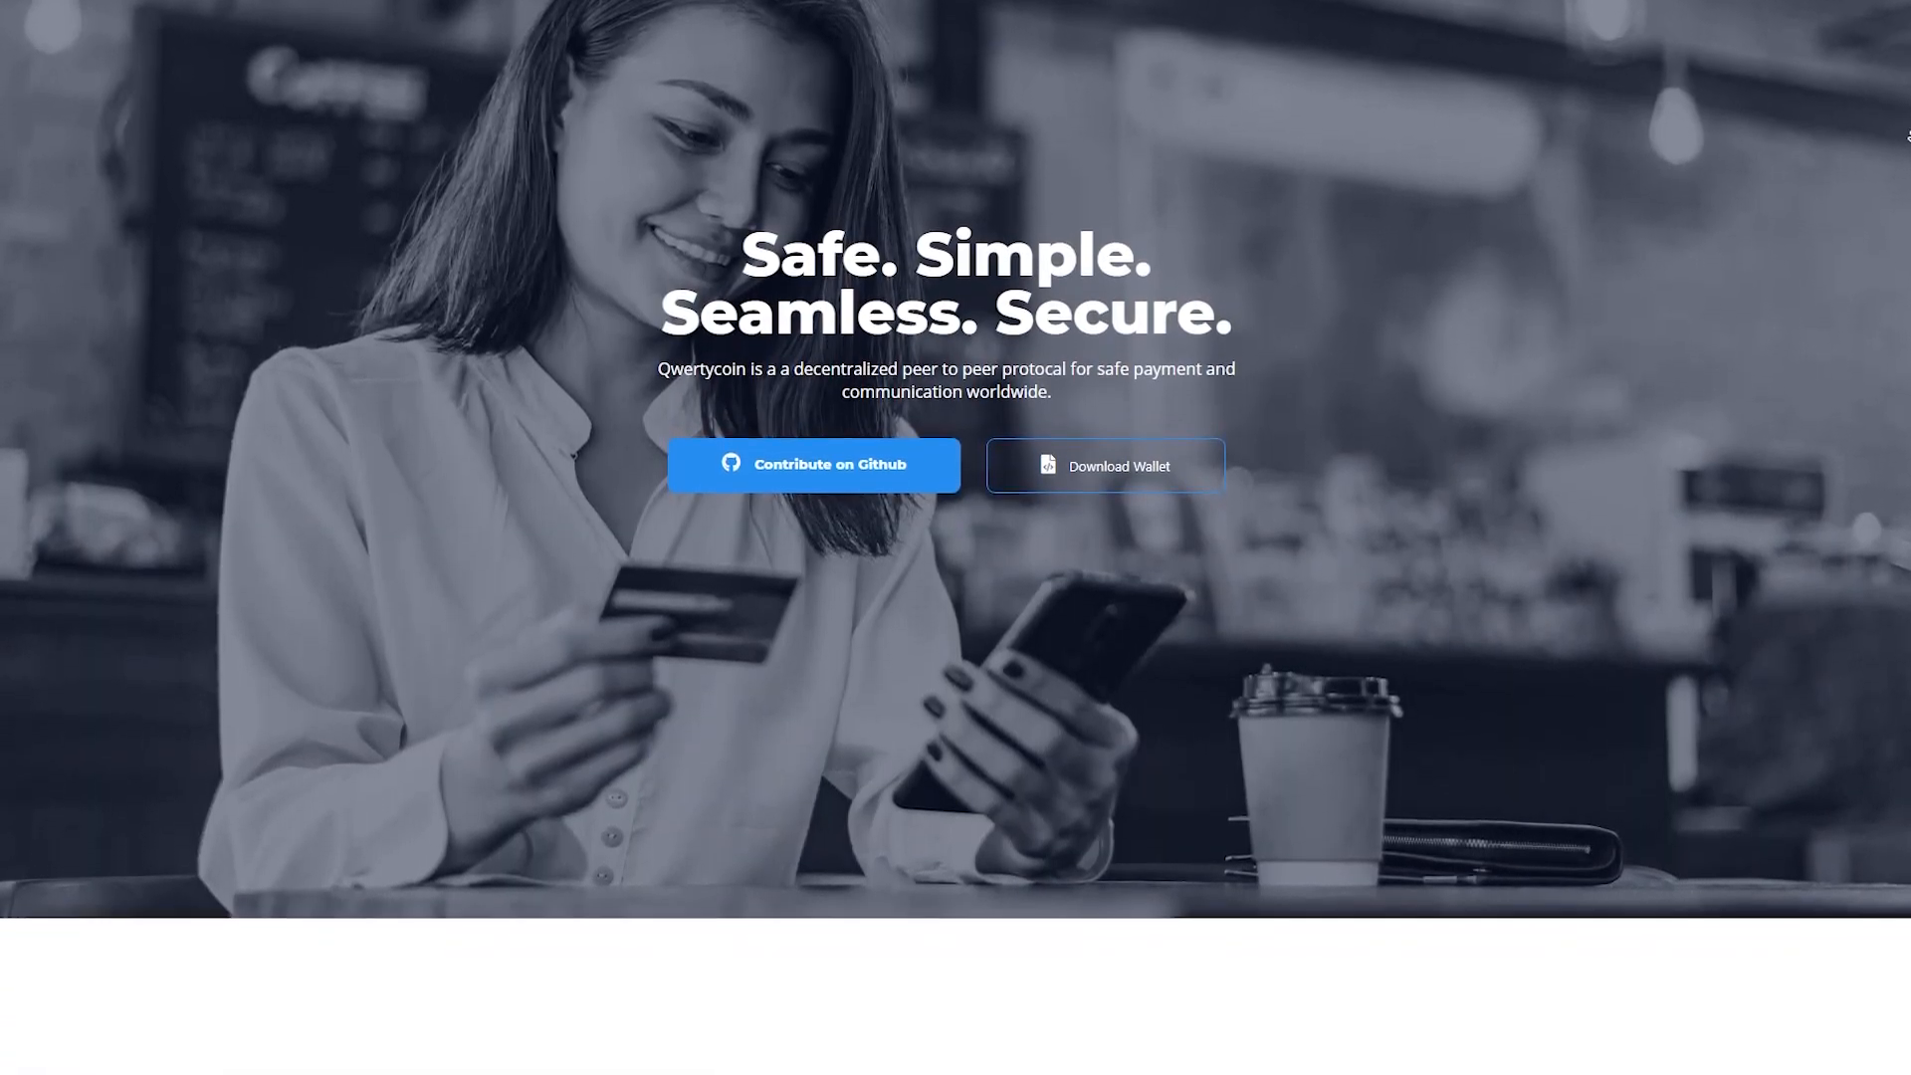
{"action": "scroll", "scroll_direction": "down", "scroll_amount": 3}
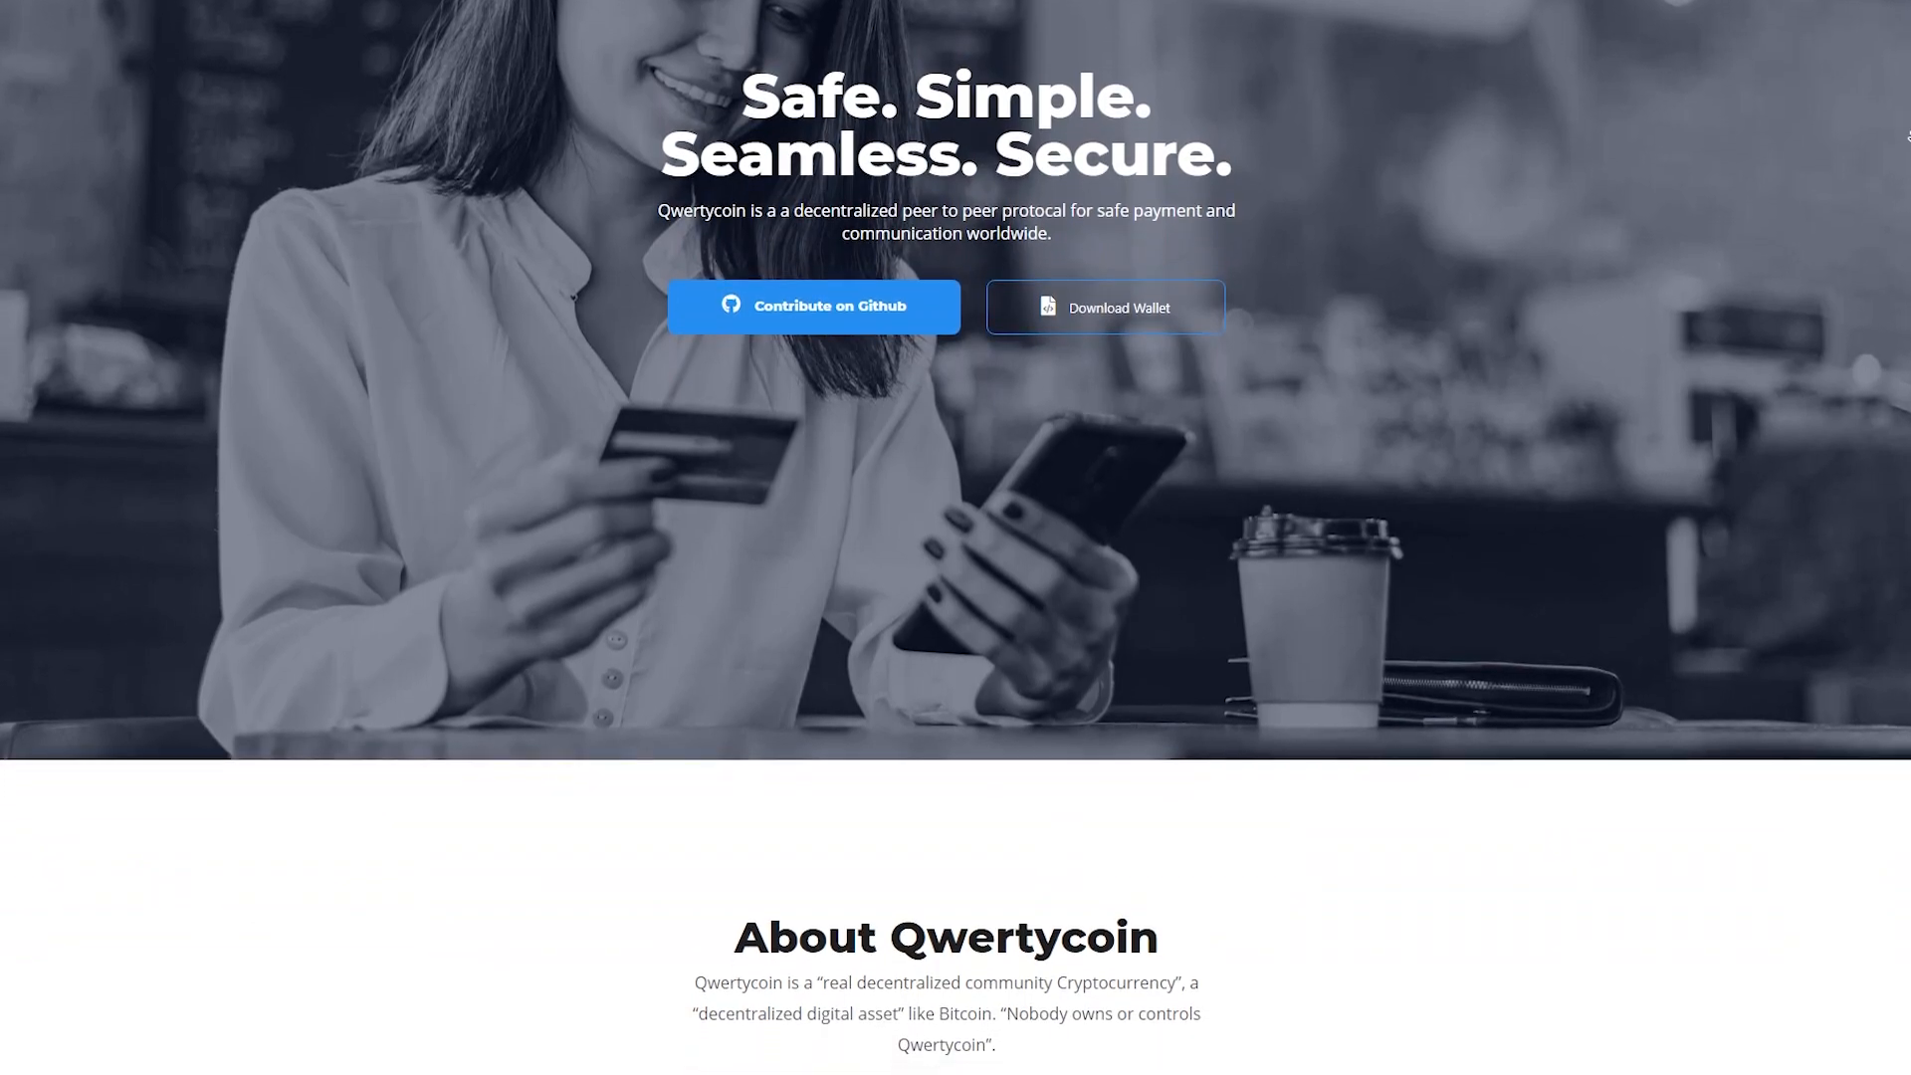
{"action": "scroll", "scroll_direction": "down", "scroll_amount": 3}
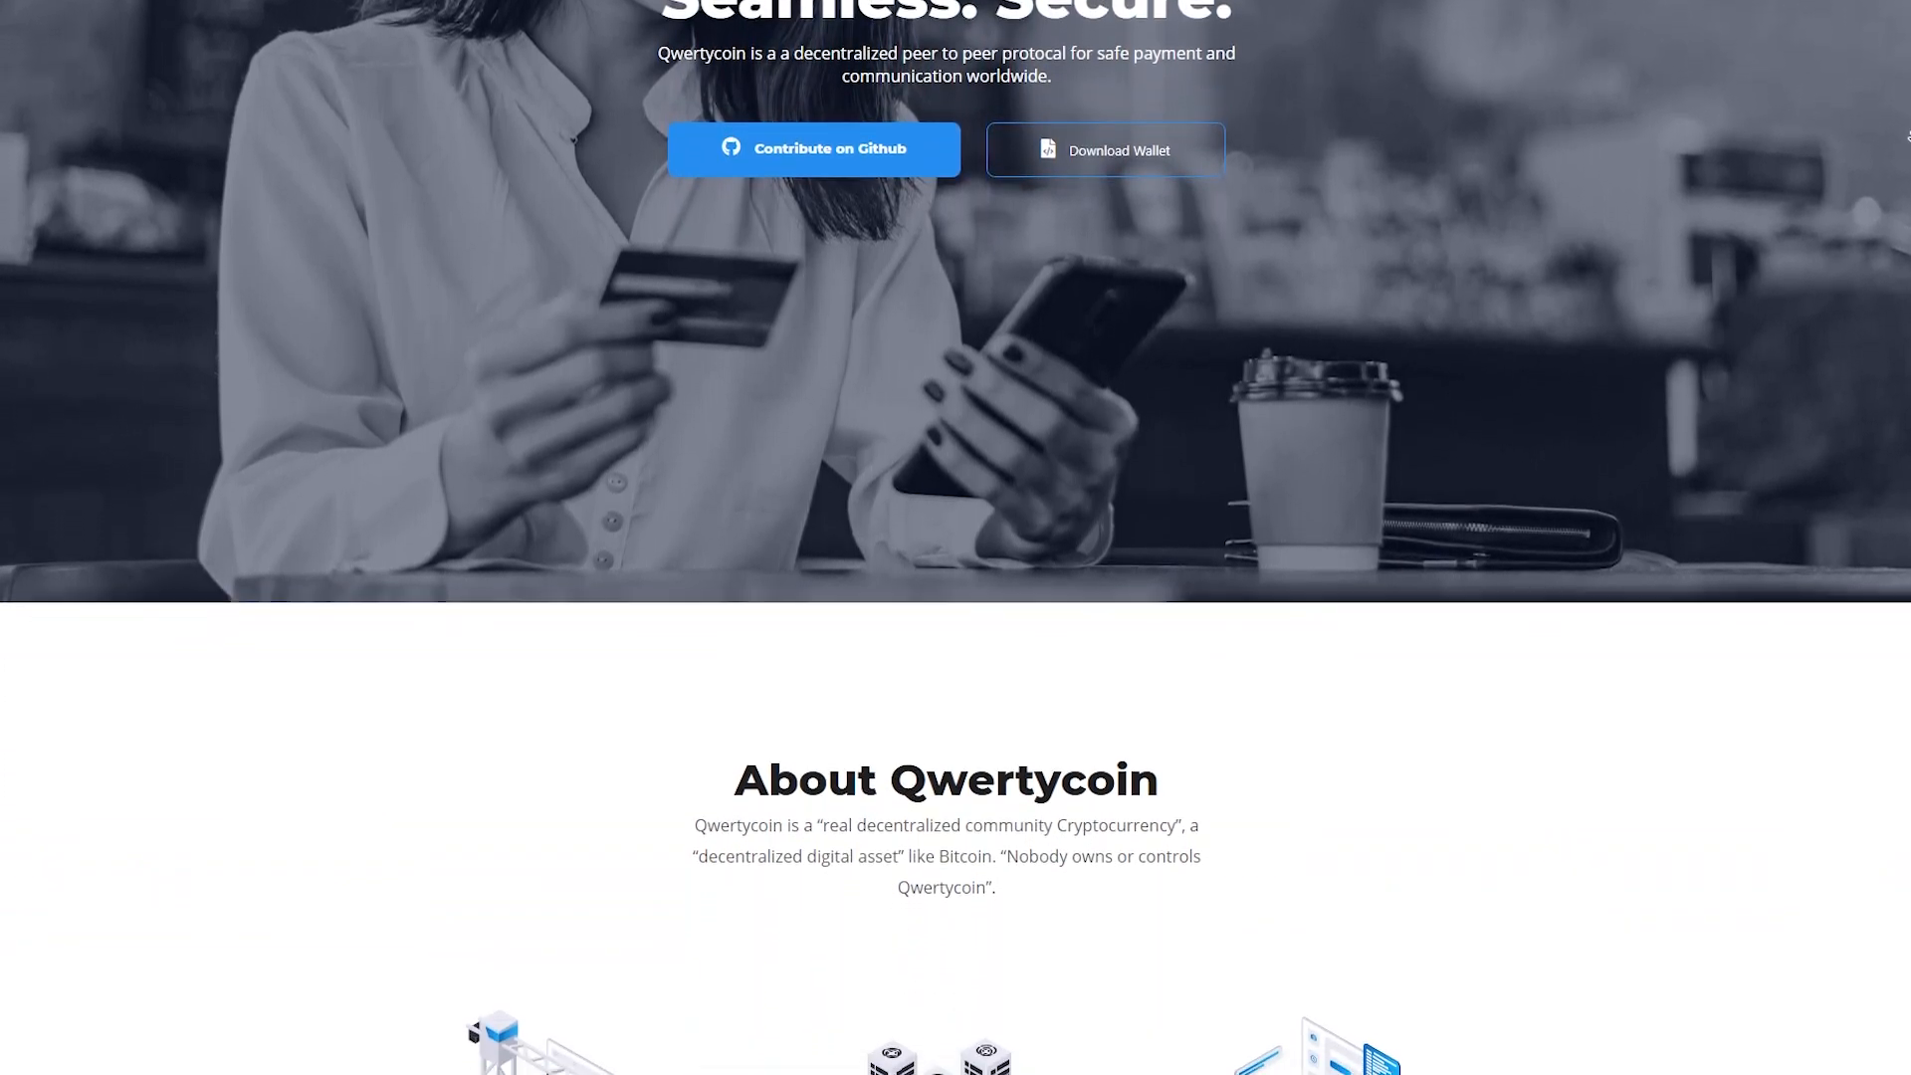
{"action": "scroll", "scroll_direction": "down", "scroll_amount": 3}
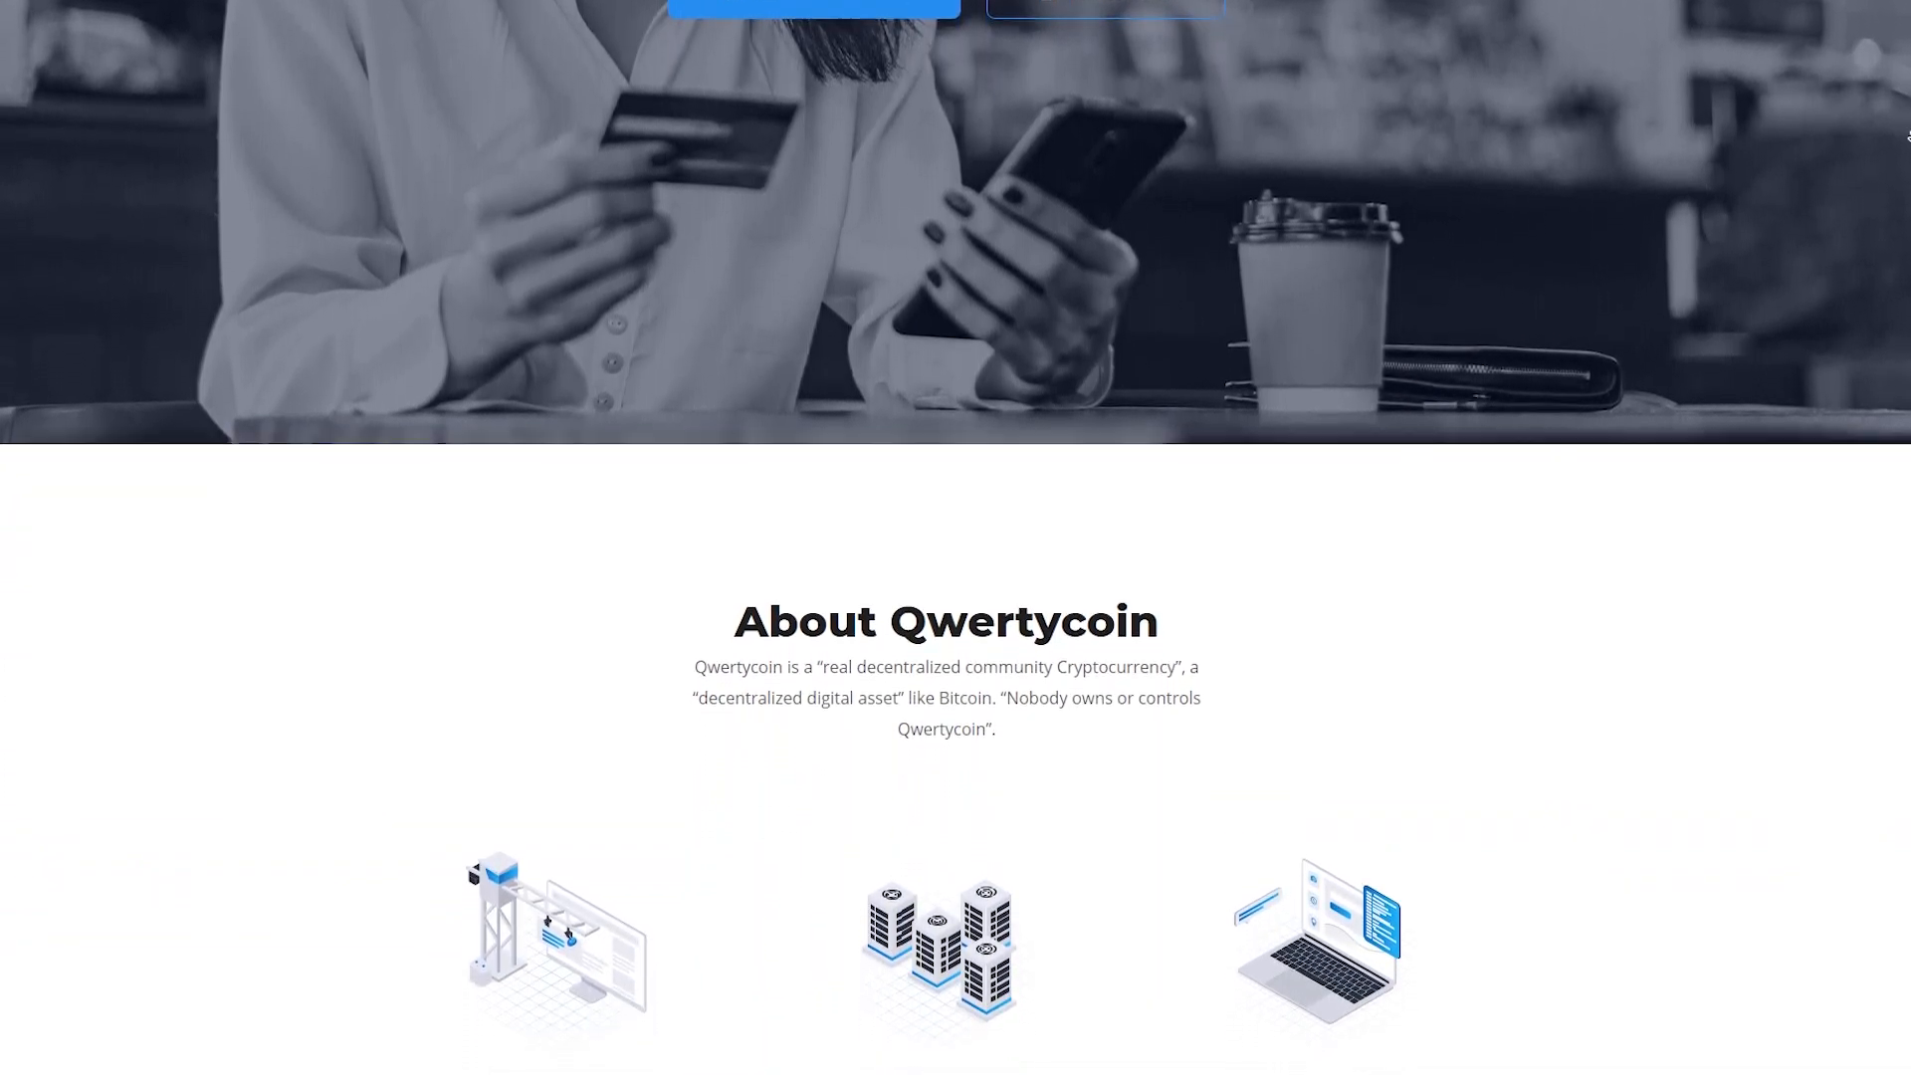
{"action": "scroll", "scroll_direction": "down", "scroll_amount": 3}
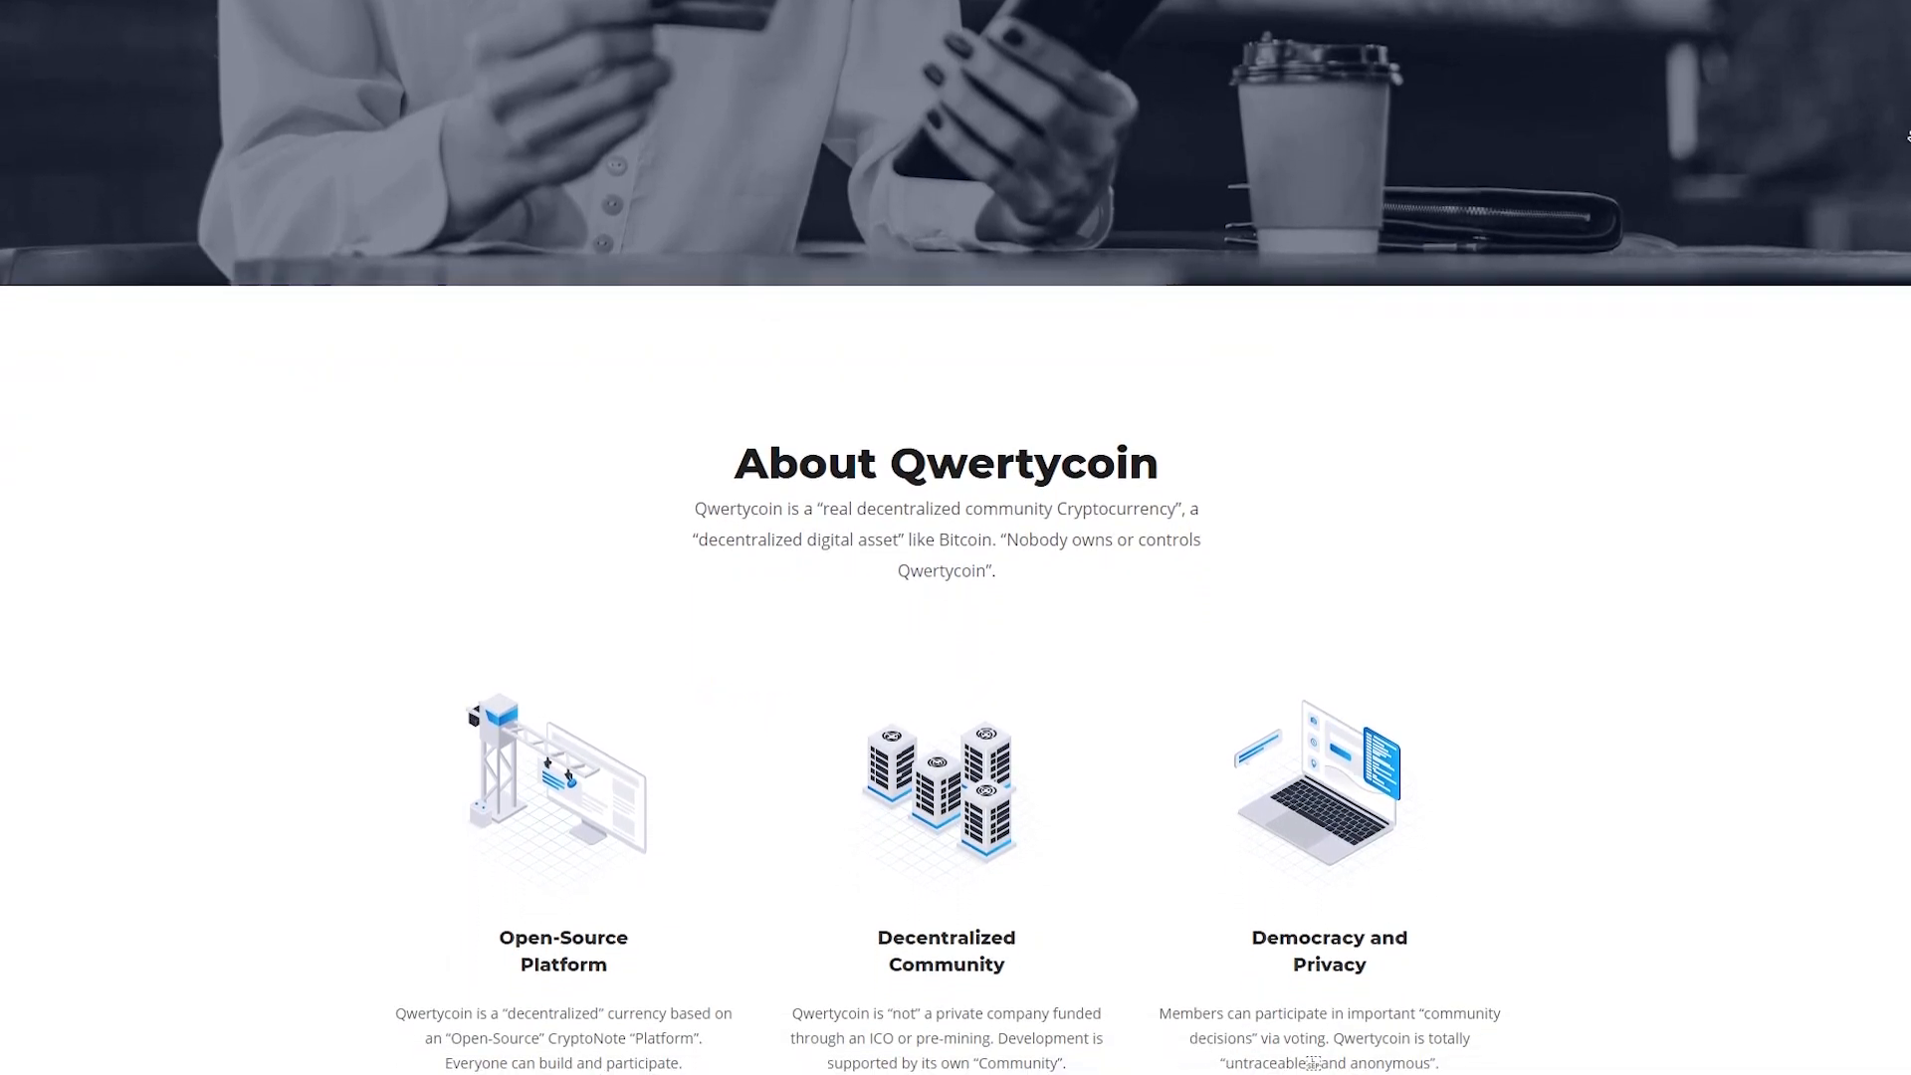
{"action": "scroll", "scroll_direction": "down", "scroll_amount": 3}
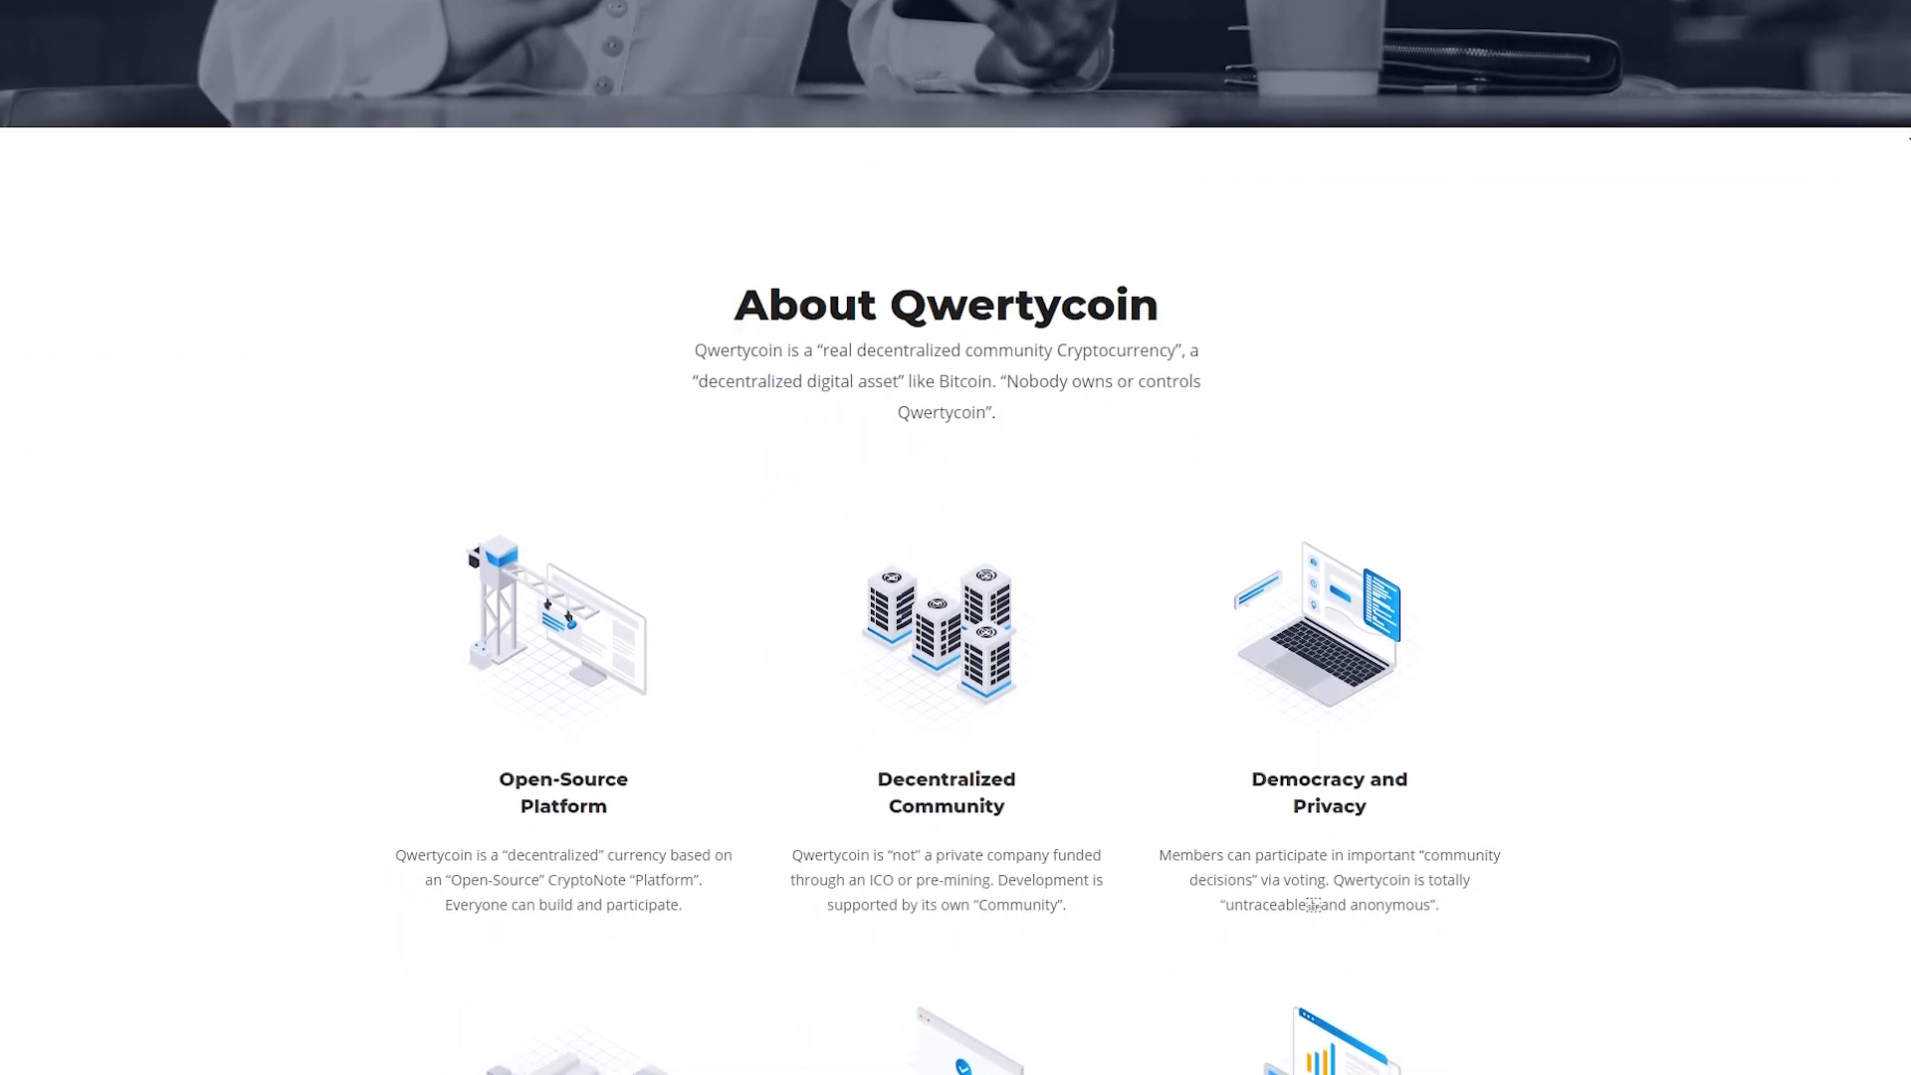
{"action": "scroll", "scroll_direction": "down", "scroll_amount": 3}
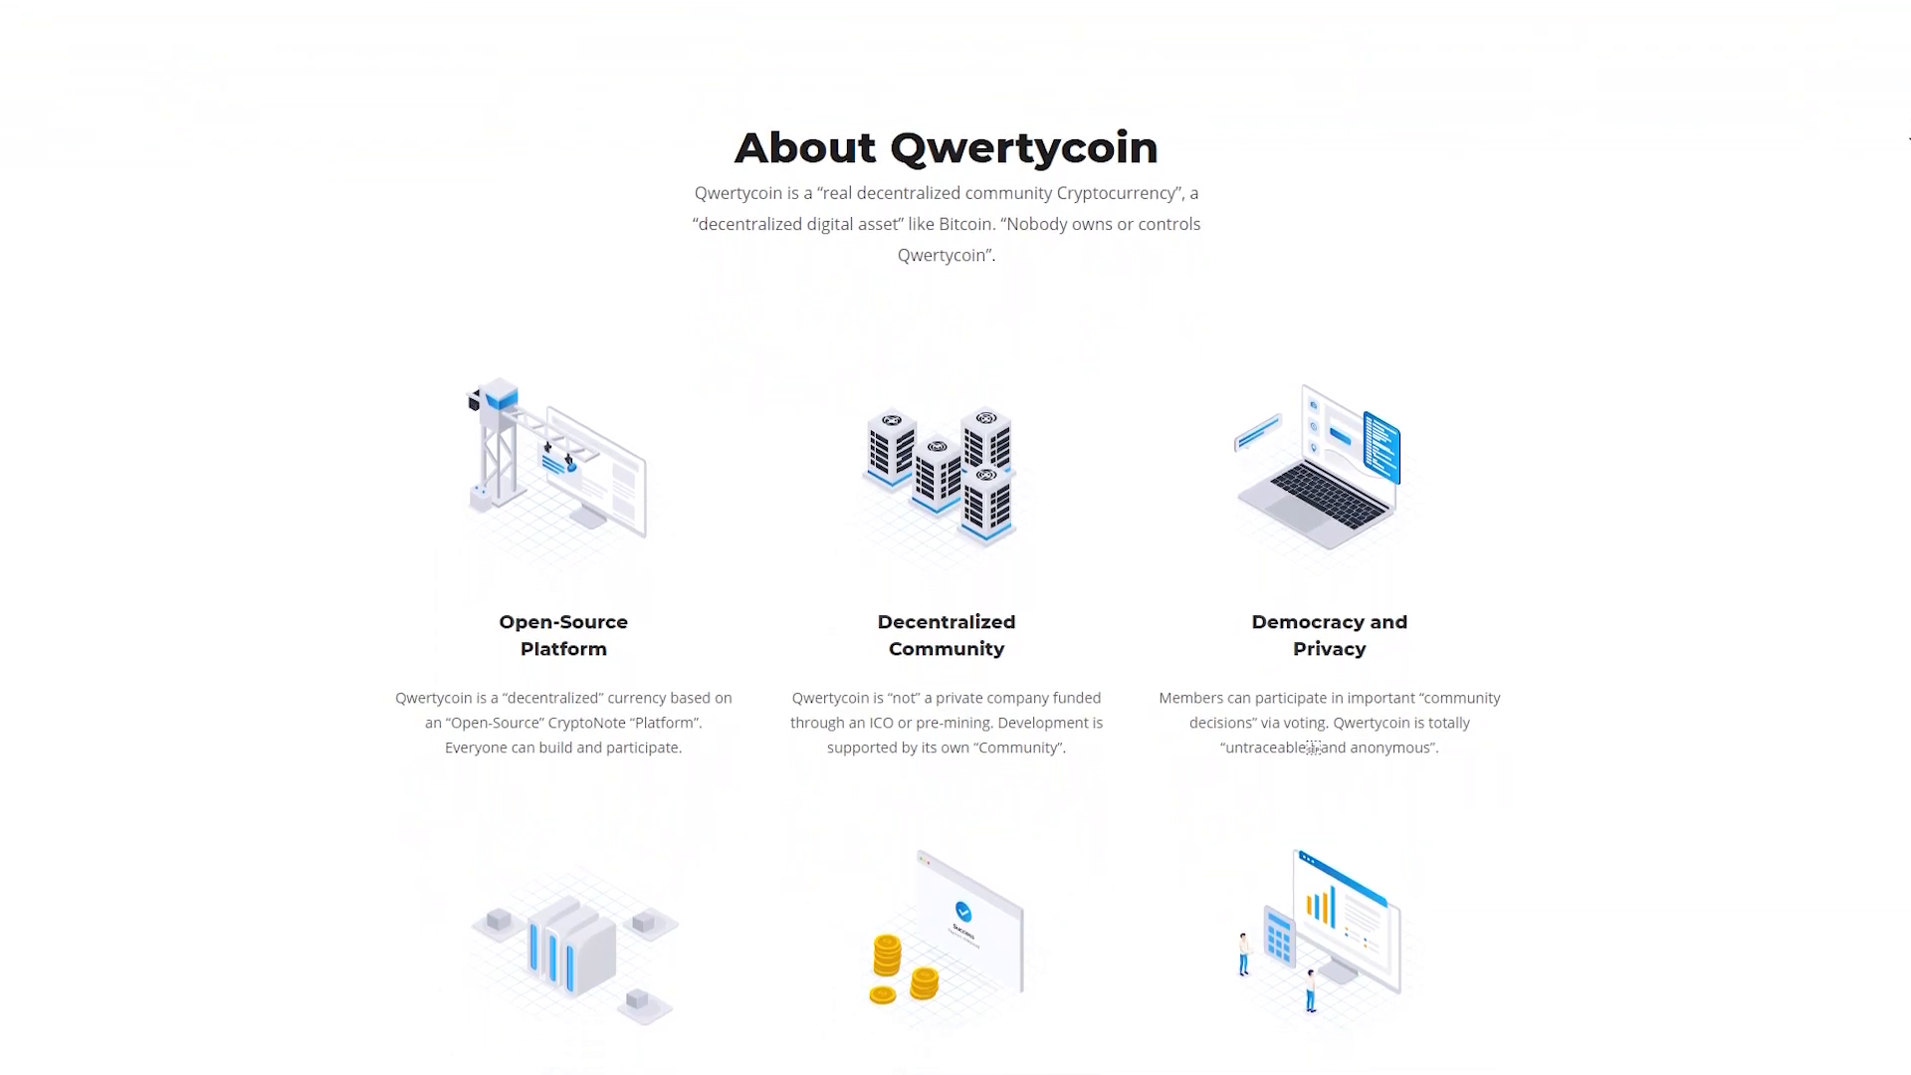
- Continue down to the coin specifications wheel and on toward the whitepaper link
{"action": "scroll", "scroll_direction": "down", "scroll_amount": 3}
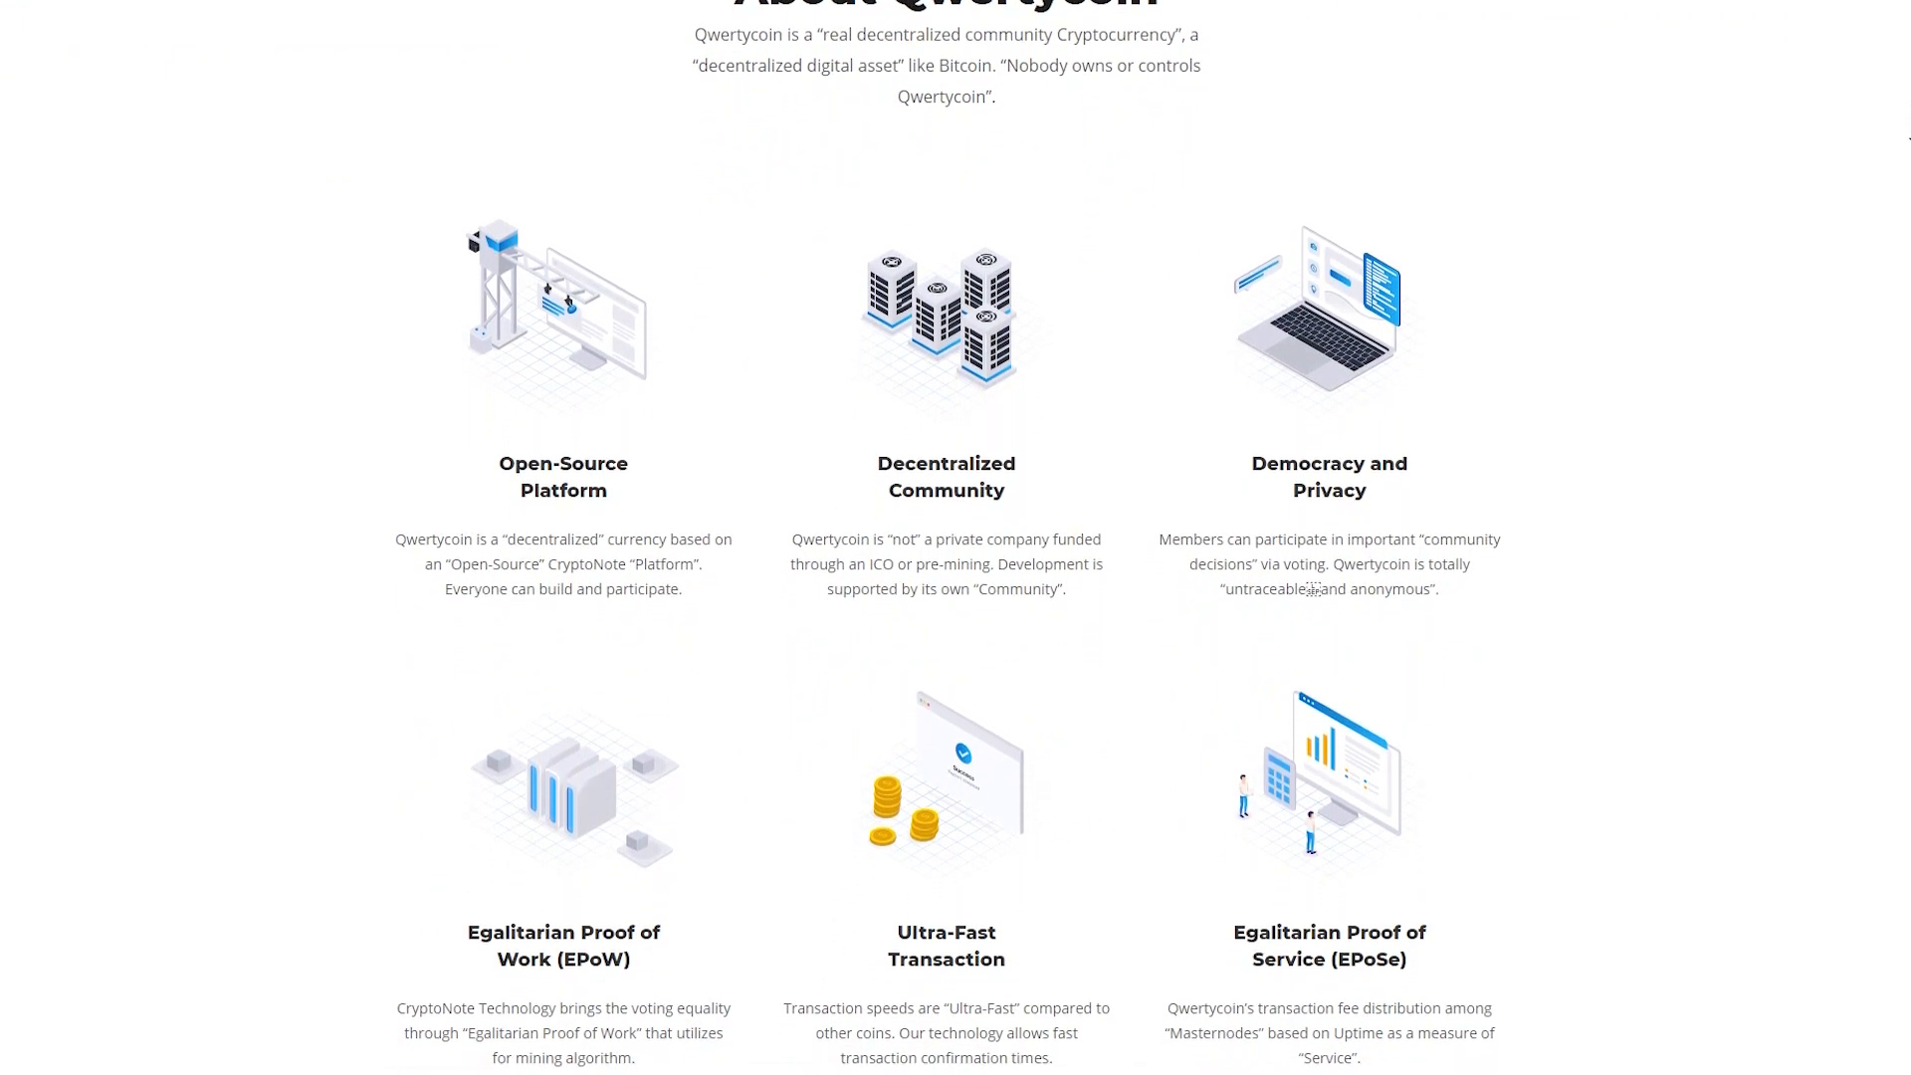
{"action": "scroll", "scroll_direction": "down", "scroll_amount": 3}
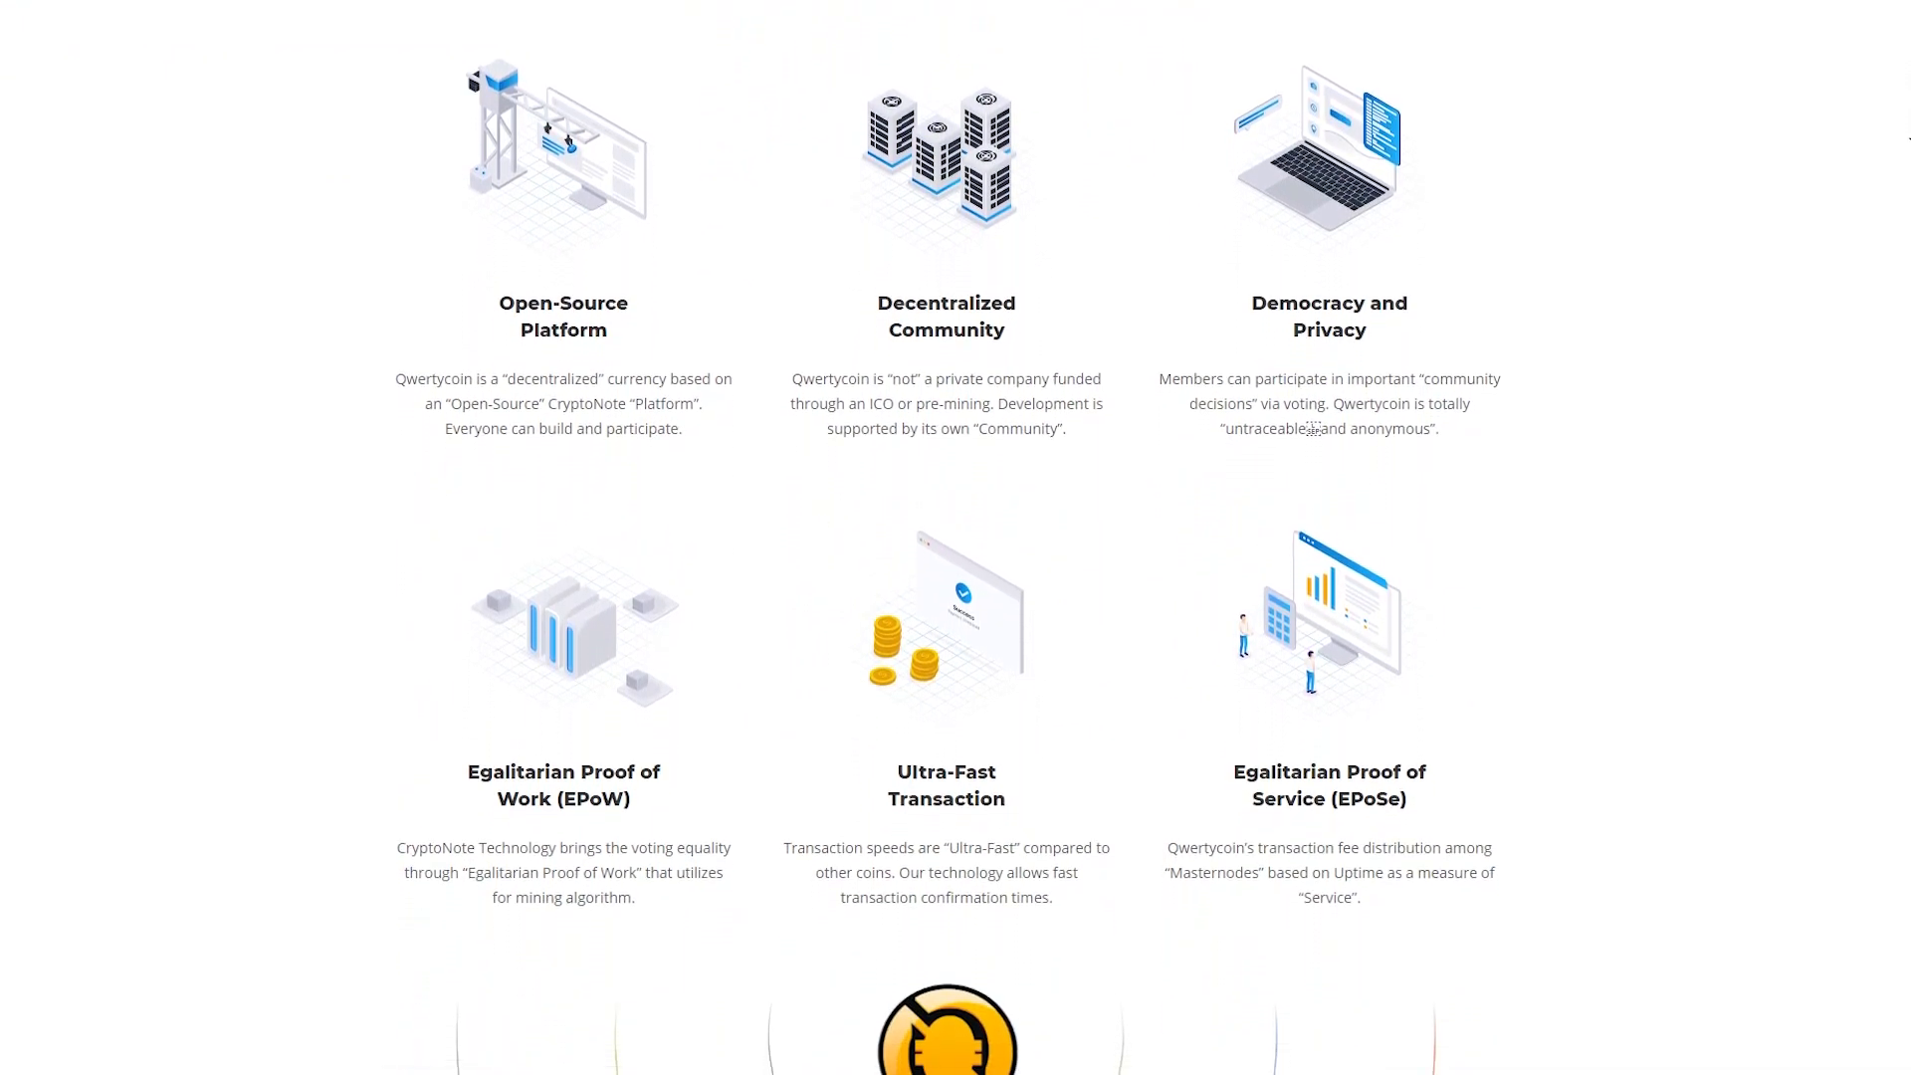
{"action": "scroll", "scroll_direction": "down", "scroll_amount": 3}
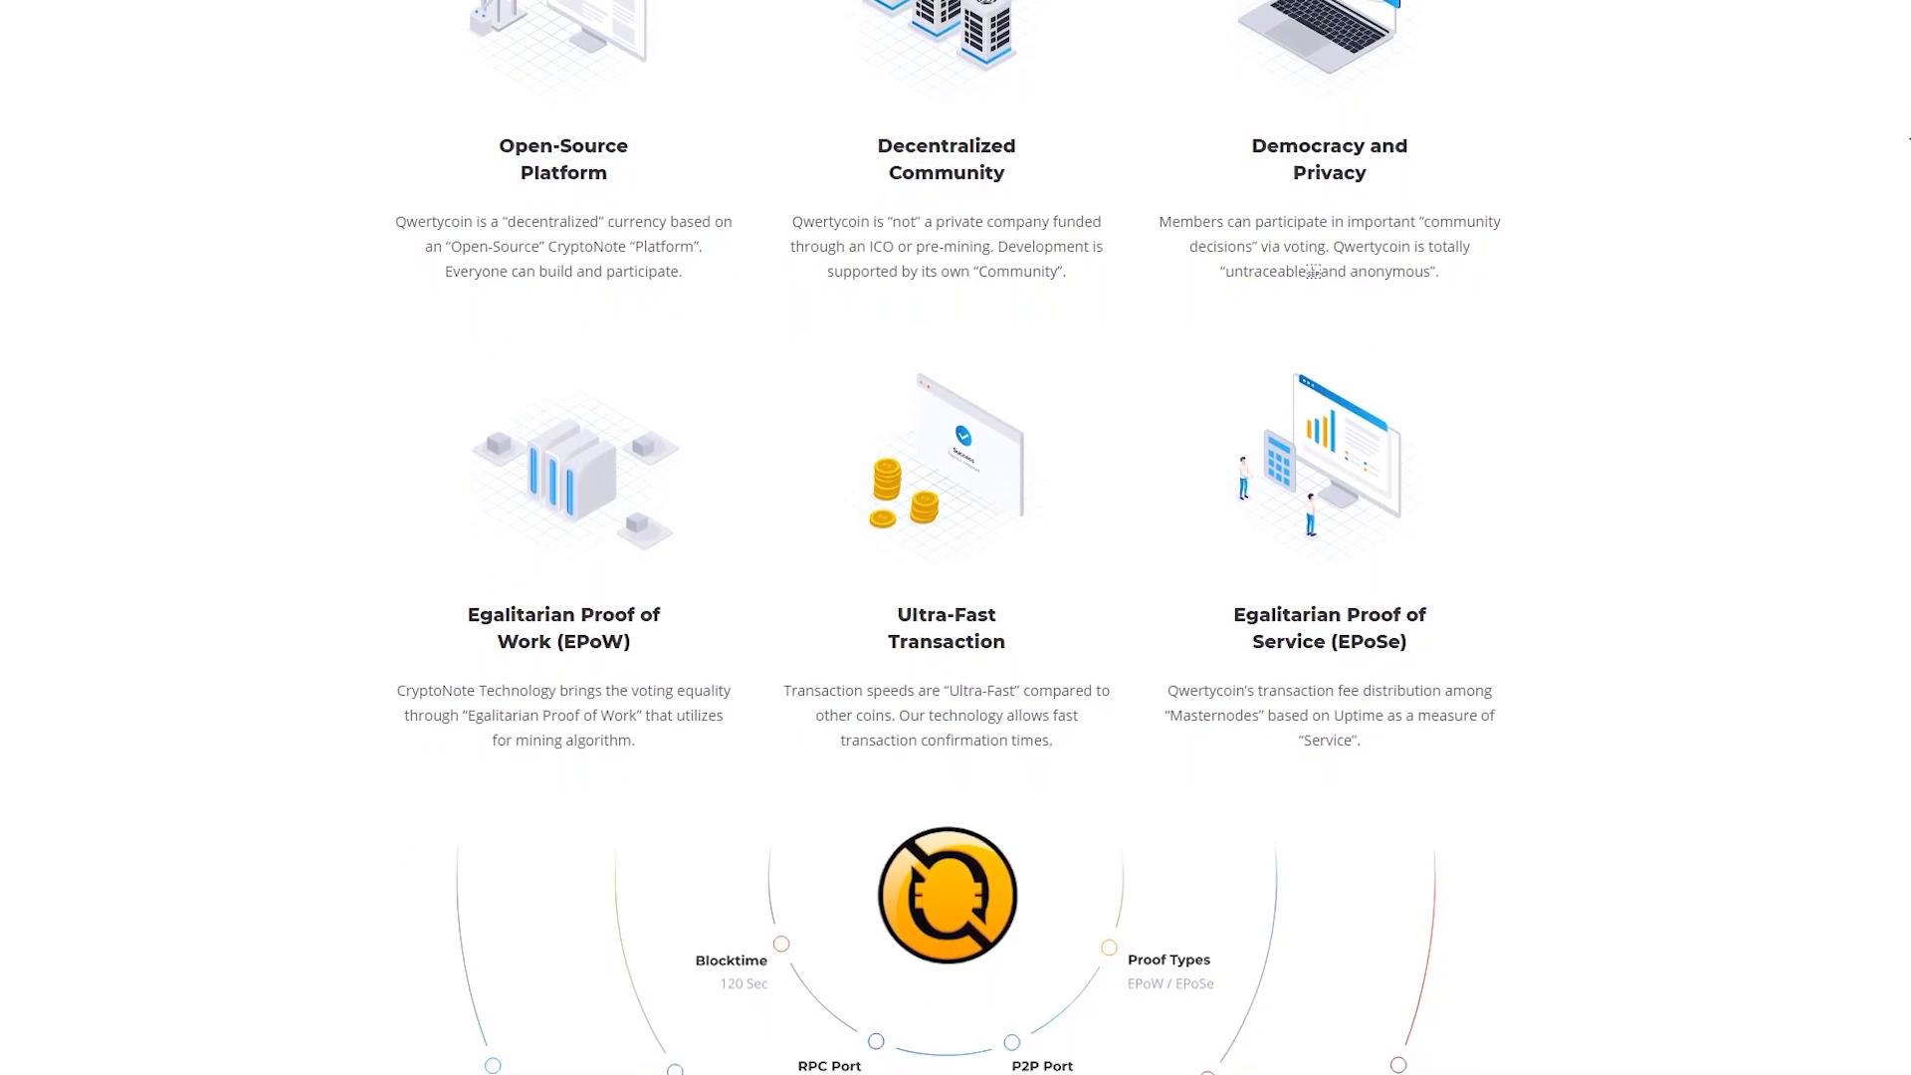
{"action": "scroll", "scroll_direction": "down", "scroll_amount": 3}
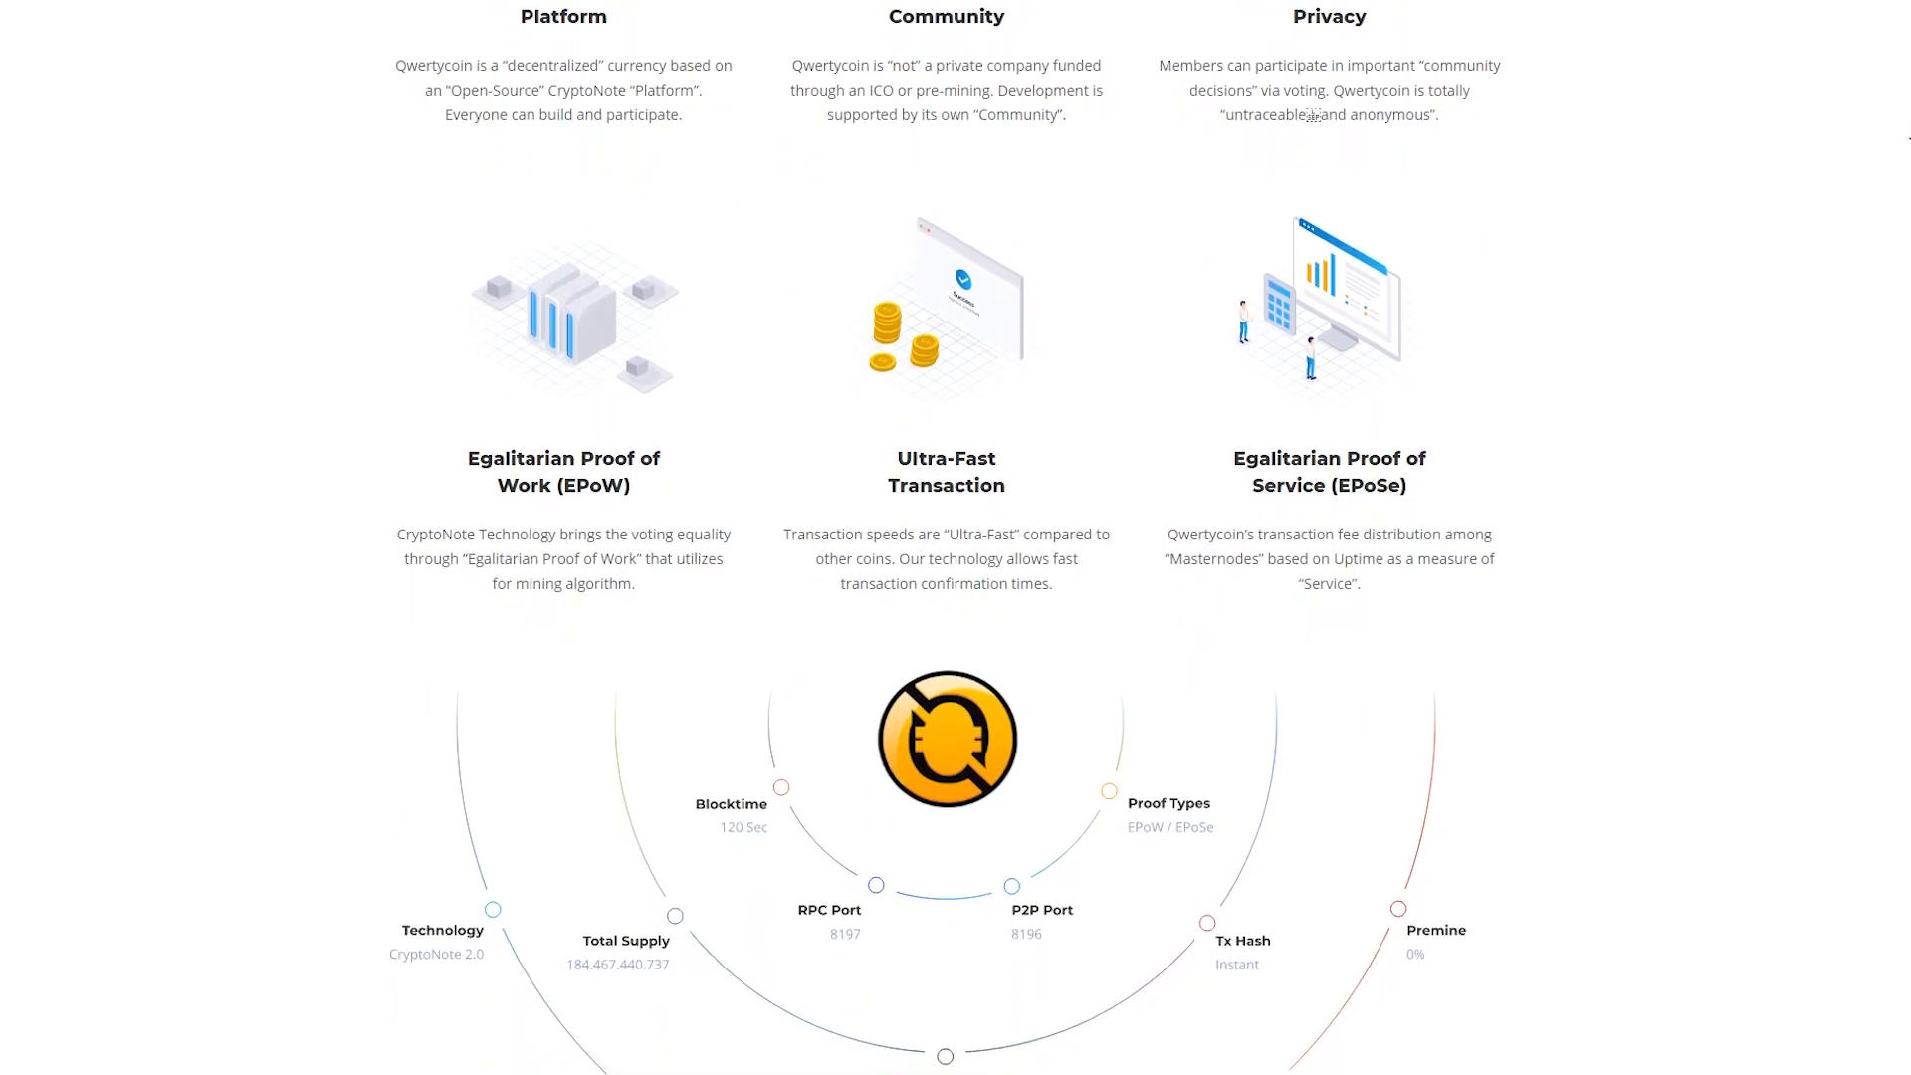
{"action": "scroll", "scroll_direction": "down", "scroll_amount": 3}
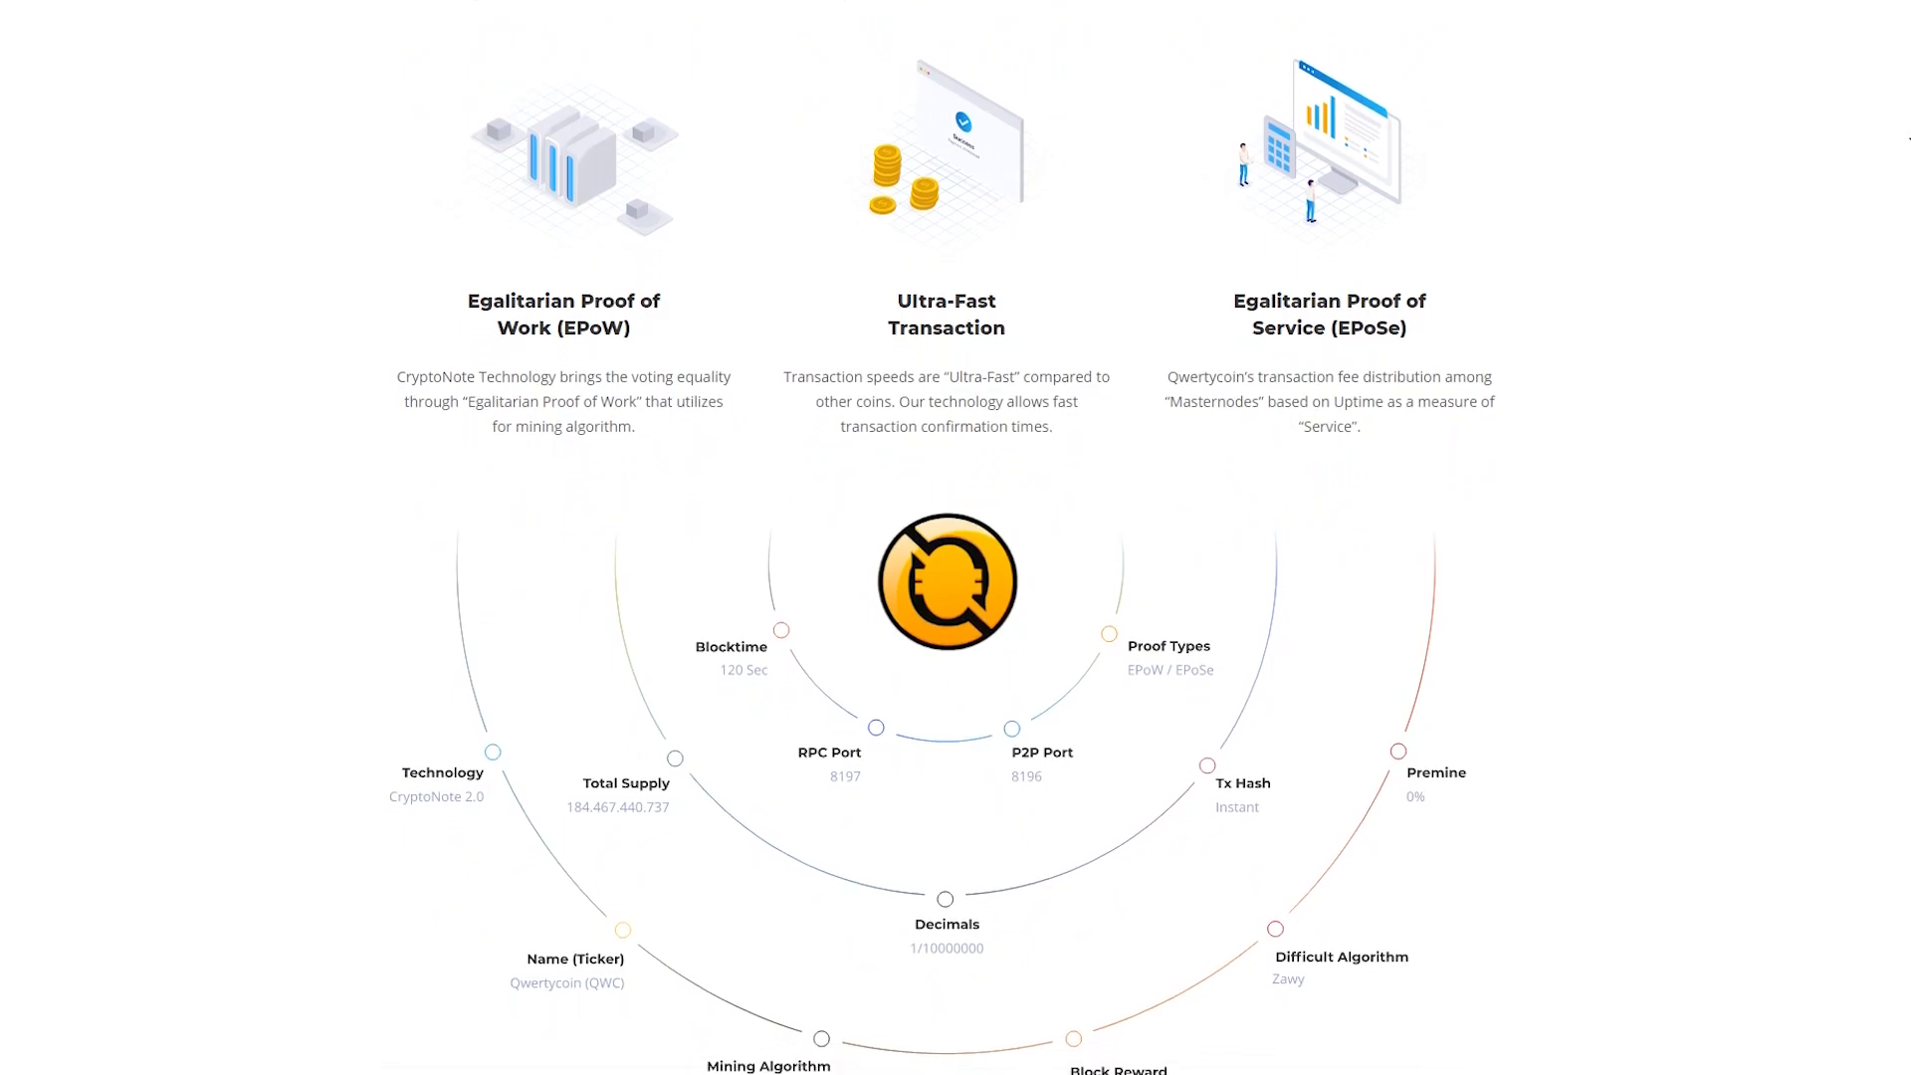
{"action": "scroll", "scroll_direction": "down", "scroll_amount": 3}
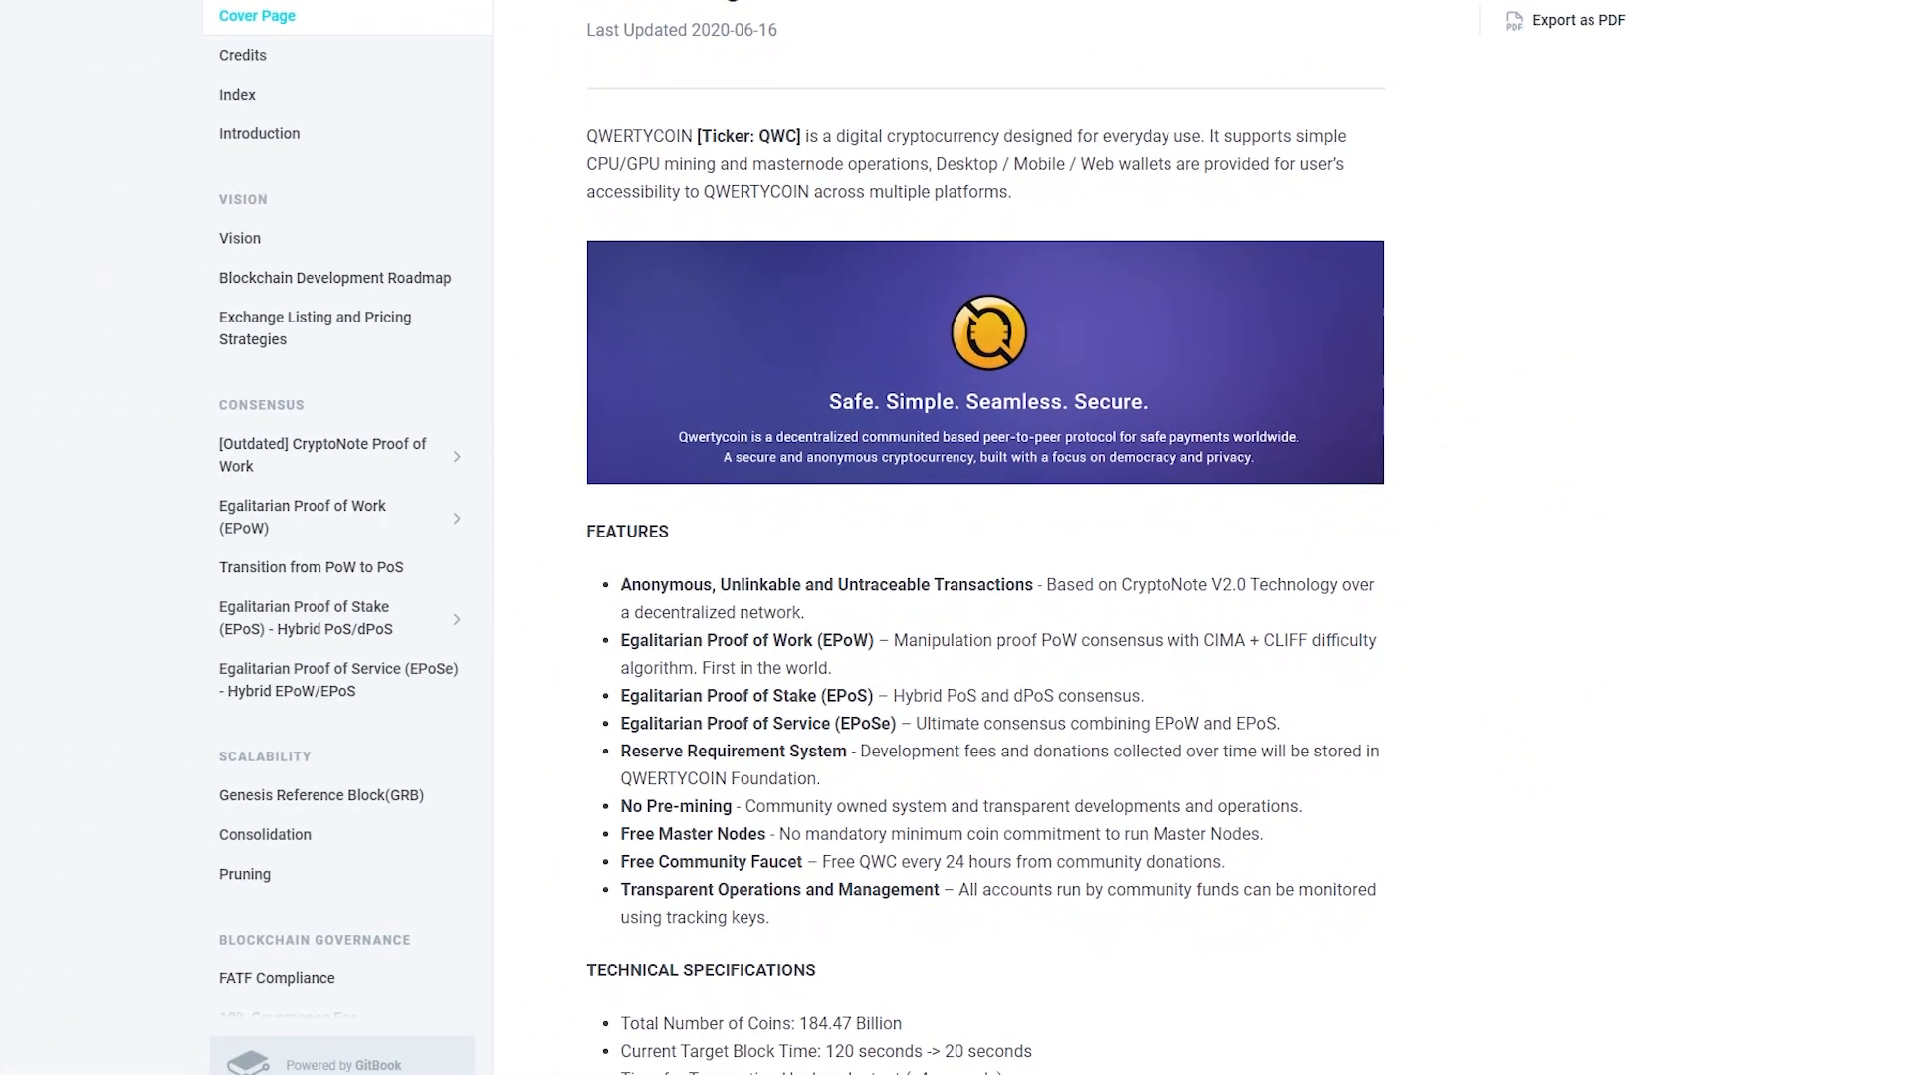
- Scroll the whitepaper cover page through Features, Technical Specifications and Ultimate Project Goals
{"action": "scroll", "scroll_direction": "down", "scroll_amount": 3}
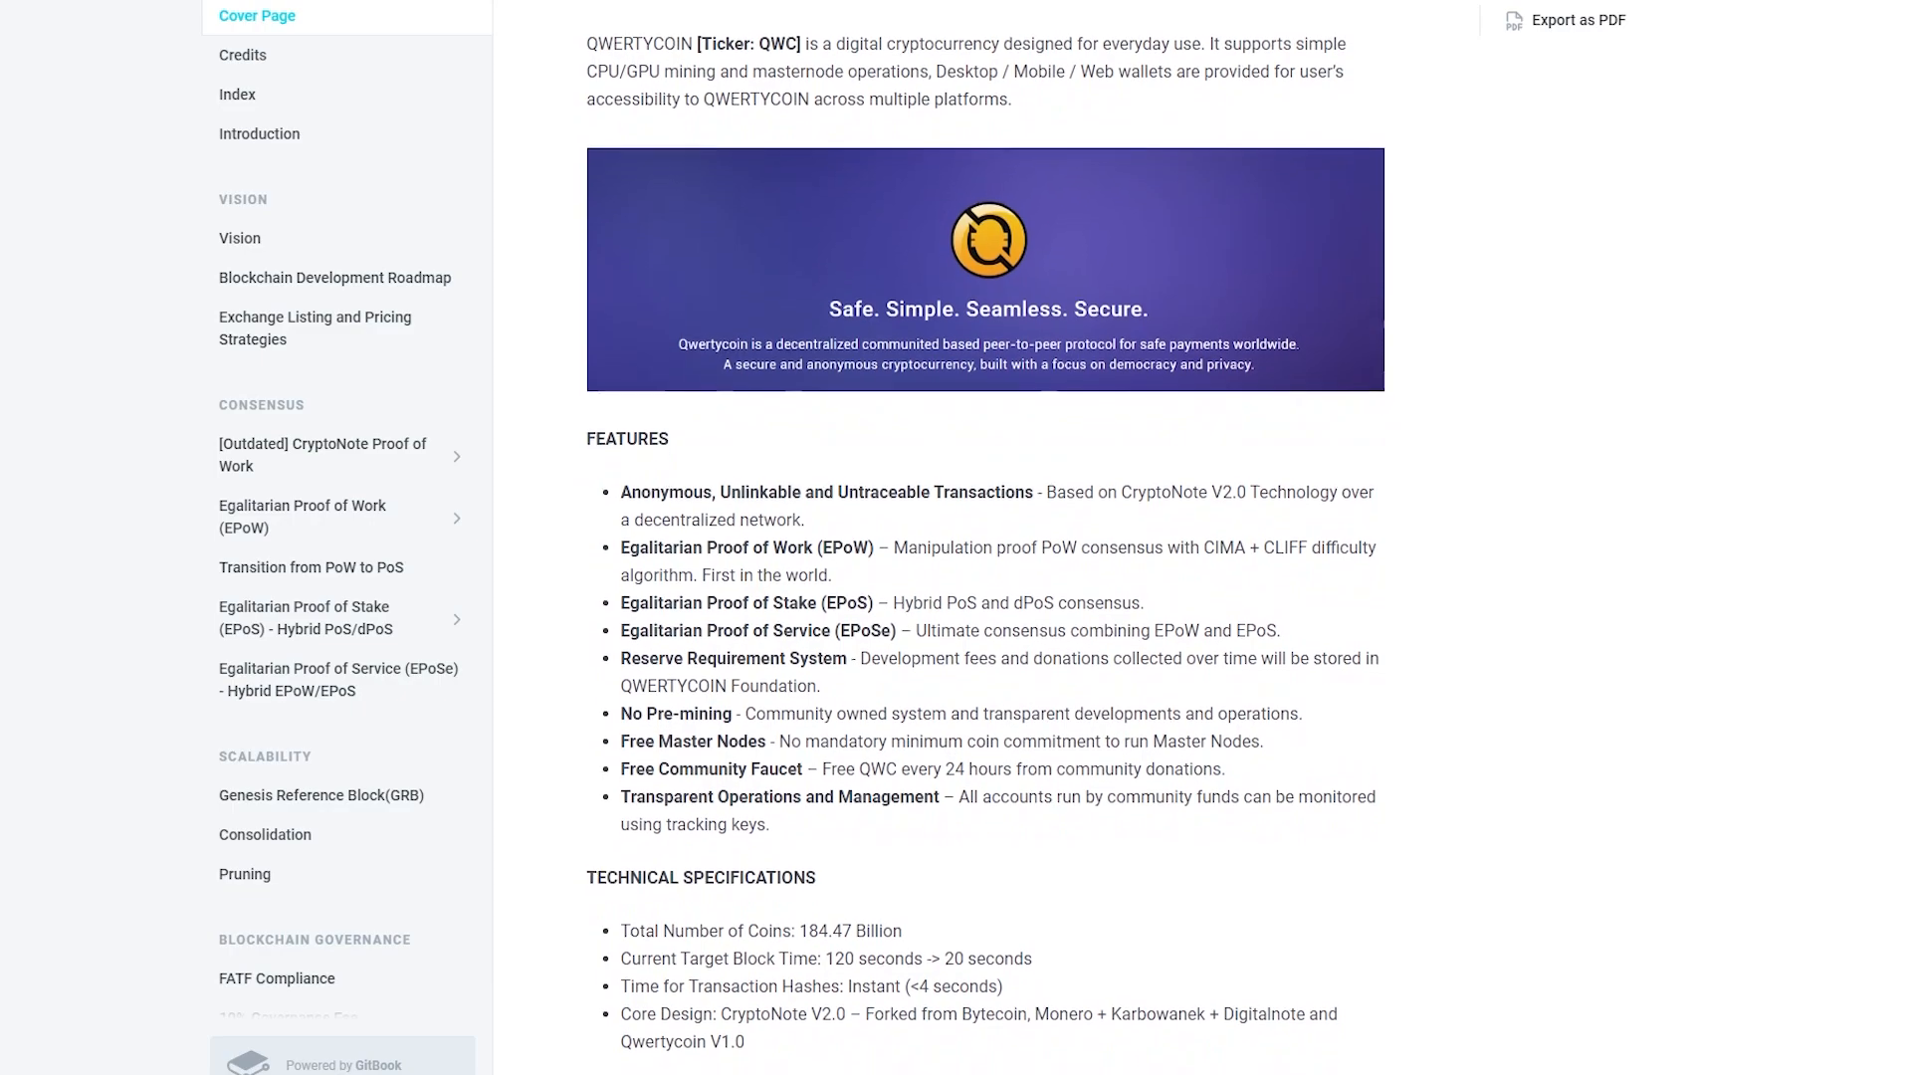
{"action": "scroll", "scroll_direction": "down", "scroll_amount": 3}
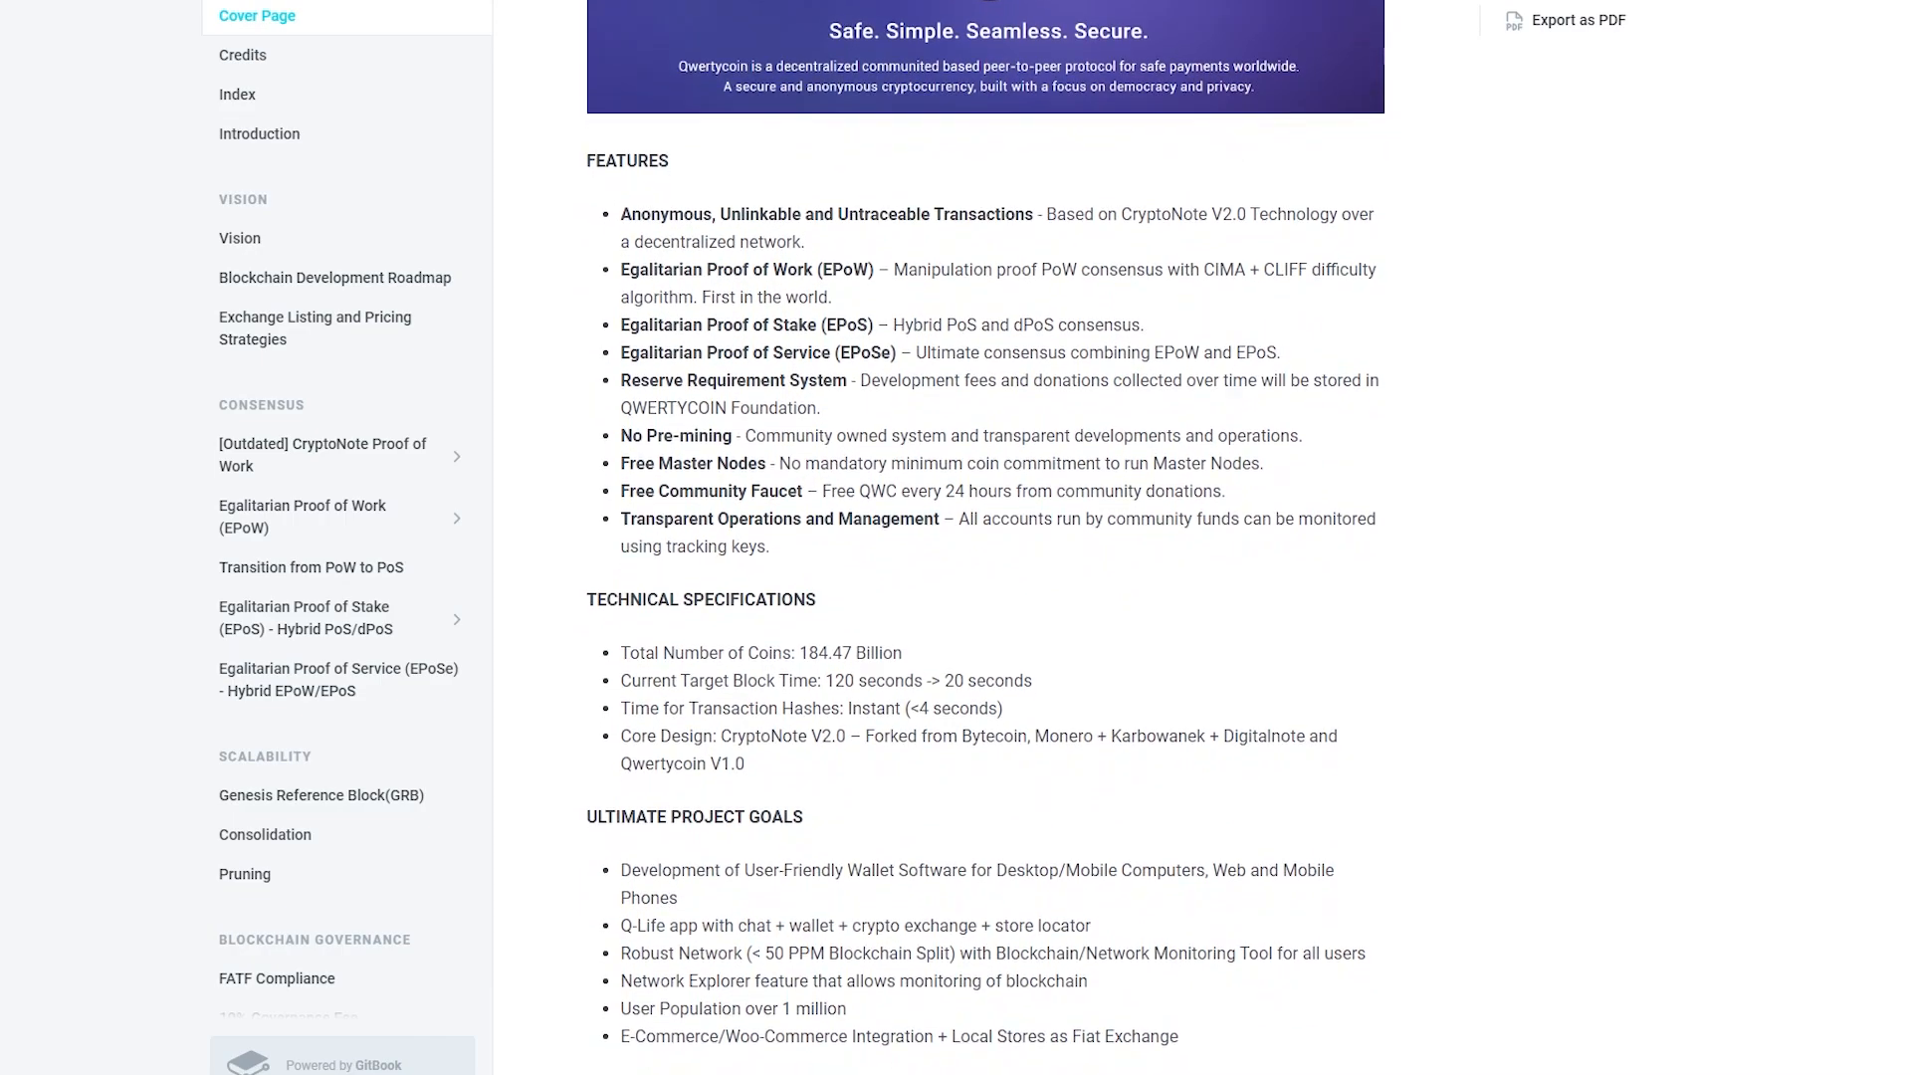
{"action": "scroll", "scroll_direction": "down", "scroll_amount": 3}
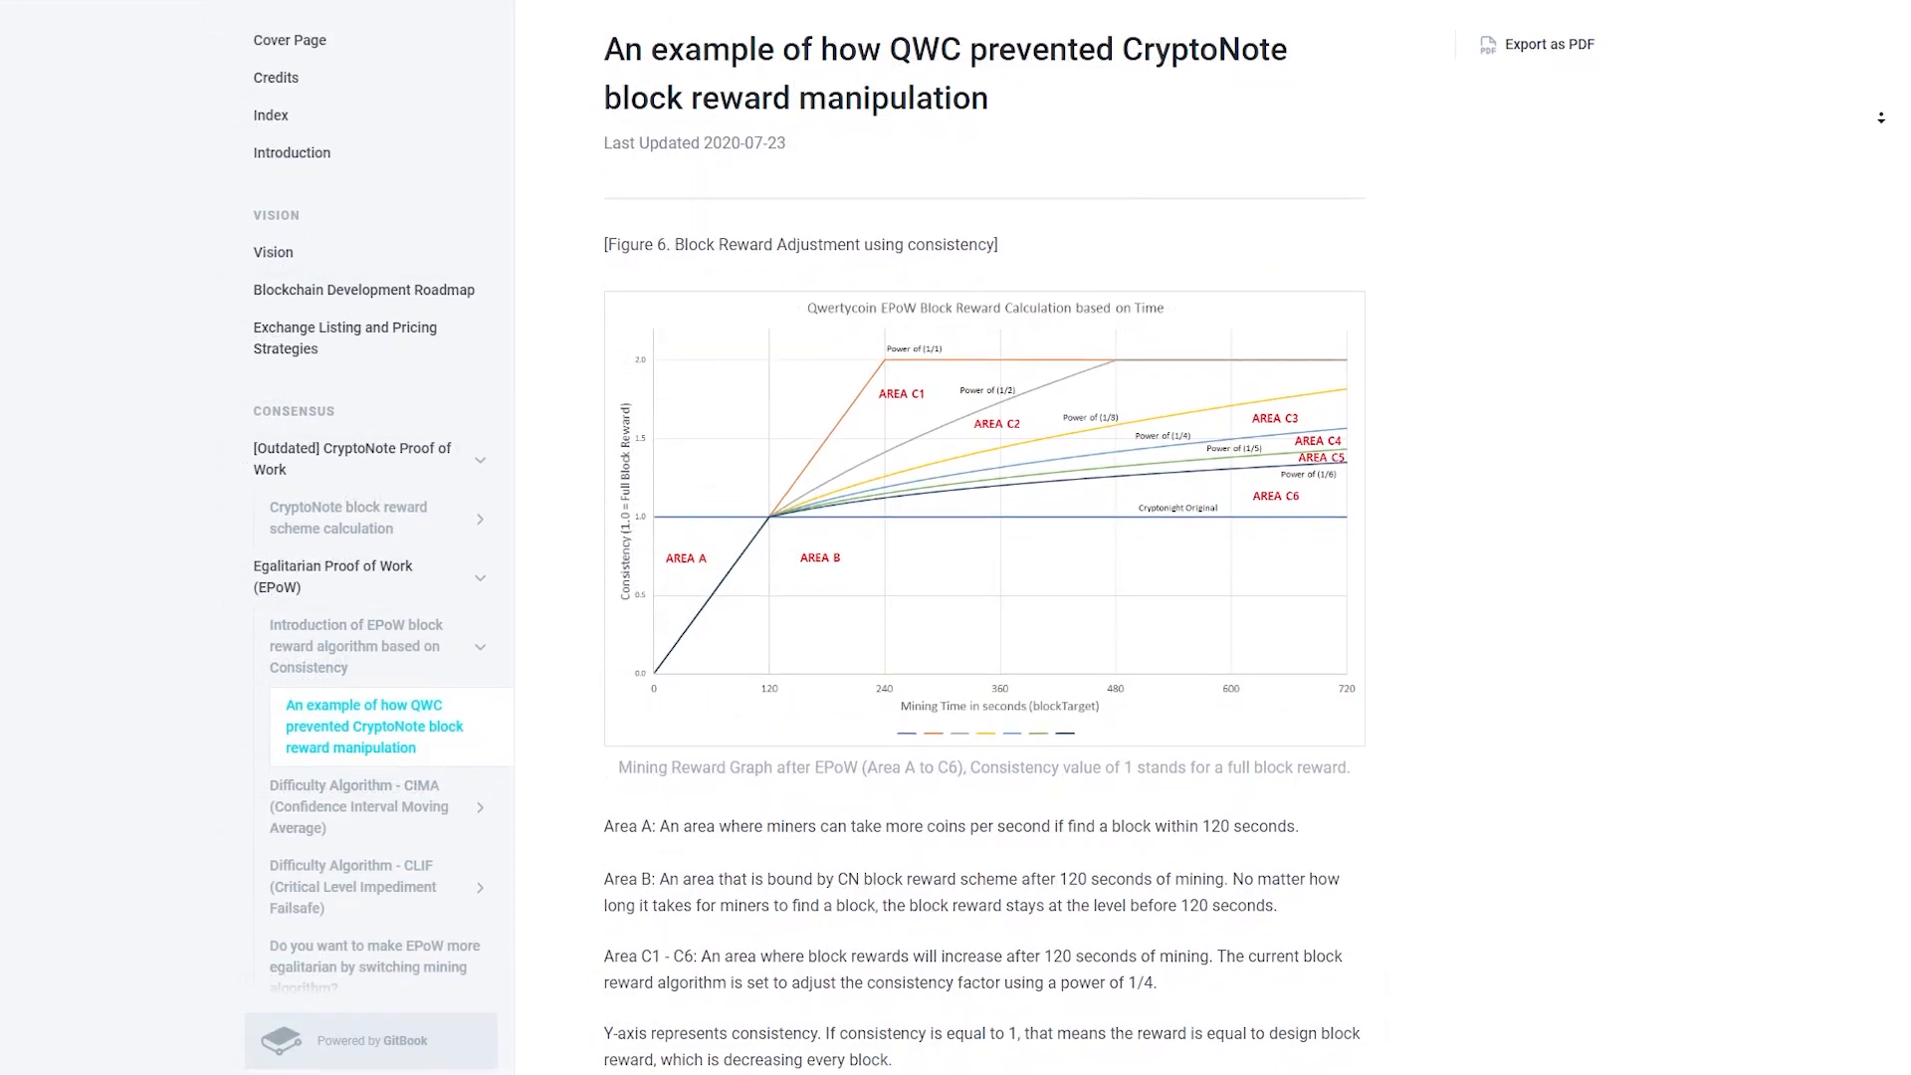
- Scroll the QWC block reward manipulation article down to its mining rewards table
{"action": "scroll", "scroll_direction": "down", "scroll_amount": 3}
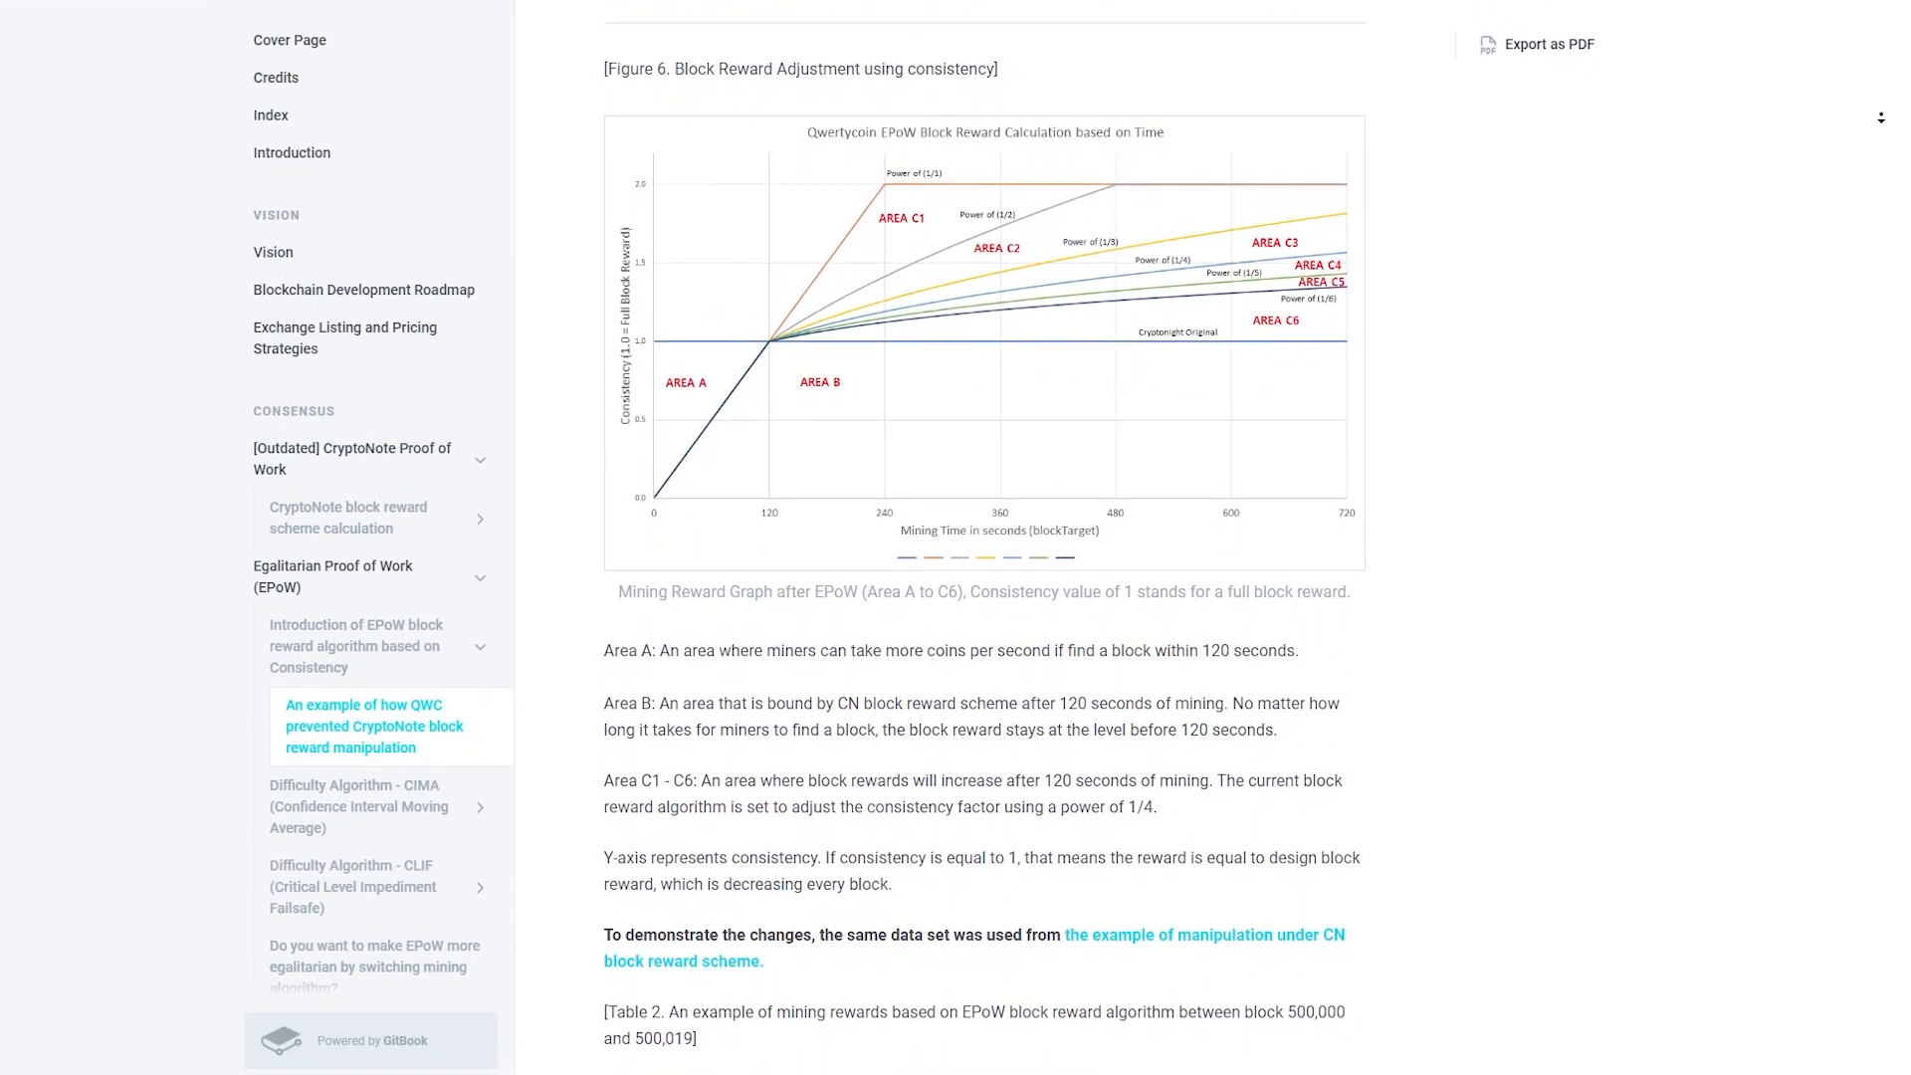
{"action": "scroll", "scroll_direction": "down", "scroll_amount": 3}
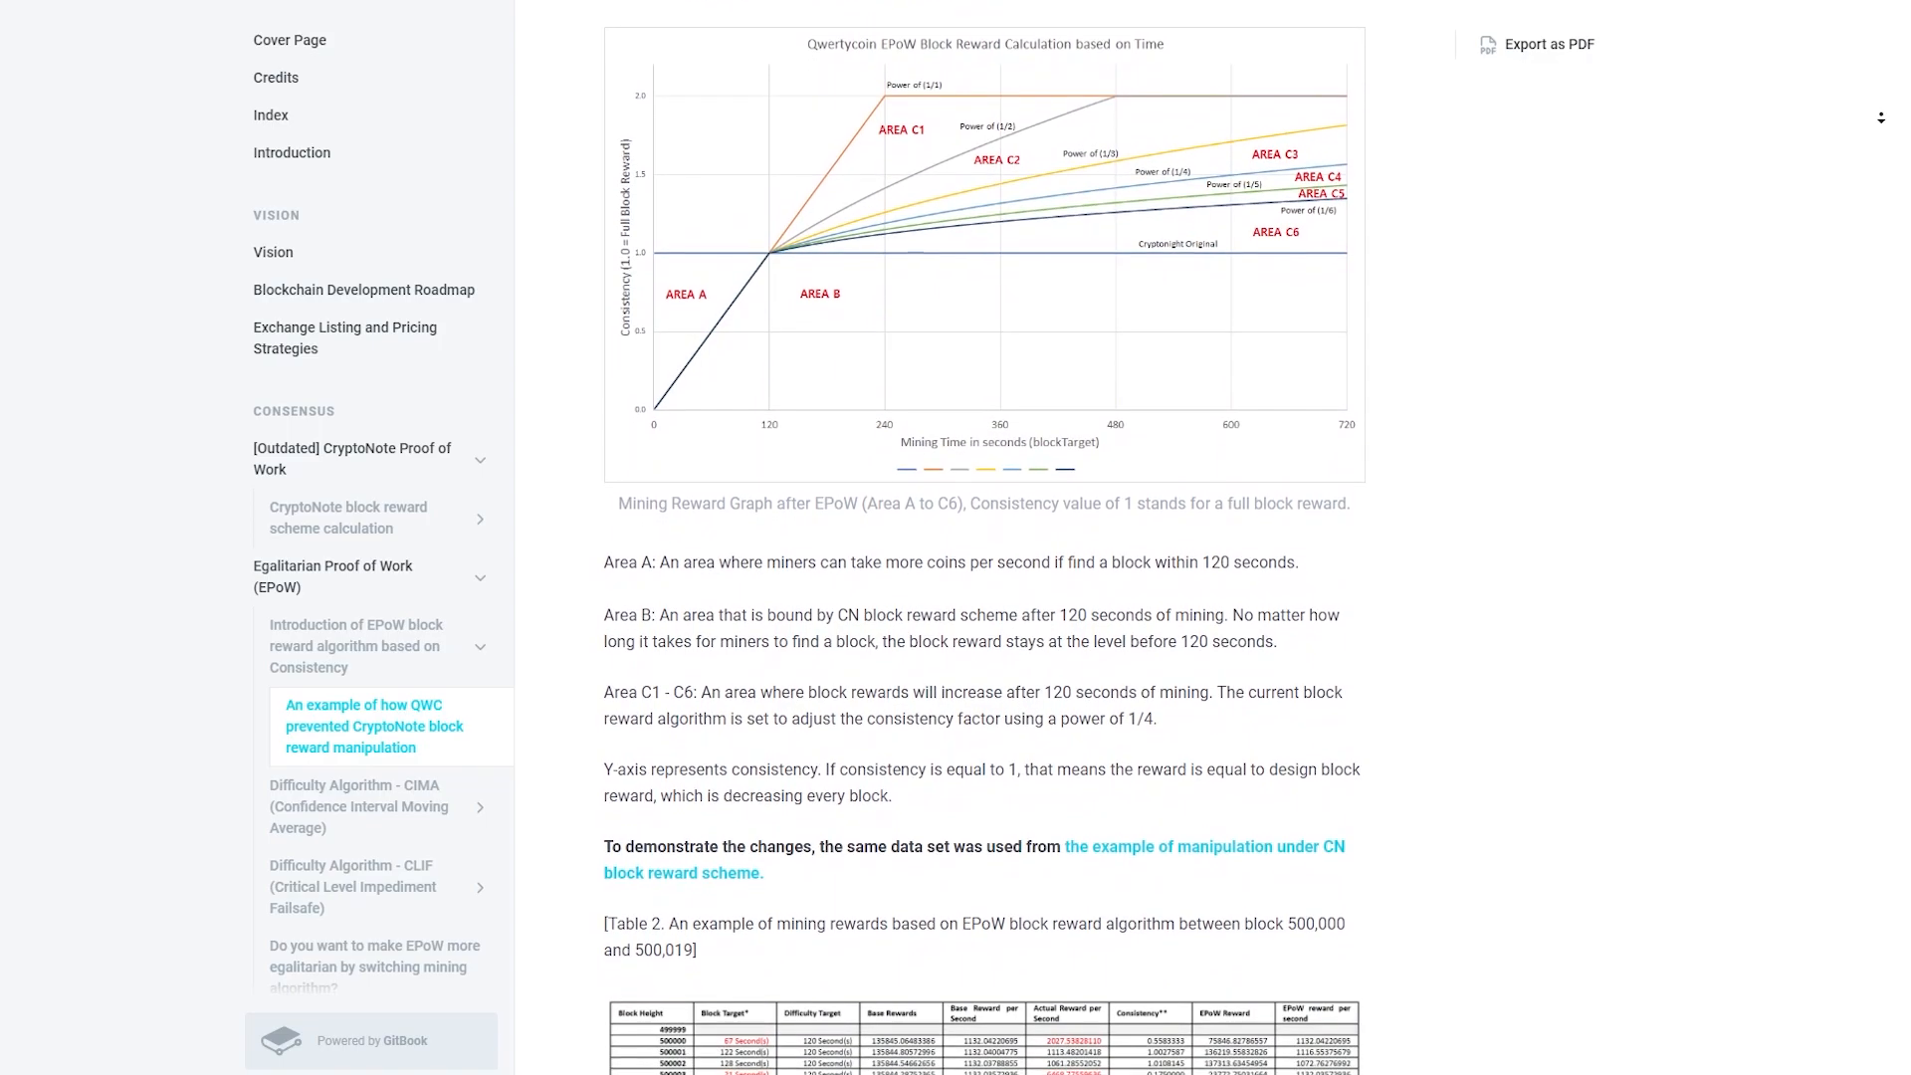
{"action": "scroll", "scroll_direction": "down", "scroll_amount": 3}
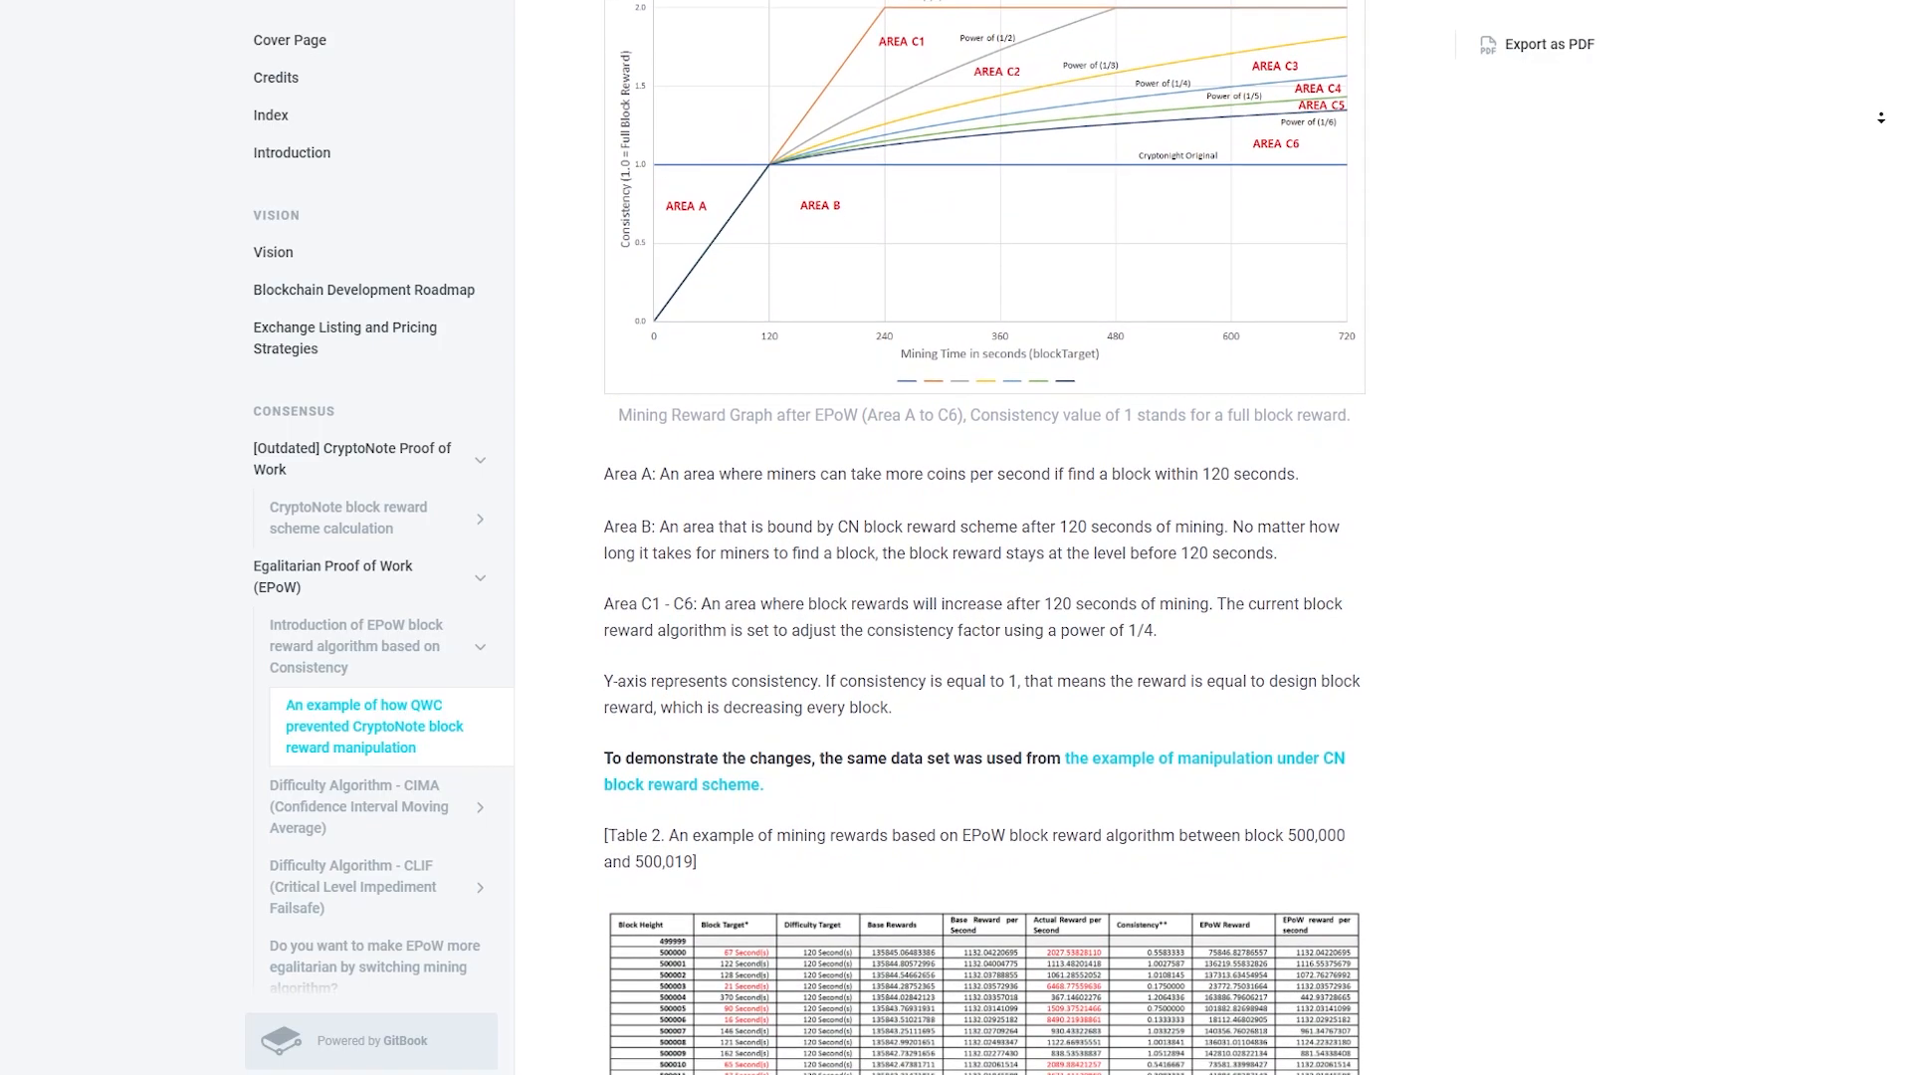
{"action": "scroll", "scroll_direction": "down", "scroll_amount": 3}
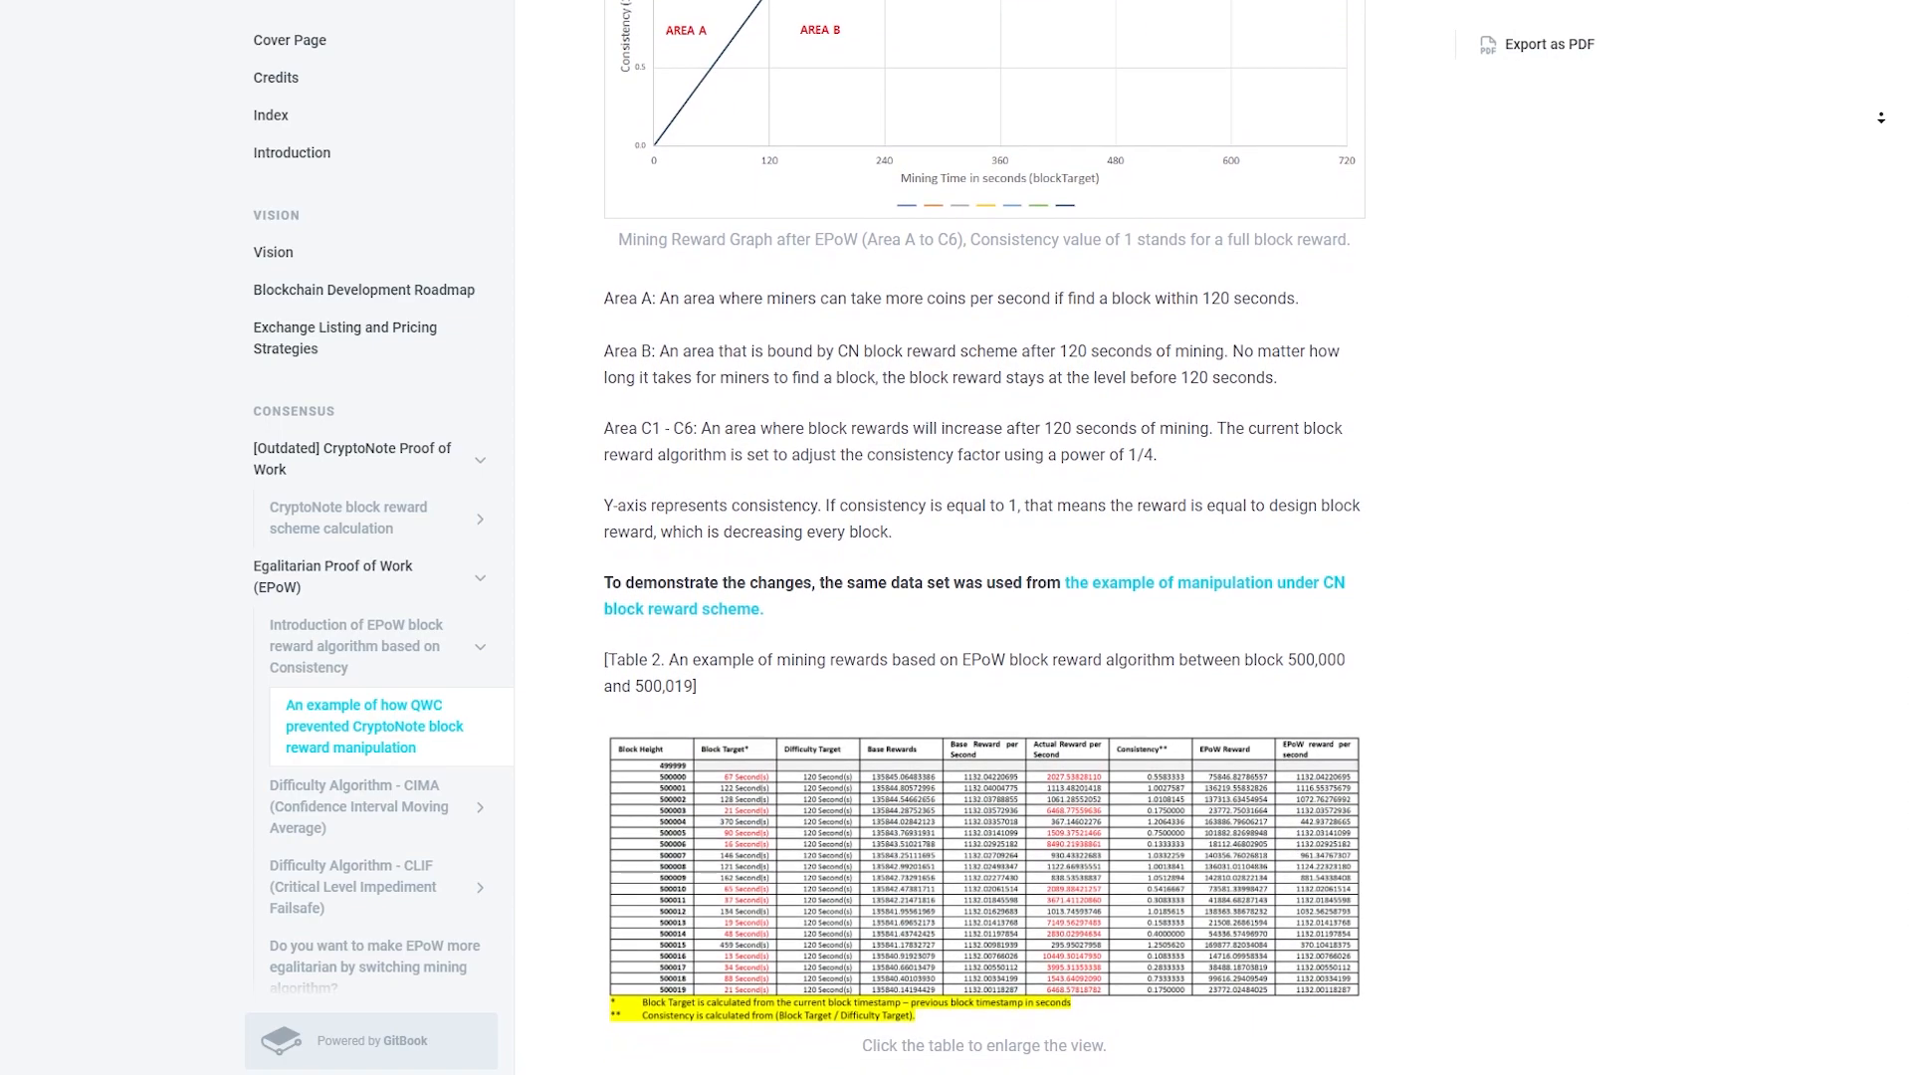
{"action": "scroll", "scroll_direction": "down", "scroll_amount": 3}
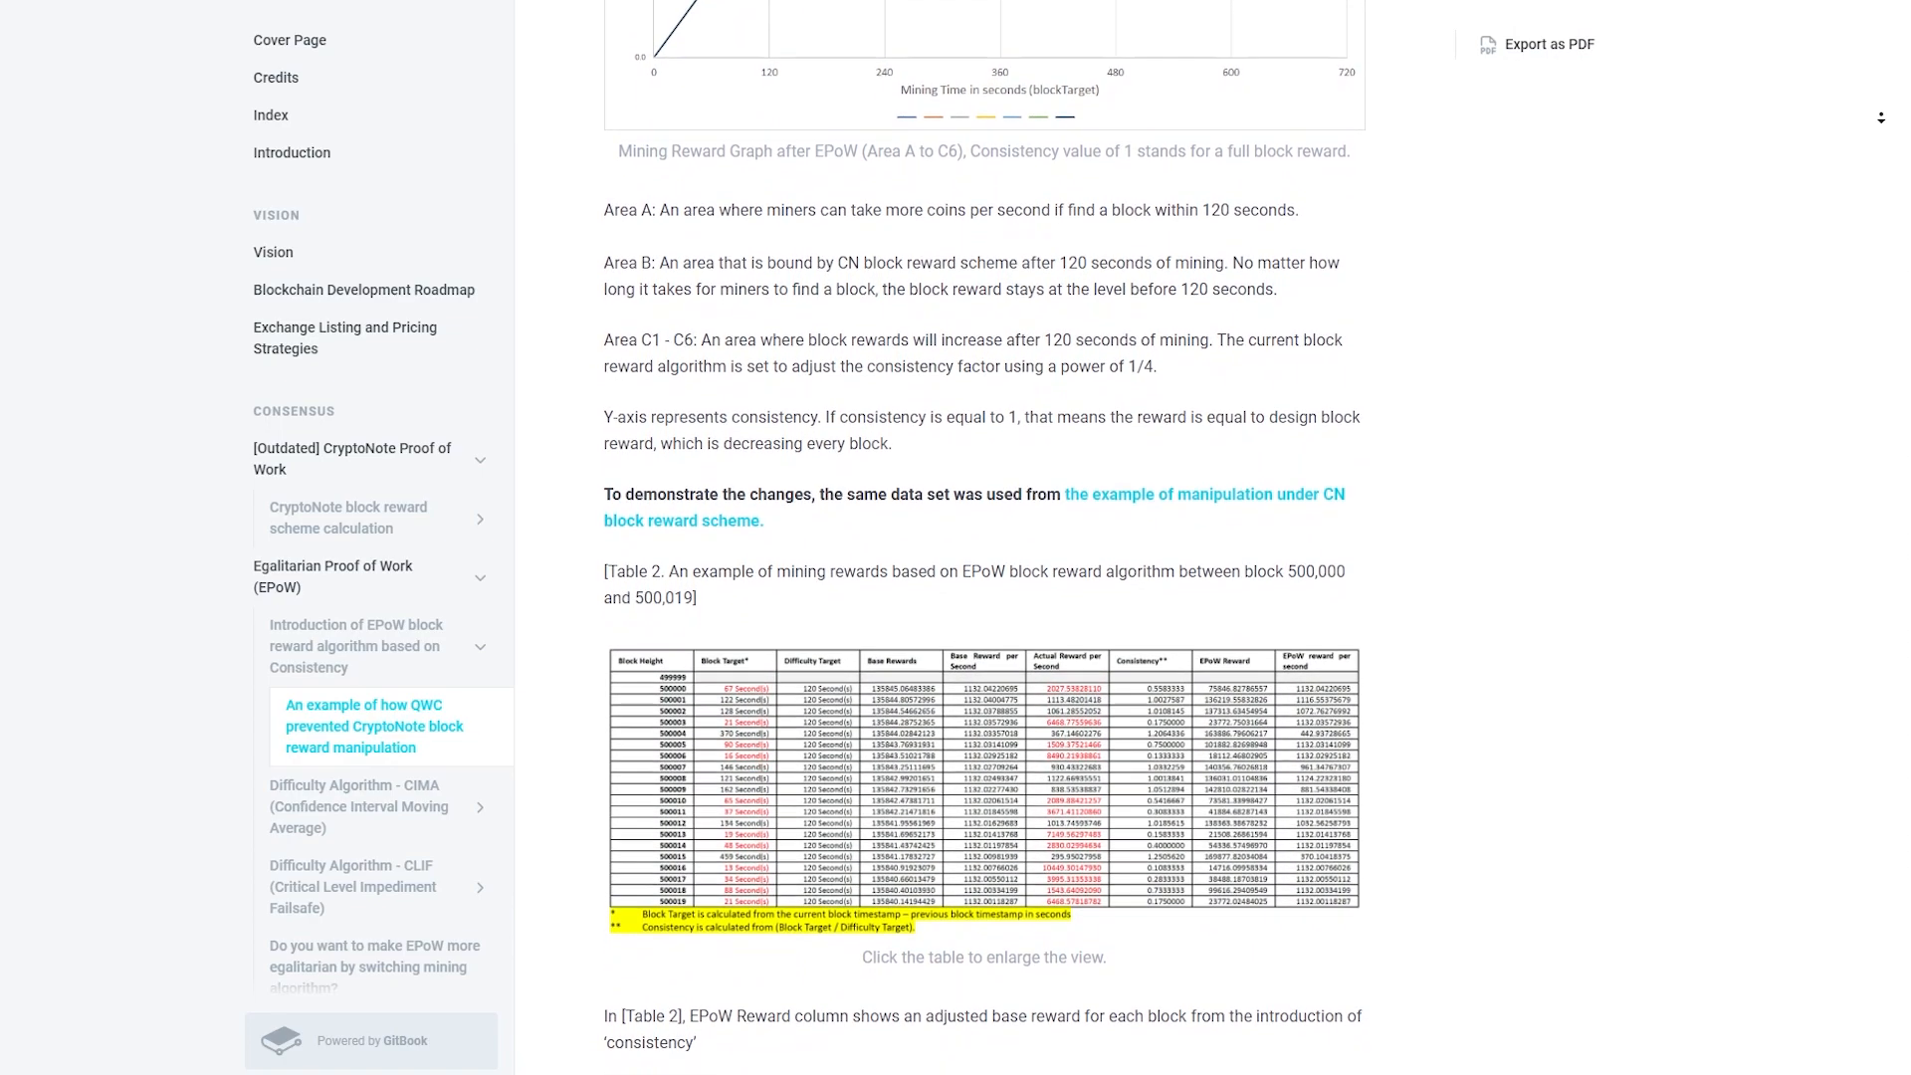
- Read on to the article's conclusions, then move to the EPoS hybrid PoS/dPoS page from the sidebar
{"action": "scroll", "scroll_direction": "down", "scroll_amount": 3}
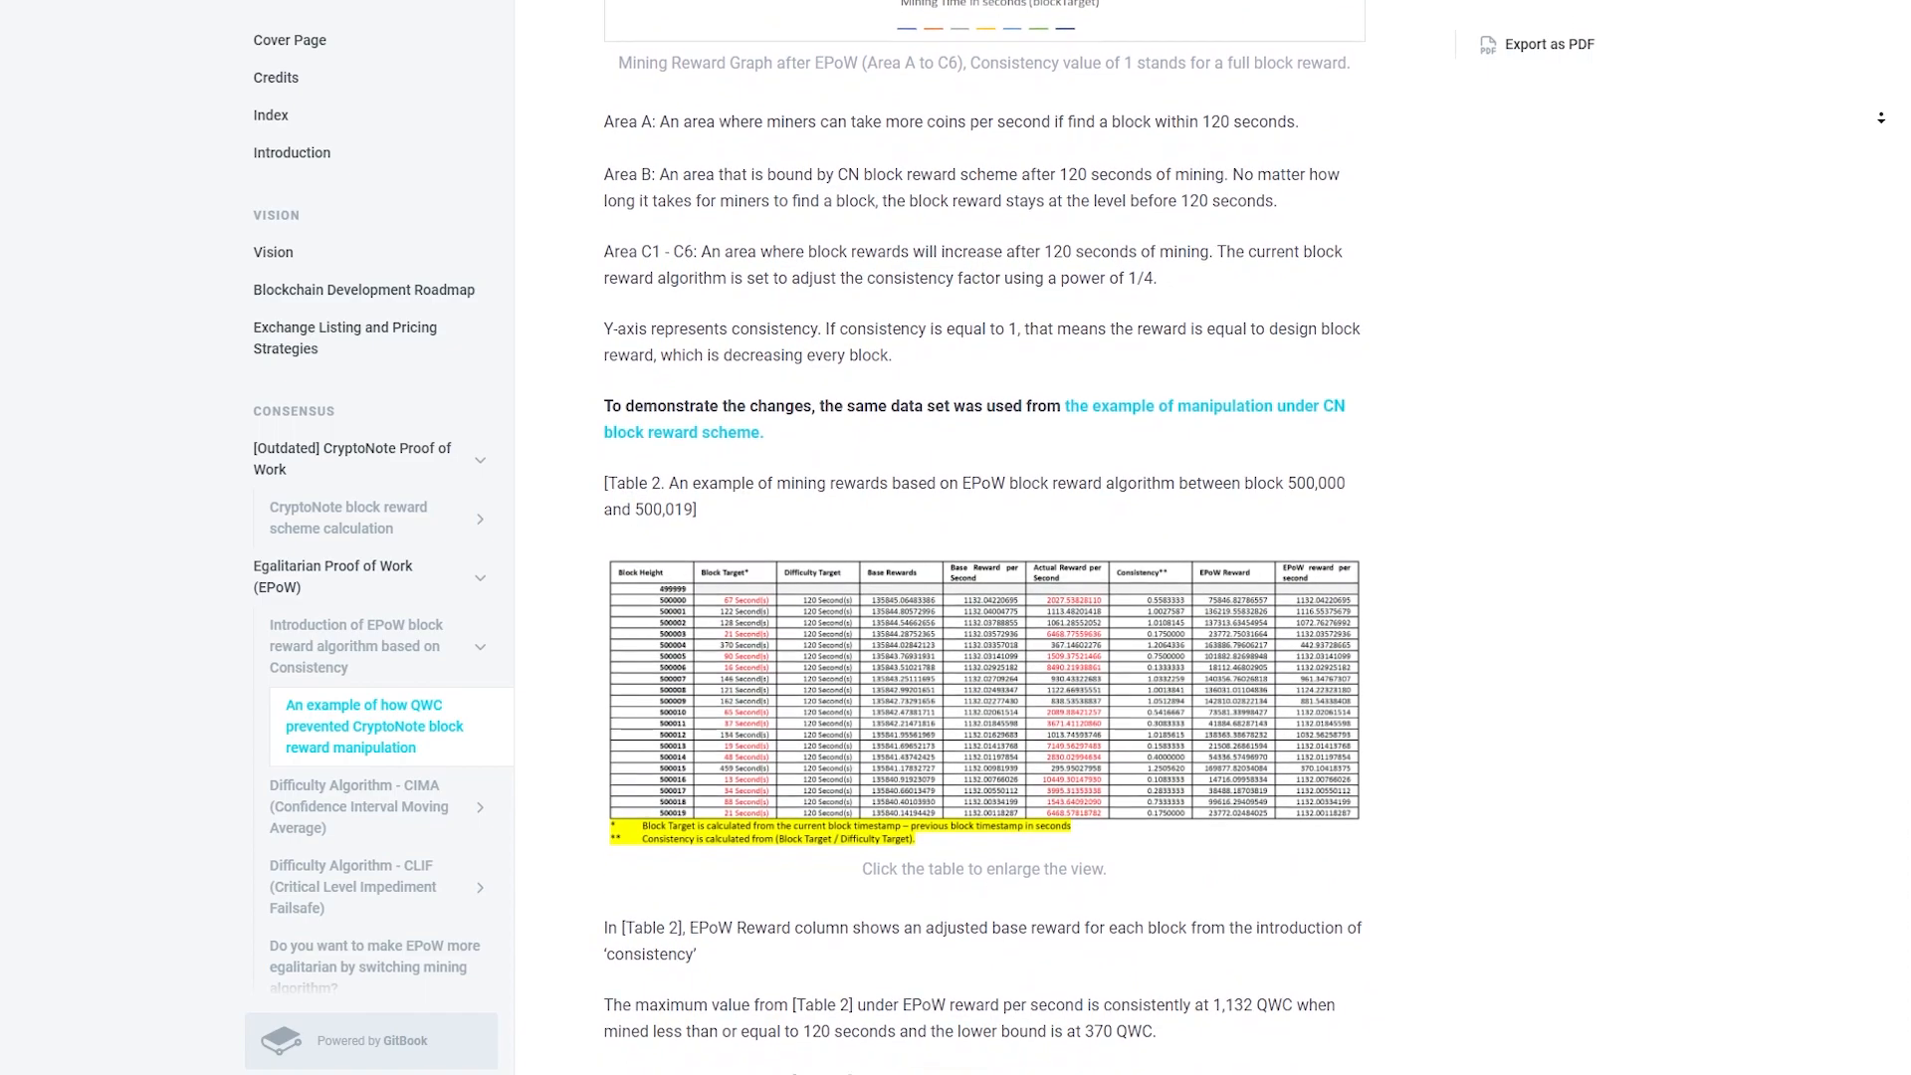
{"action": "scroll", "scroll_direction": "down", "scroll_amount": 3}
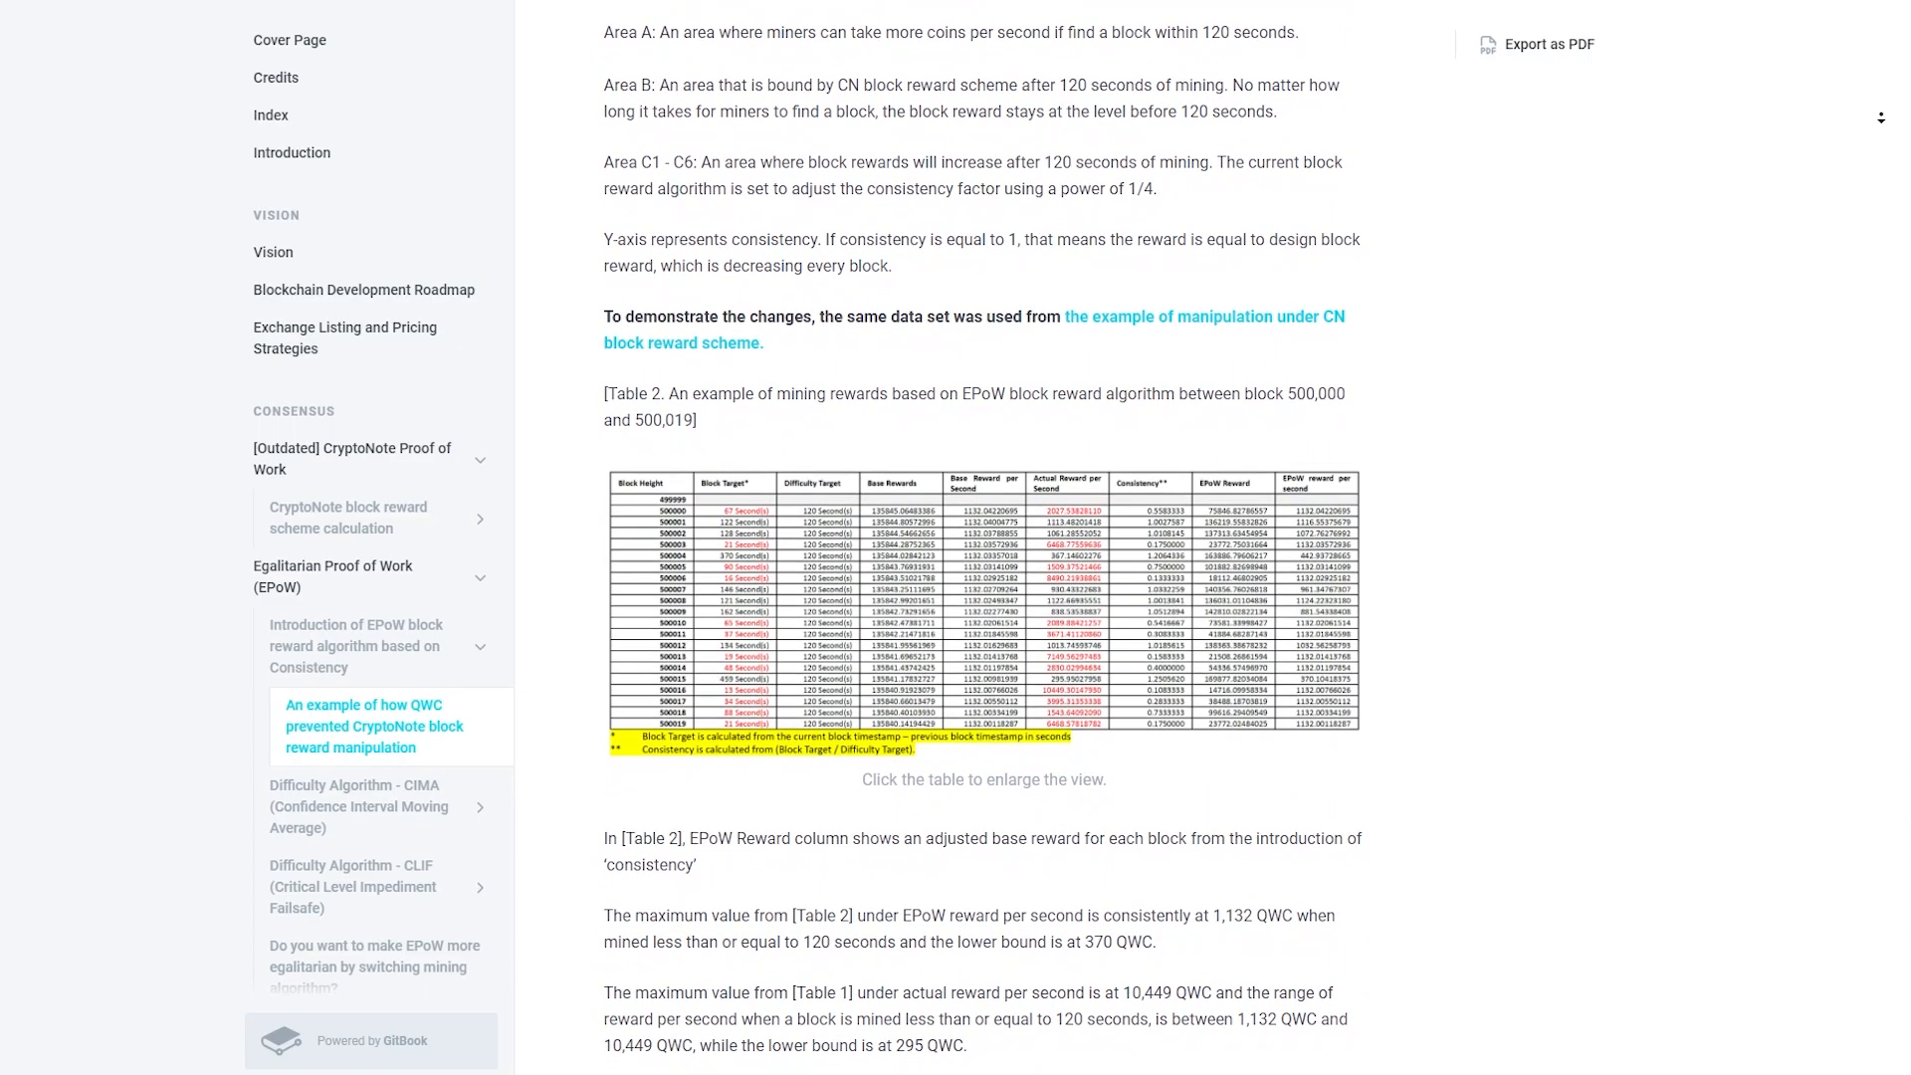
{"action": "scroll", "scroll_direction": "down", "scroll_amount": 3}
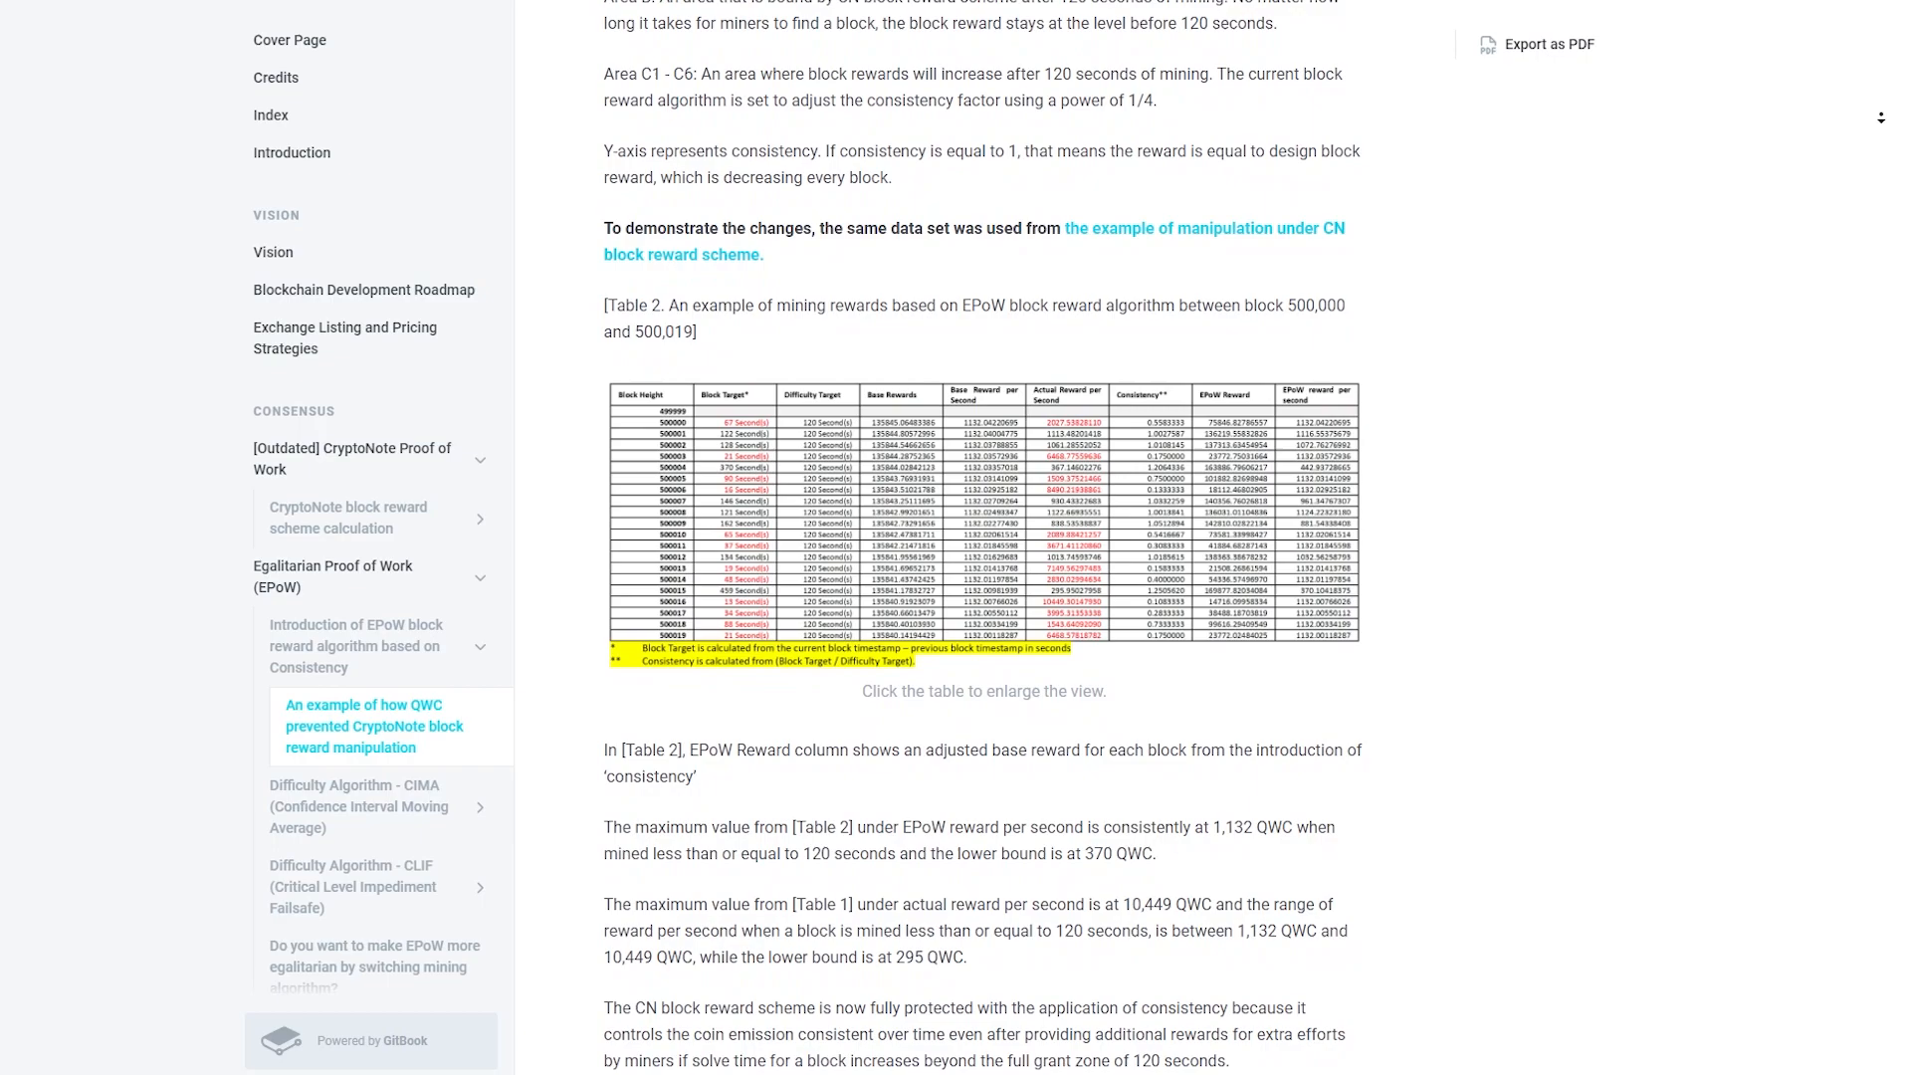
{"action": "scroll", "scroll_direction": "down", "scroll_amount": 3}
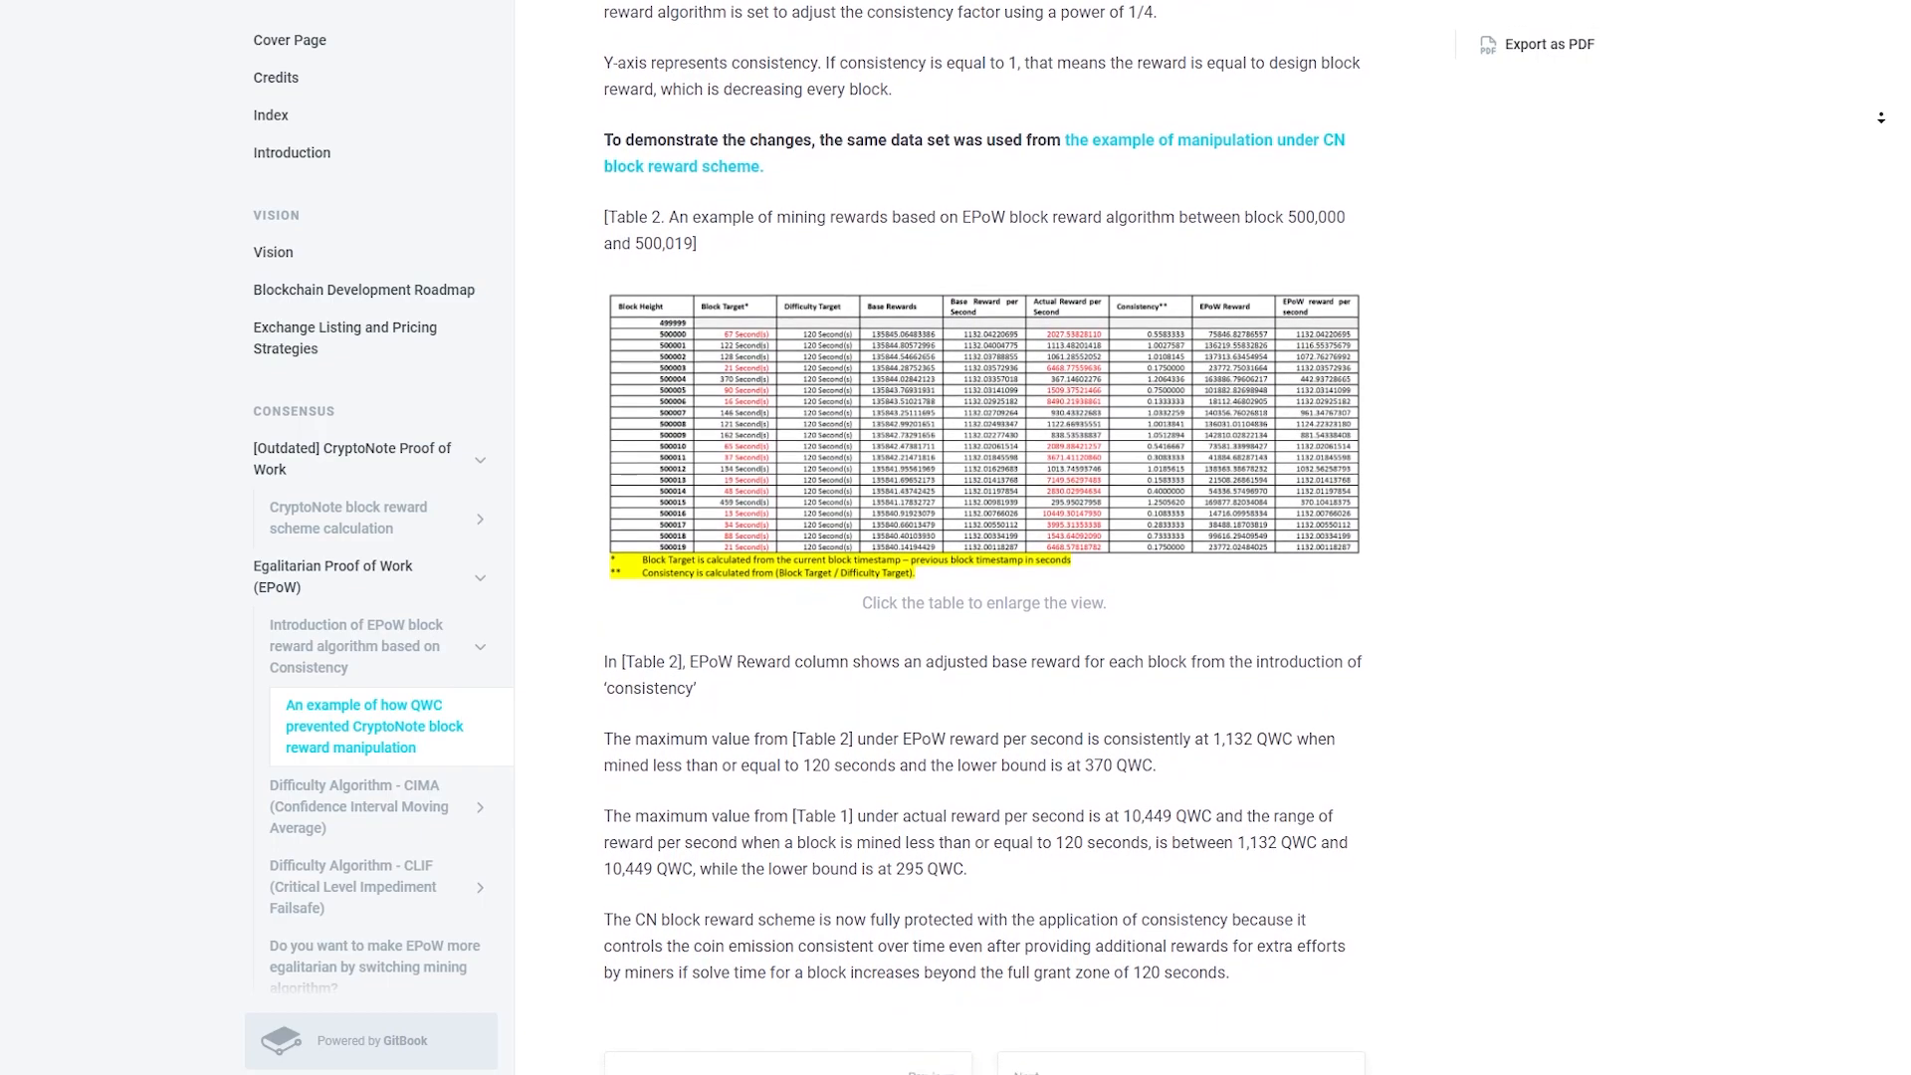
{"action": "scroll", "scroll_direction": "down", "scroll_amount": 3}
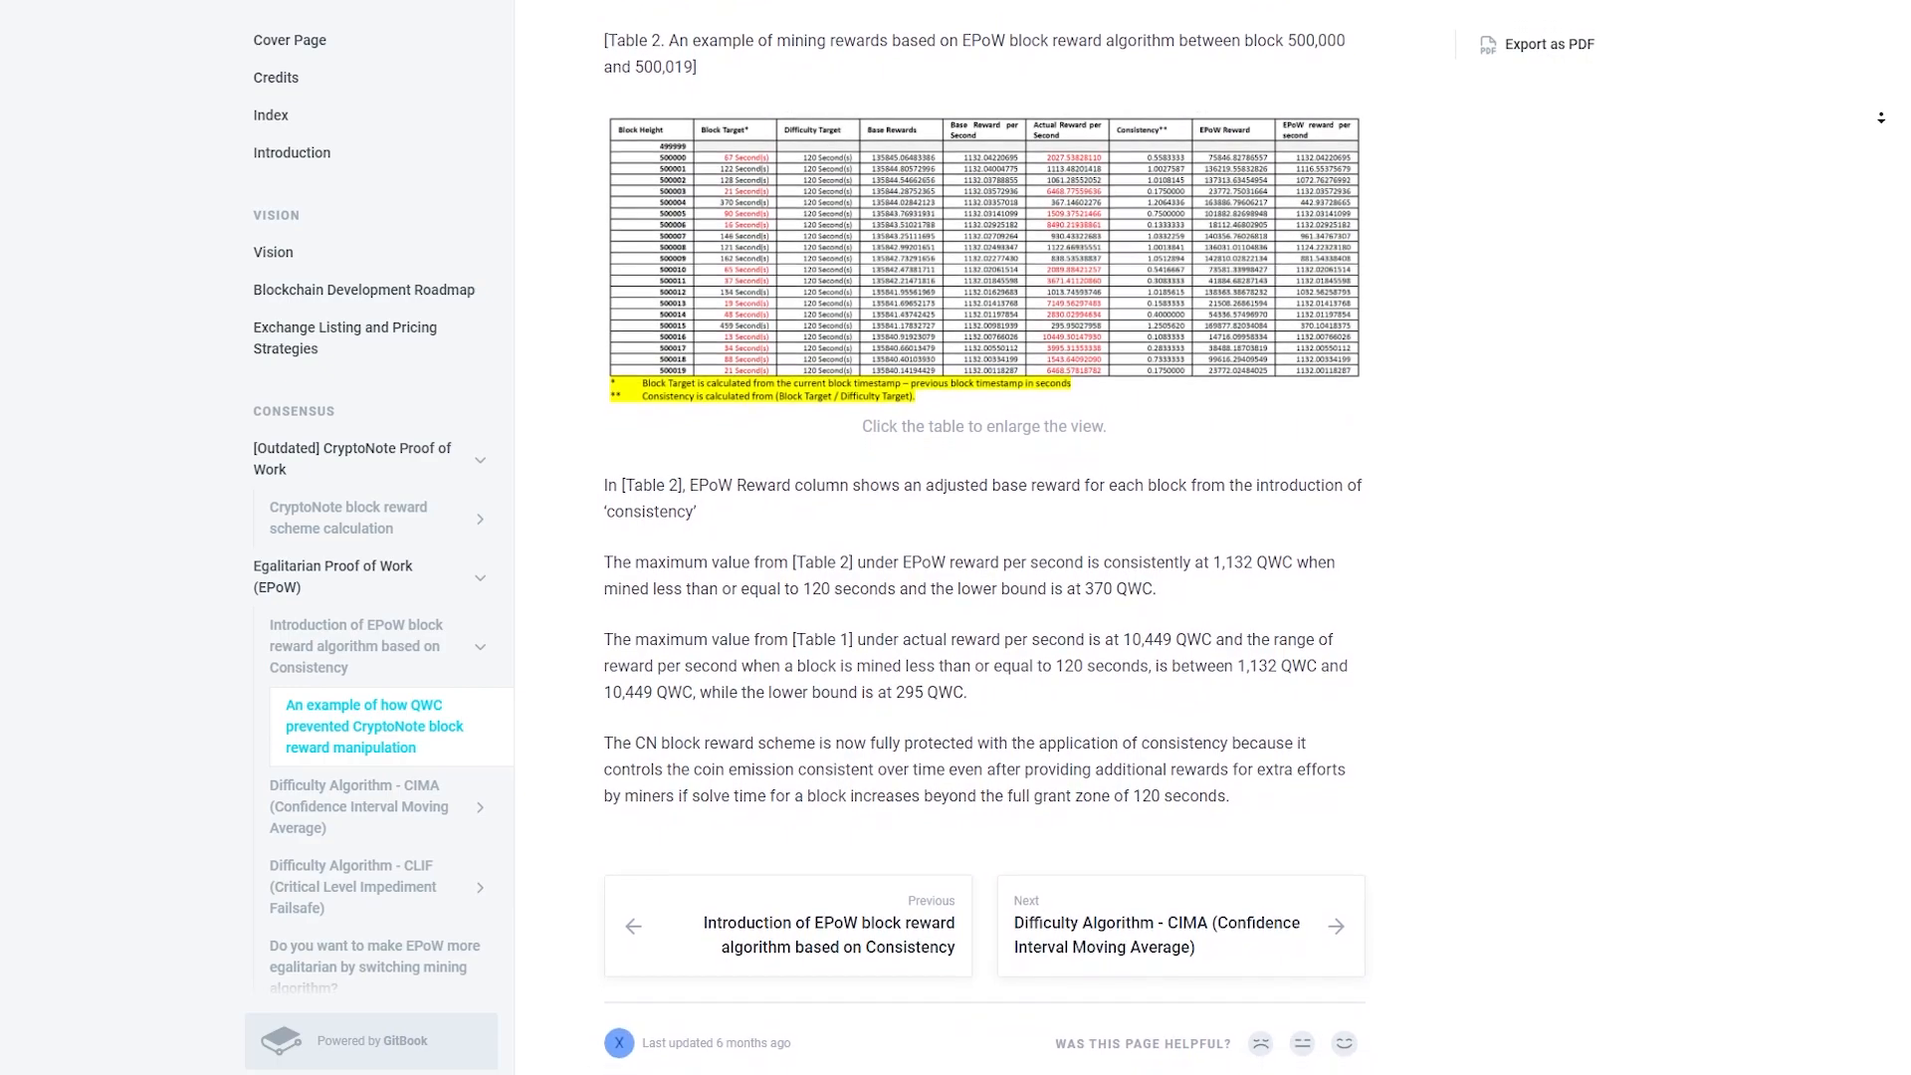
{"action": "left_click", "coordinate": [333, 577]}
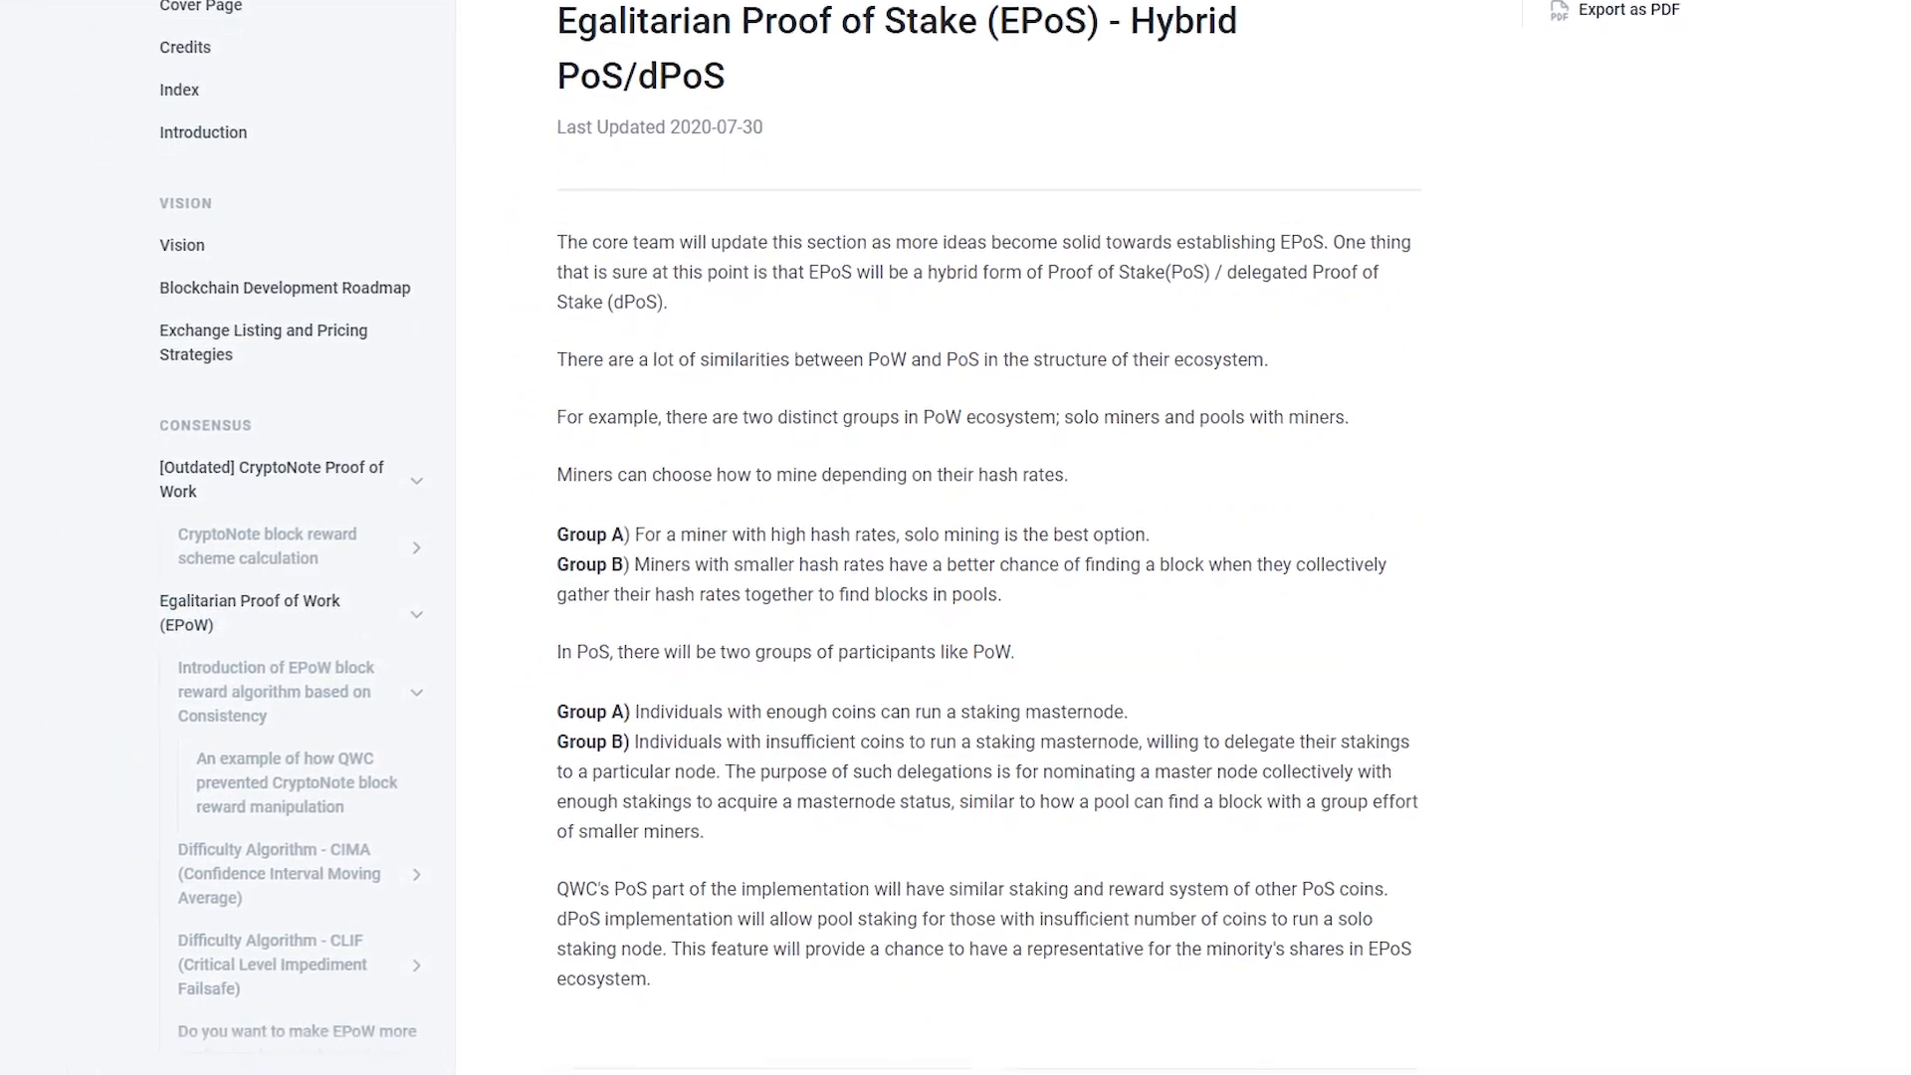
- Scroll the EPoS page through its Group A and Group B staking sections
{"action": "scroll", "scroll_direction": "down", "scroll_amount": 3}
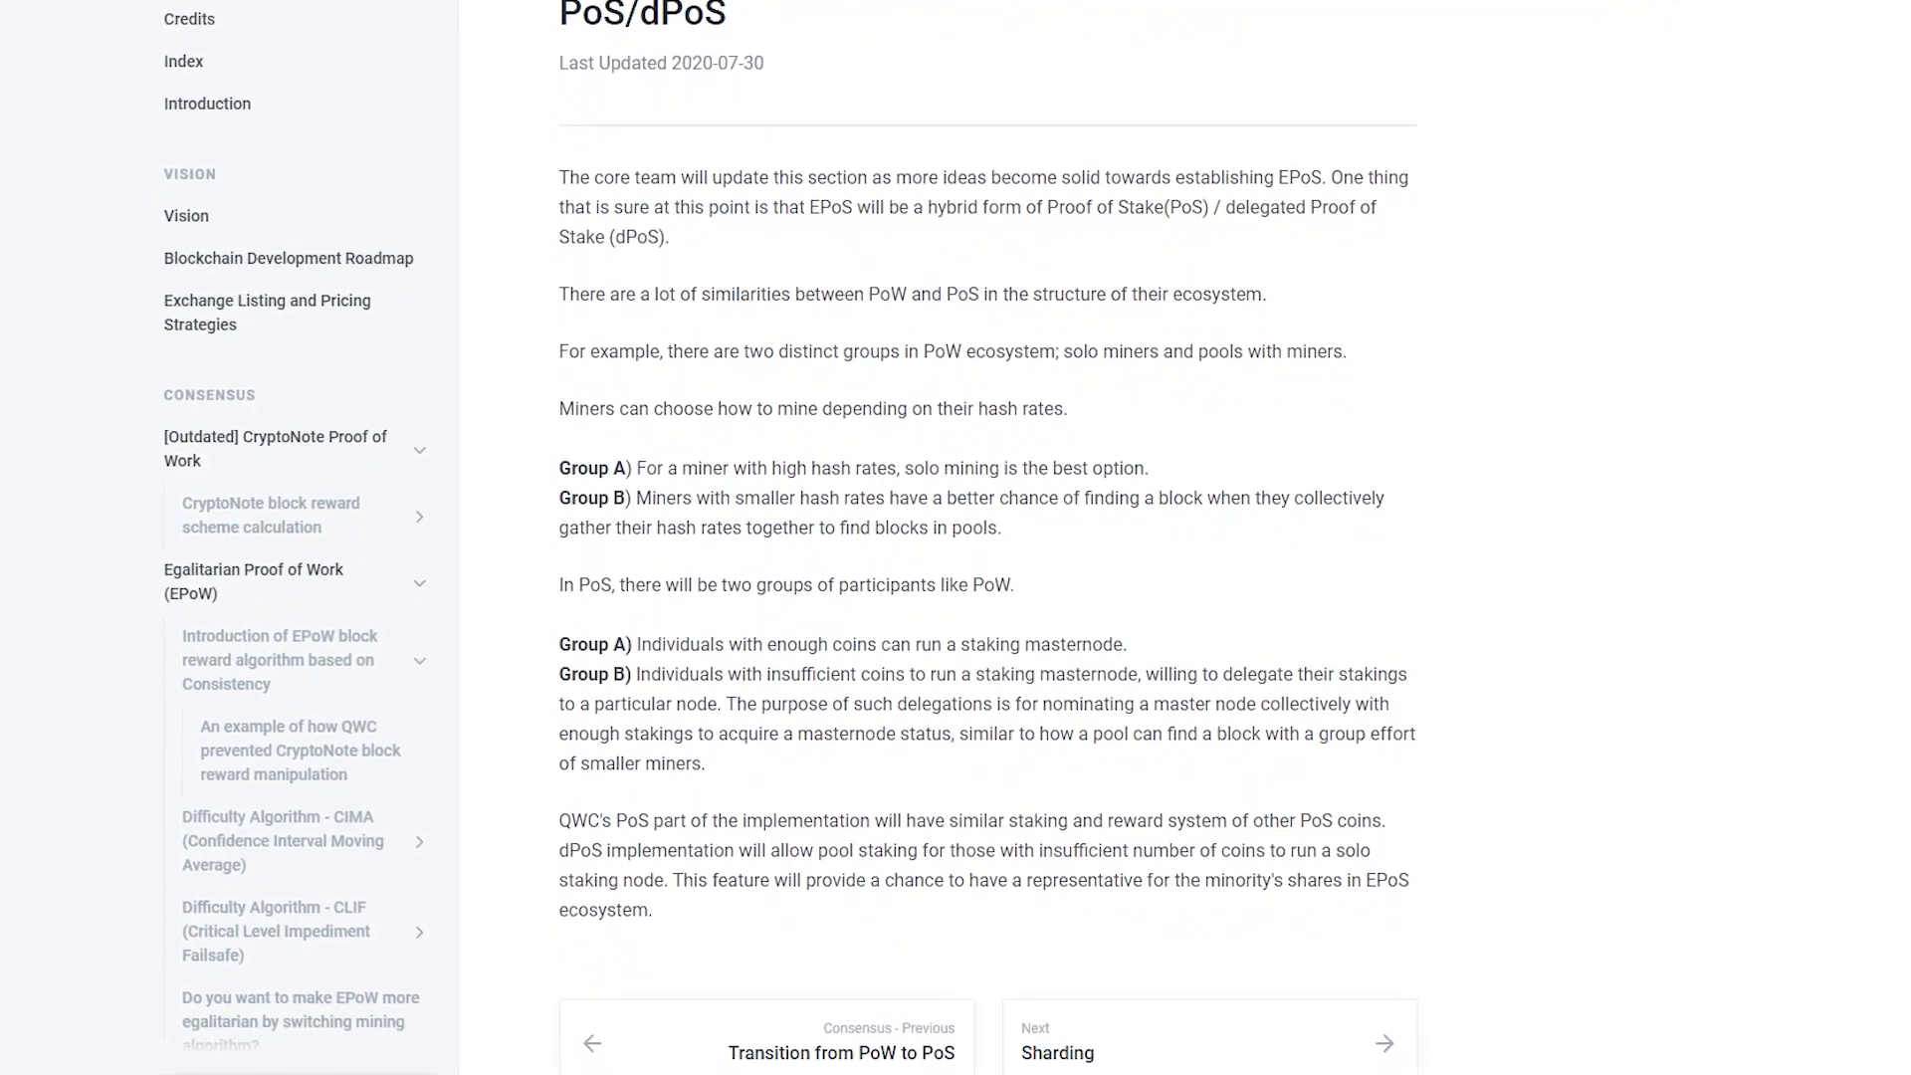
{"action": "scroll", "scroll_direction": "down", "scroll_amount": 3}
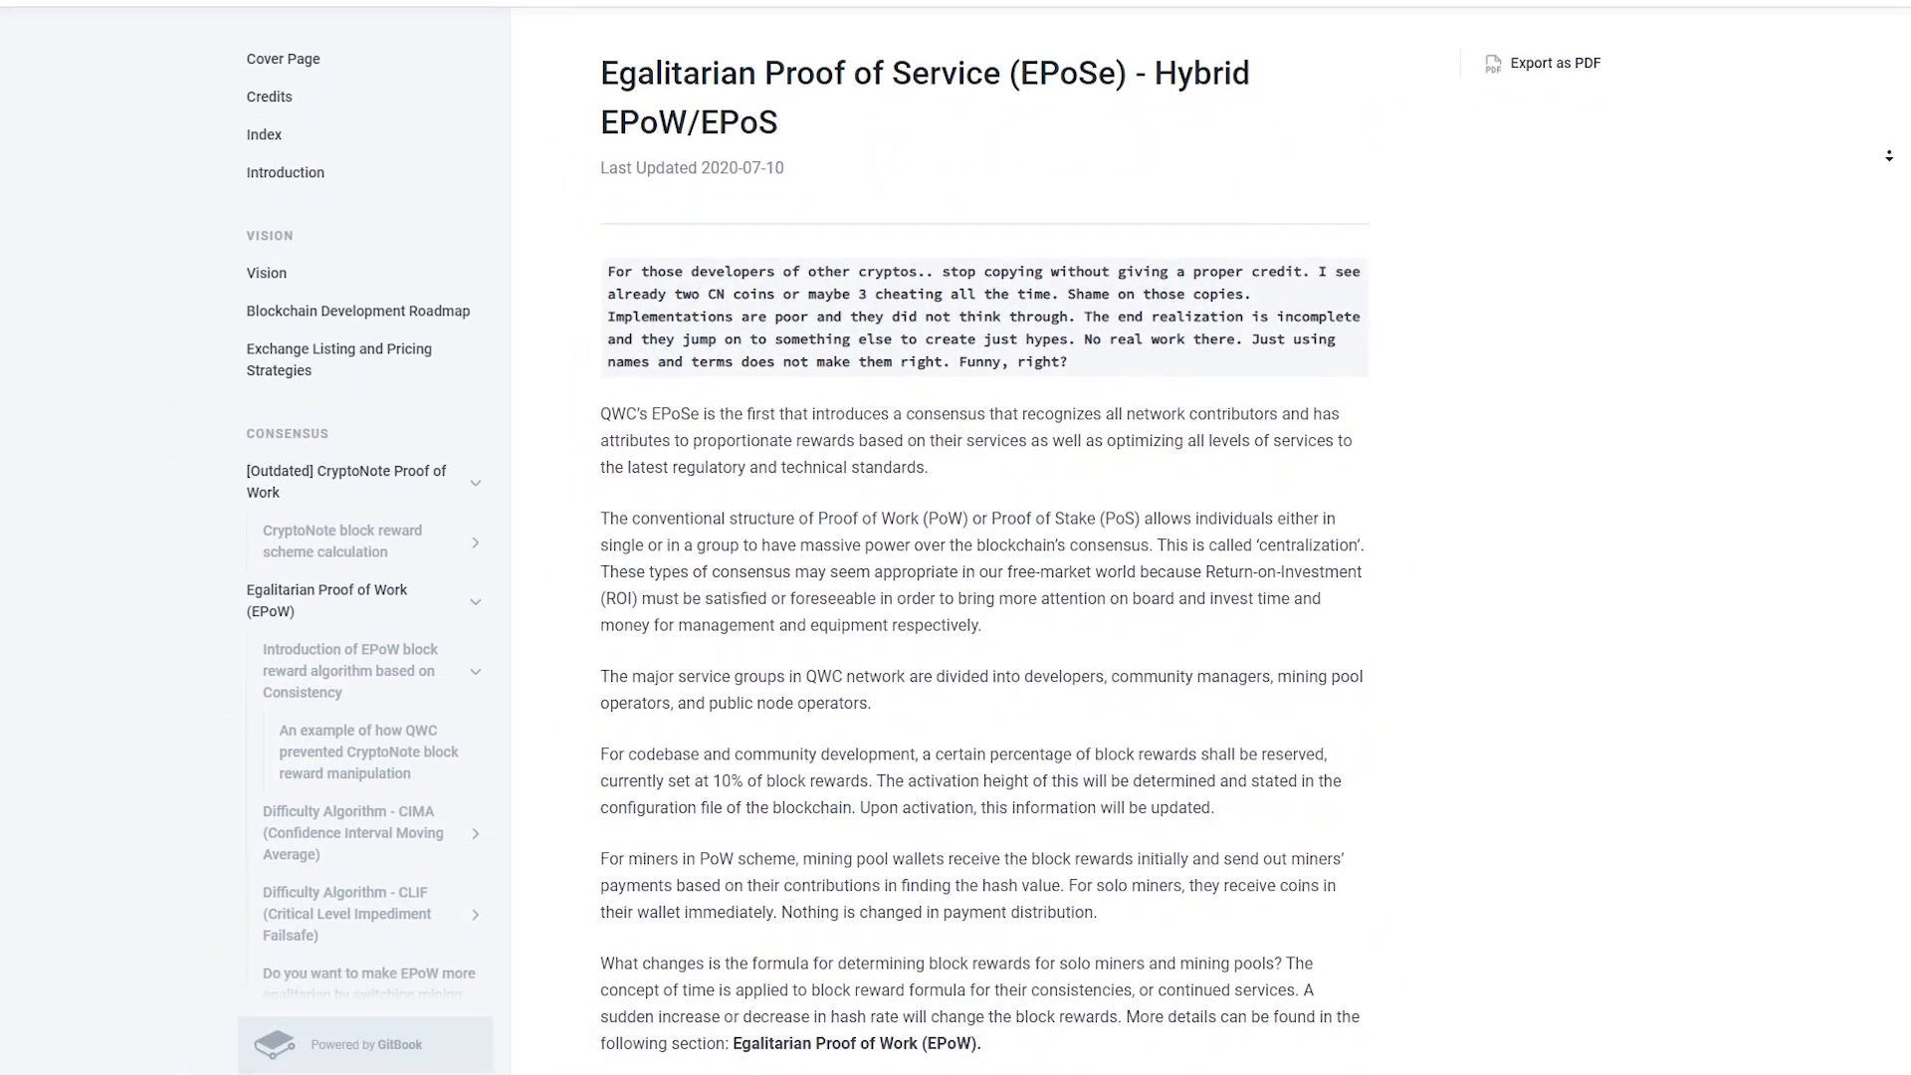
- Scroll the EPoSe hybrid EPoW/EPoS page through its node operator rewards description
{"action": "scroll", "scroll_direction": "down", "scroll_amount": 3}
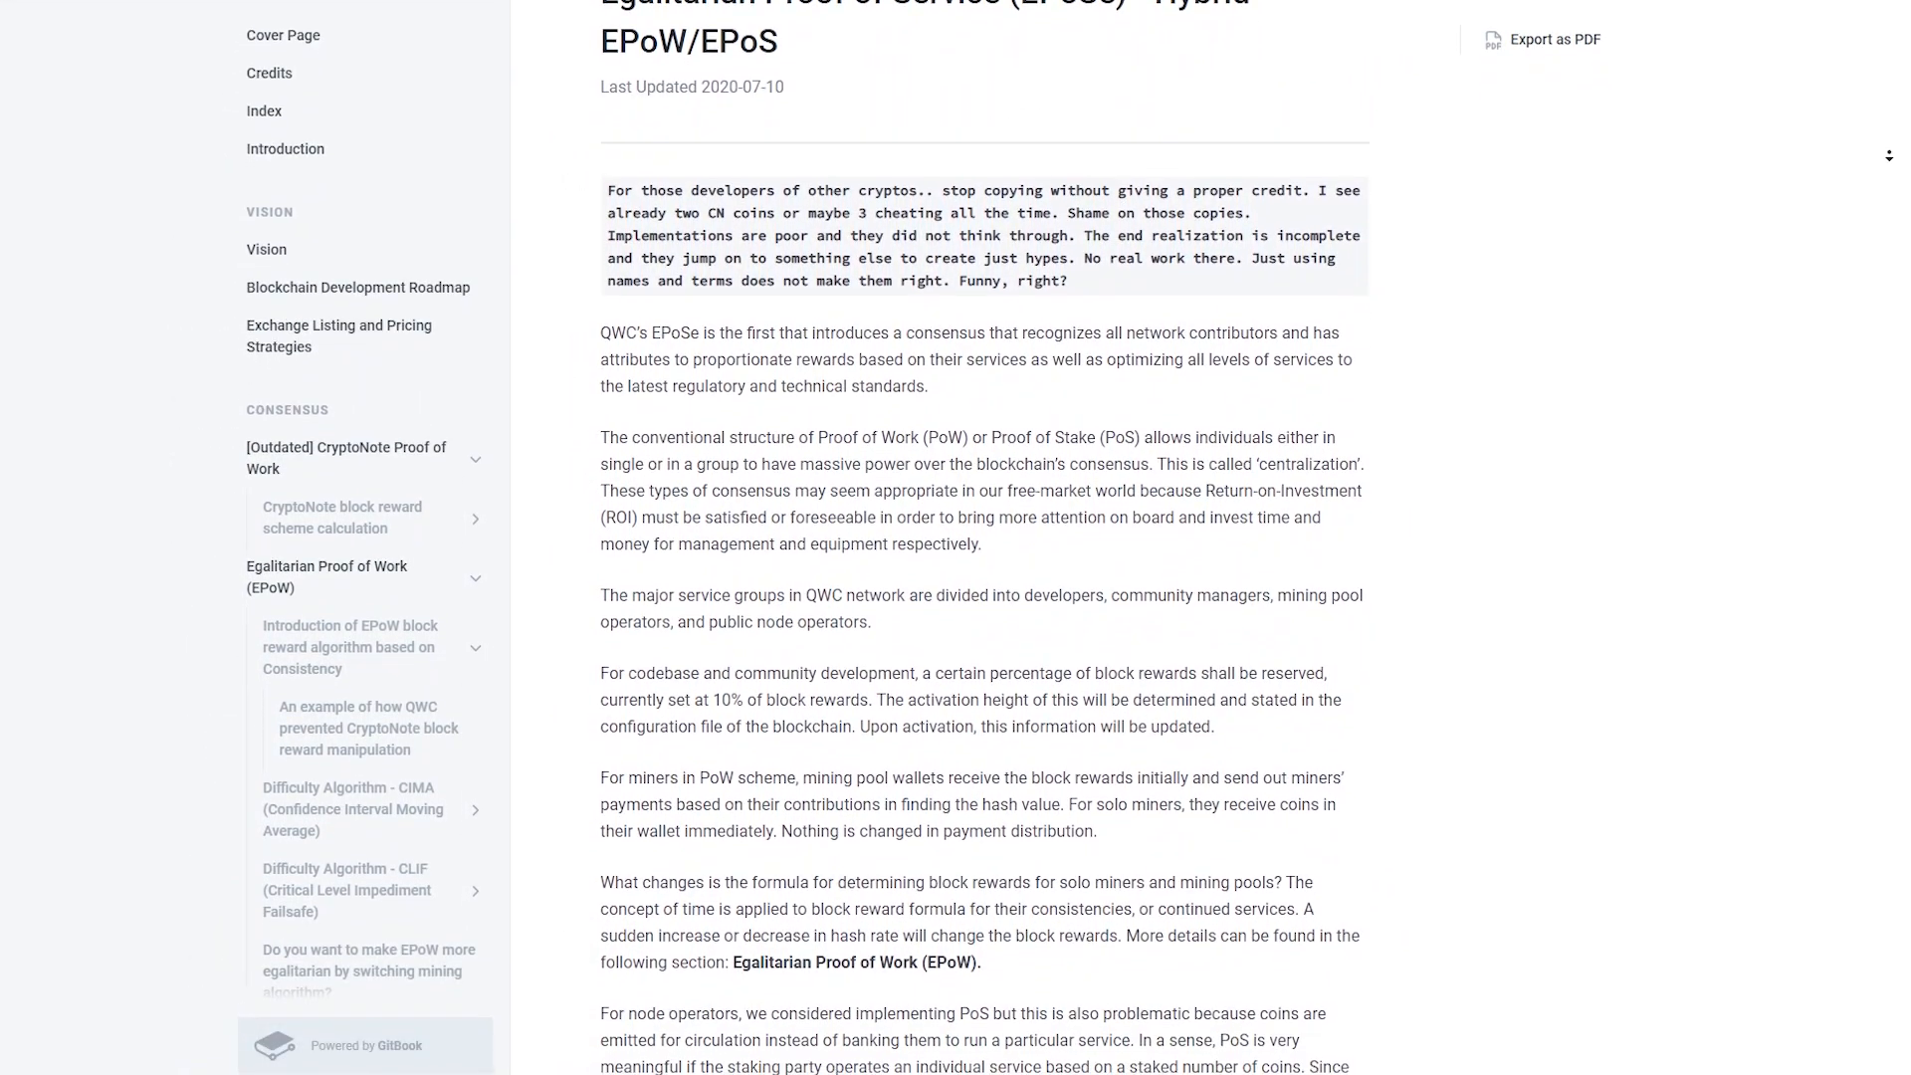
{"action": "scroll", "scroll_direction": "down", "scroll_amount": 3}
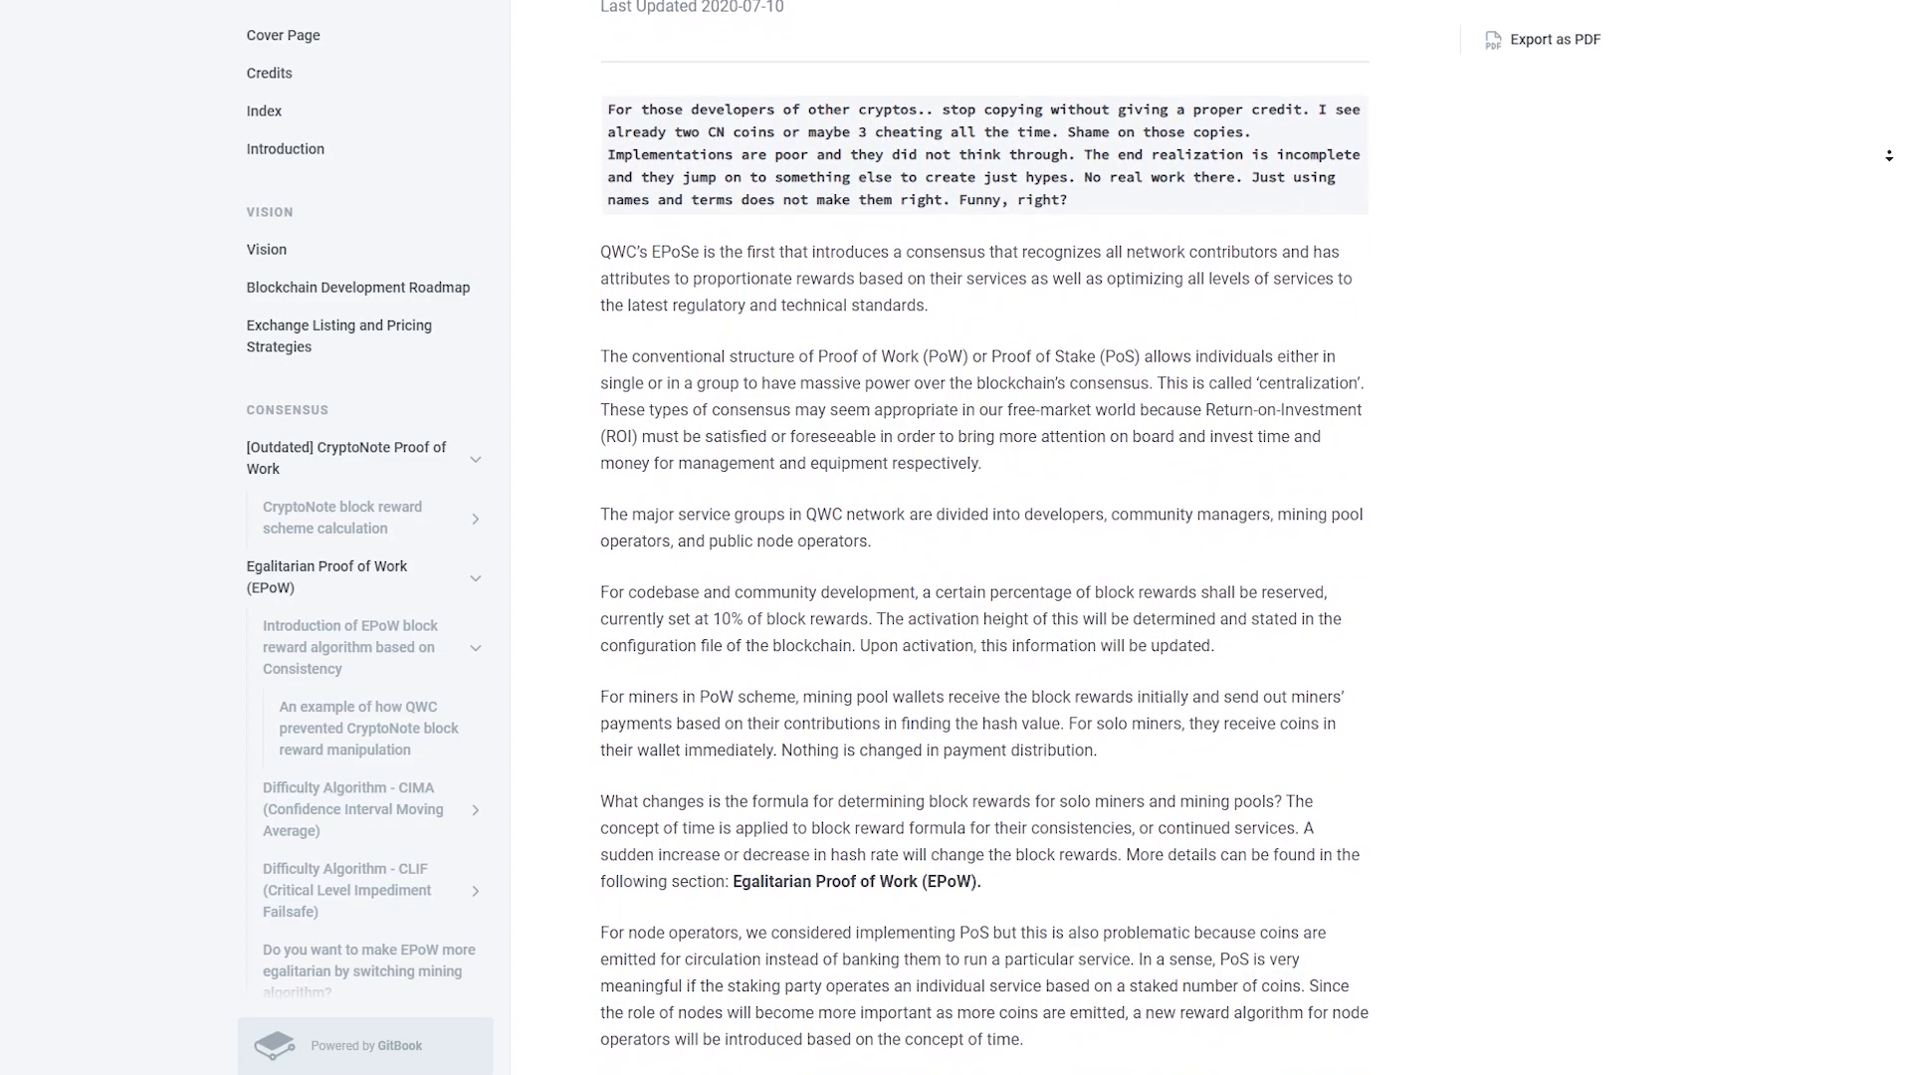
{"action": "scroll", "scroll_direction": "down", "scroll_amount": 3}
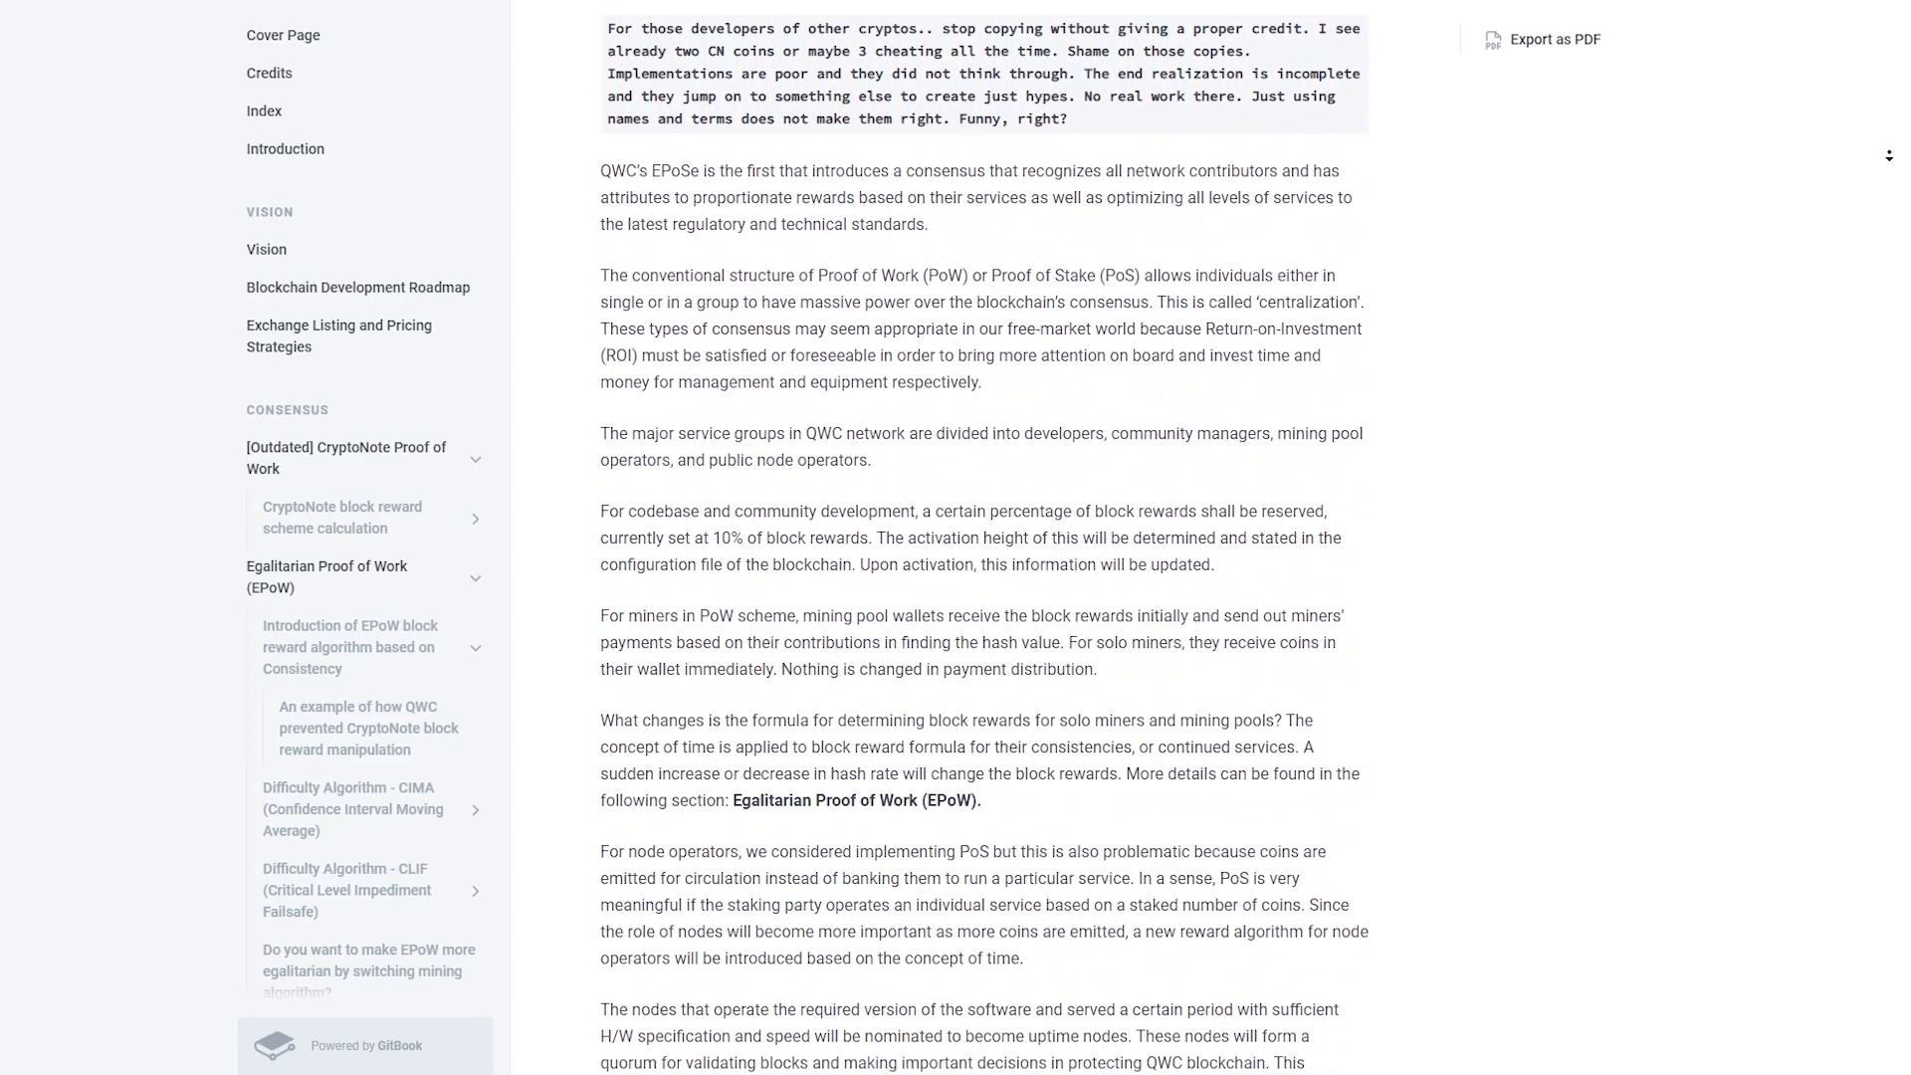
{"action": "scroll", "scroll_direction": "down", "scroll_amount": 3}
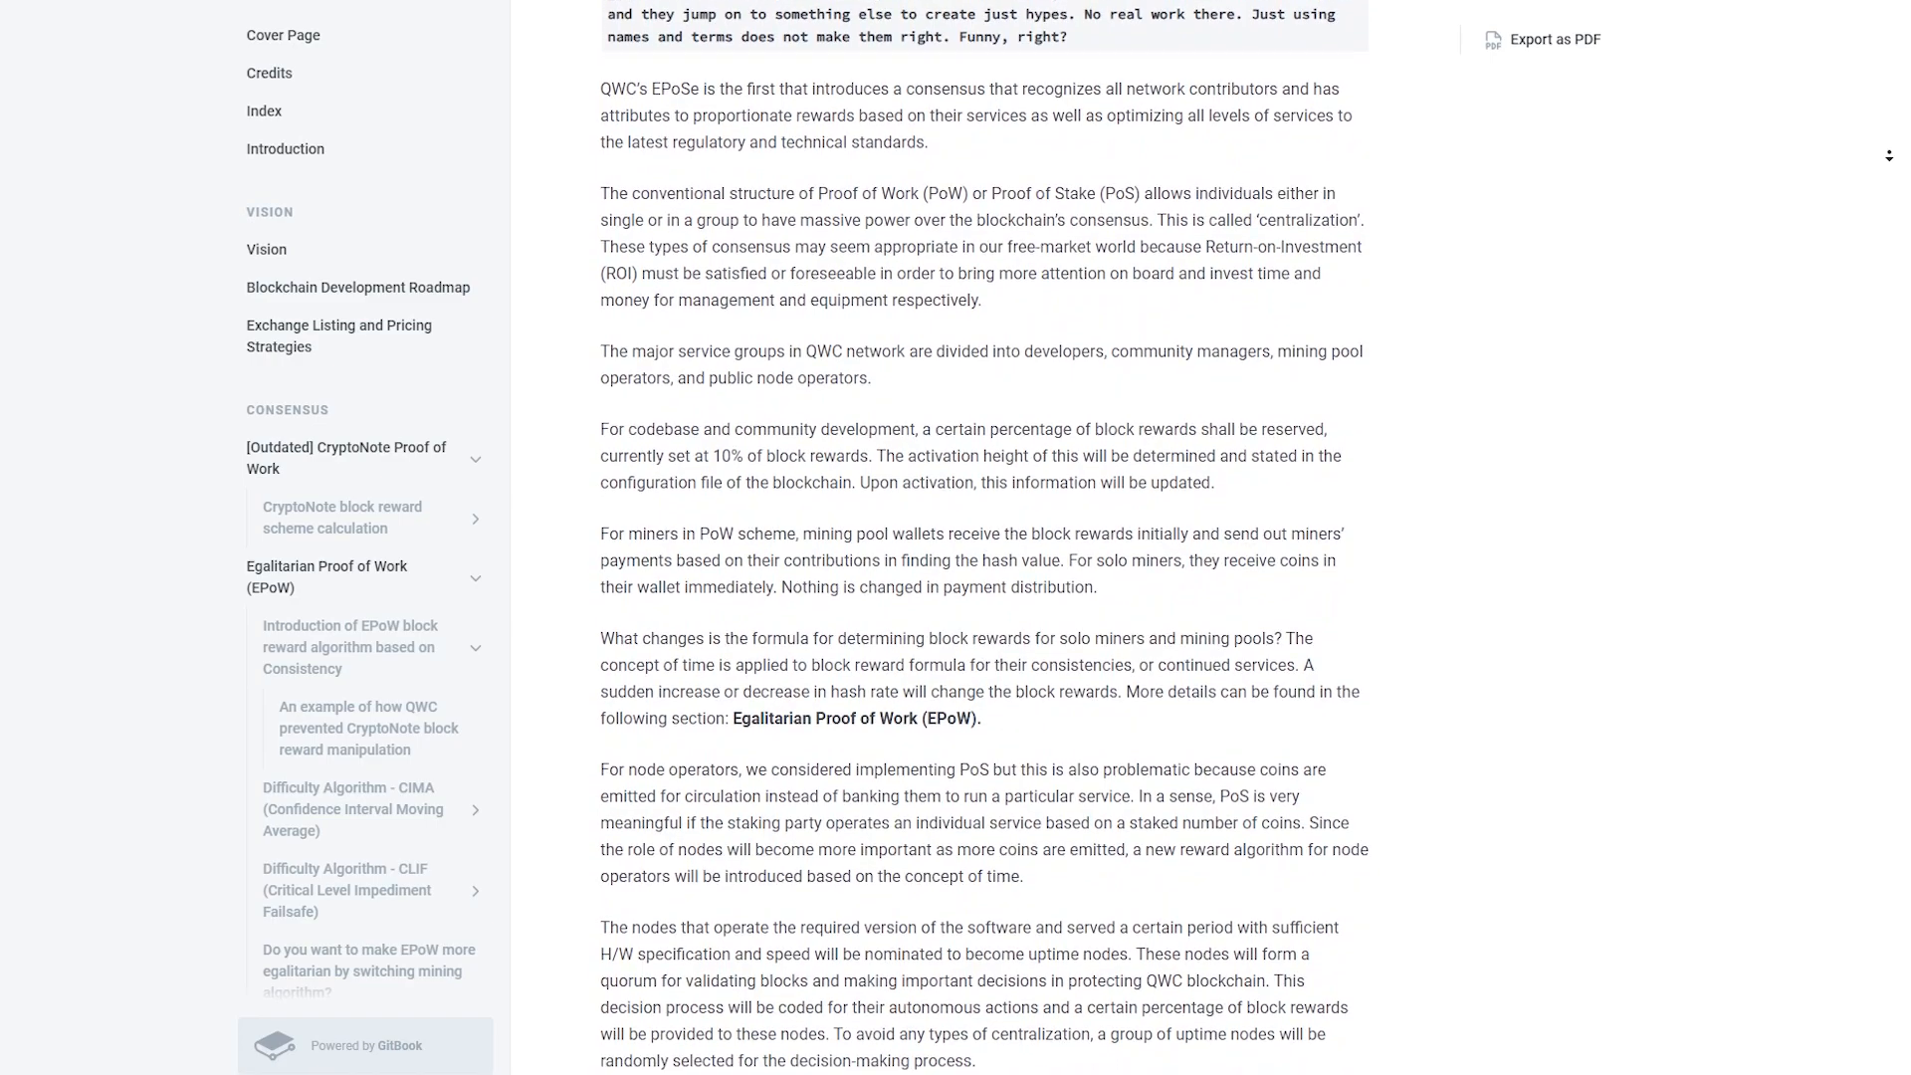
{"action": "scroll", "scroll_direction": "down", "scroll_amount": 3}
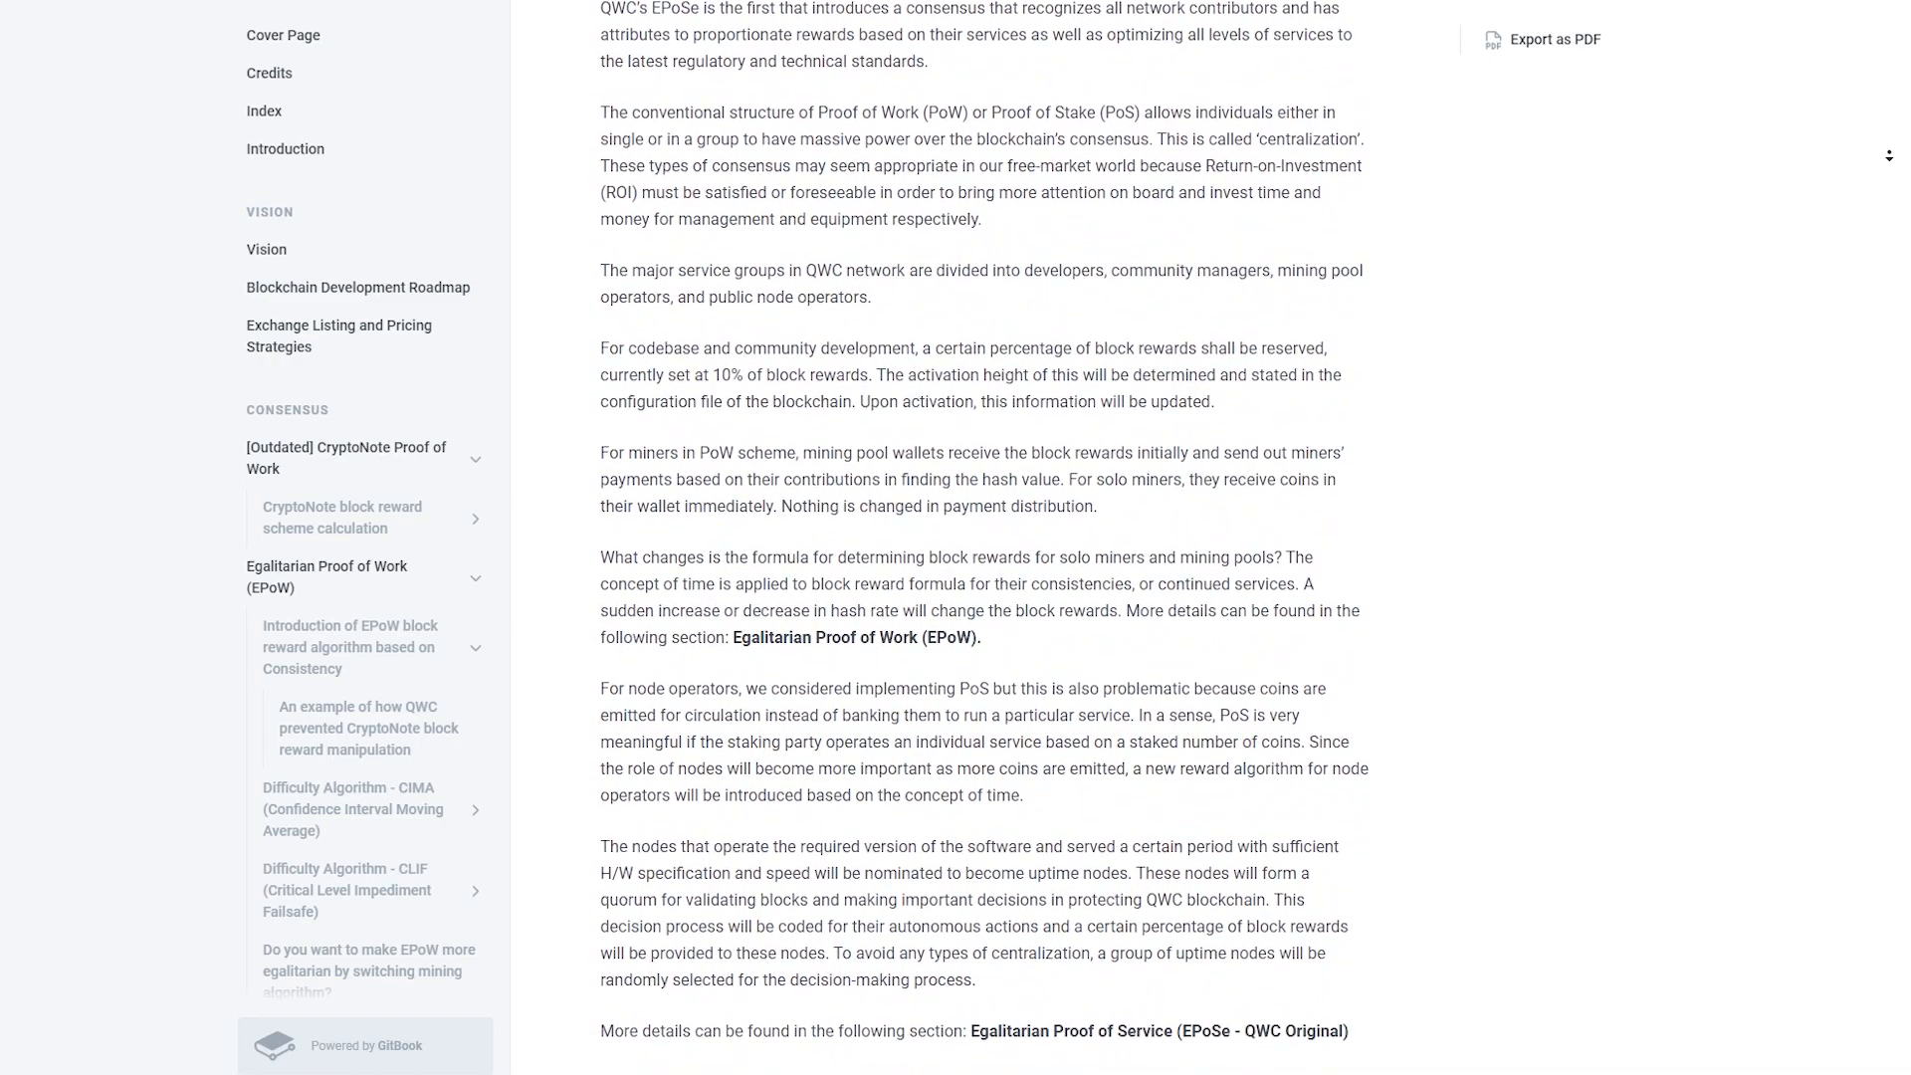
- Continue down the EPoSe page through the node tasks and uptime nodes description
{"action": "scroll", "scroll_direction": "down", "scroll_amount": 3}
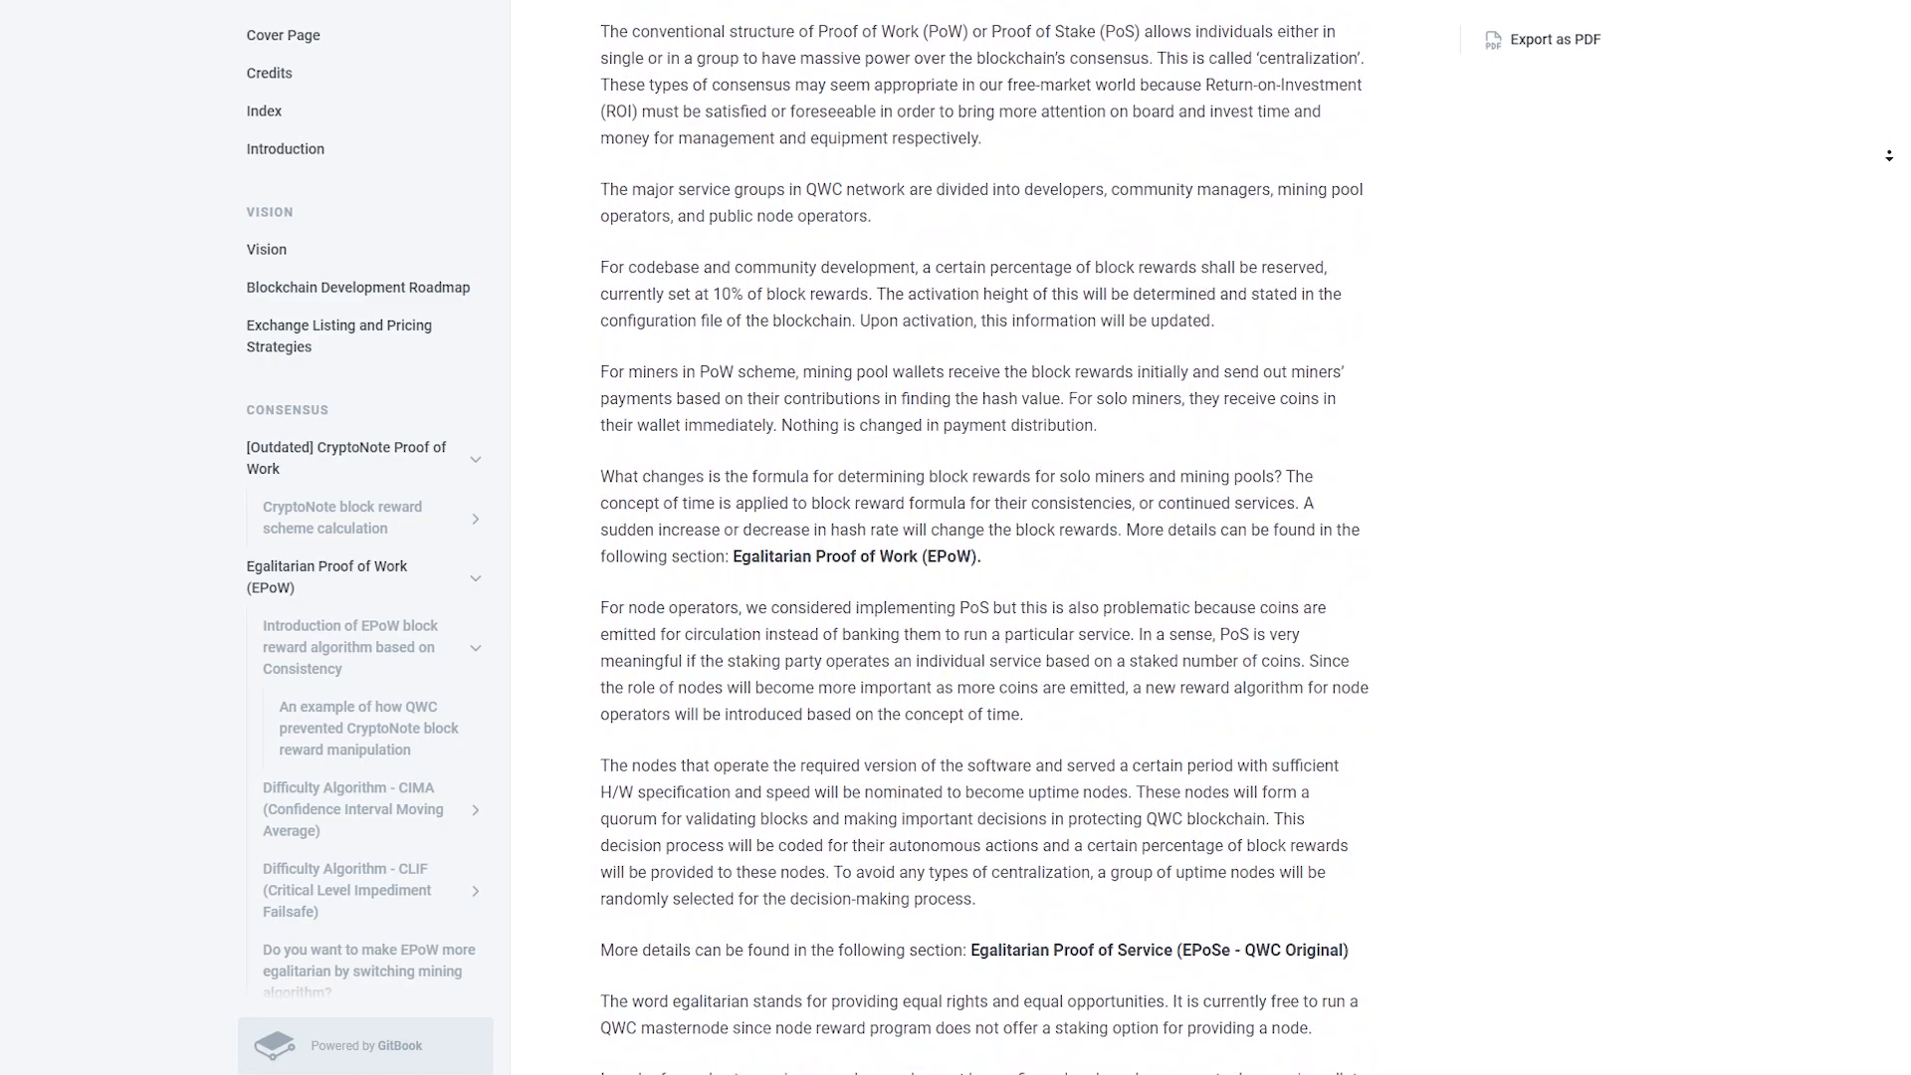
{"action": "scroll", "scroll_direction": "down", "scroll_amount": 3}
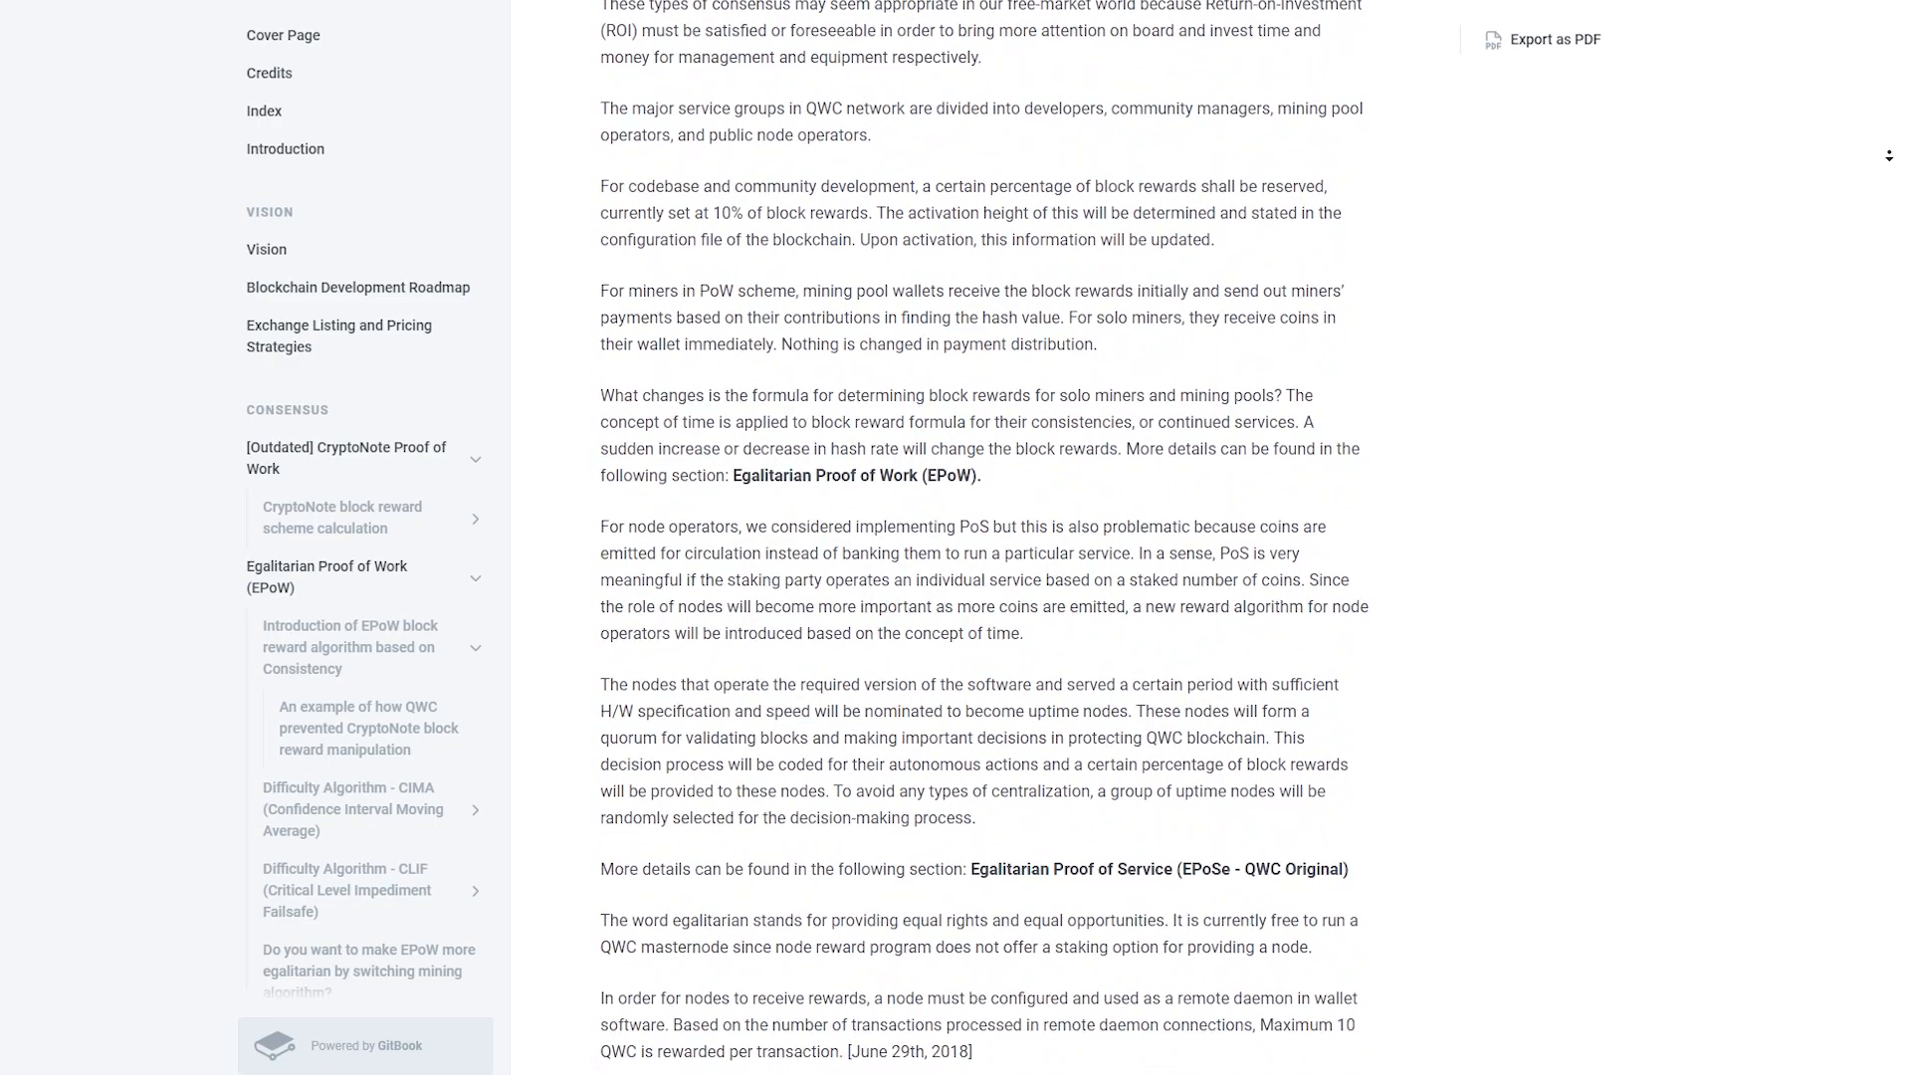
{"action": "scroll", "scroll_direction": "down", "scroll_amount": 3}
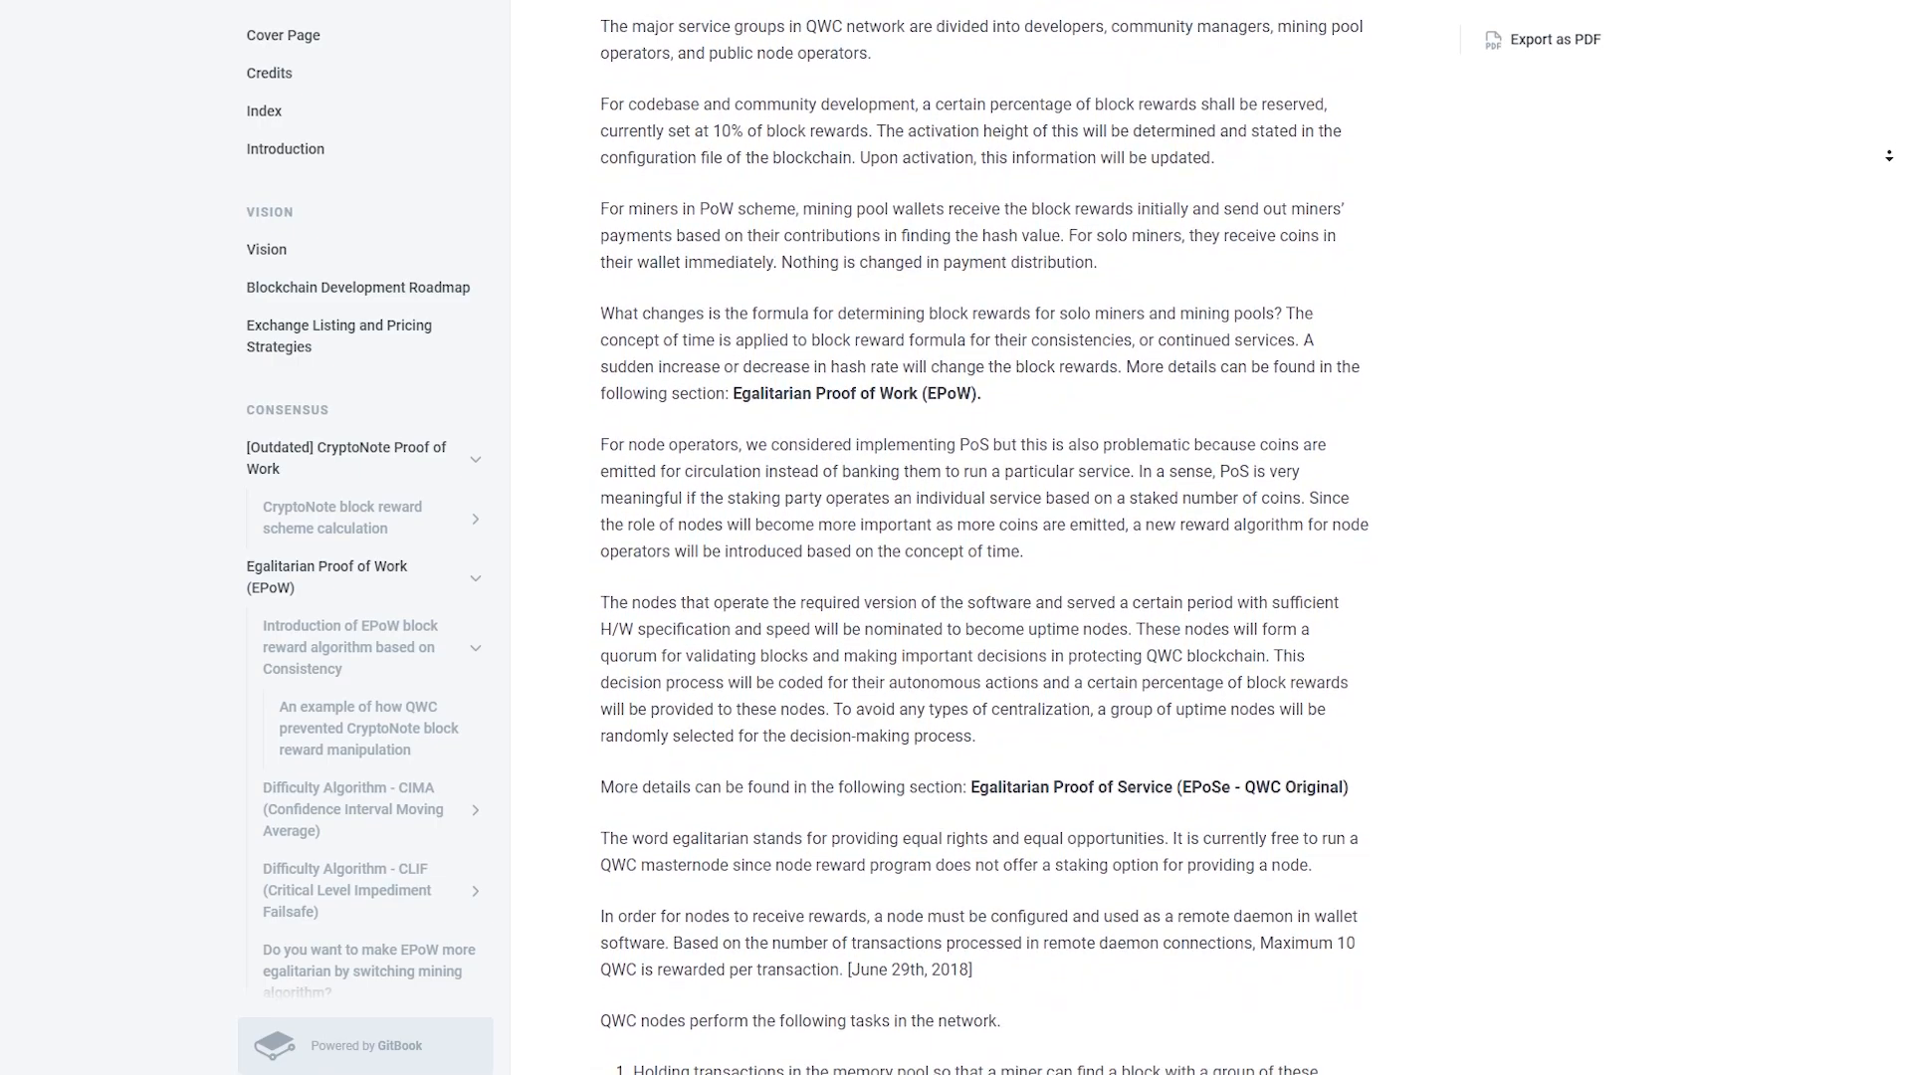
{"action": "scroll", "scroll_direction": "down", "scroll_amount": 3}
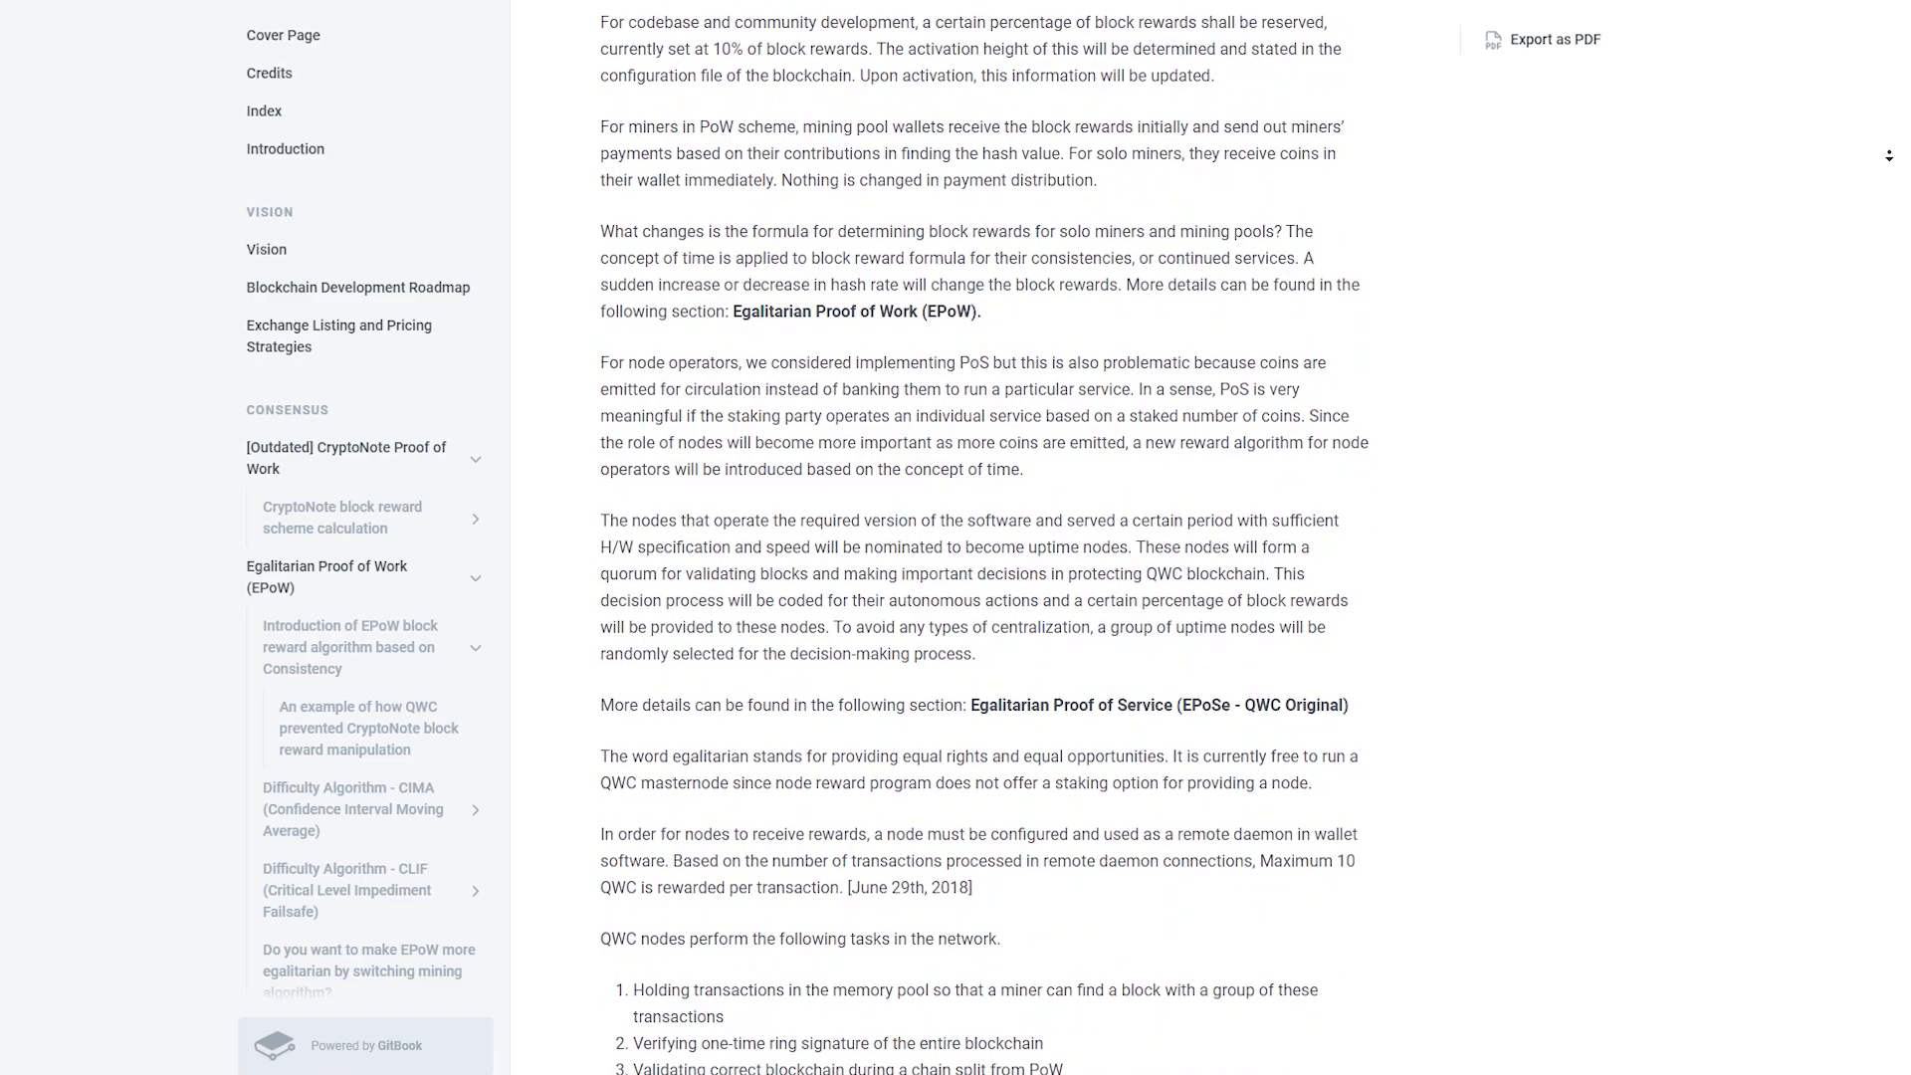
{"action": "scroll", "scroll_direction": "down", "scroll_amount": 3}
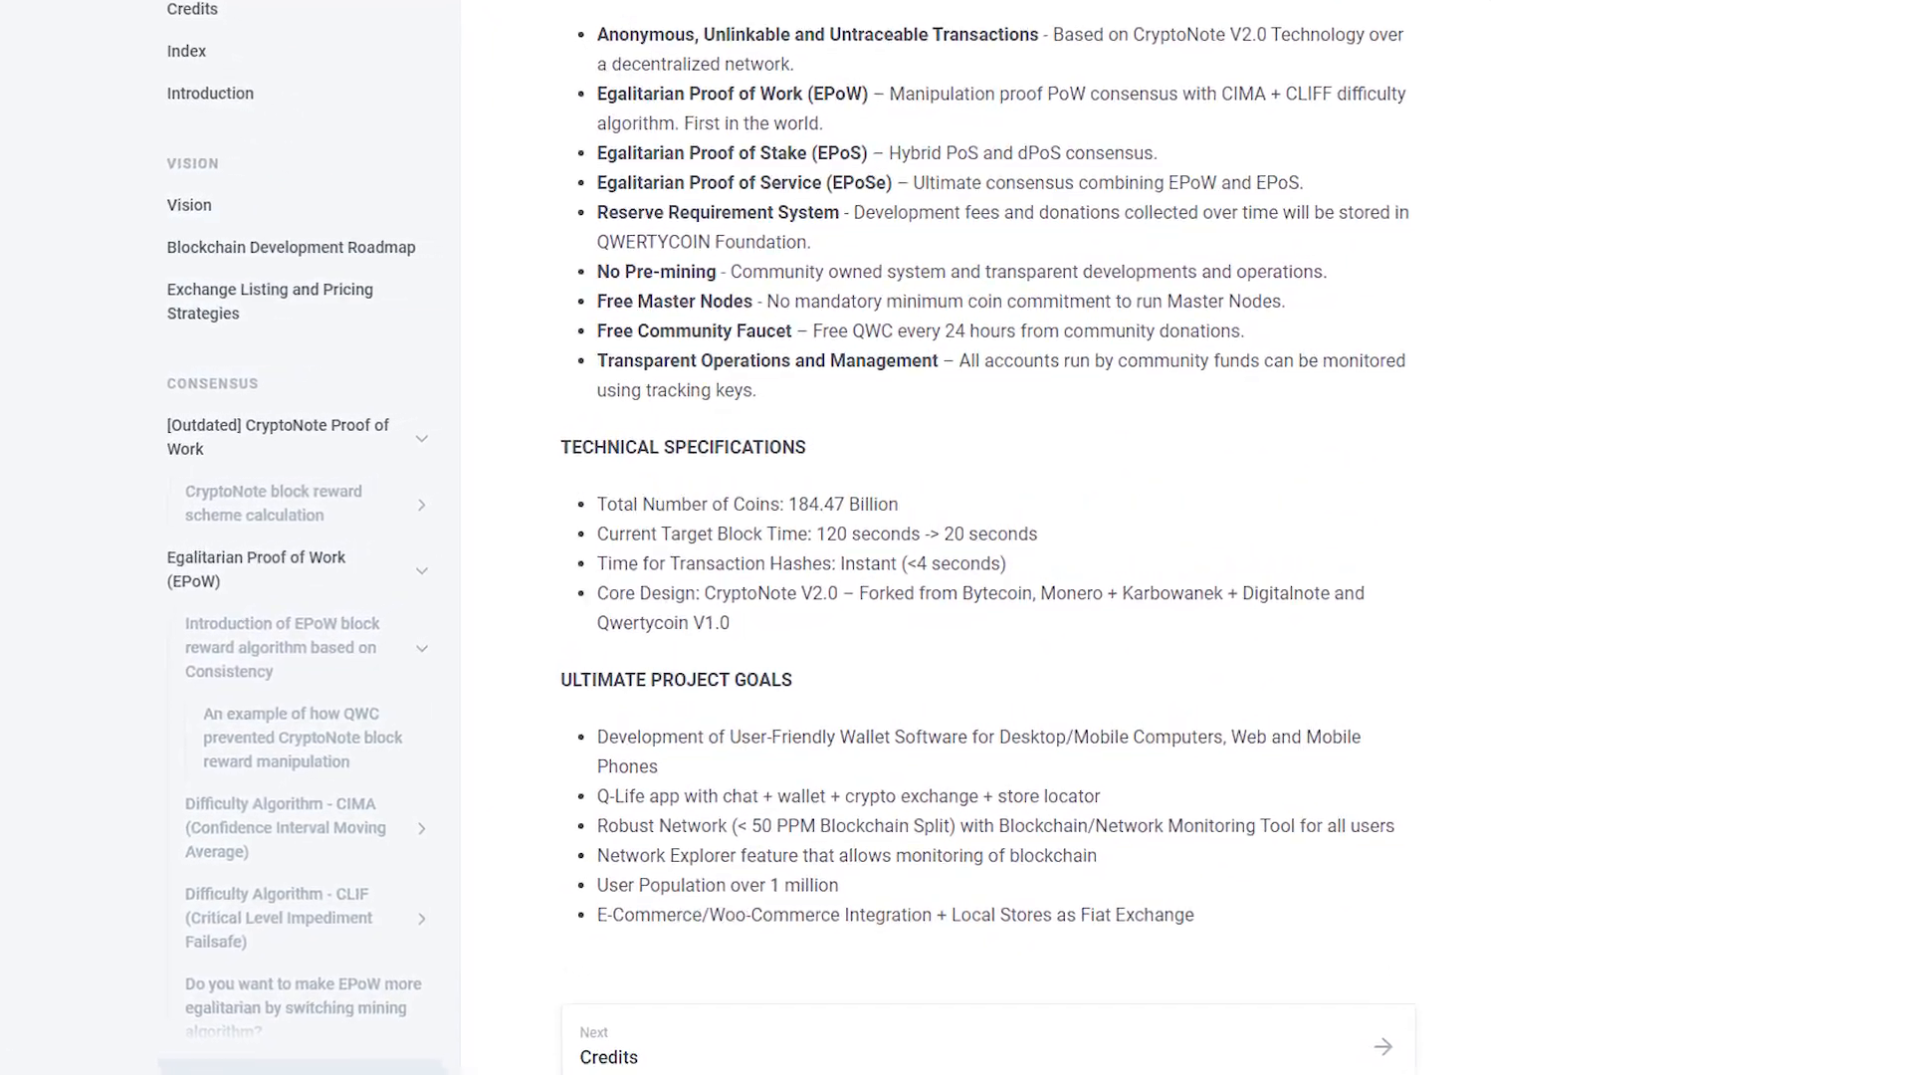
- Scroll the cover page through the feature list, Technical Specifications and Ultimate Project Goals
{"action": "scroll", "scroll_direction": "down", "scroll_amount": 3}
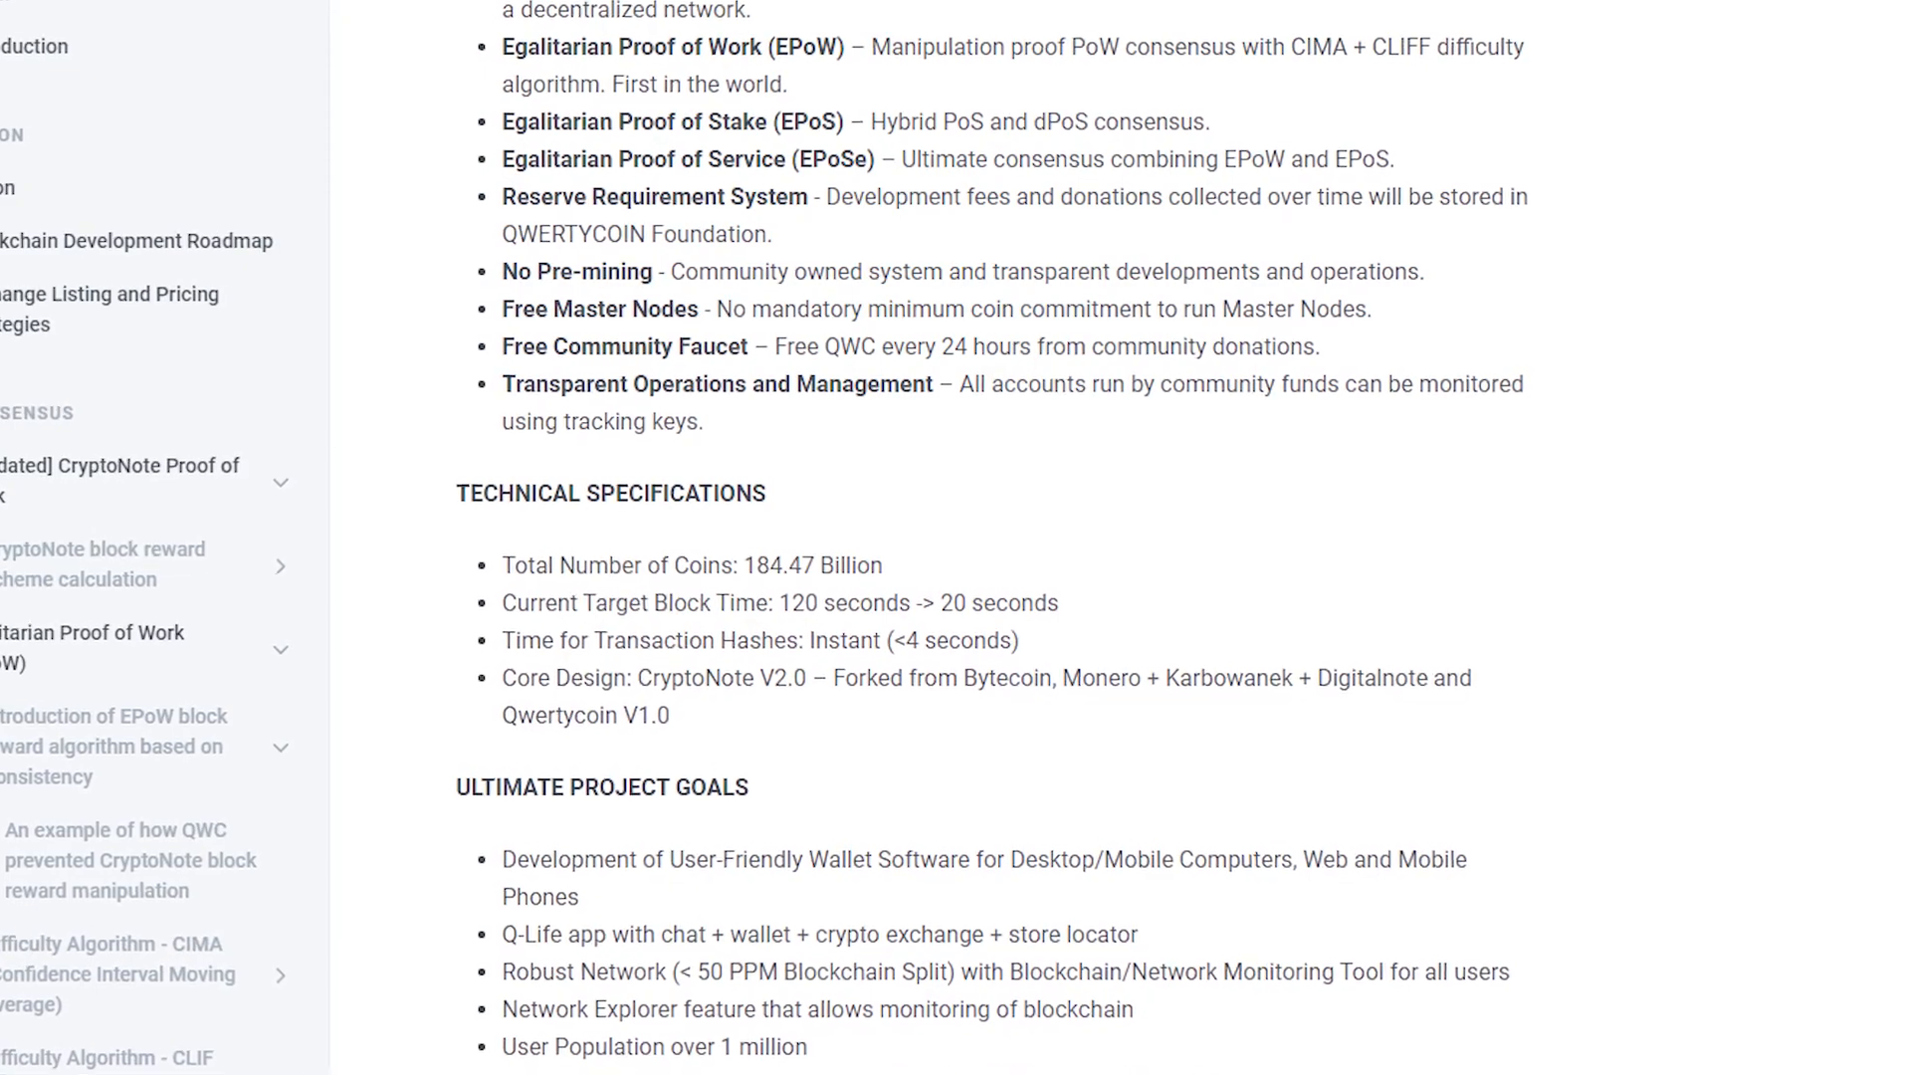
{"action": "scroll", "scroll_direction": "down", "scroll_amount": 3}
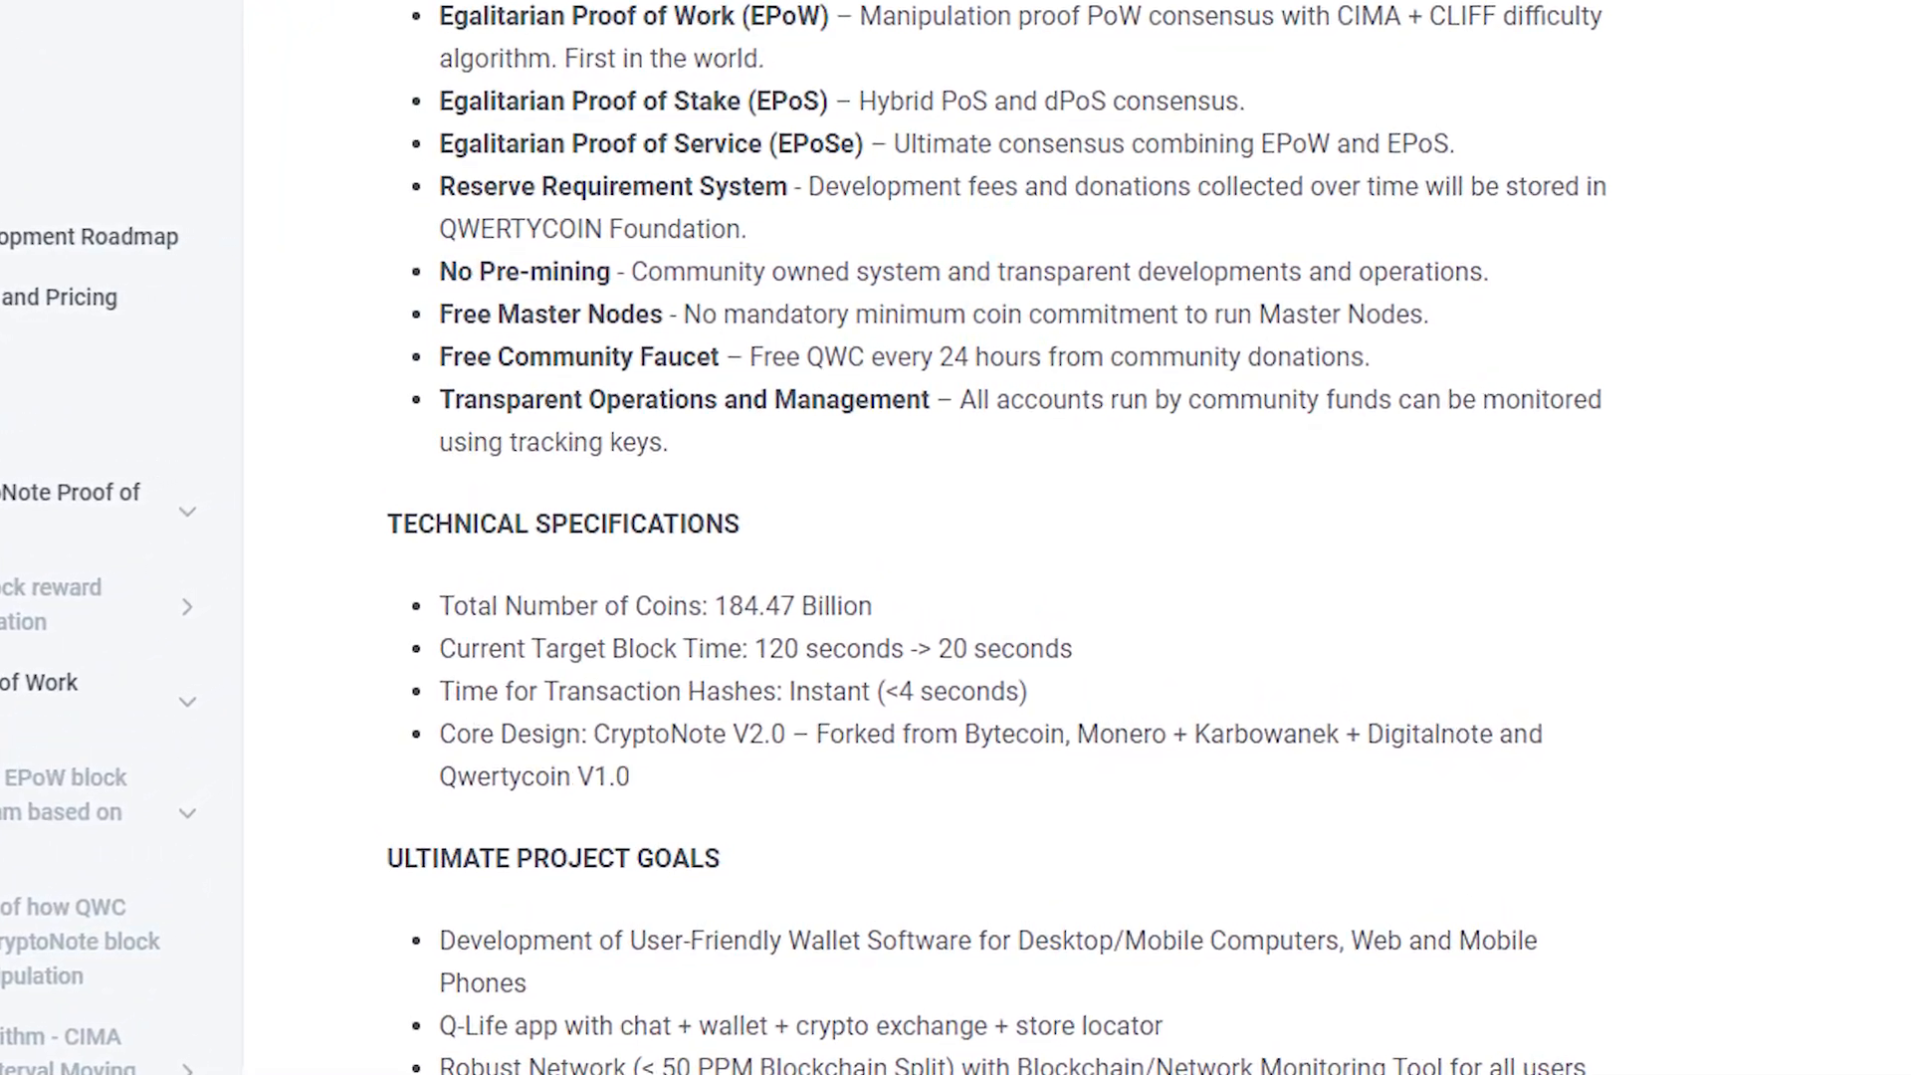
{"action": "scroll", "scroll_direction": "down", "scroll_amount": 3}
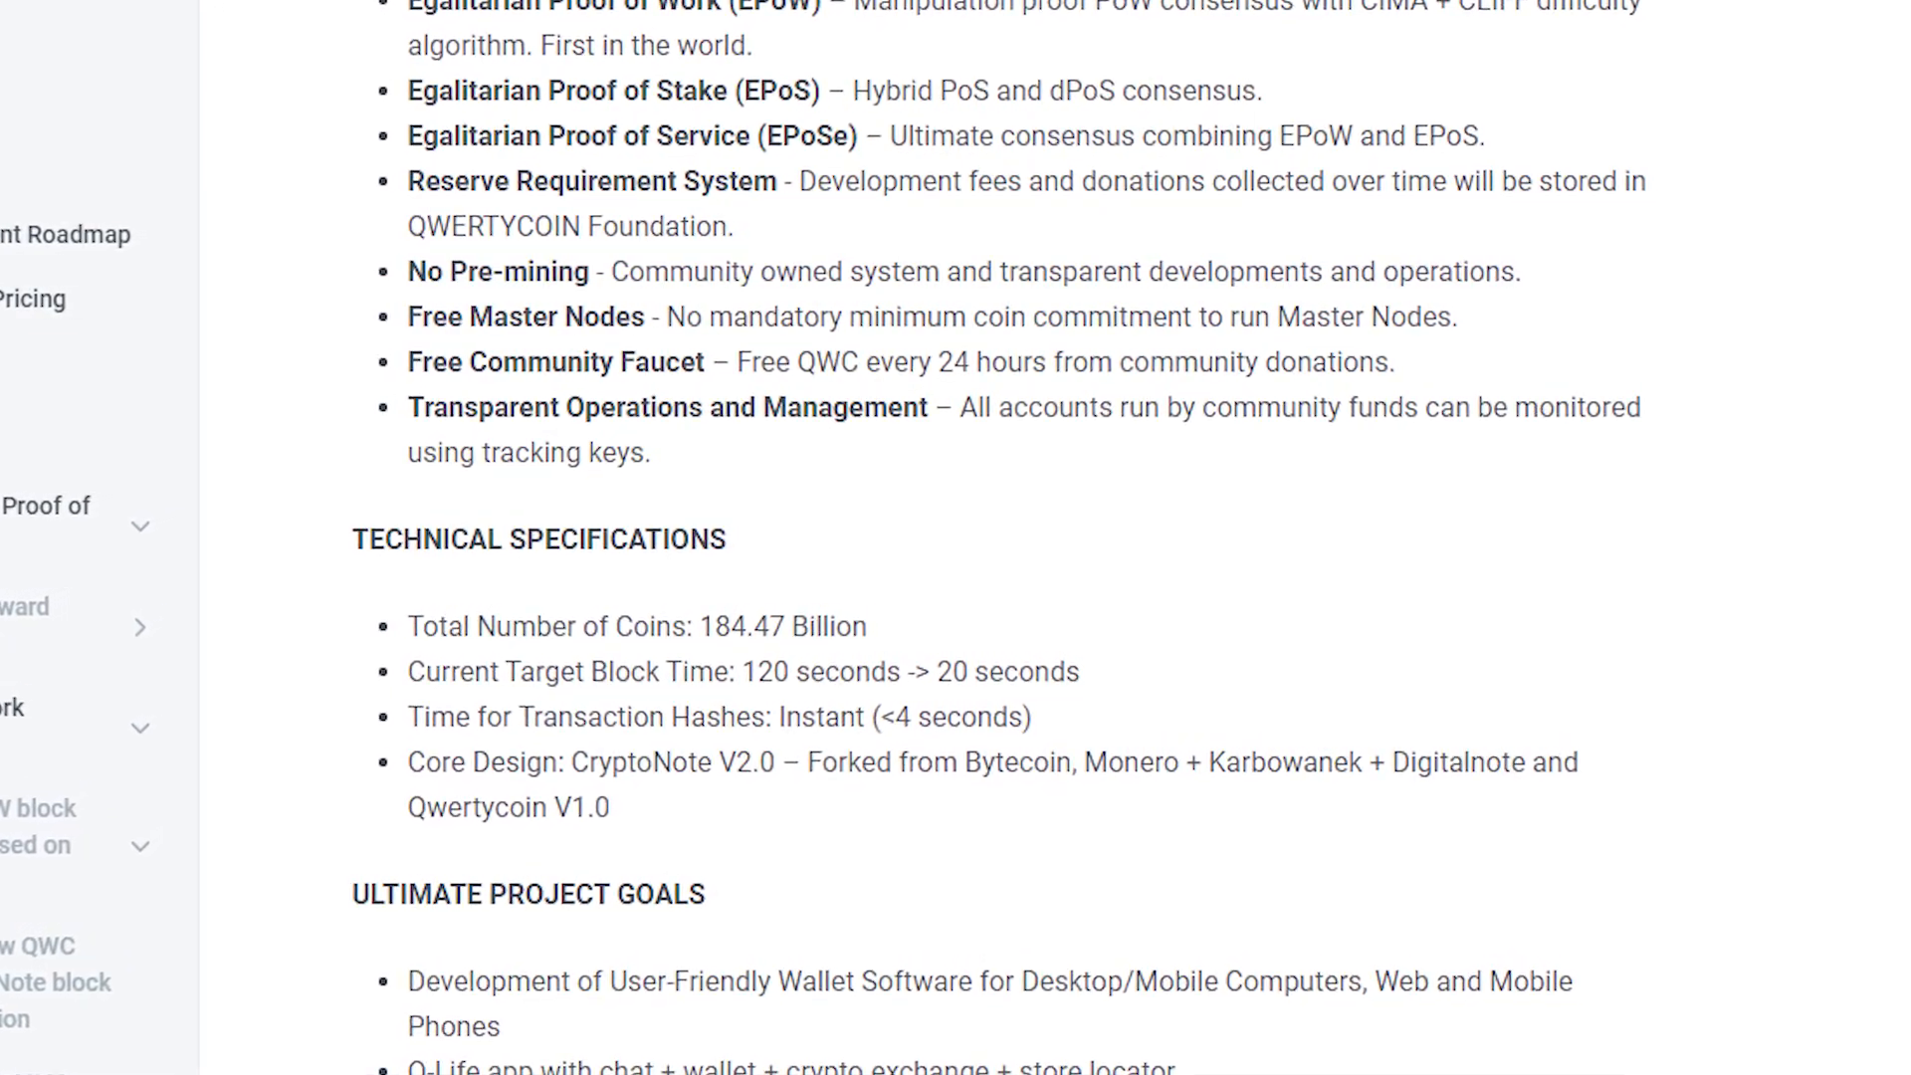
{"action": "scroll", "scroll_direction": "down", "scroll_amount": 3}
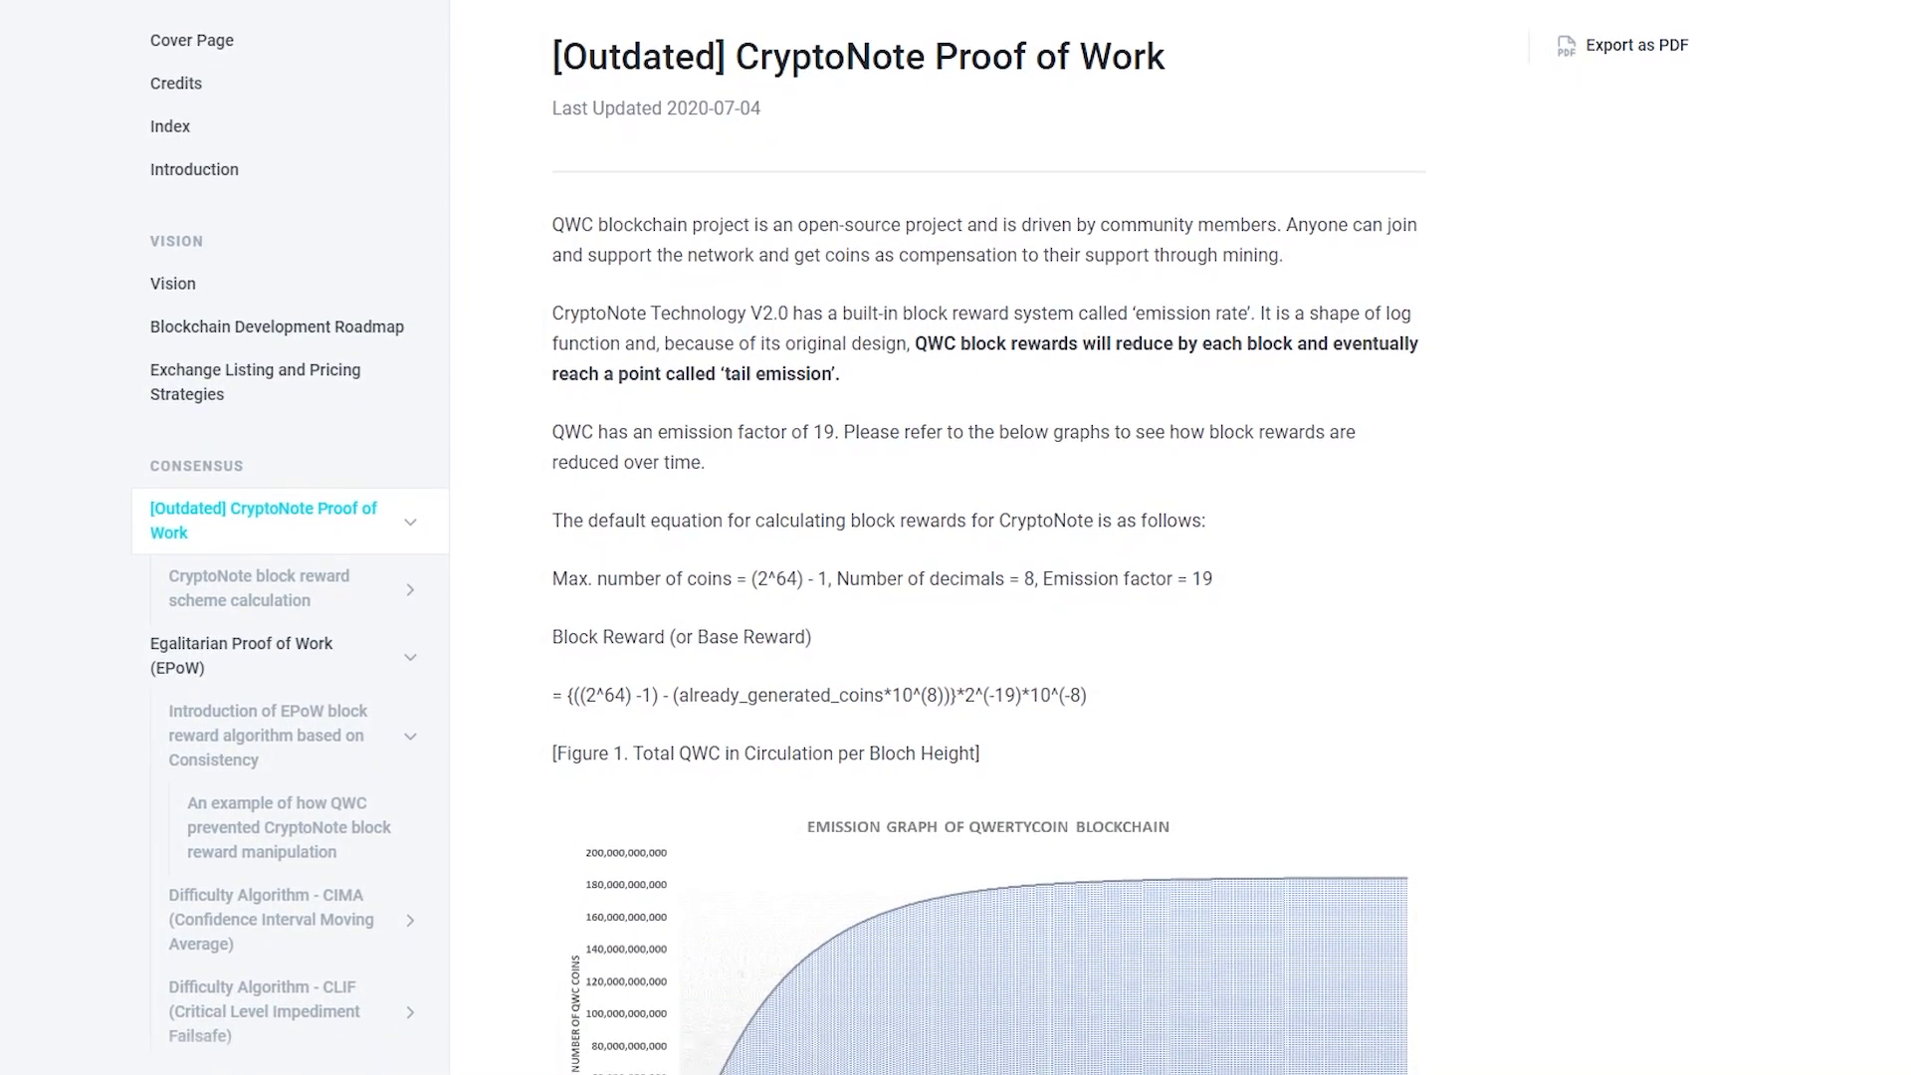
- Scroll the [Outdated] CryptoNote Proof of Work page from the block reward equation to the emission graphs
{"action": "scroll", "scroll_direction": "down", "scroll_amount": 3}
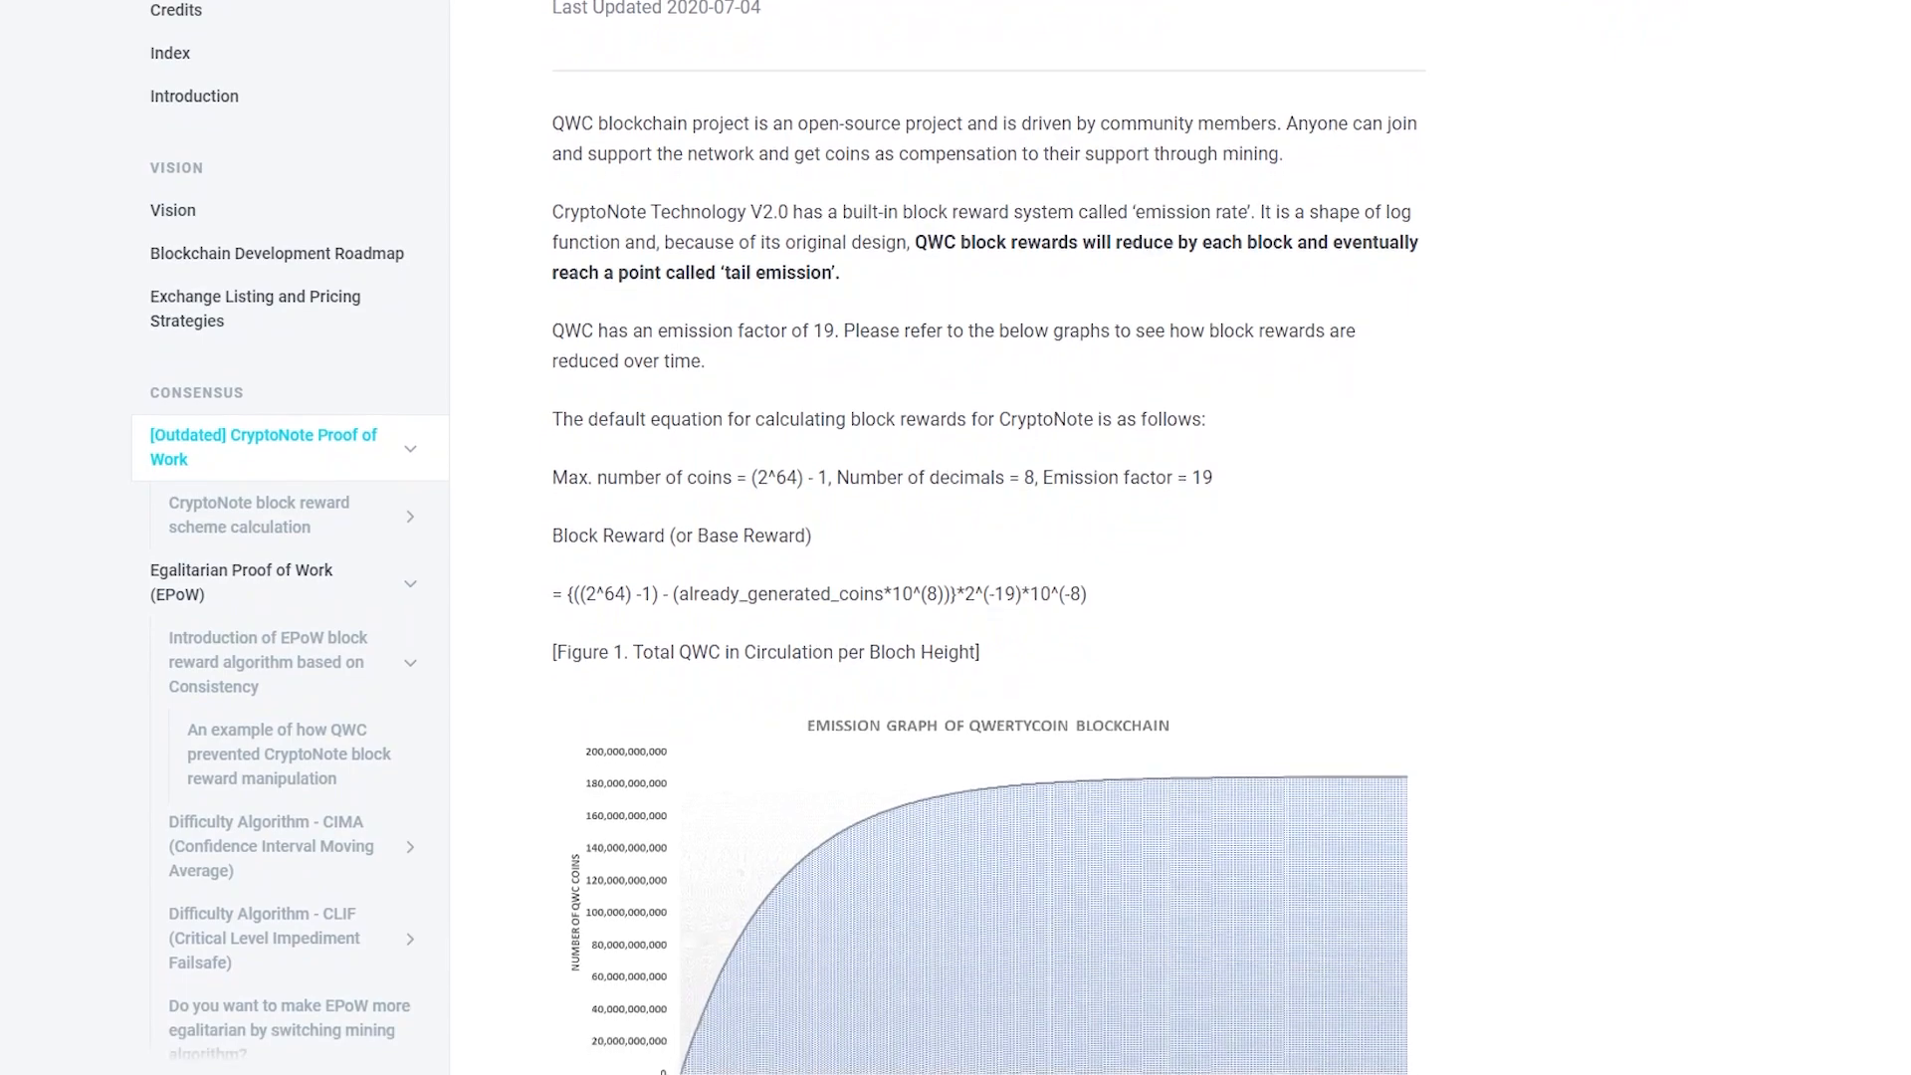
{"action": "scroll", "scroll_direction": "down", "scroll_amount": 3}
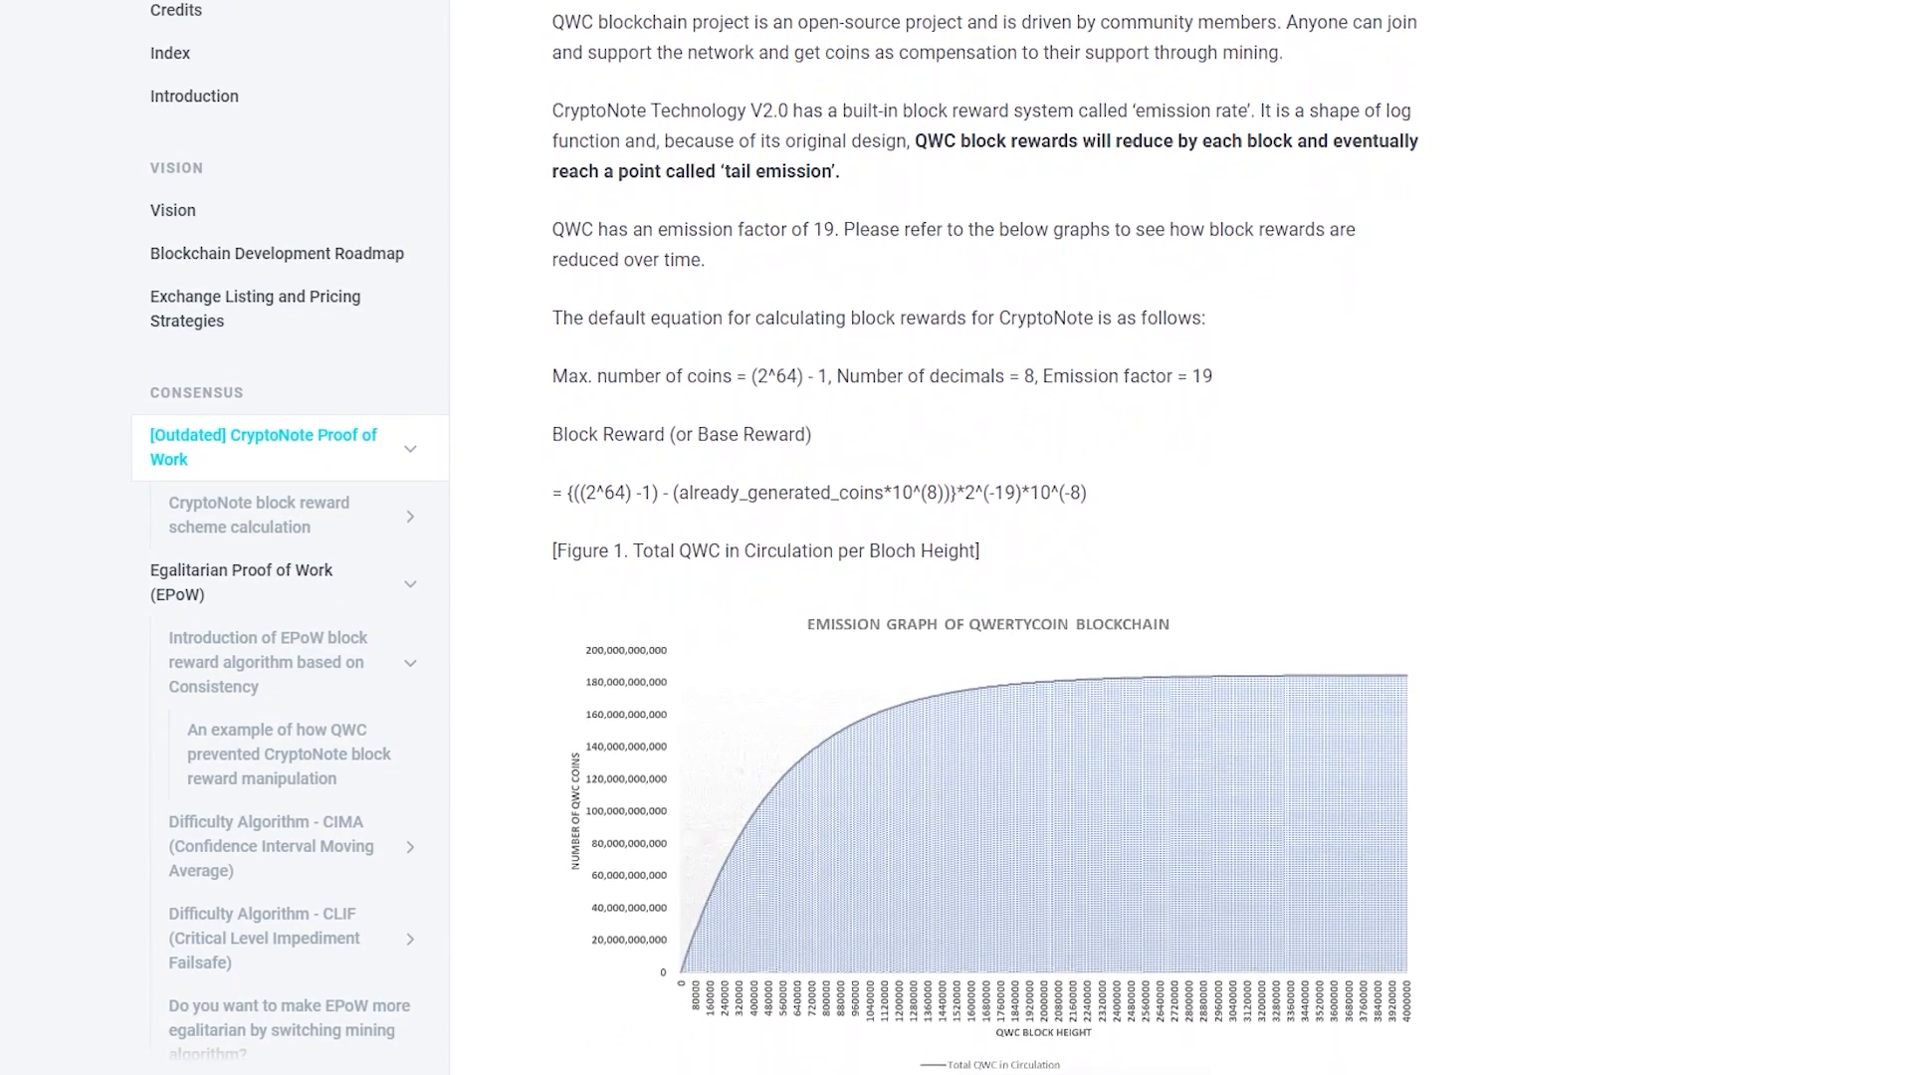
{"action": "scroll", "scroll_direction": "down", "scroll_amount": 3}
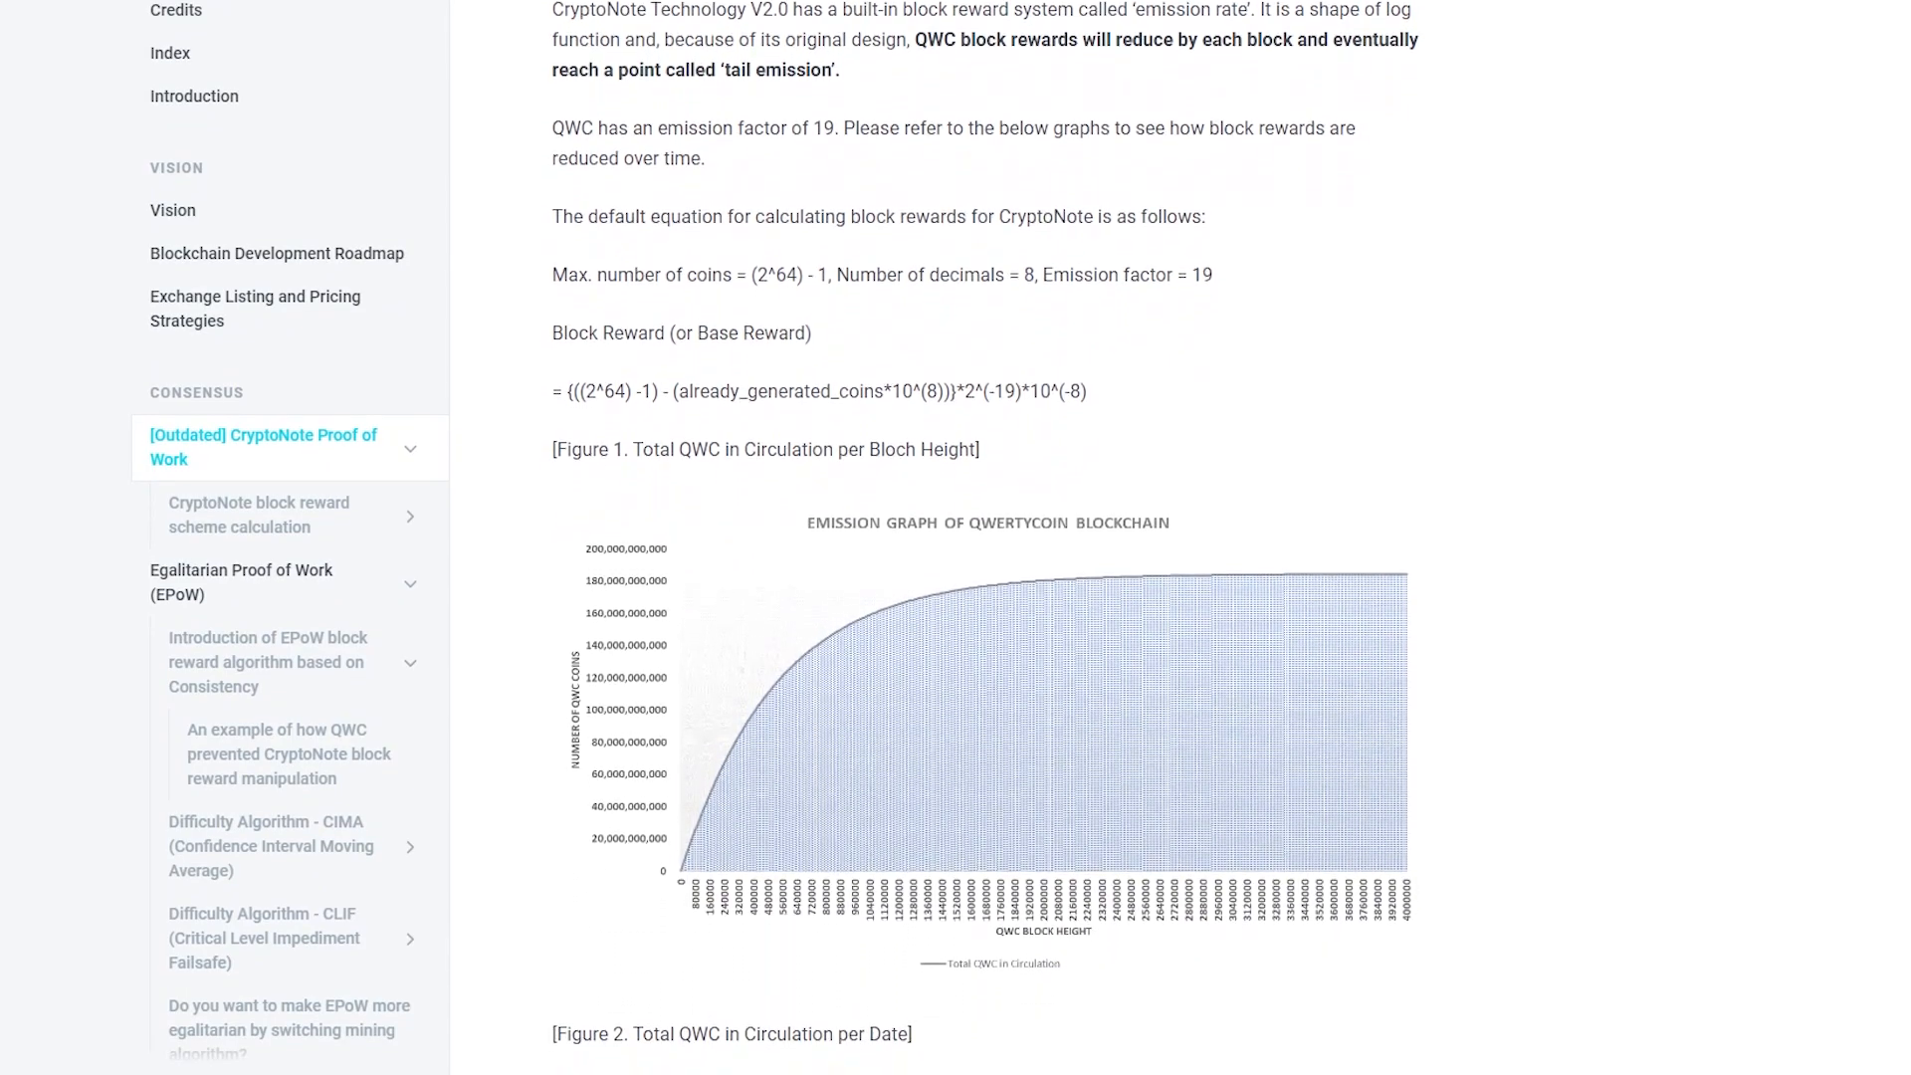
{"action": "scroll", "scroll_direction": "down", "scroll_amount": 3}
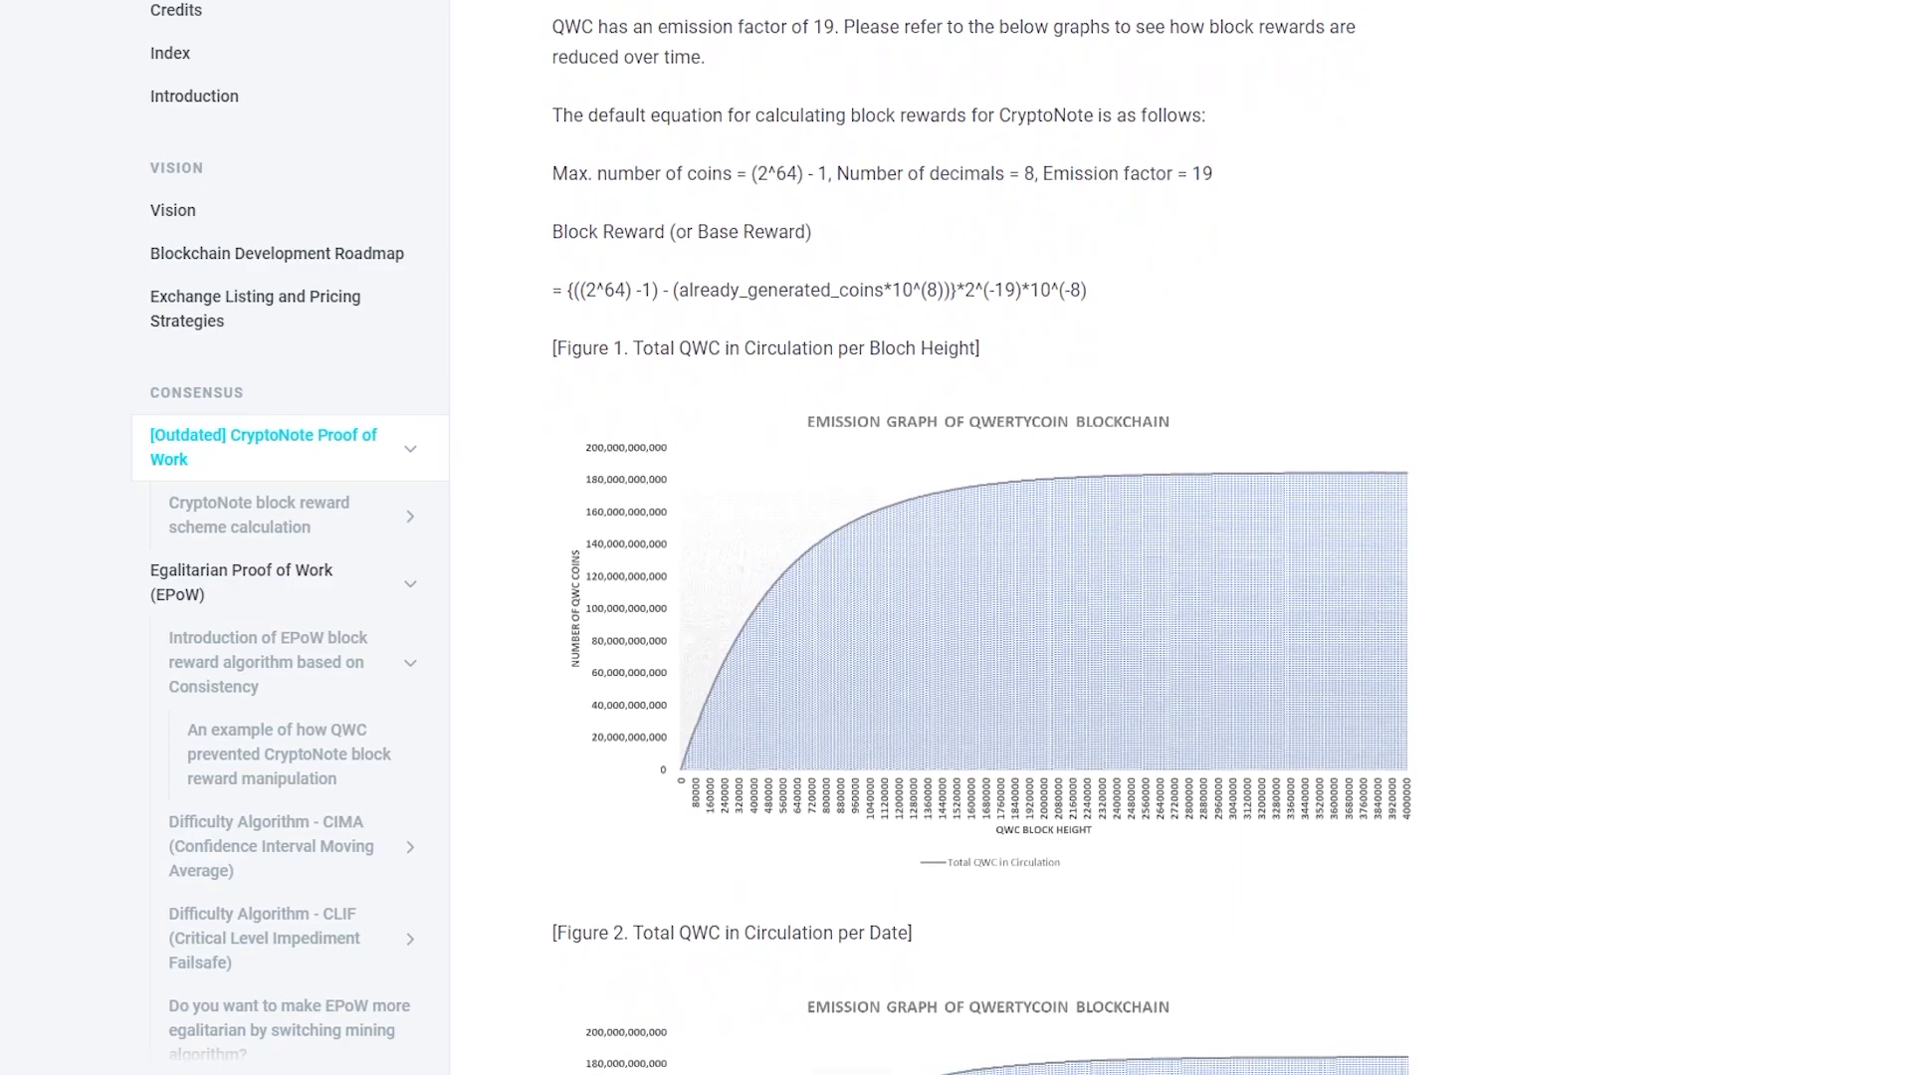
{"action": "scroll", "scroll_direction": "down", "scroll_amount": 3}
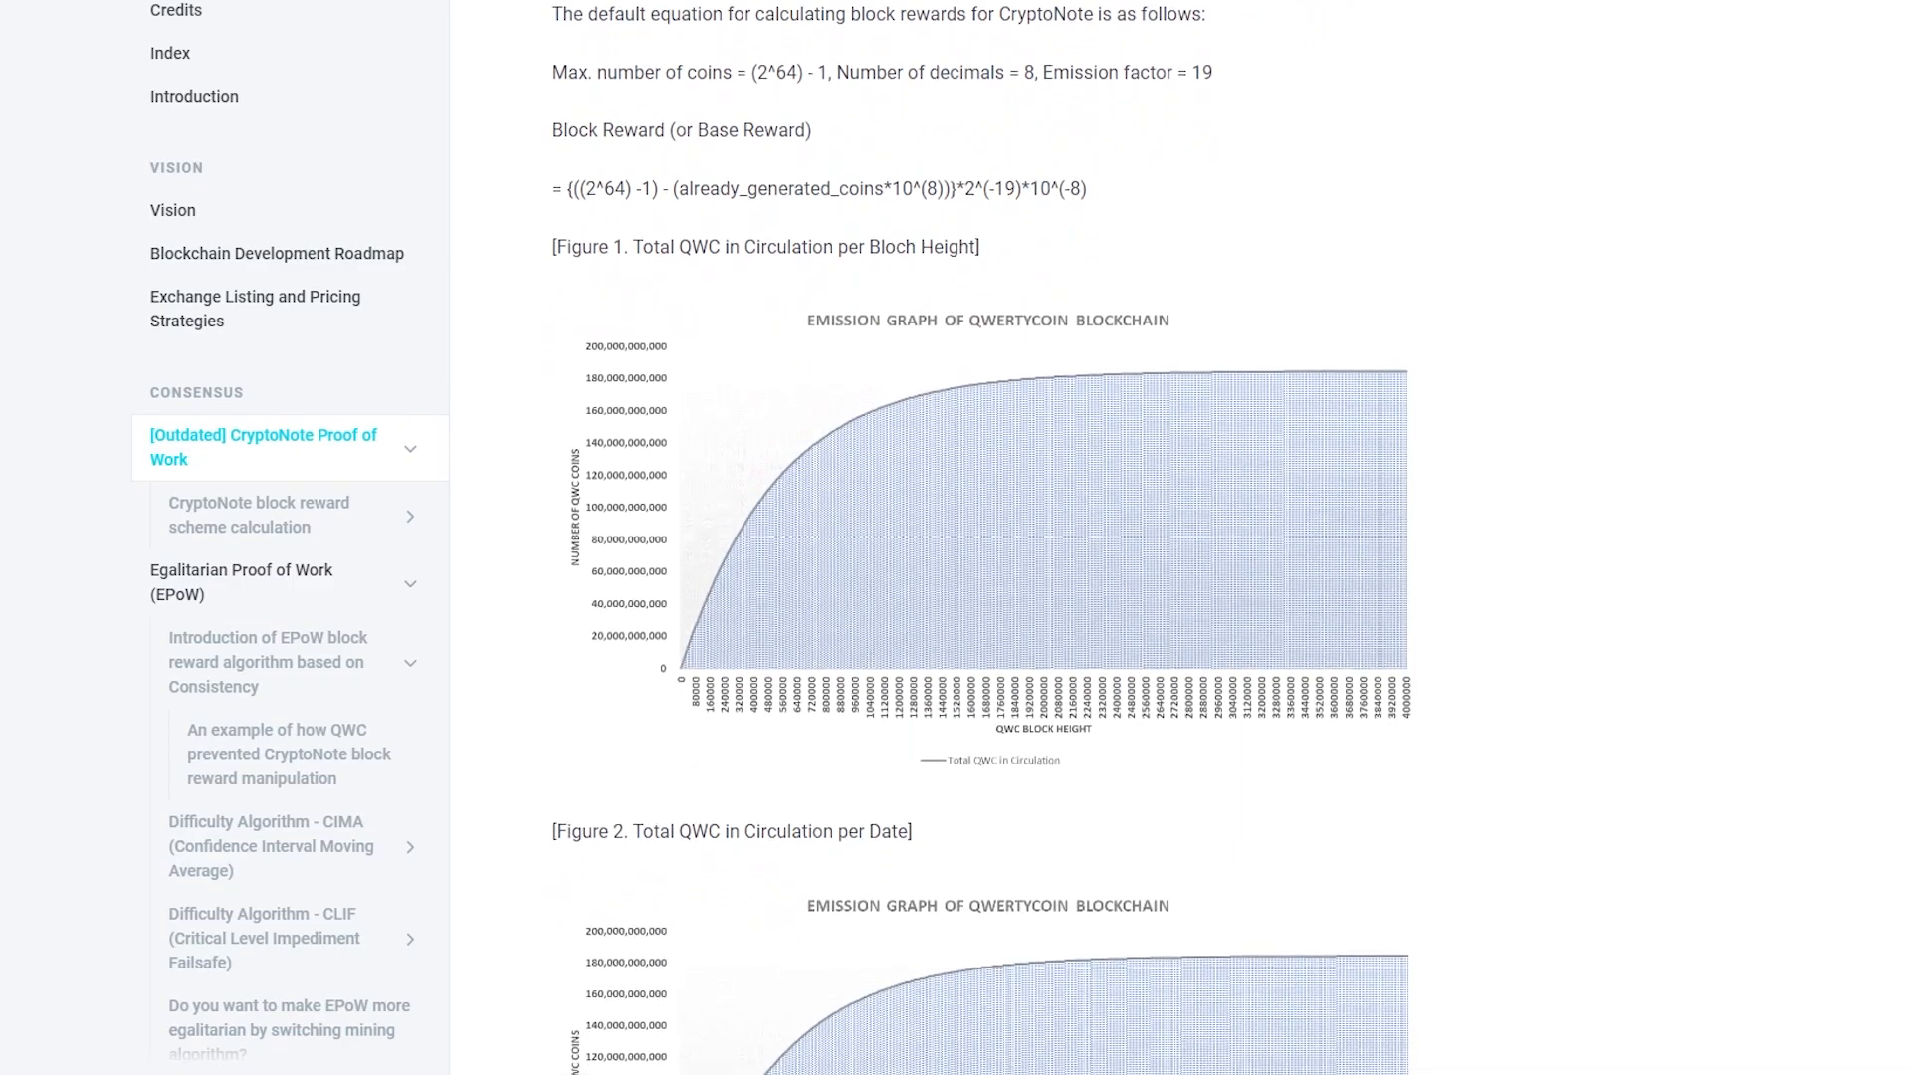
{"action": "scroll", "scroll_direction": "down", "scroll_amount": 3}
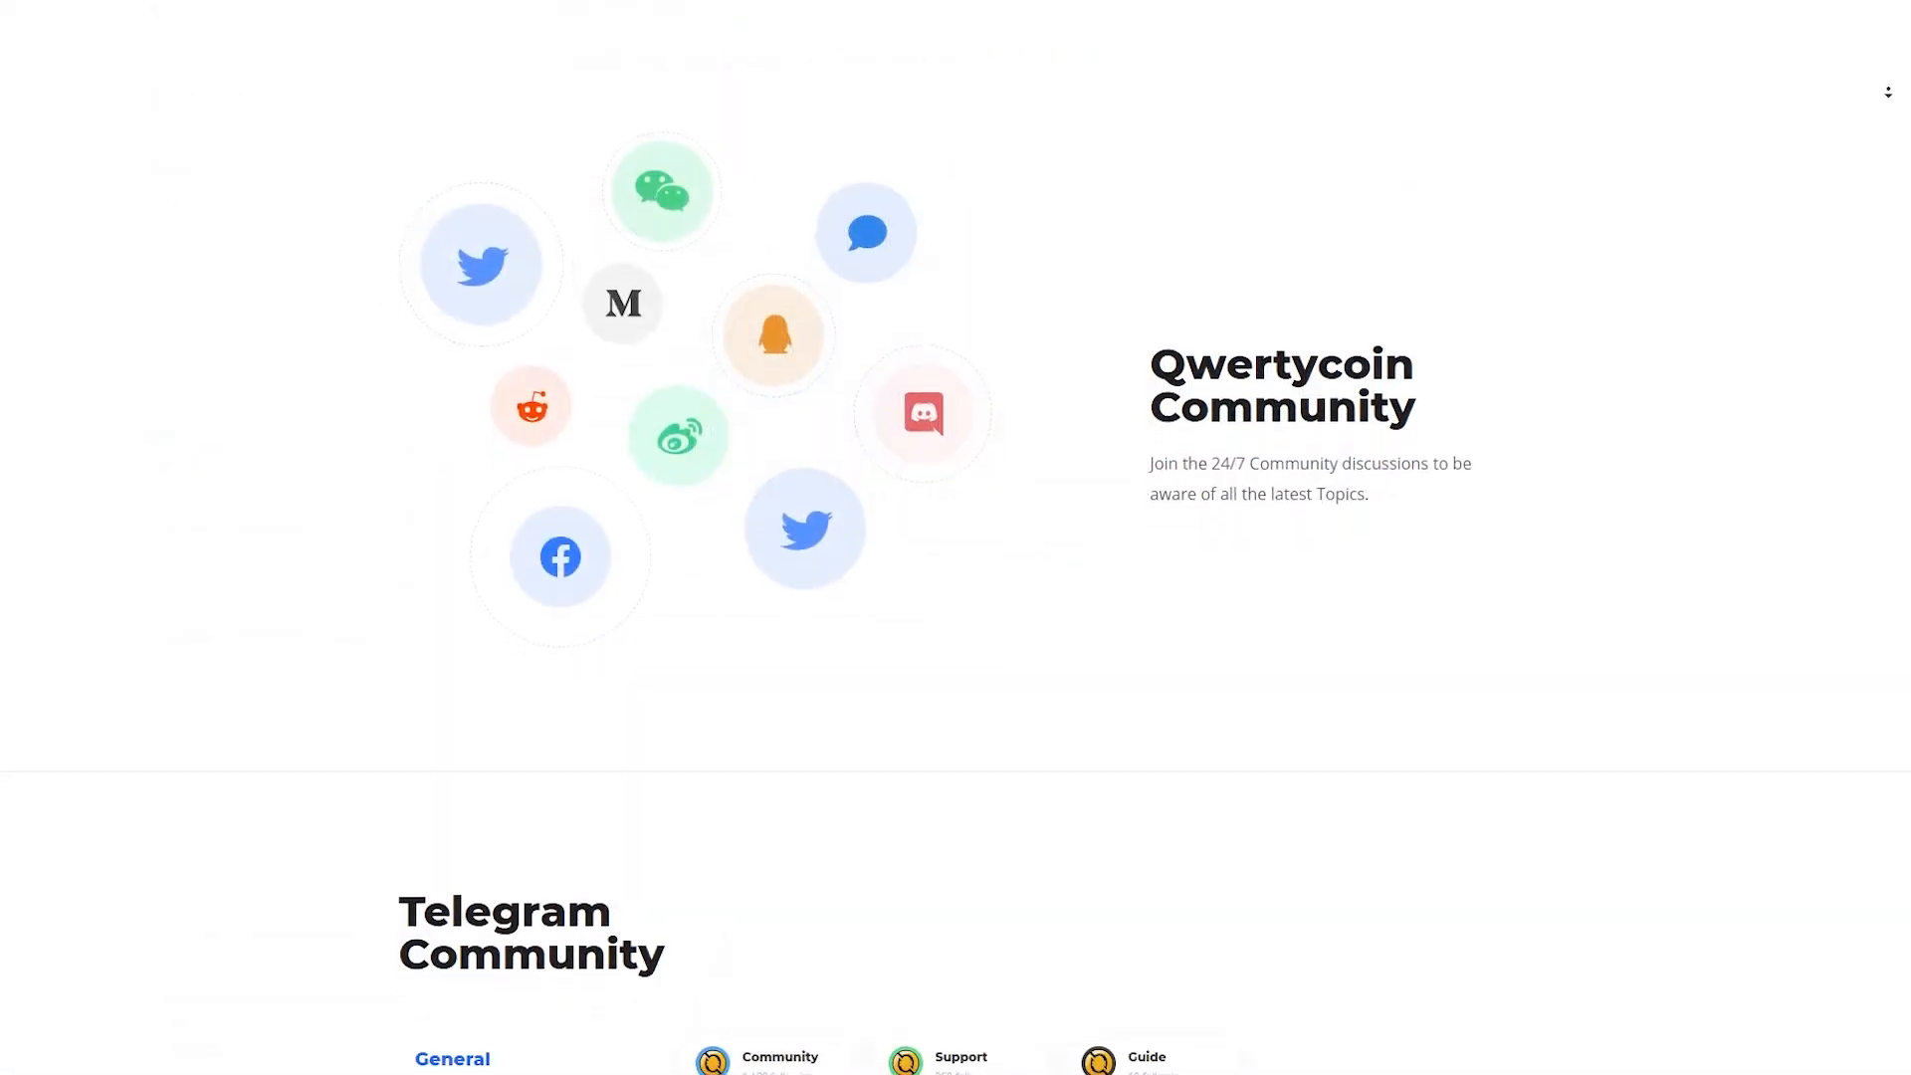
- Scroll the Community page past the Telegram groups down to the Qwertycoin Development section
{"action": "scroll", "scroll_direction": "down", "scroll_amount": 3}
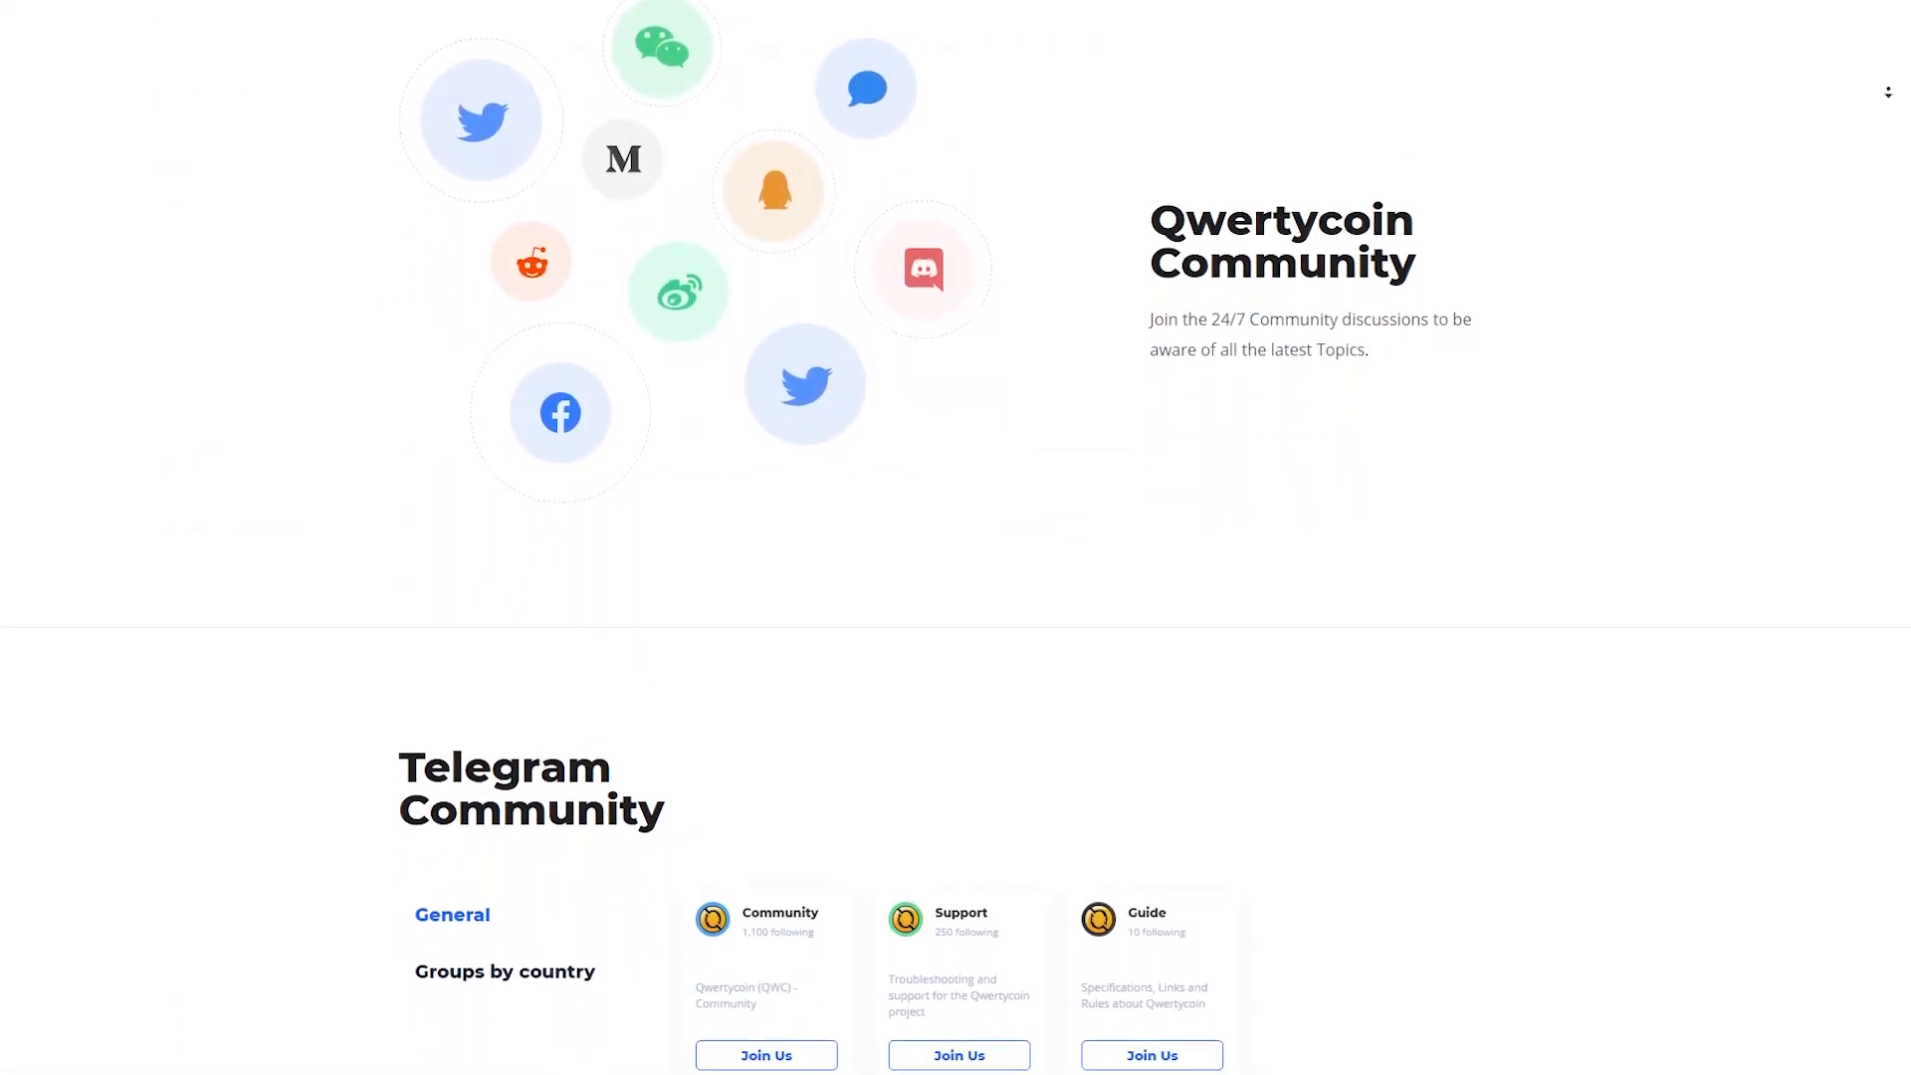
{"action": "scroll", "scroll_direction": "down", "scroll_amount": 3}
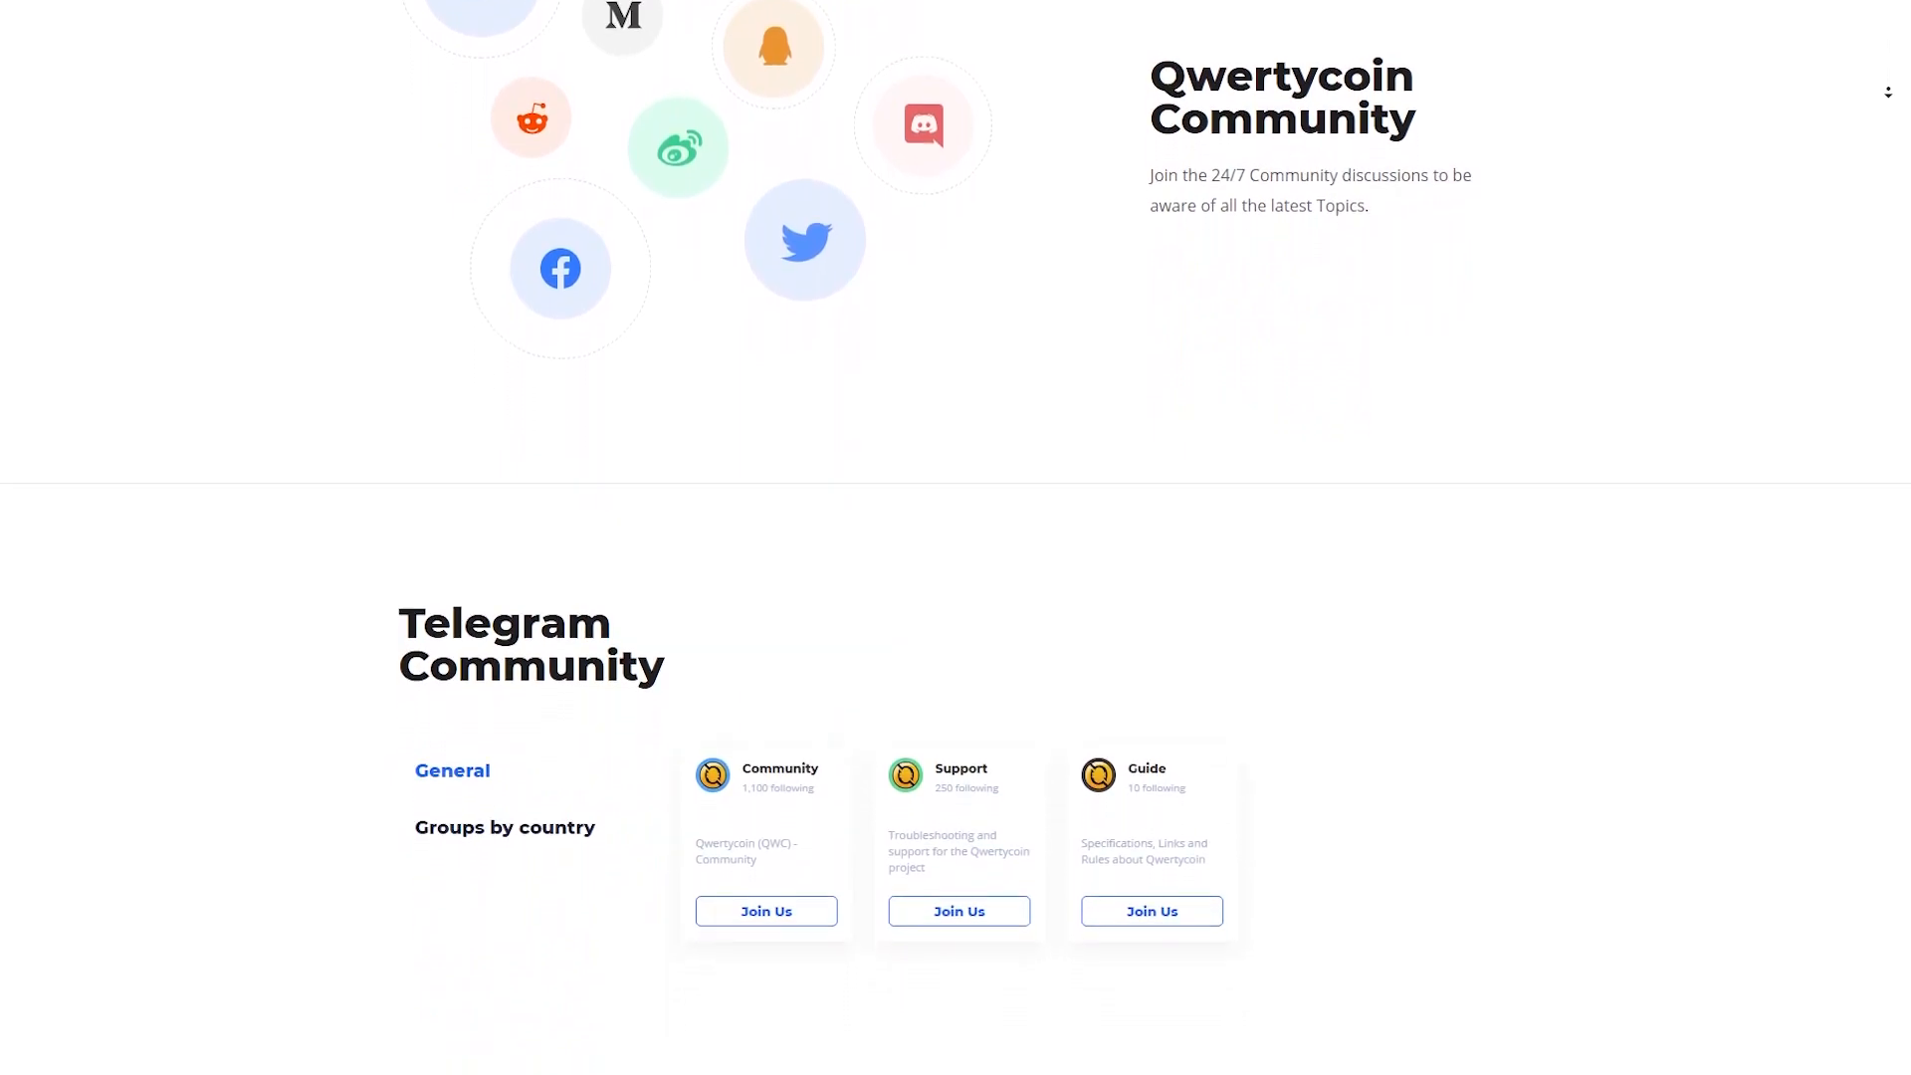
{"action": "scroll", "scroll_direction": "down", "scroll_amount": 3}
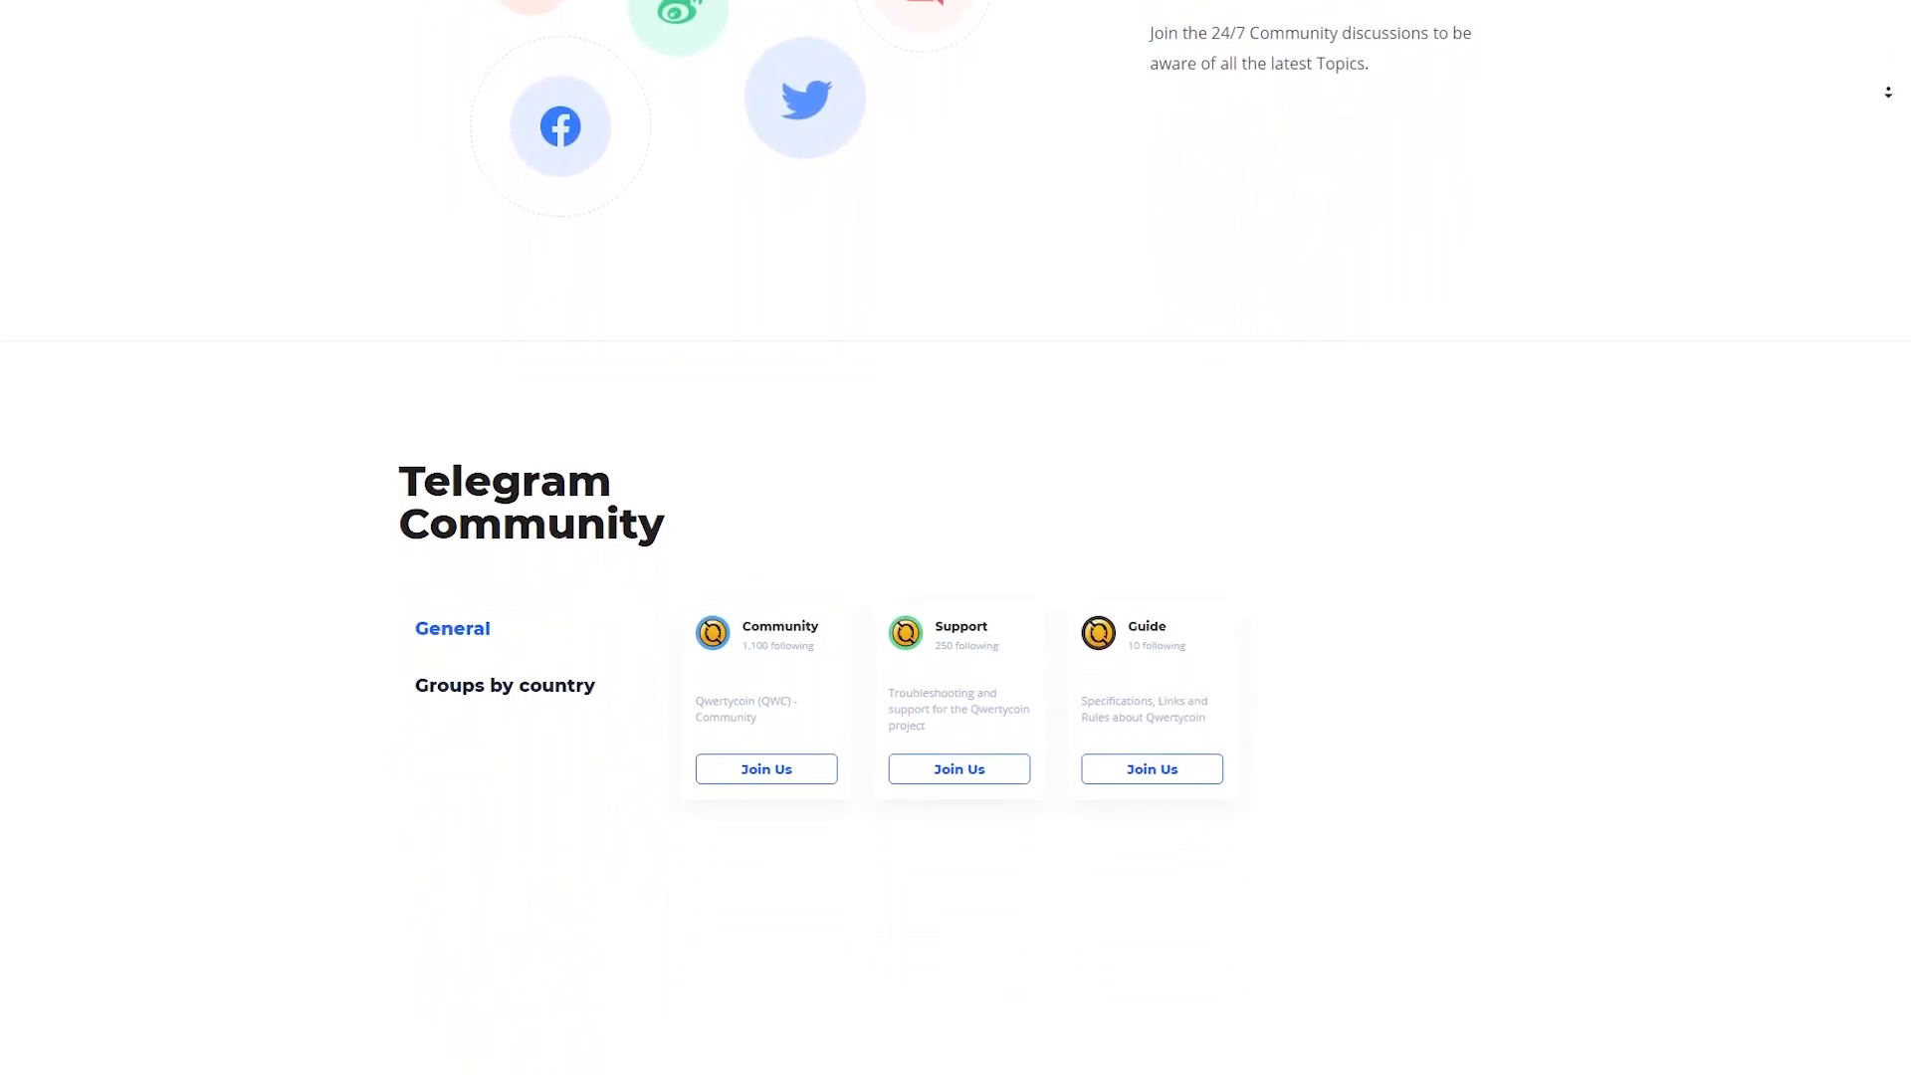
{"action": "scroll", "scroll_direction": "down", "scroll_amount": 3}
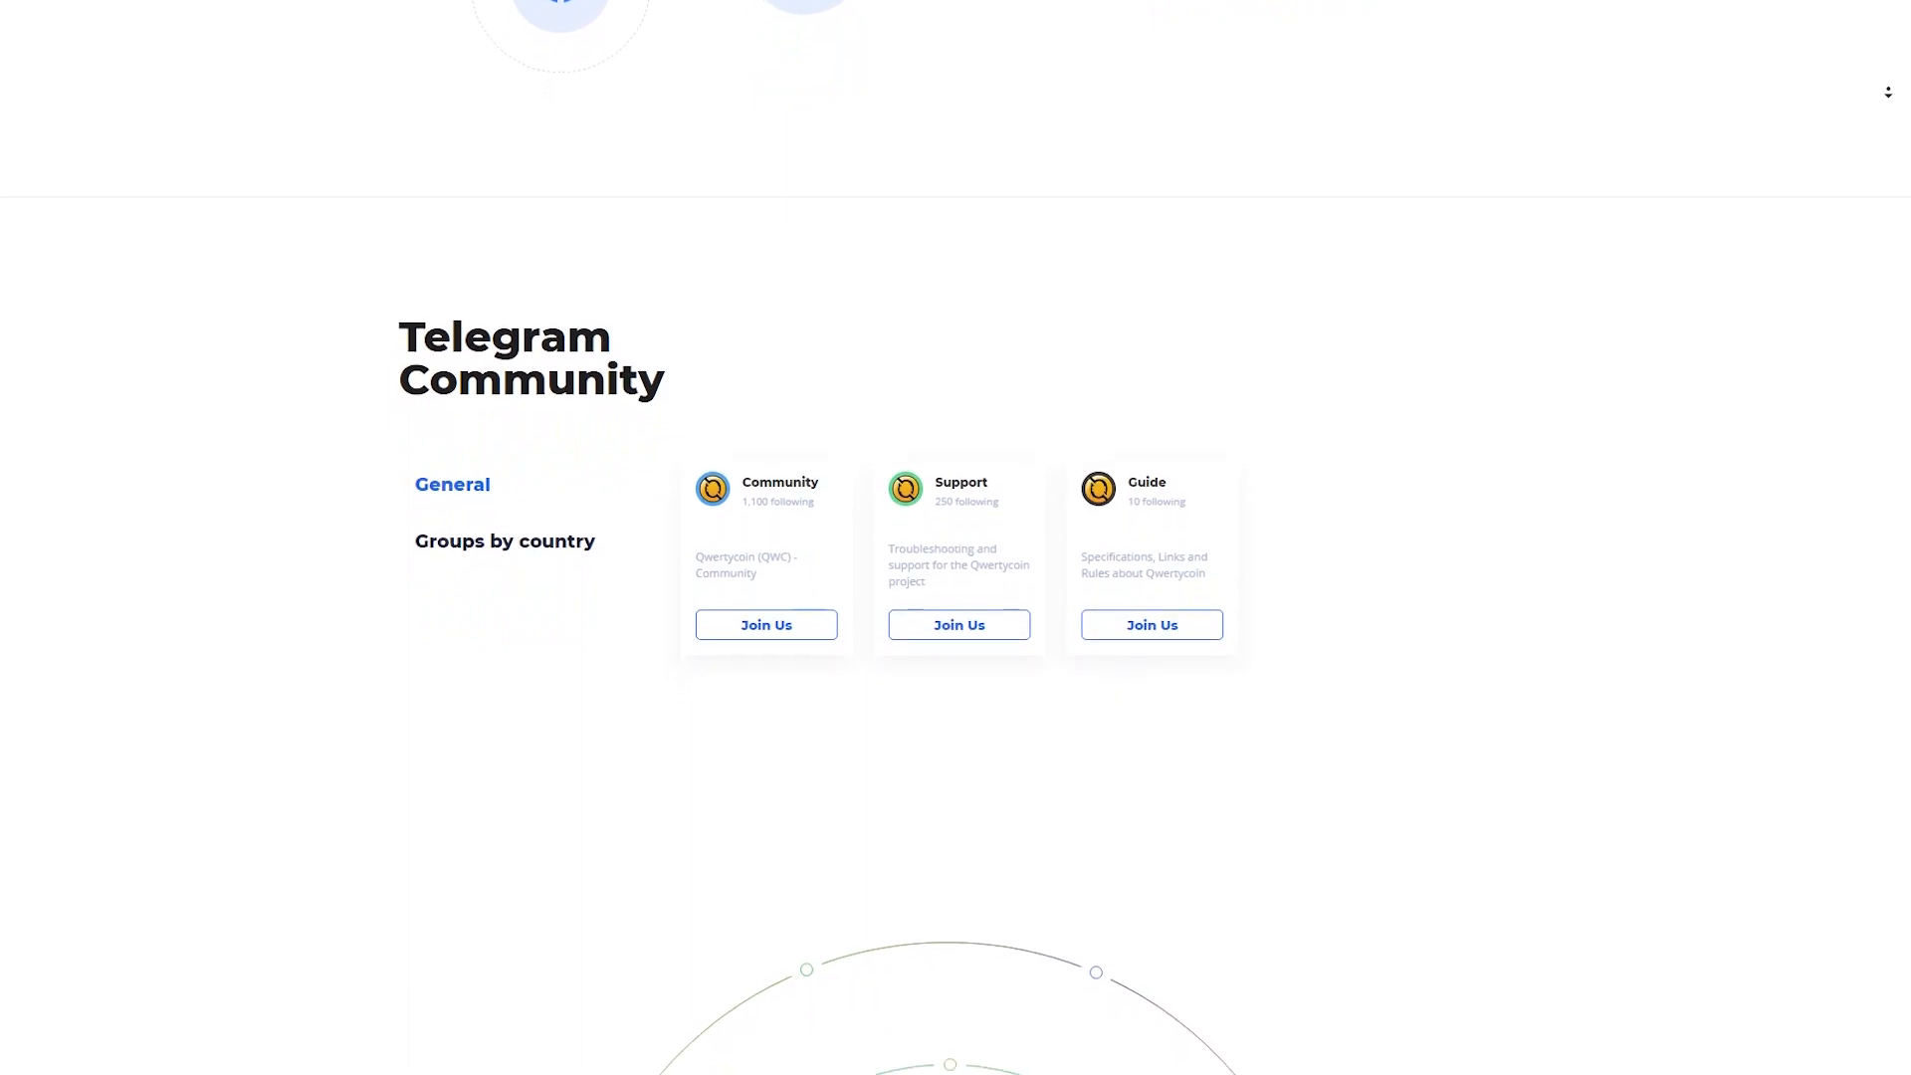
{"action": "scroll", "scroll_direction": "down", "scroll_amount": 3}
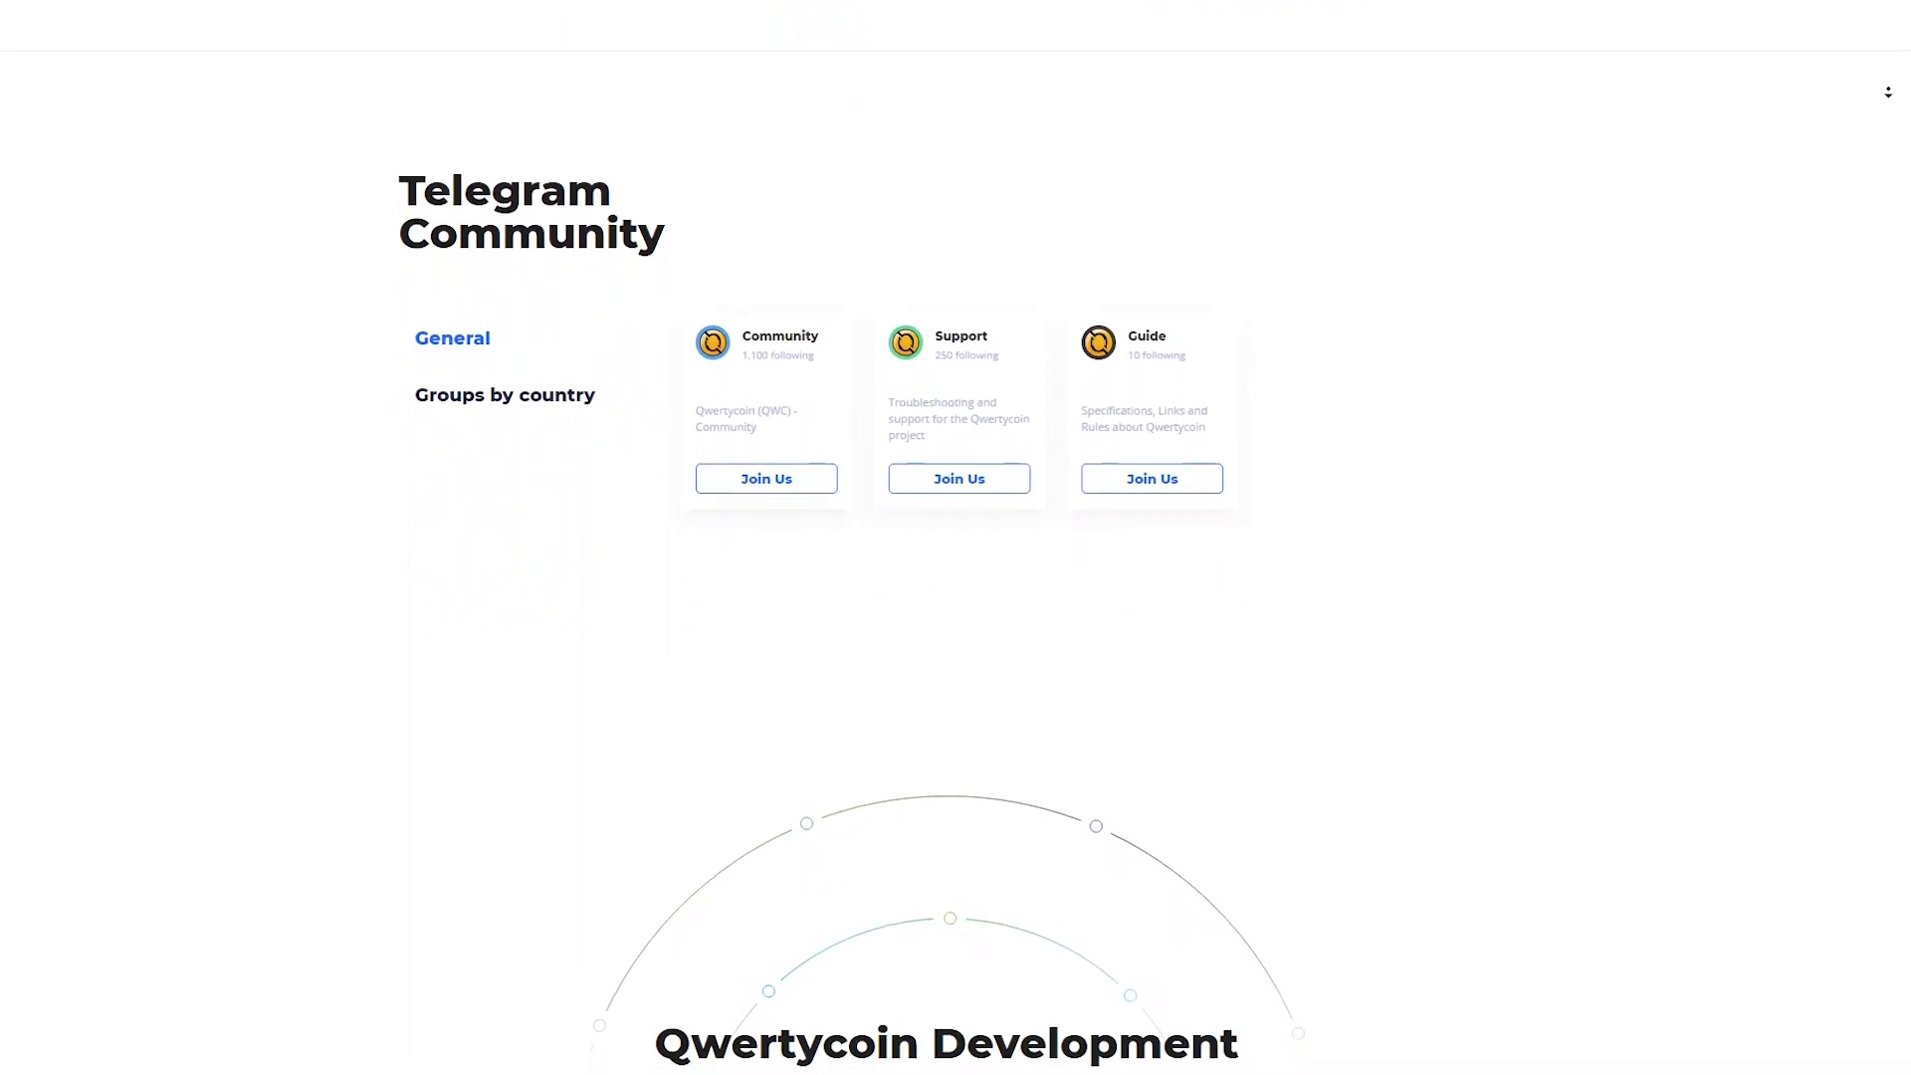
{"action": "scroll", "scroll_direction": "down", "scroll_amount": 3}
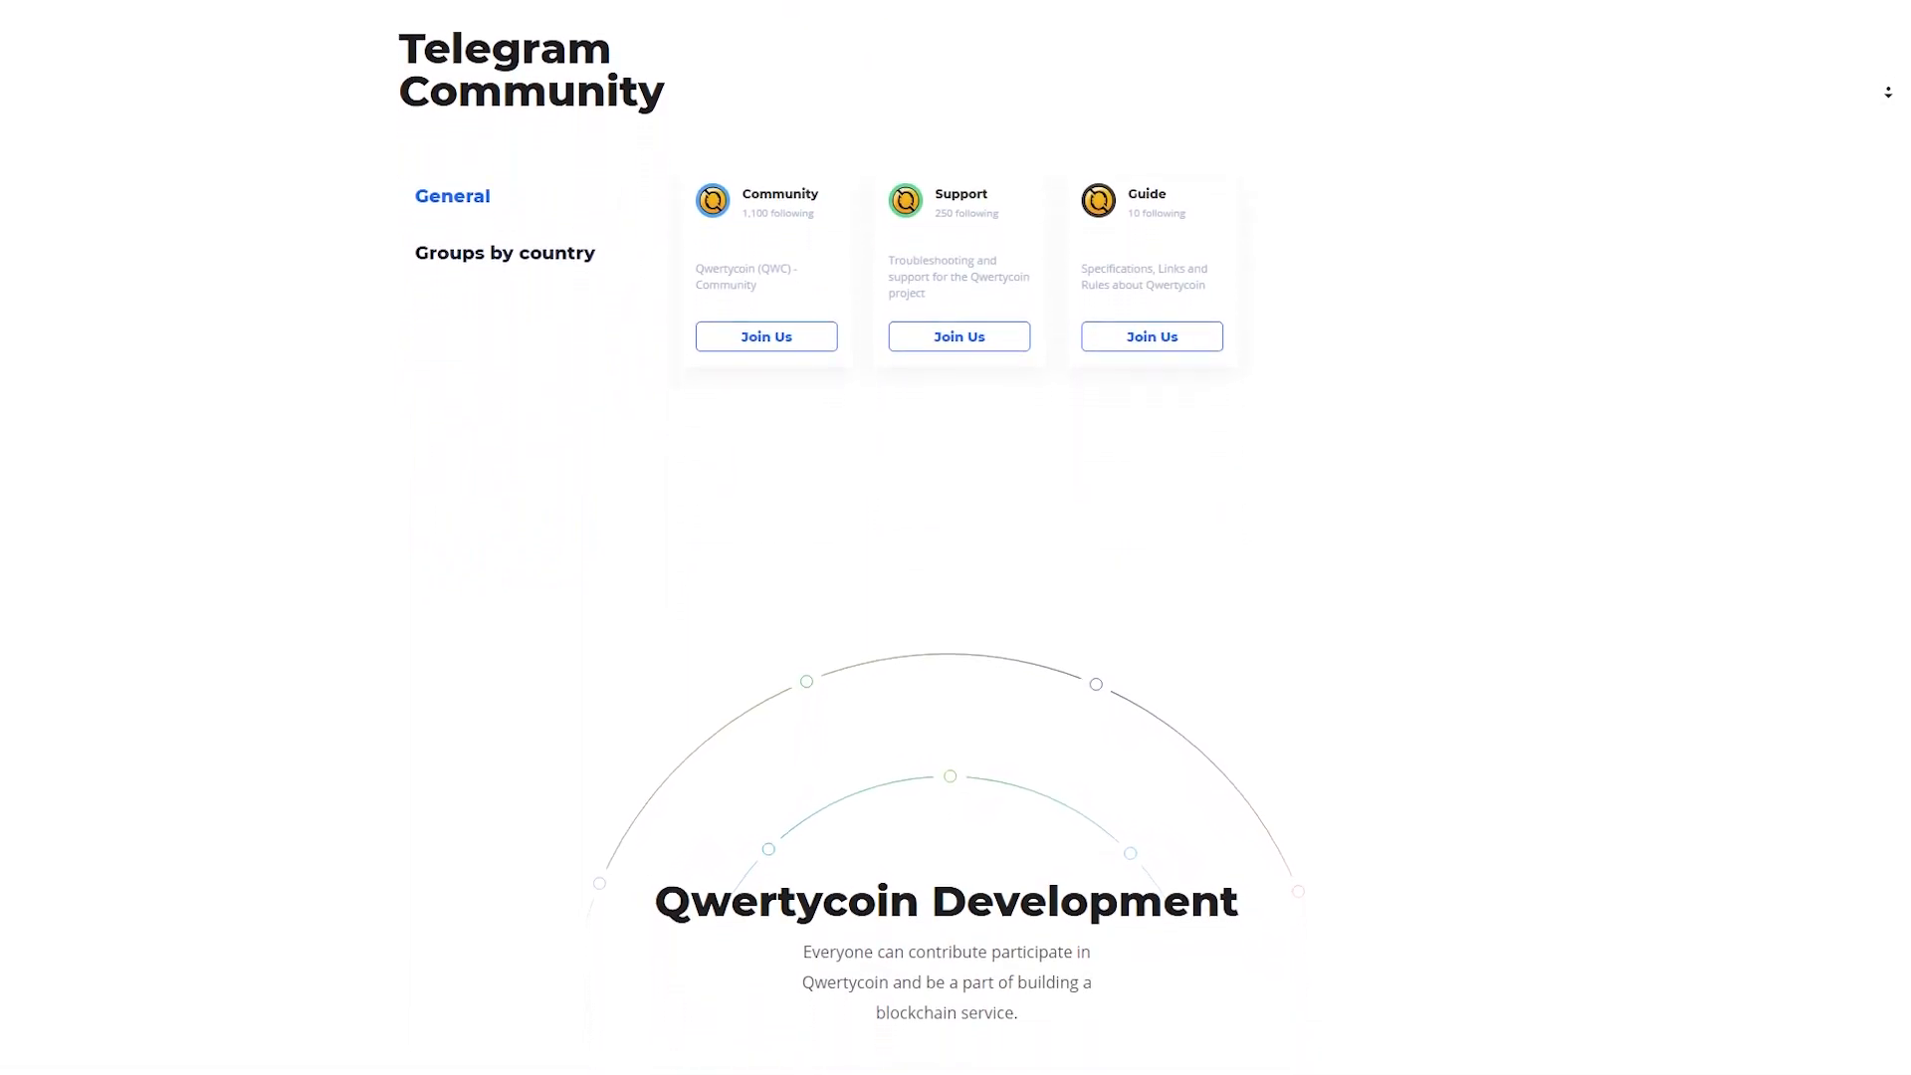
{"action": "scroll", "scroll_direction": "down", "scroll_amount": 3}
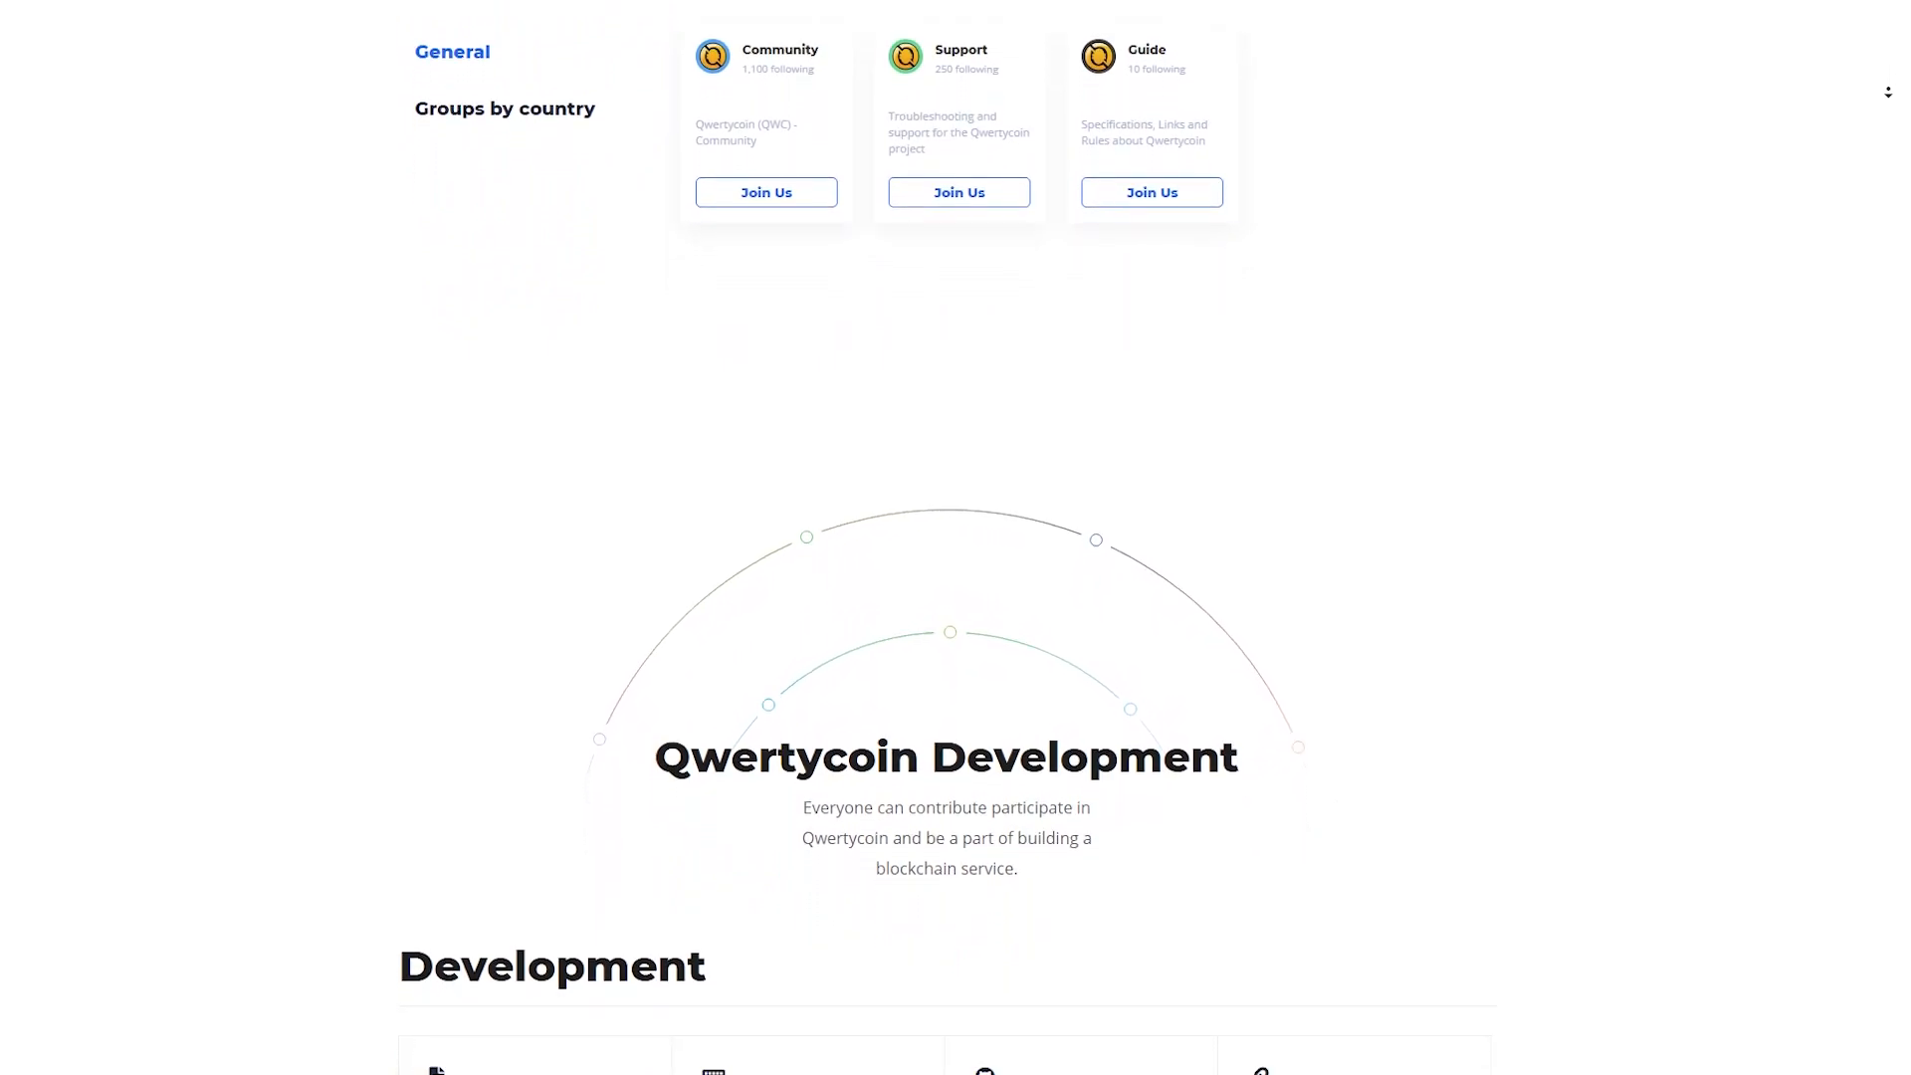
{"action": "scroll", "scroll_direction": "down", "scroll_amount": 3}
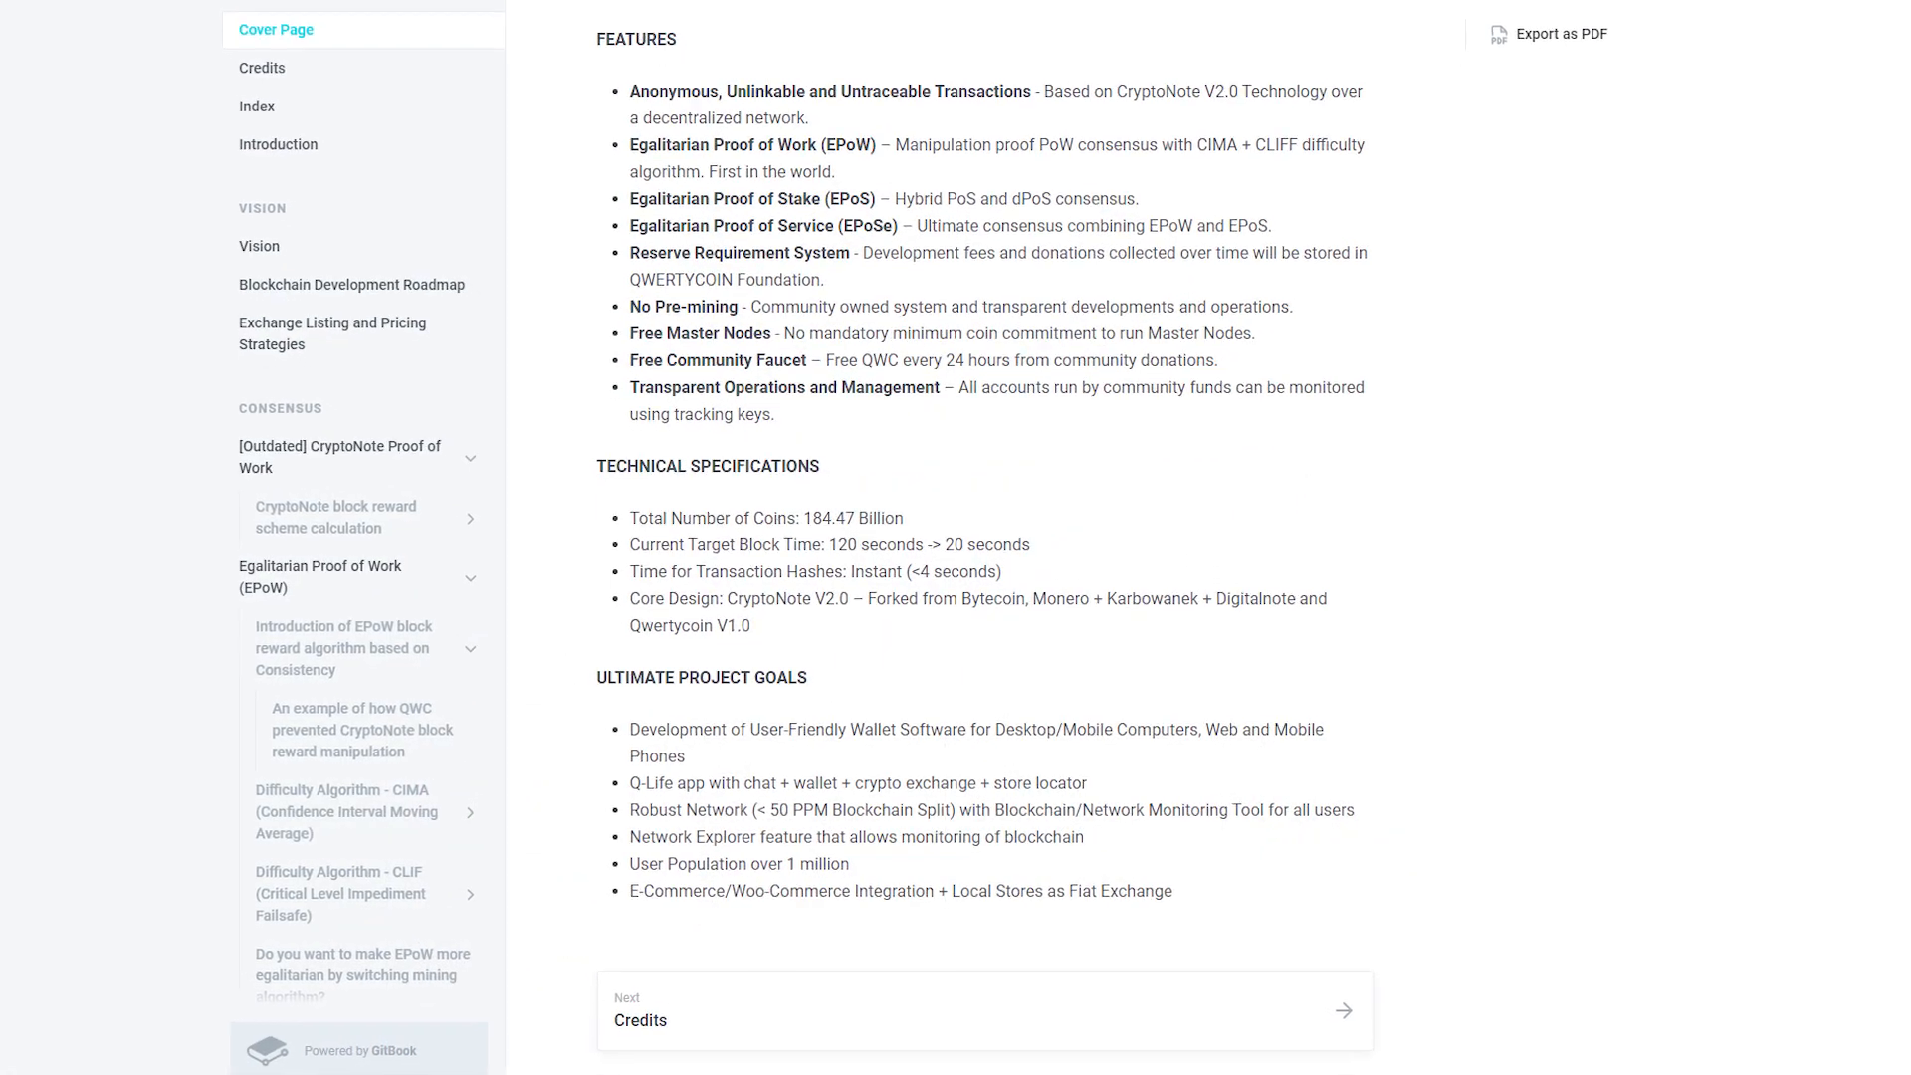
- Scroll the whitepaper cover page through Features, Technical Specifications and Ultimate Project Goals again
{"action": "scroll", "scroll_direction": "down", "scroll_amount": 3}
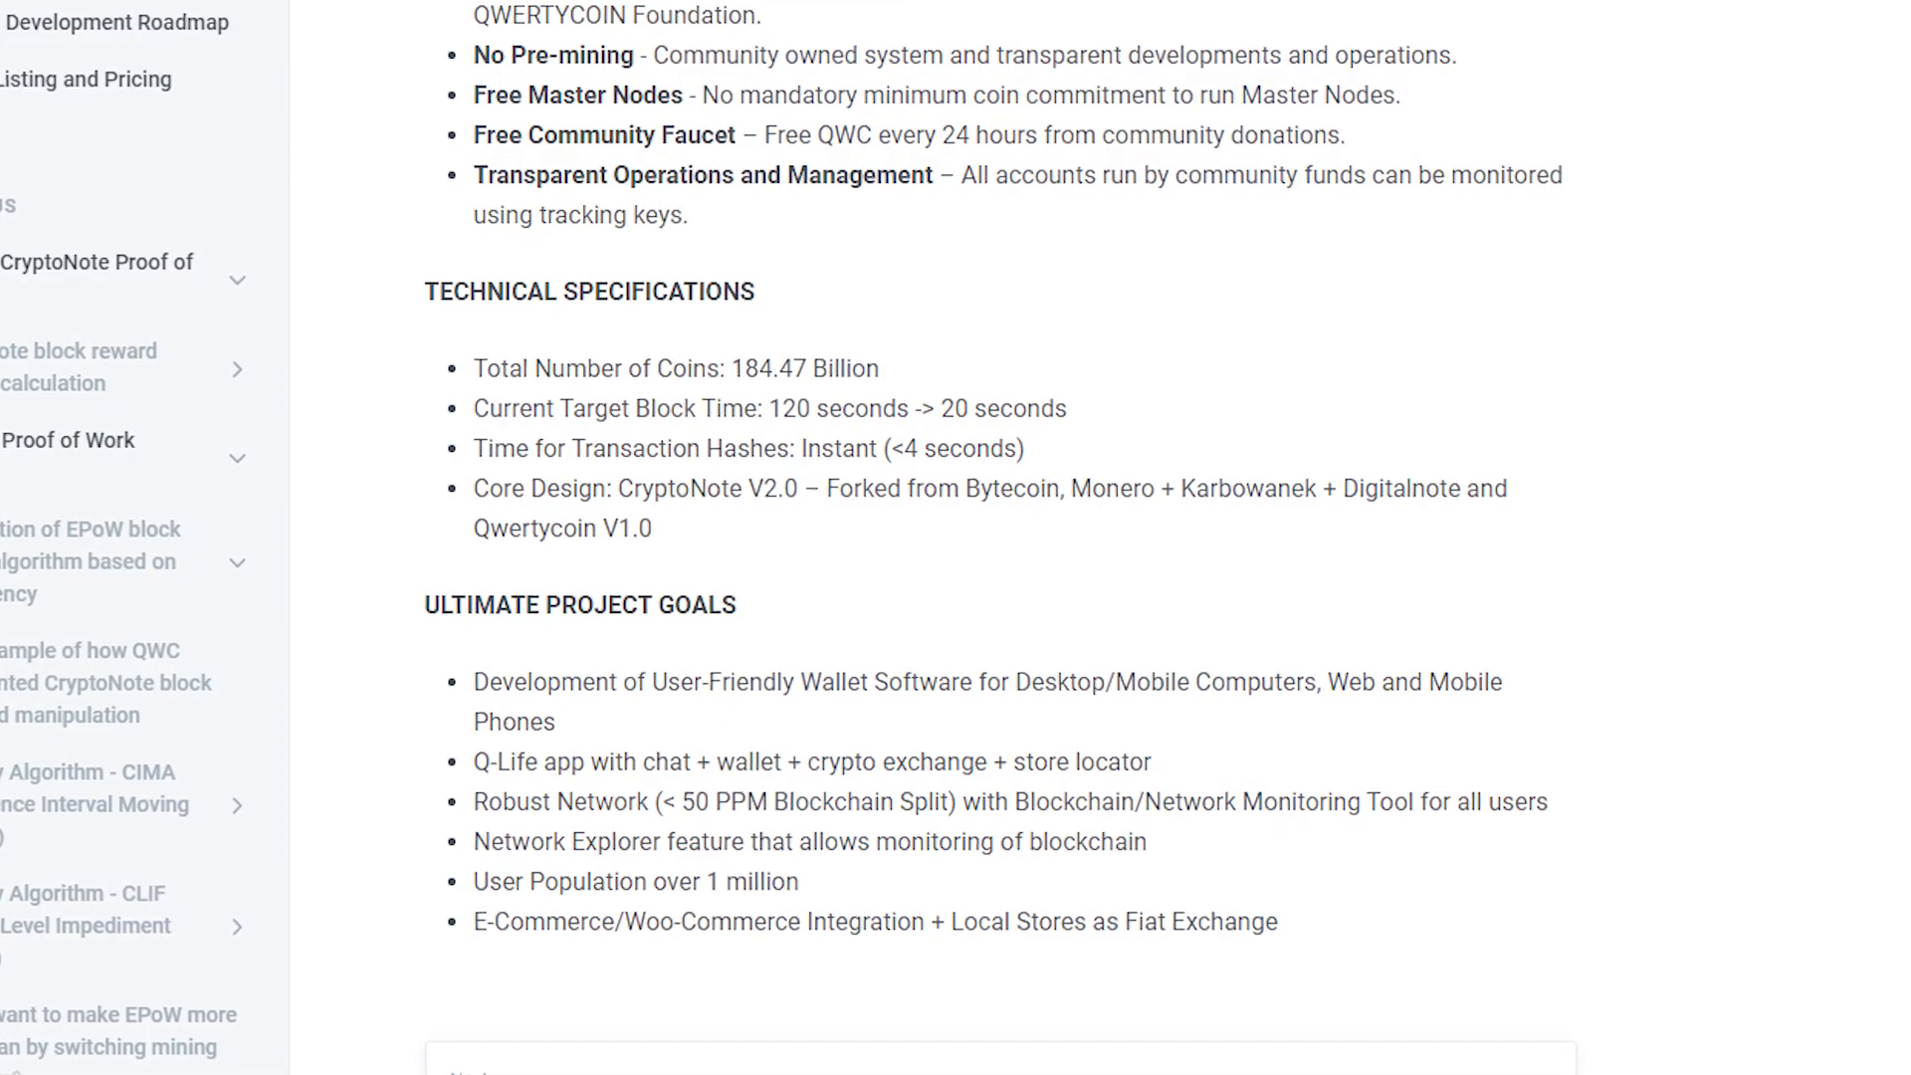
{"action": "scroll", "scroll_direction": "down", "scroll_amount": 3}
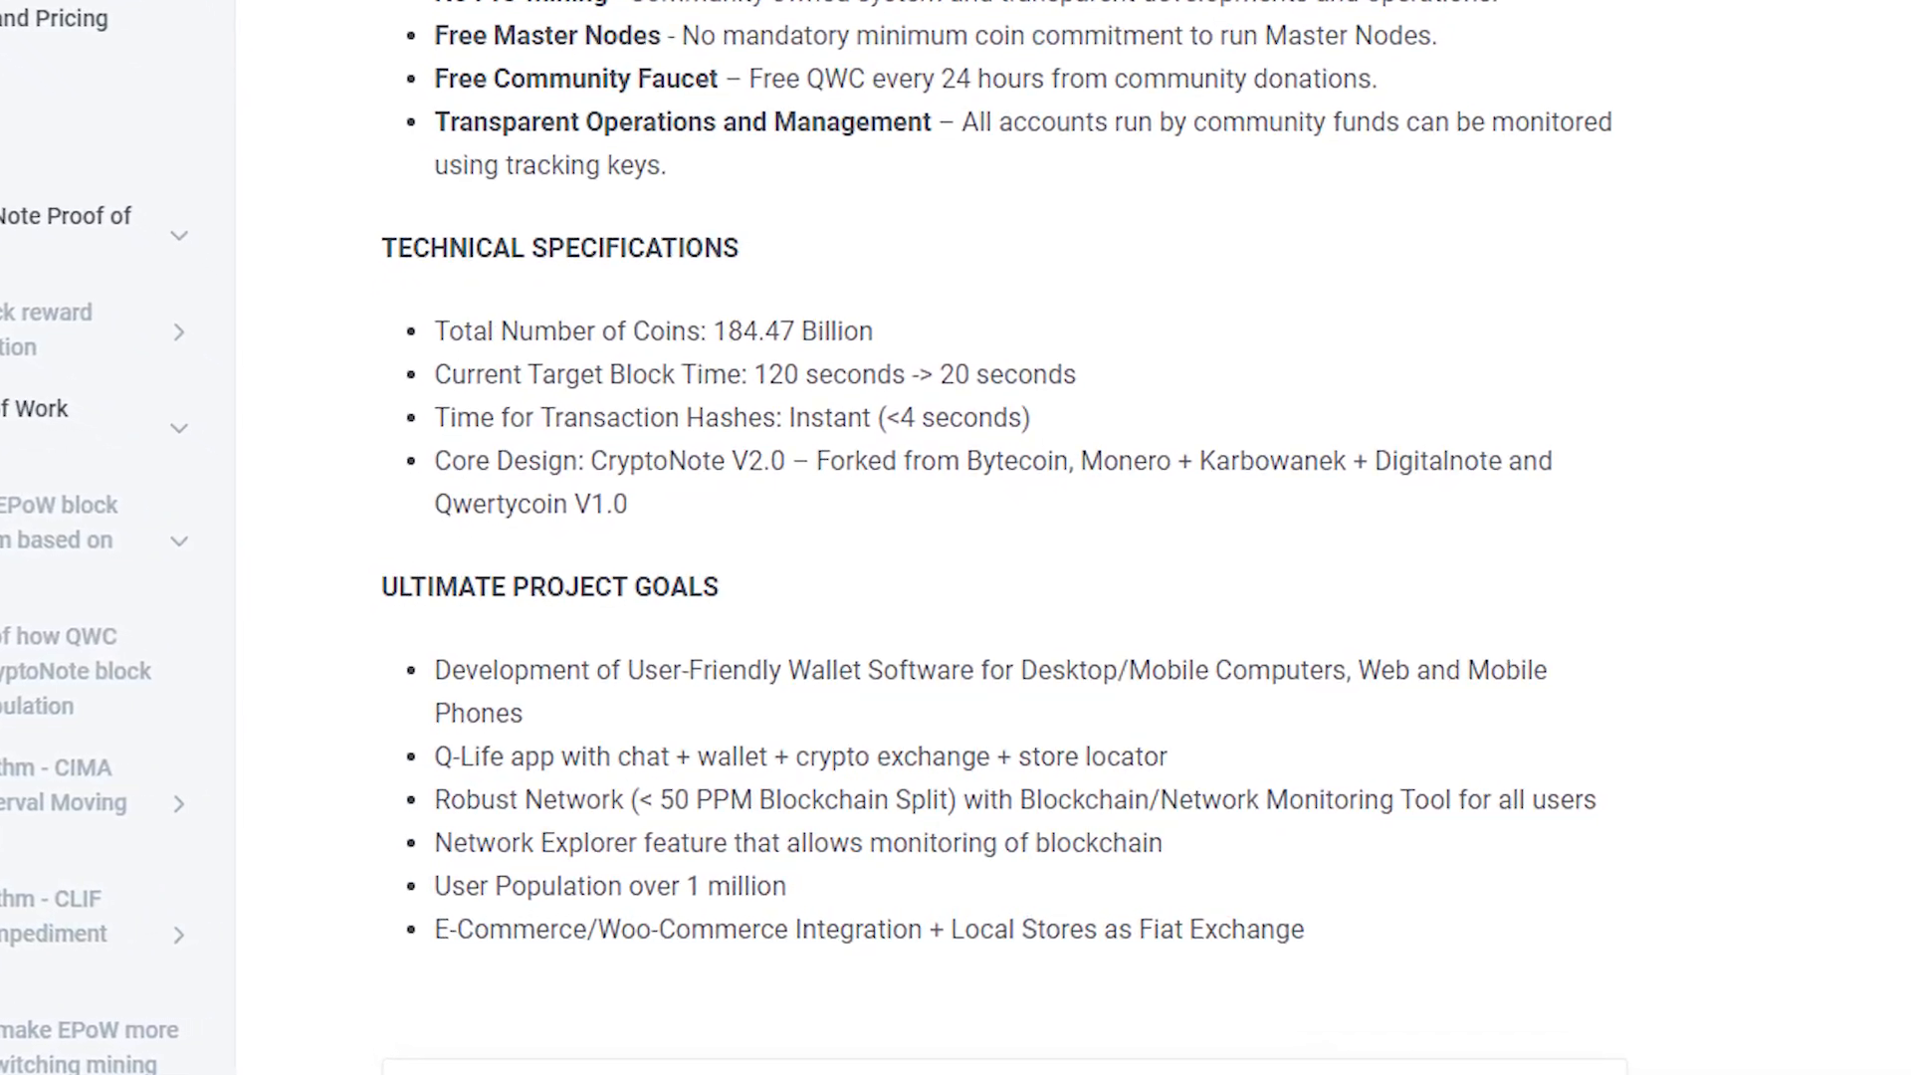
{"action": "scroll", "scroll_direction": "down", "scroll_amount": 3}
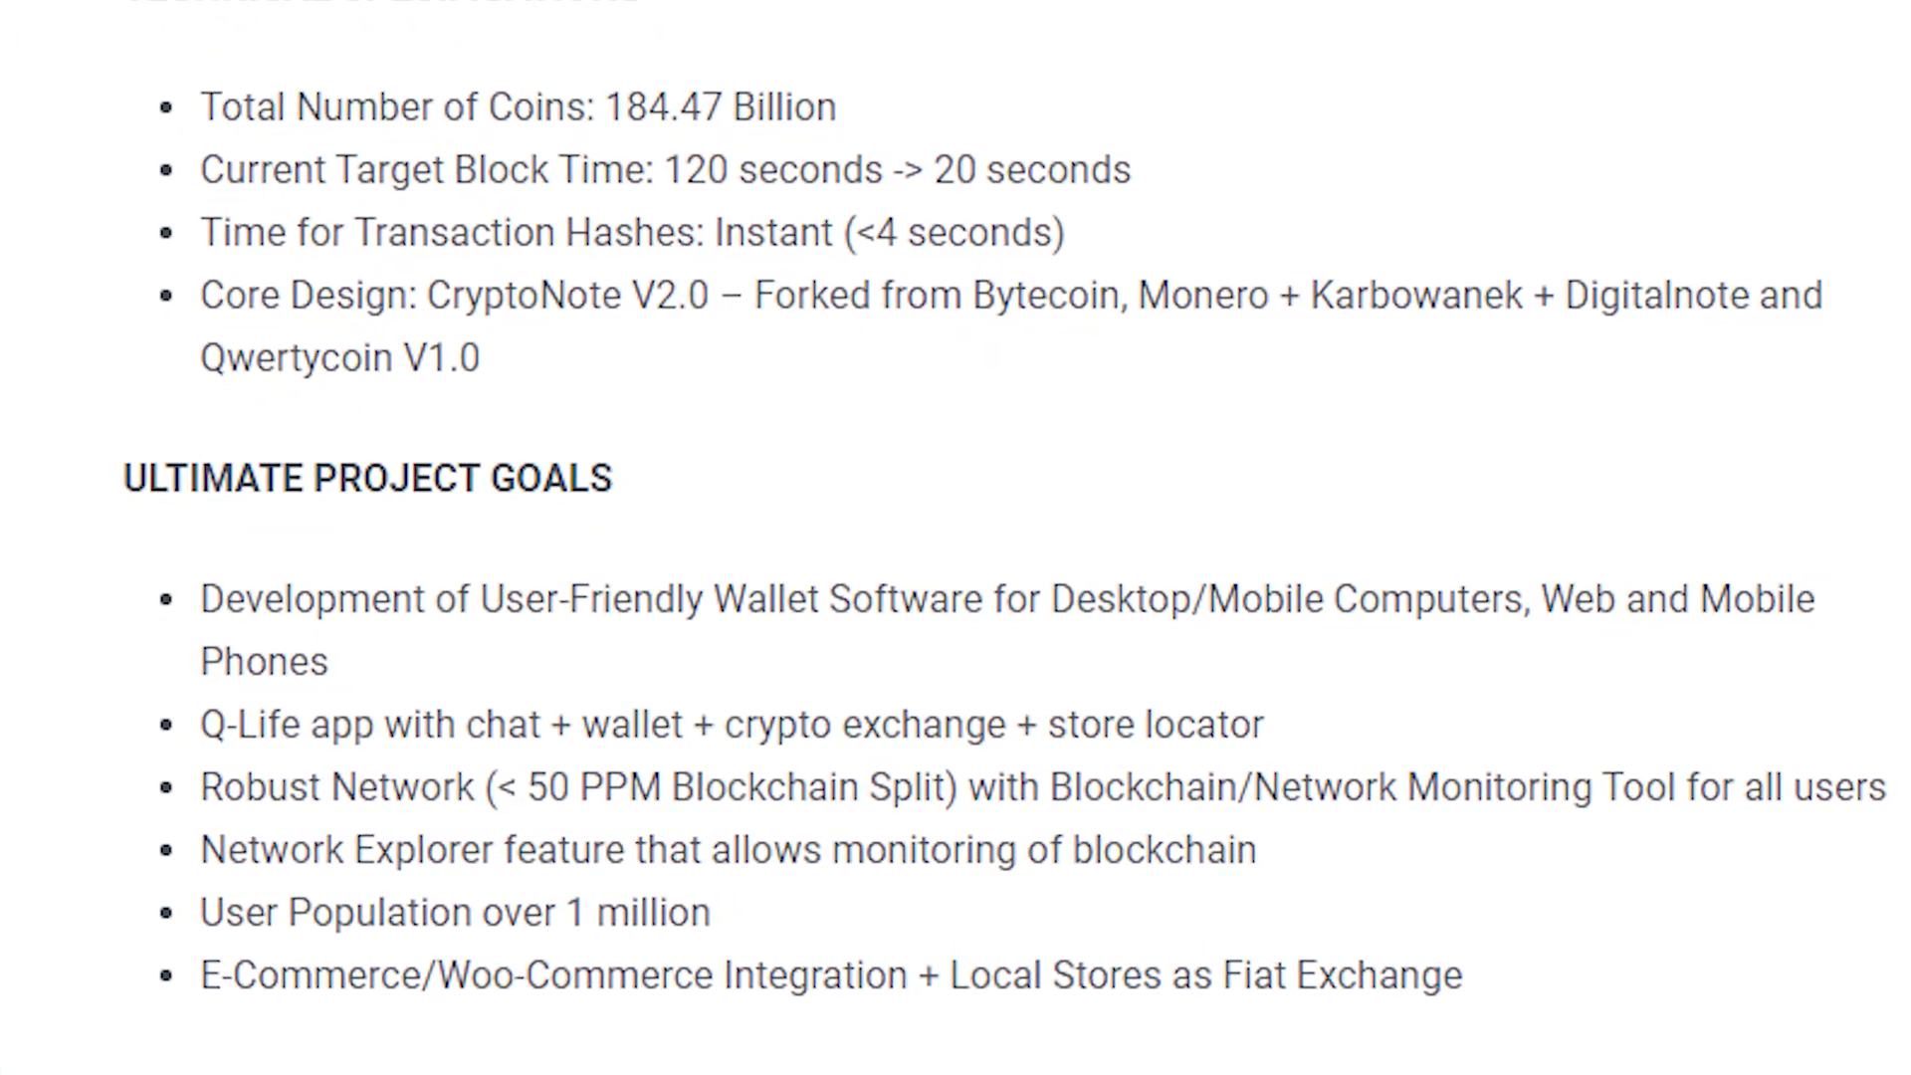
{"action": "scroll", "scroll_direction": "down", "scroll_amount": 3}
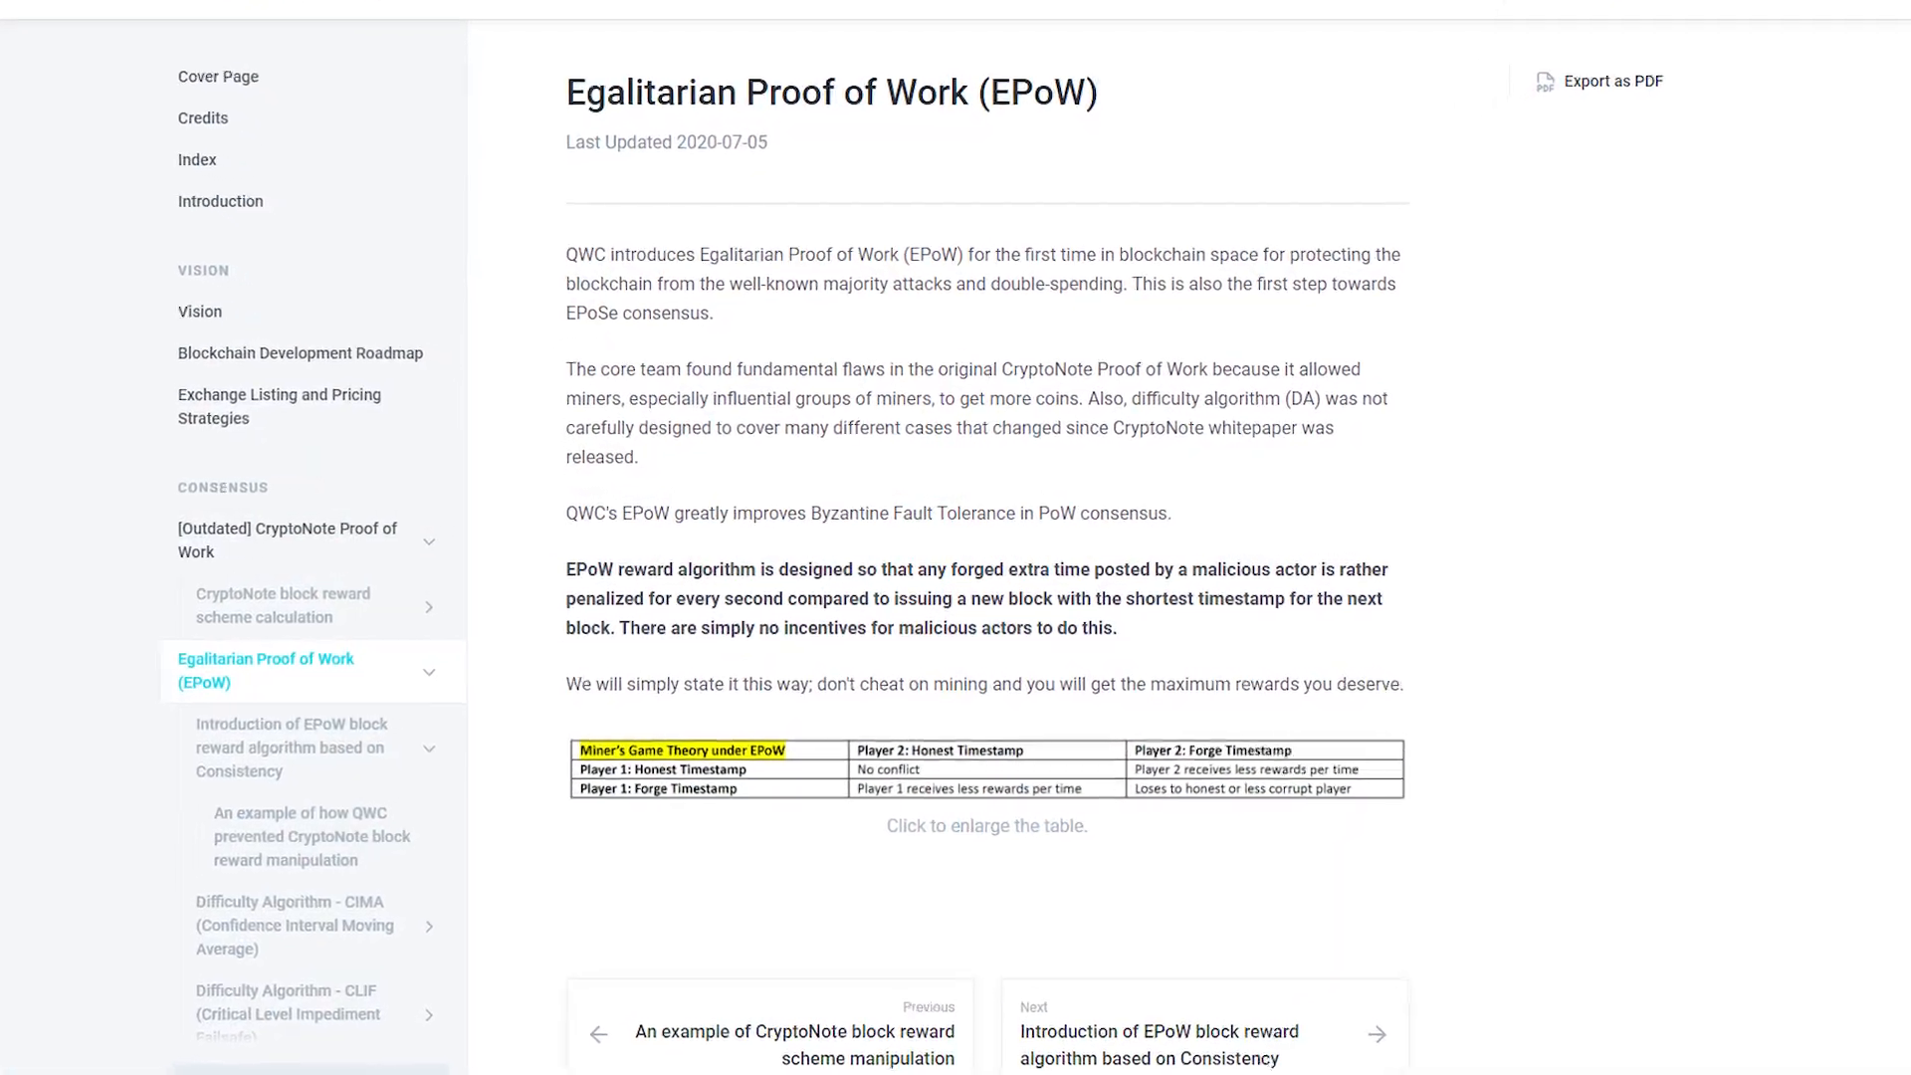
- Scroll the Egalitarian Proof of Work page's reward algorithm, then switch to the Blockchain Development Roadmap
{"action": "scroll", "scroll_direction": "down", "scroll_amount": 3}
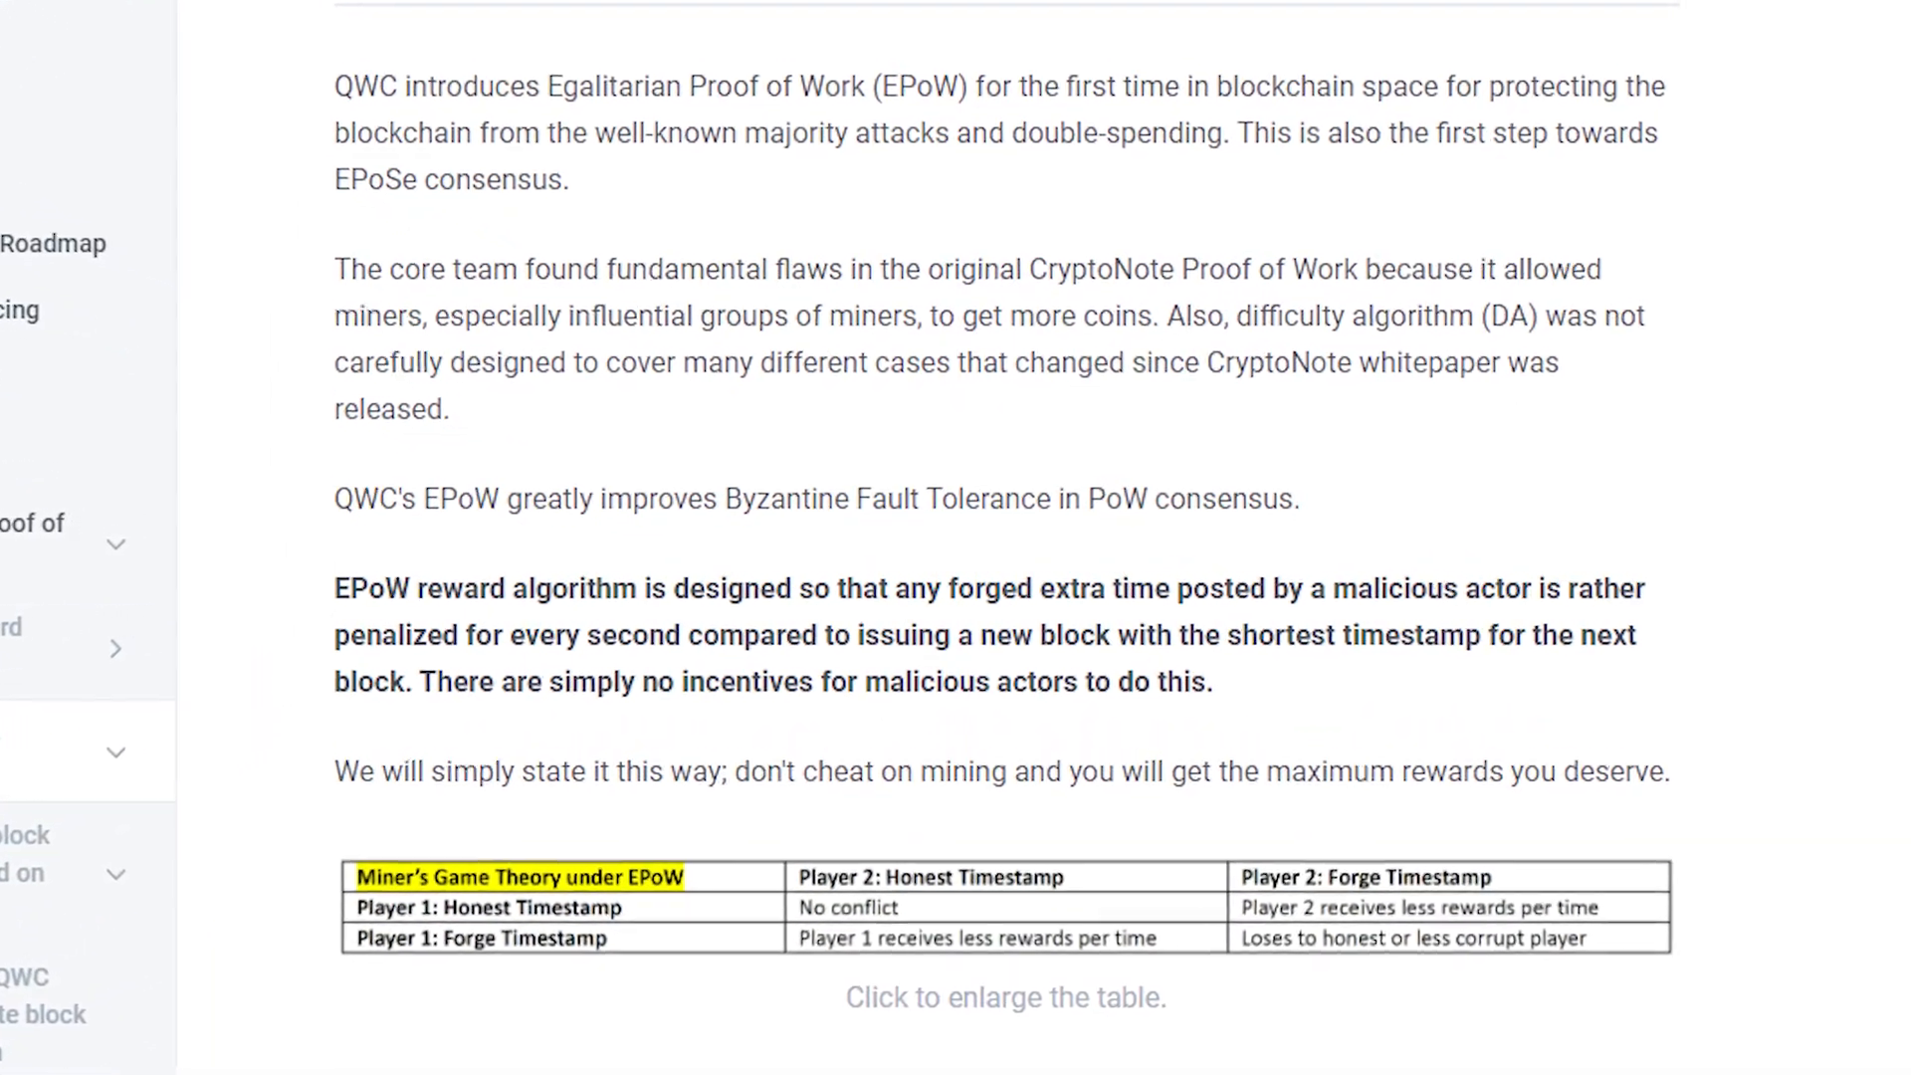
{"action": "scroll", "scroll_direction": "down", "scroll_amount": 3}
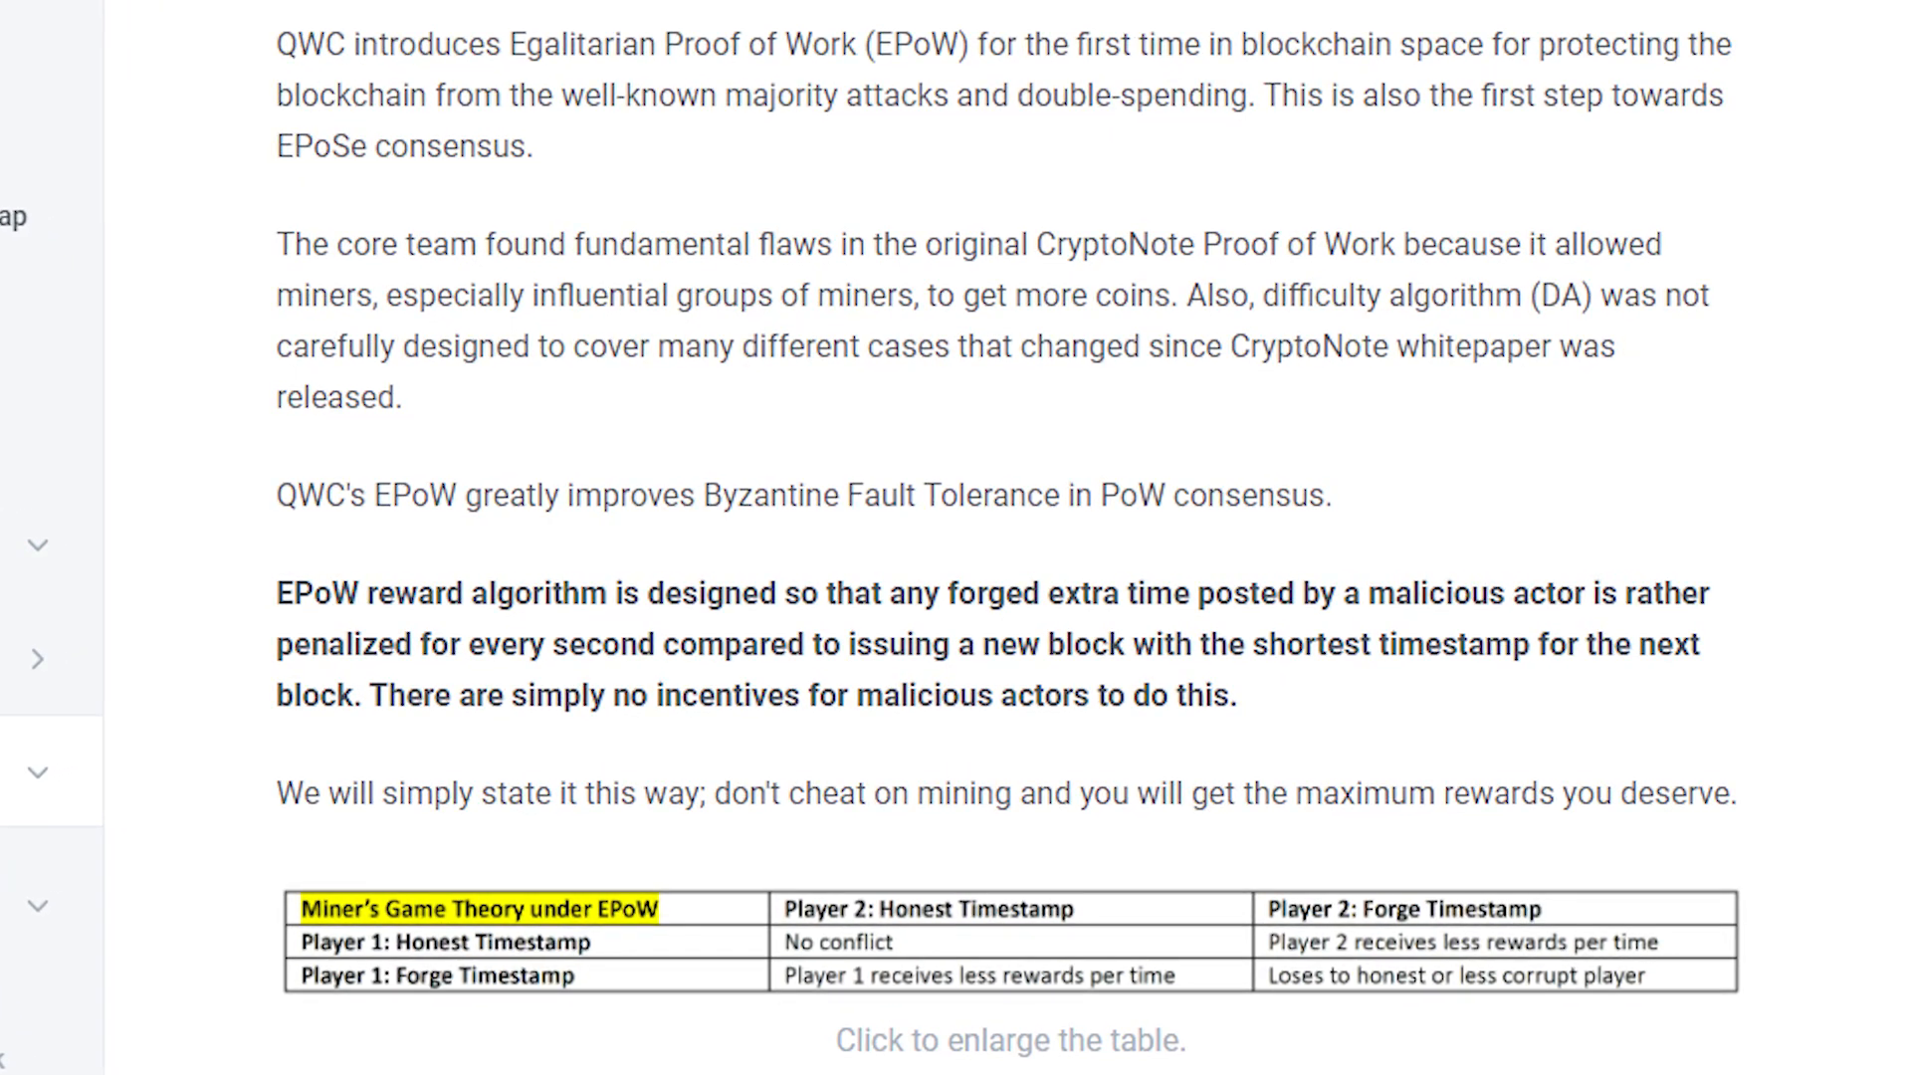
{"action": "left_click", "coordinate": [329, 357]}
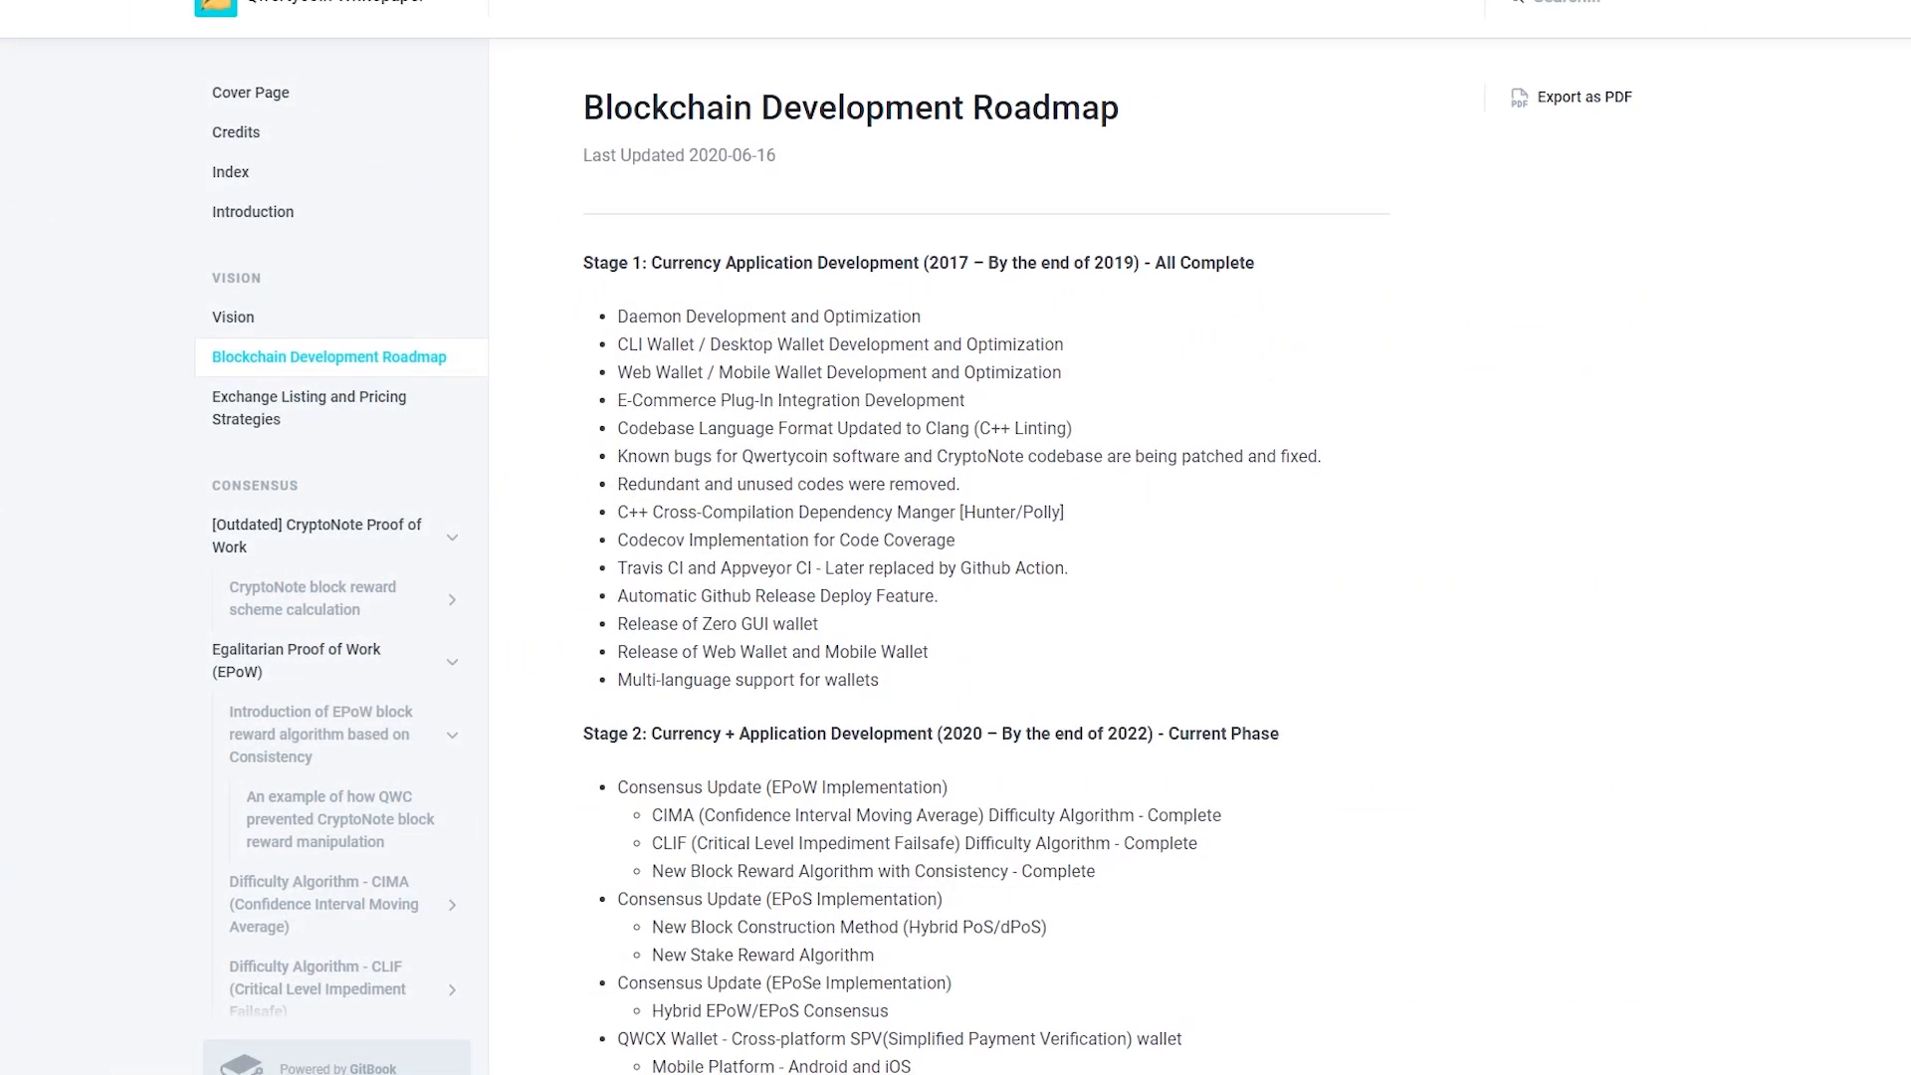
- Scroll the roadmap through Stages 1–4 down to Stage 4's business applications and page links
{"action": "scroll", "scroll_direction": "down", "scroll_amount": 3}
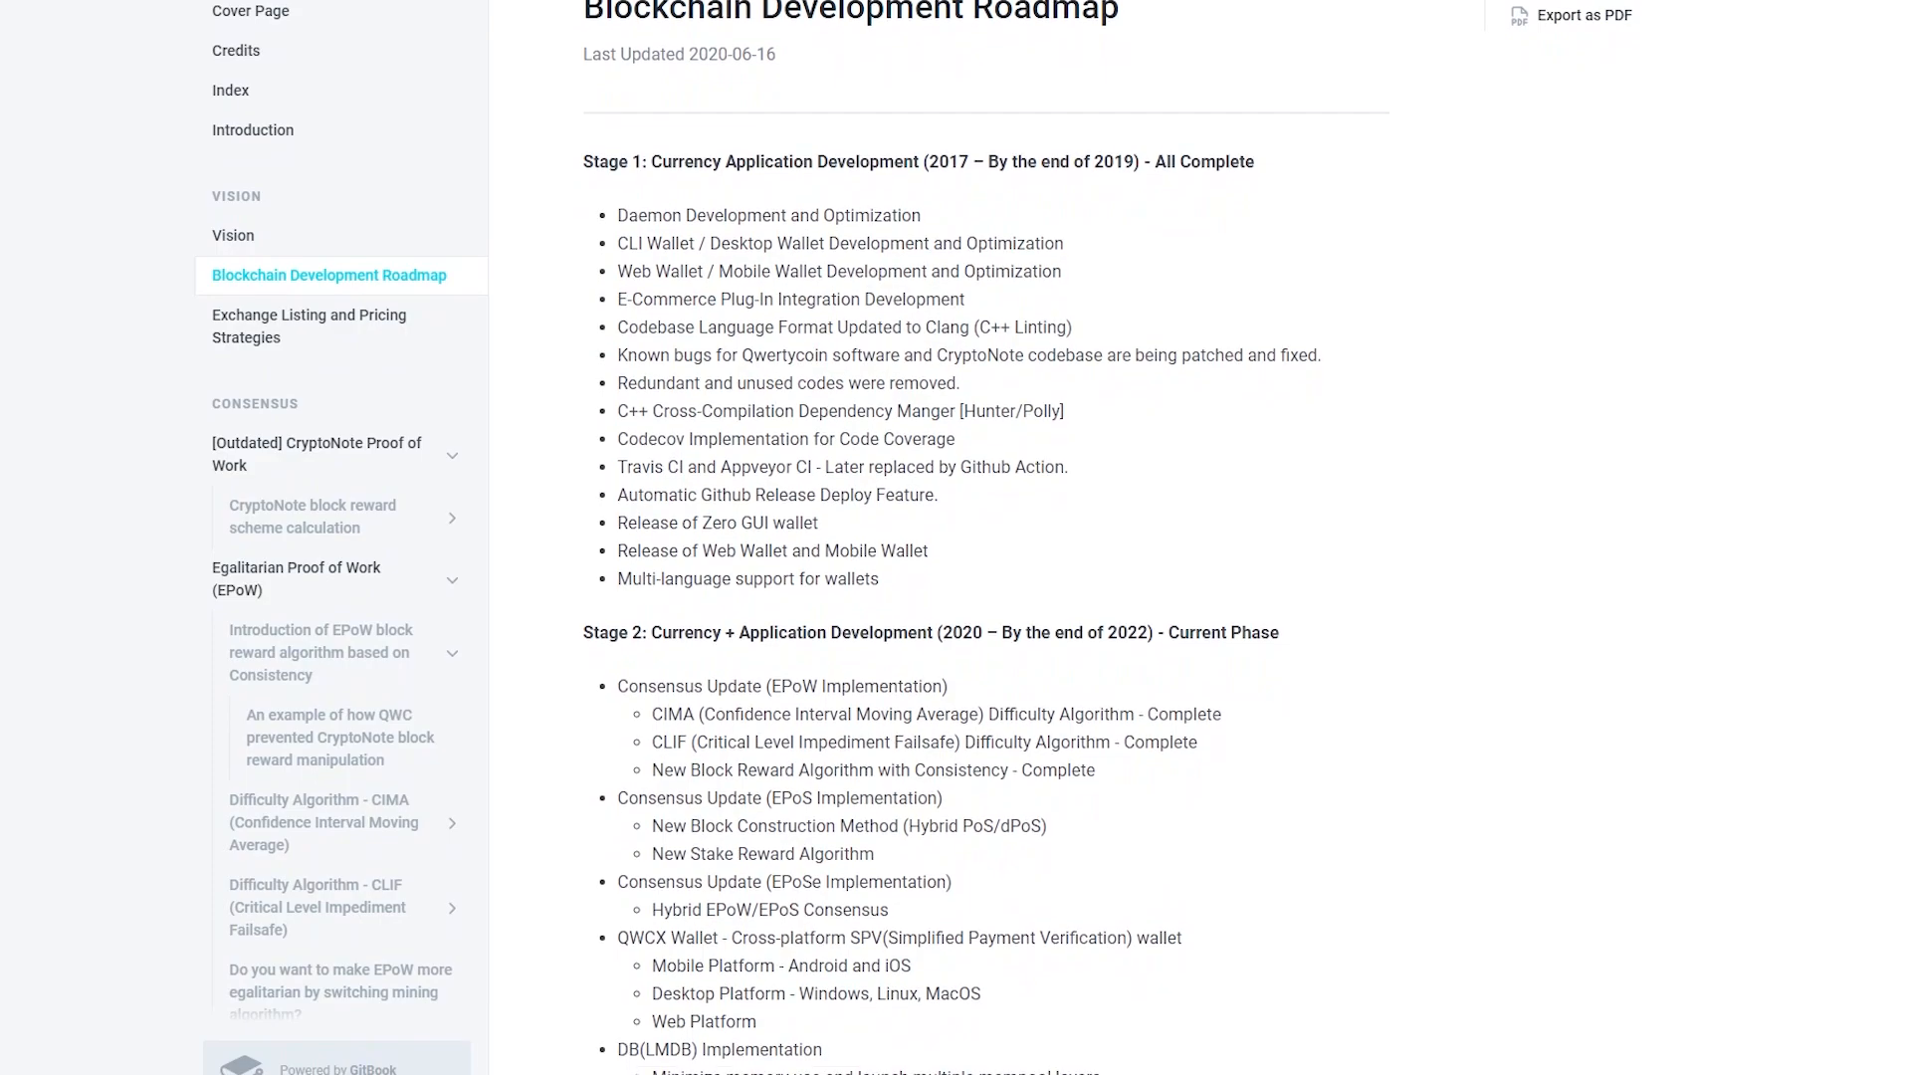
{"action": "scroll", "scroll_direction": "down", "scroll_amount": 3}
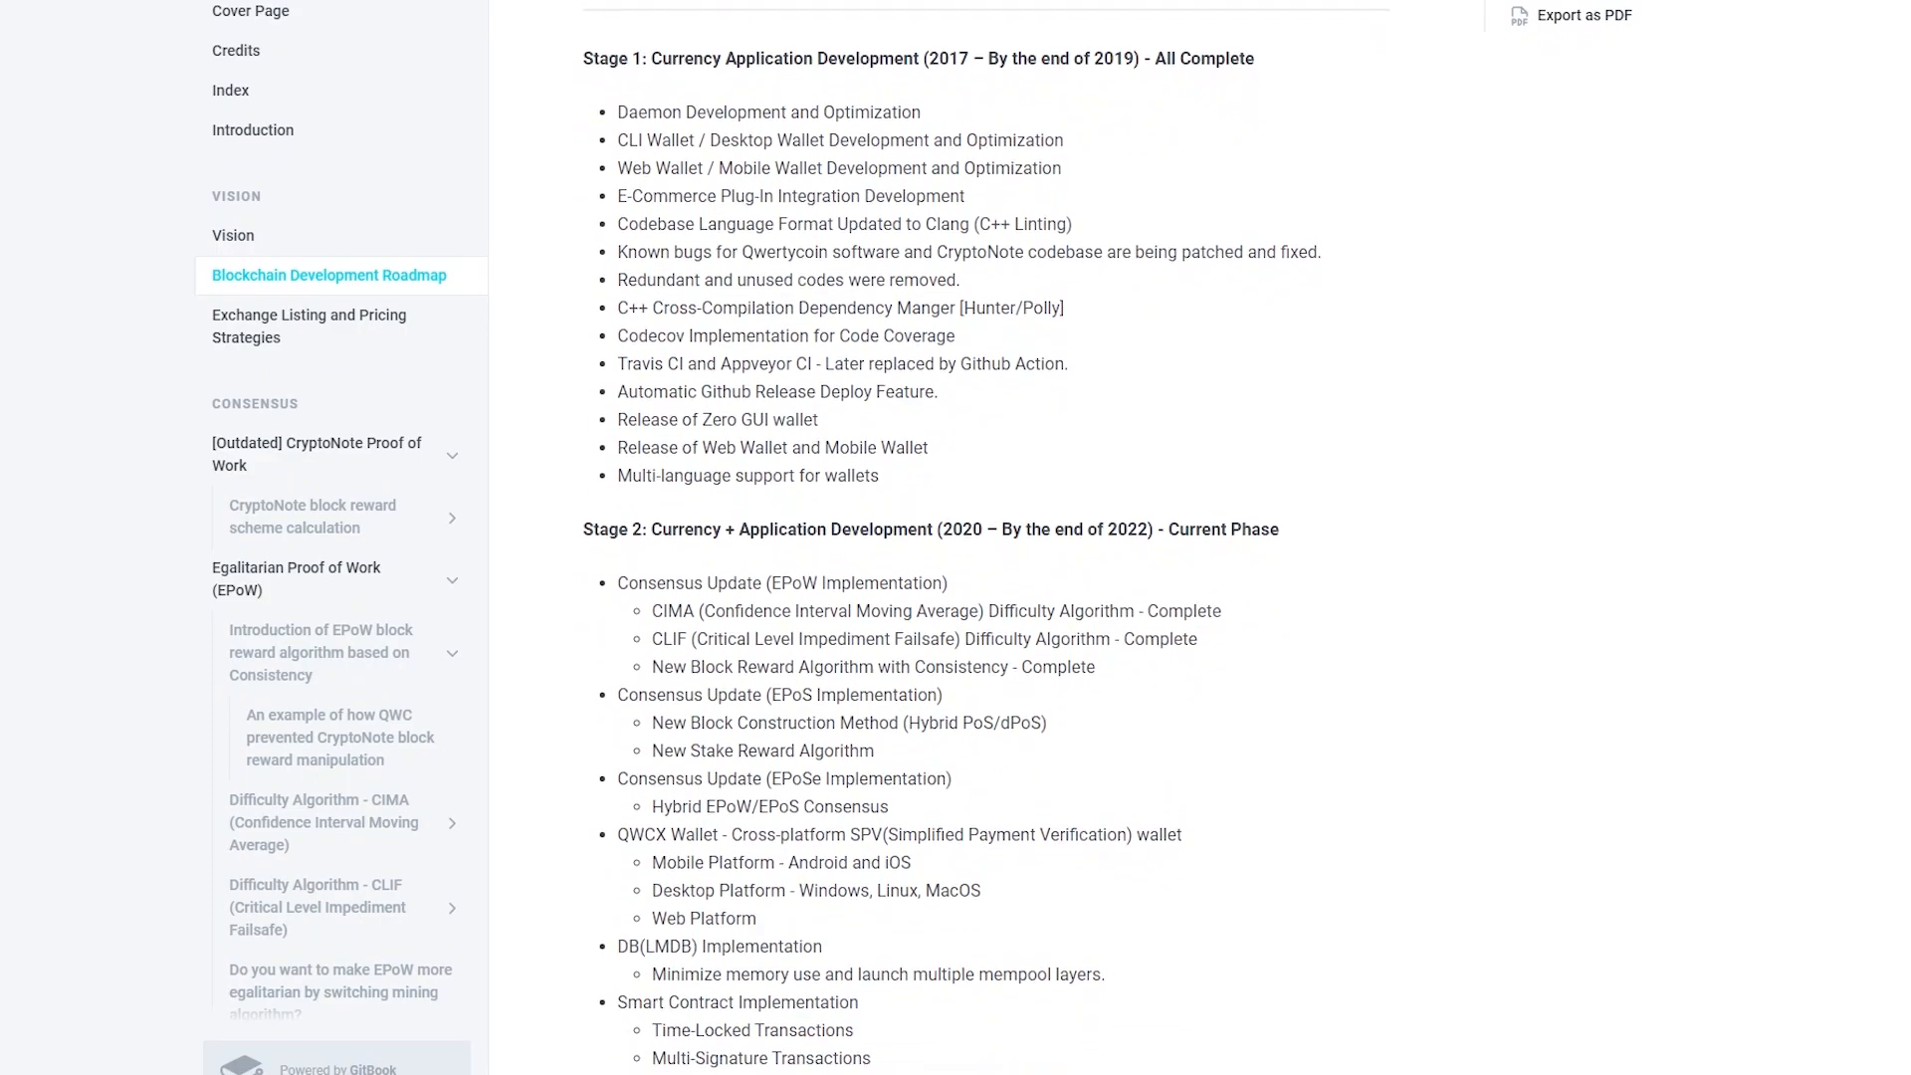
{"action": "scroll", "scroll_direction": "down", "scroll_amount": 3}
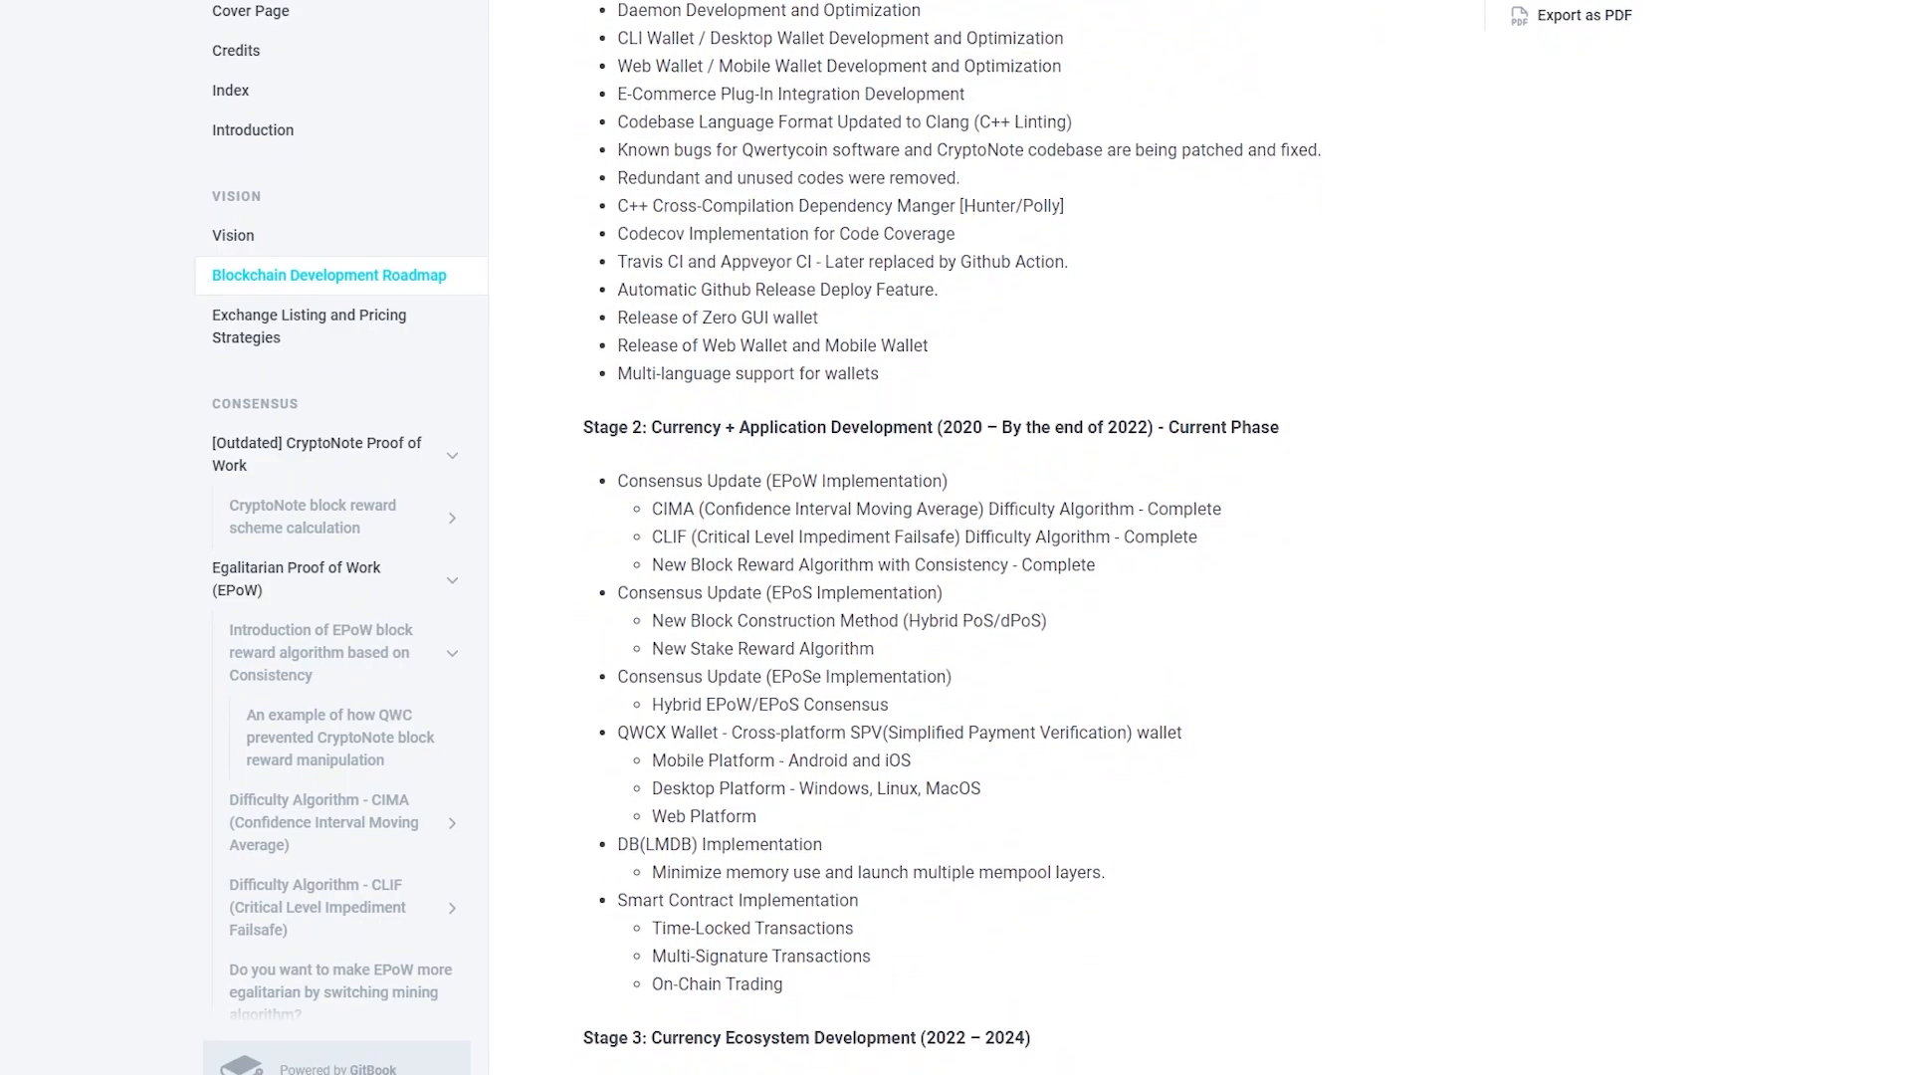
{"action": "scroll", "scroll_direction": "down", "scroll_amount": 3}
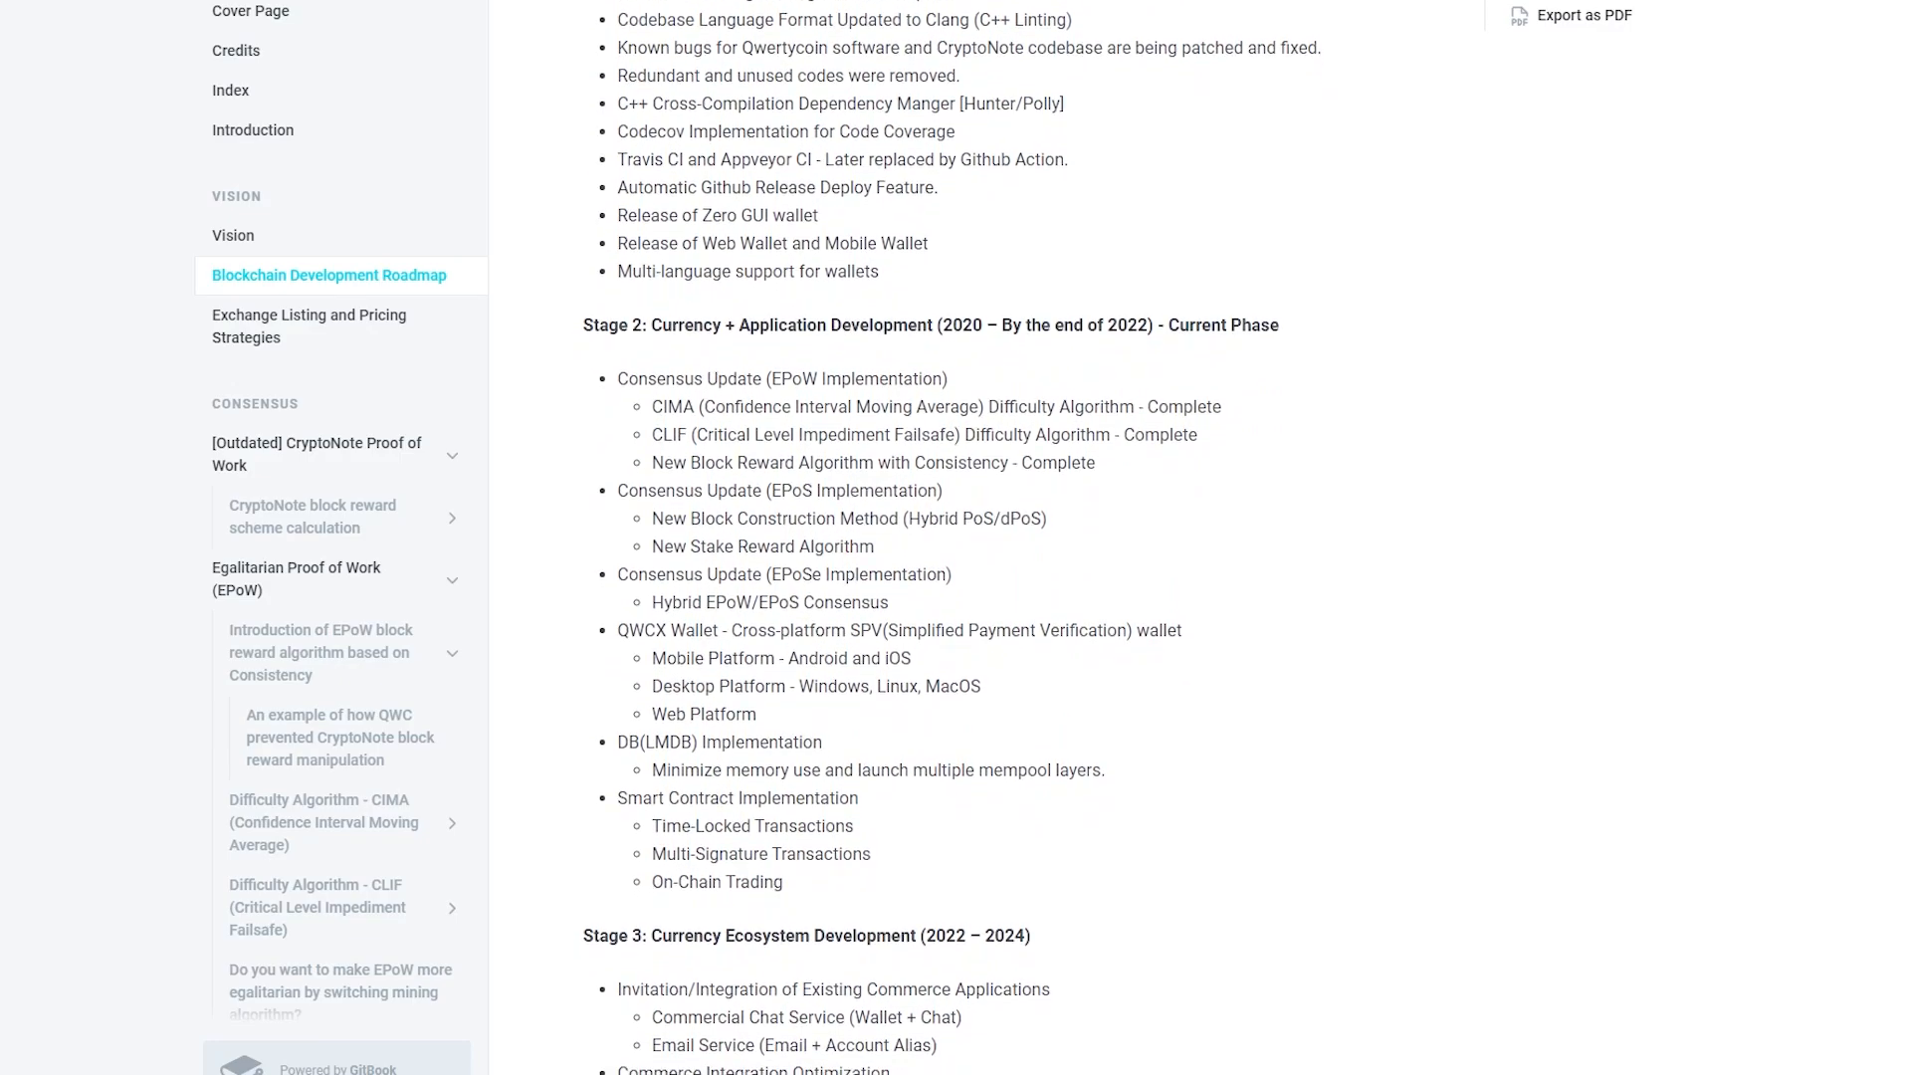
{"action": "scroll", "scroll_direction": "down", "scroll_amount": 3}
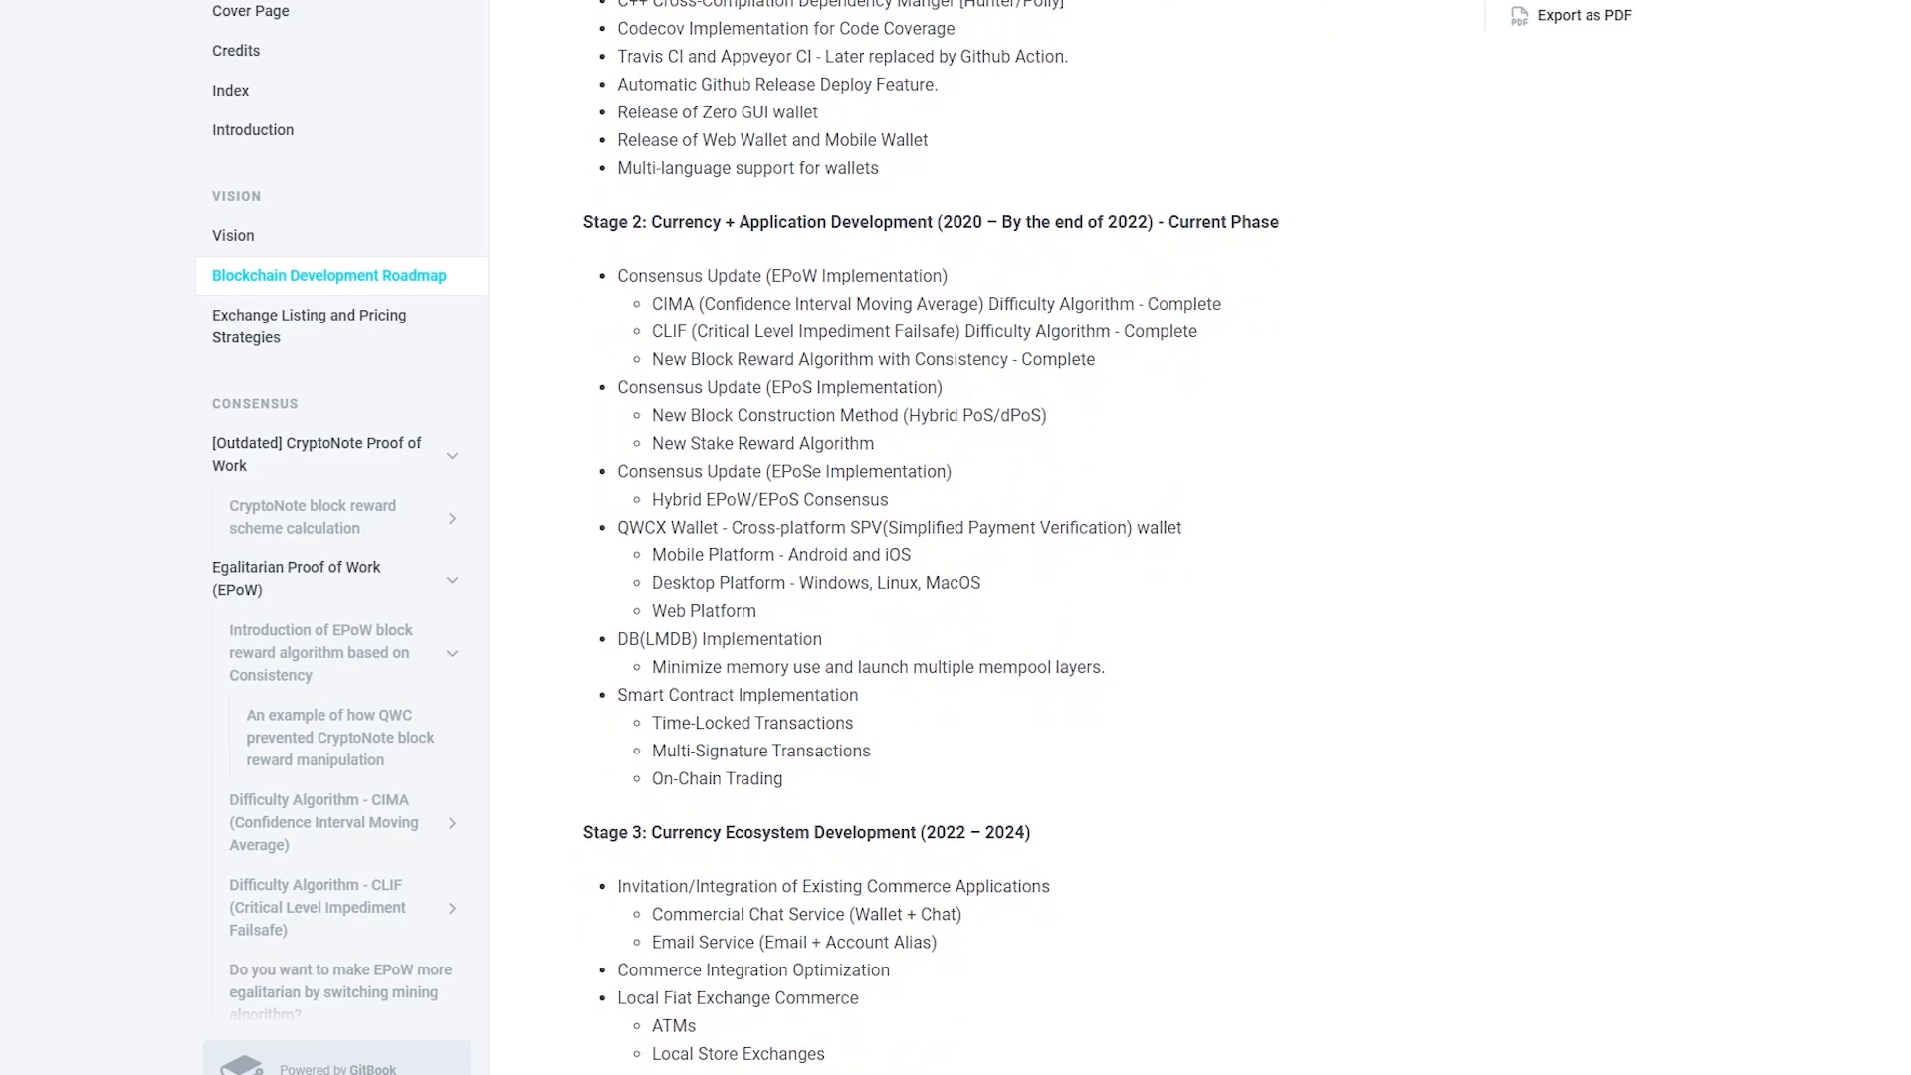
{"action": "scroll", "scroll_direction": "down", "scroll_amount": 3}
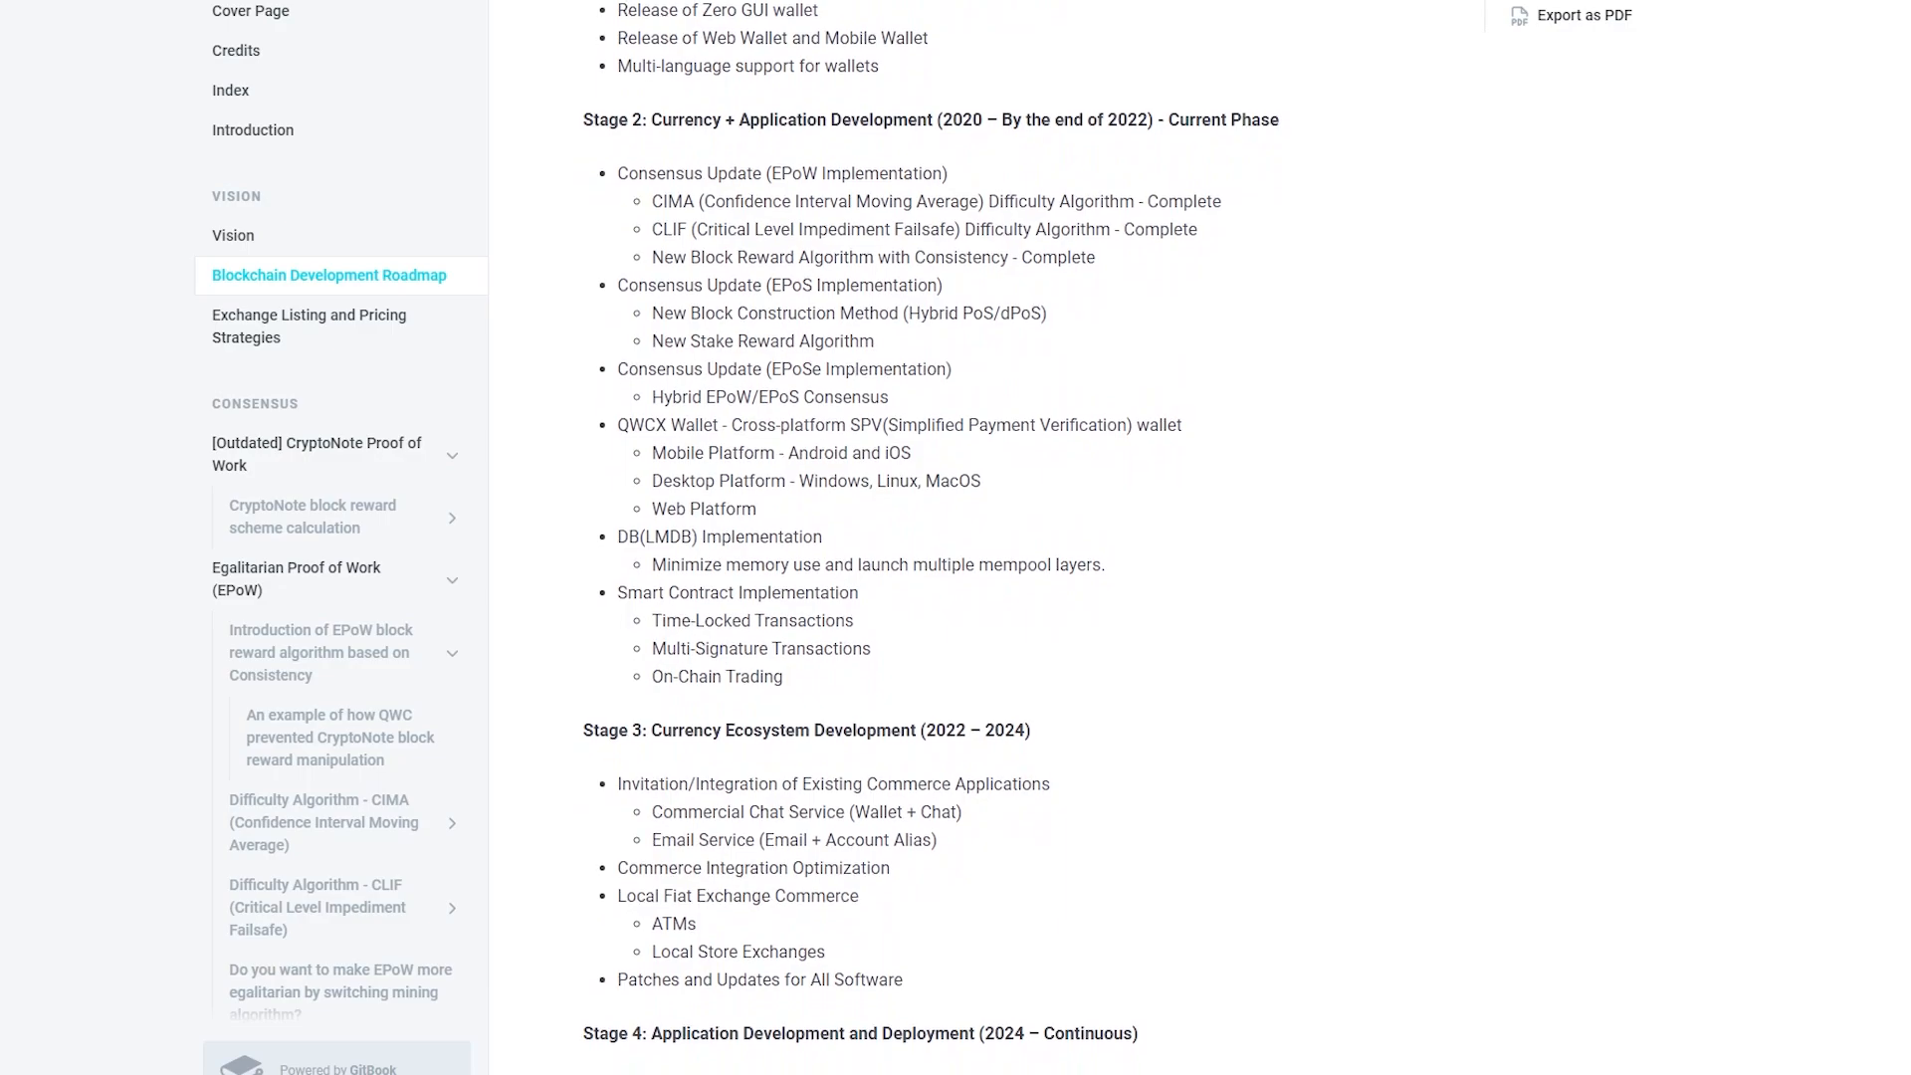
{"action": "scroll", "scroll_direction": "down", "scroll_amount": 3}
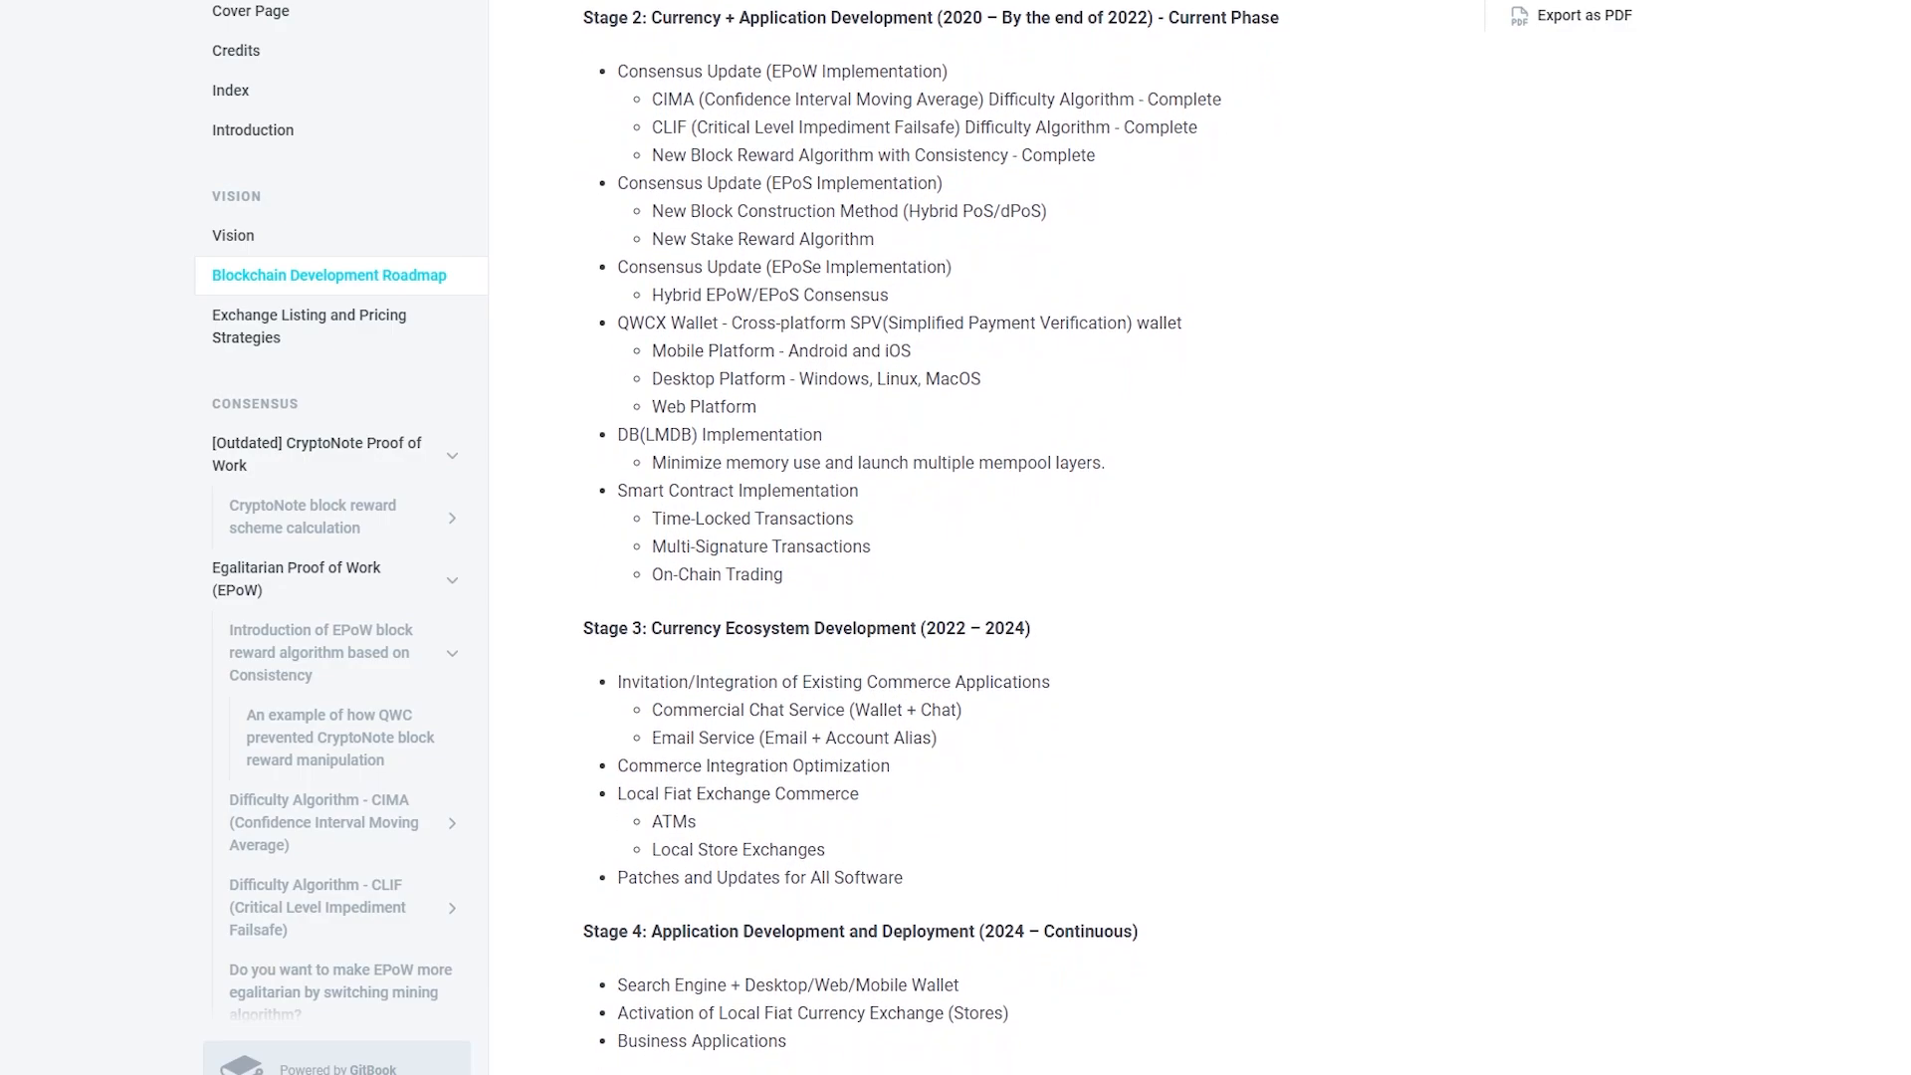
{"action": "scroll", "scroll_direction": "down", "scroll_amount": 3}
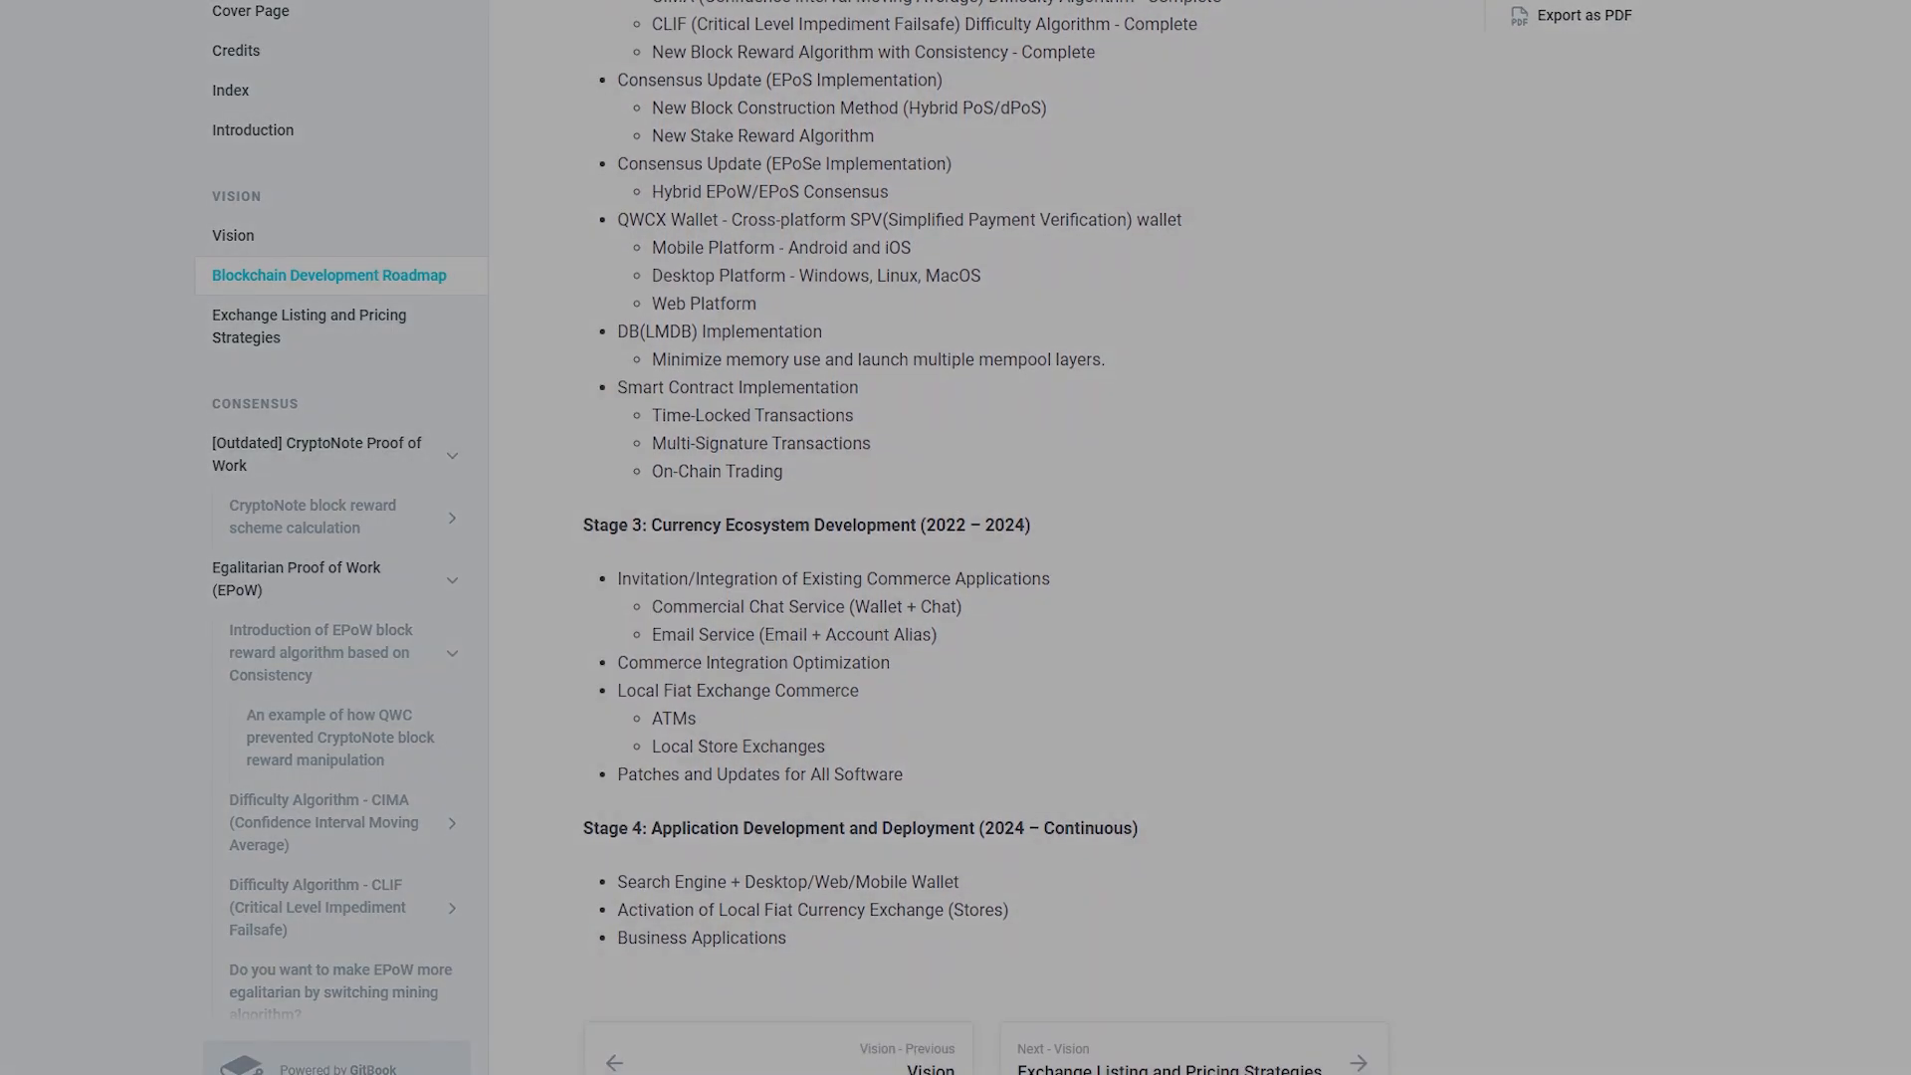